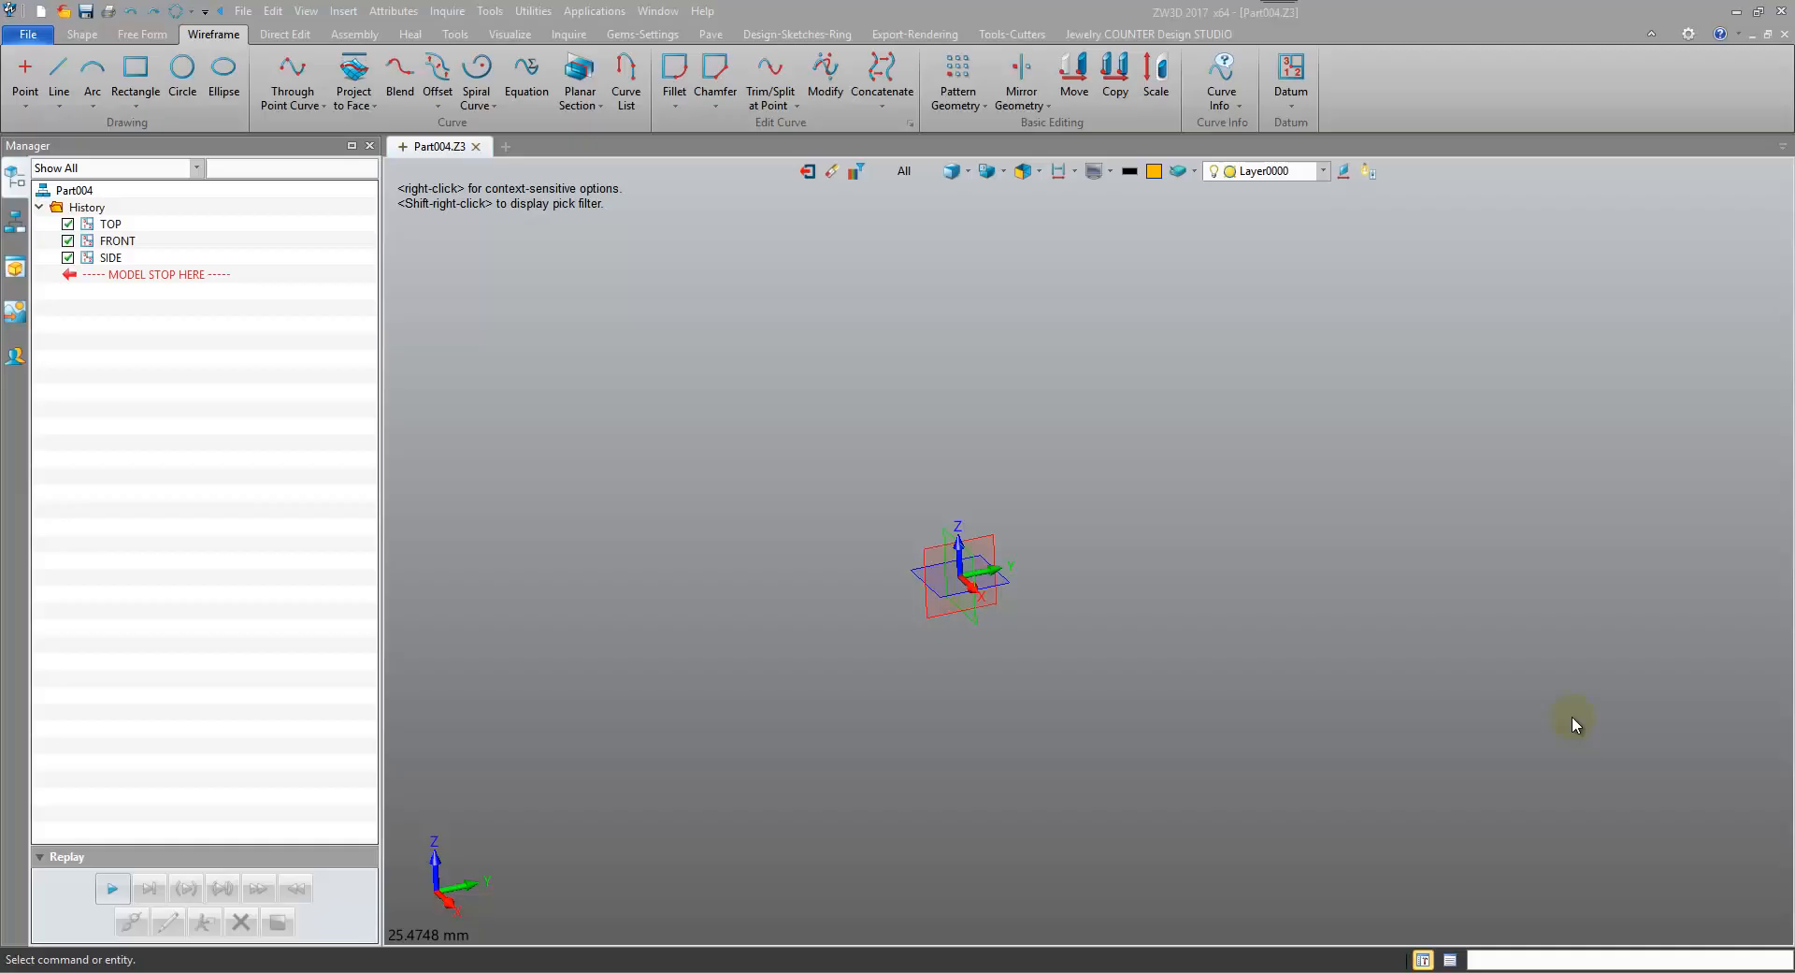
mouse_move(1474, 702)
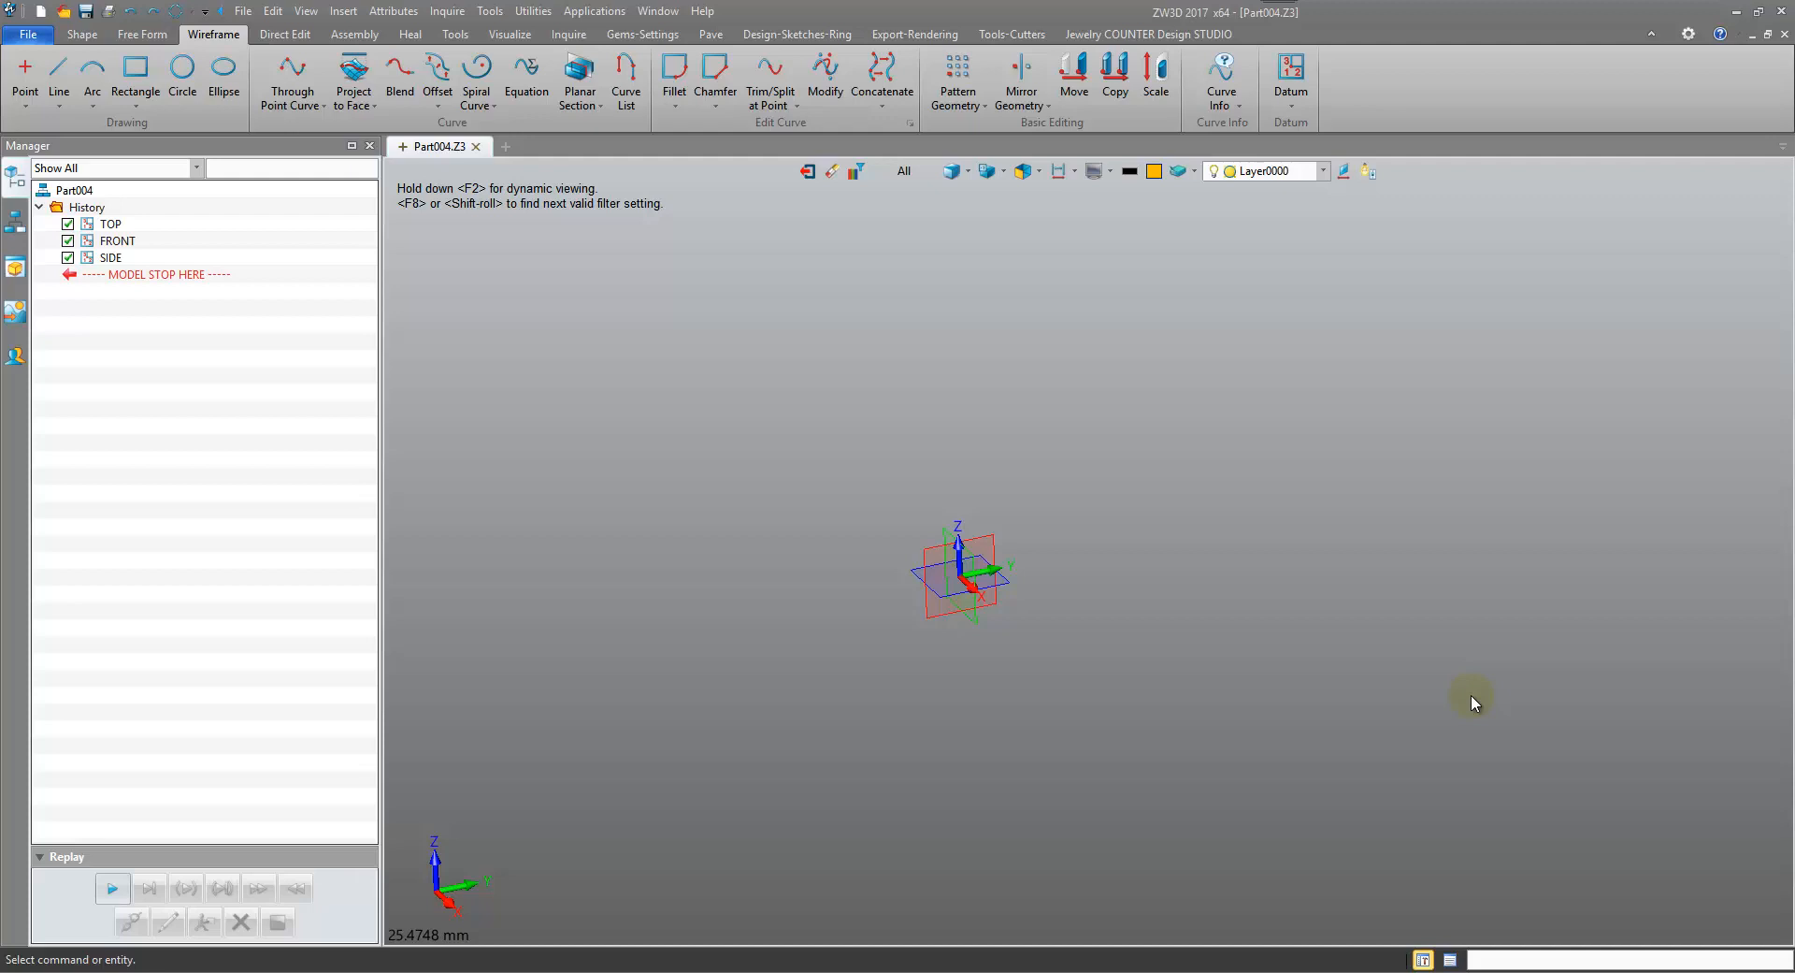
mouse_move(1490, 716)
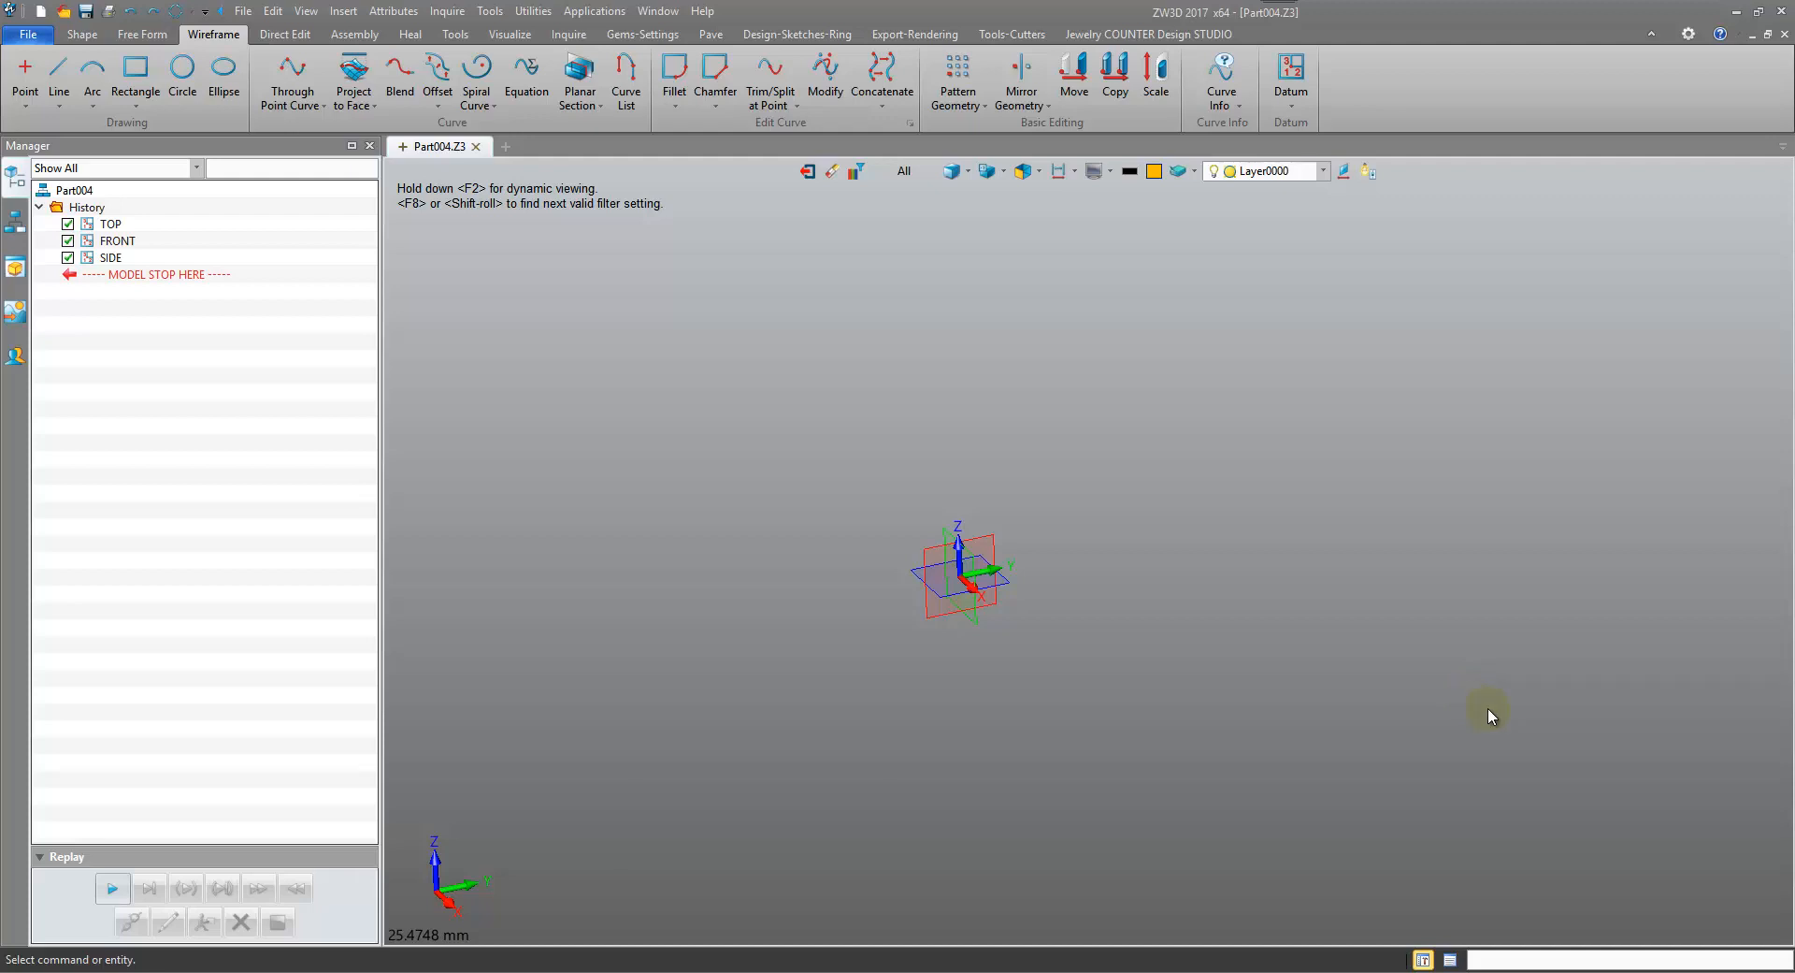
mouse_move(1480, 709)
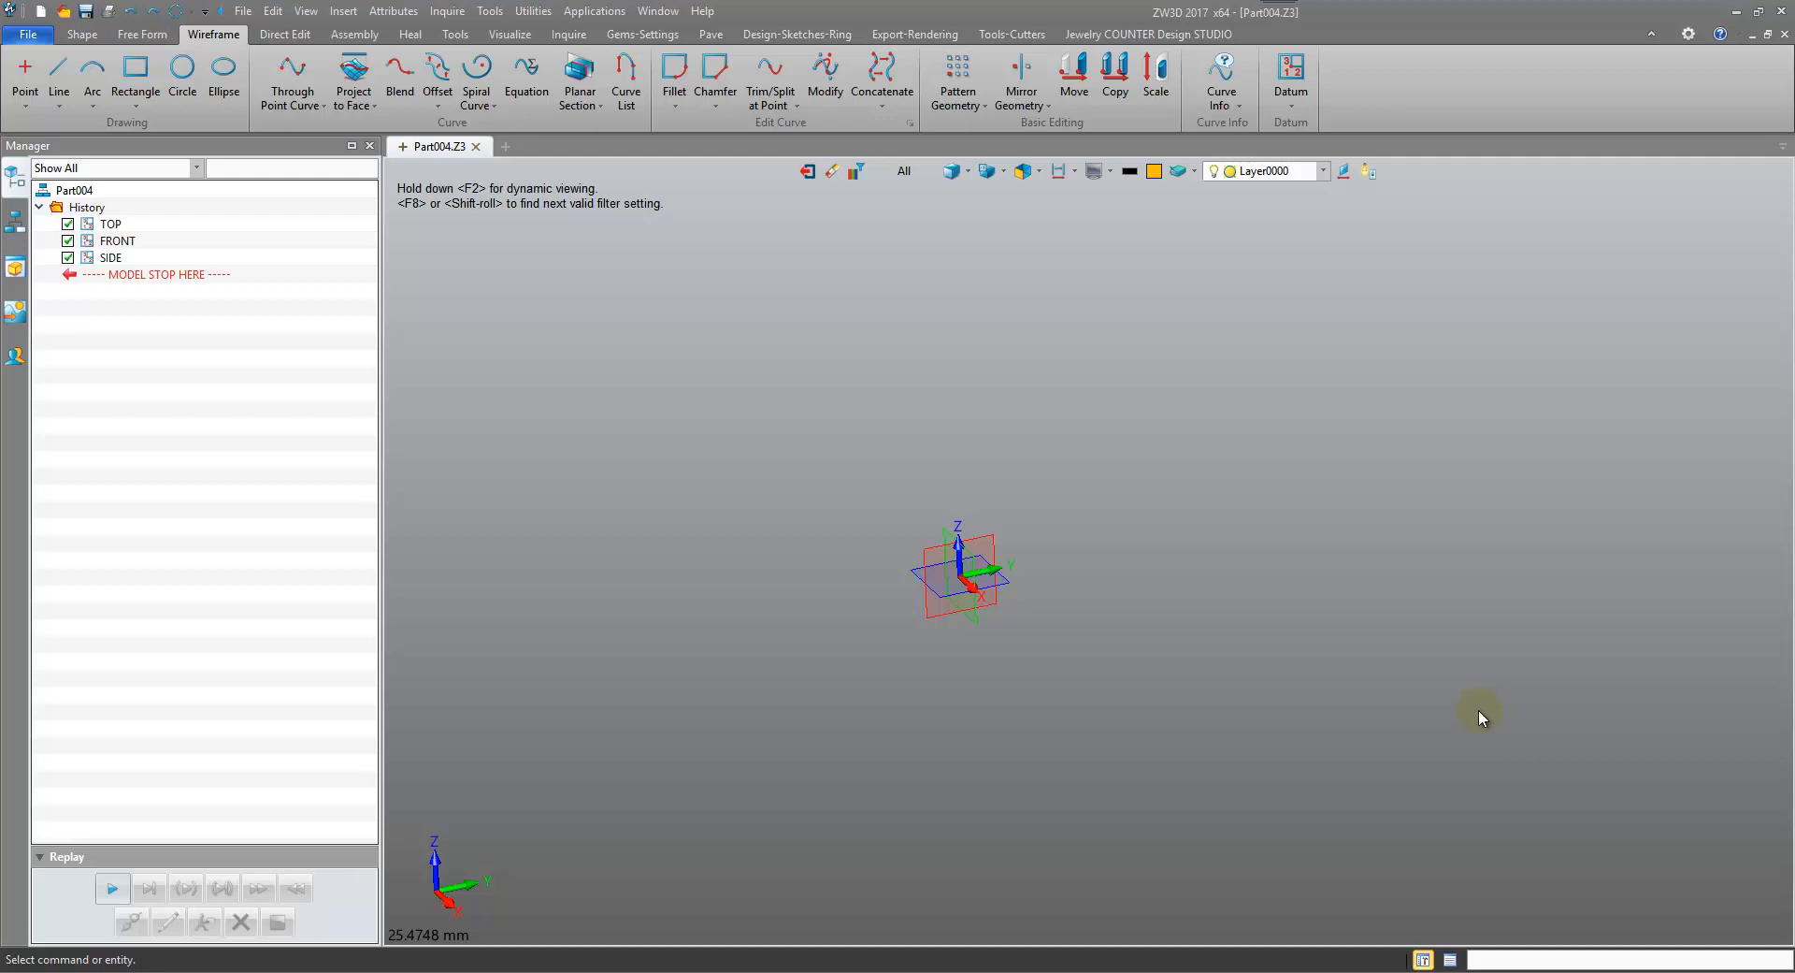
mouse_move(1335, 673)
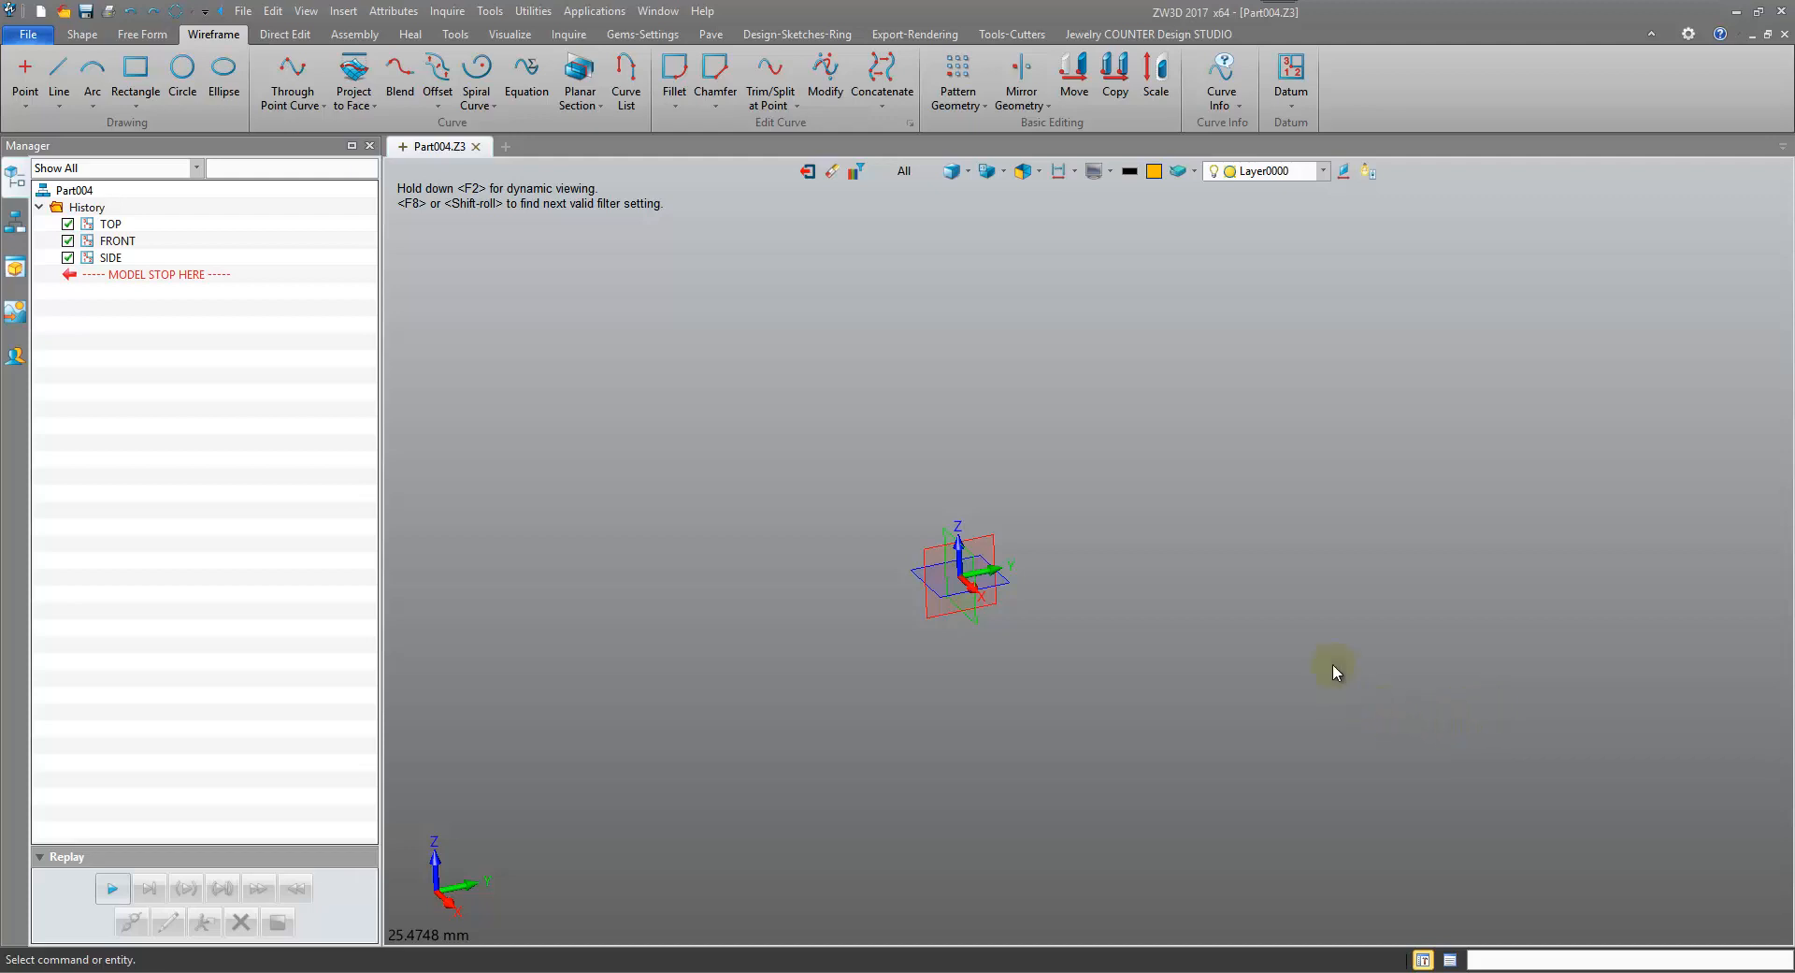
mouse_move(1085, 632)
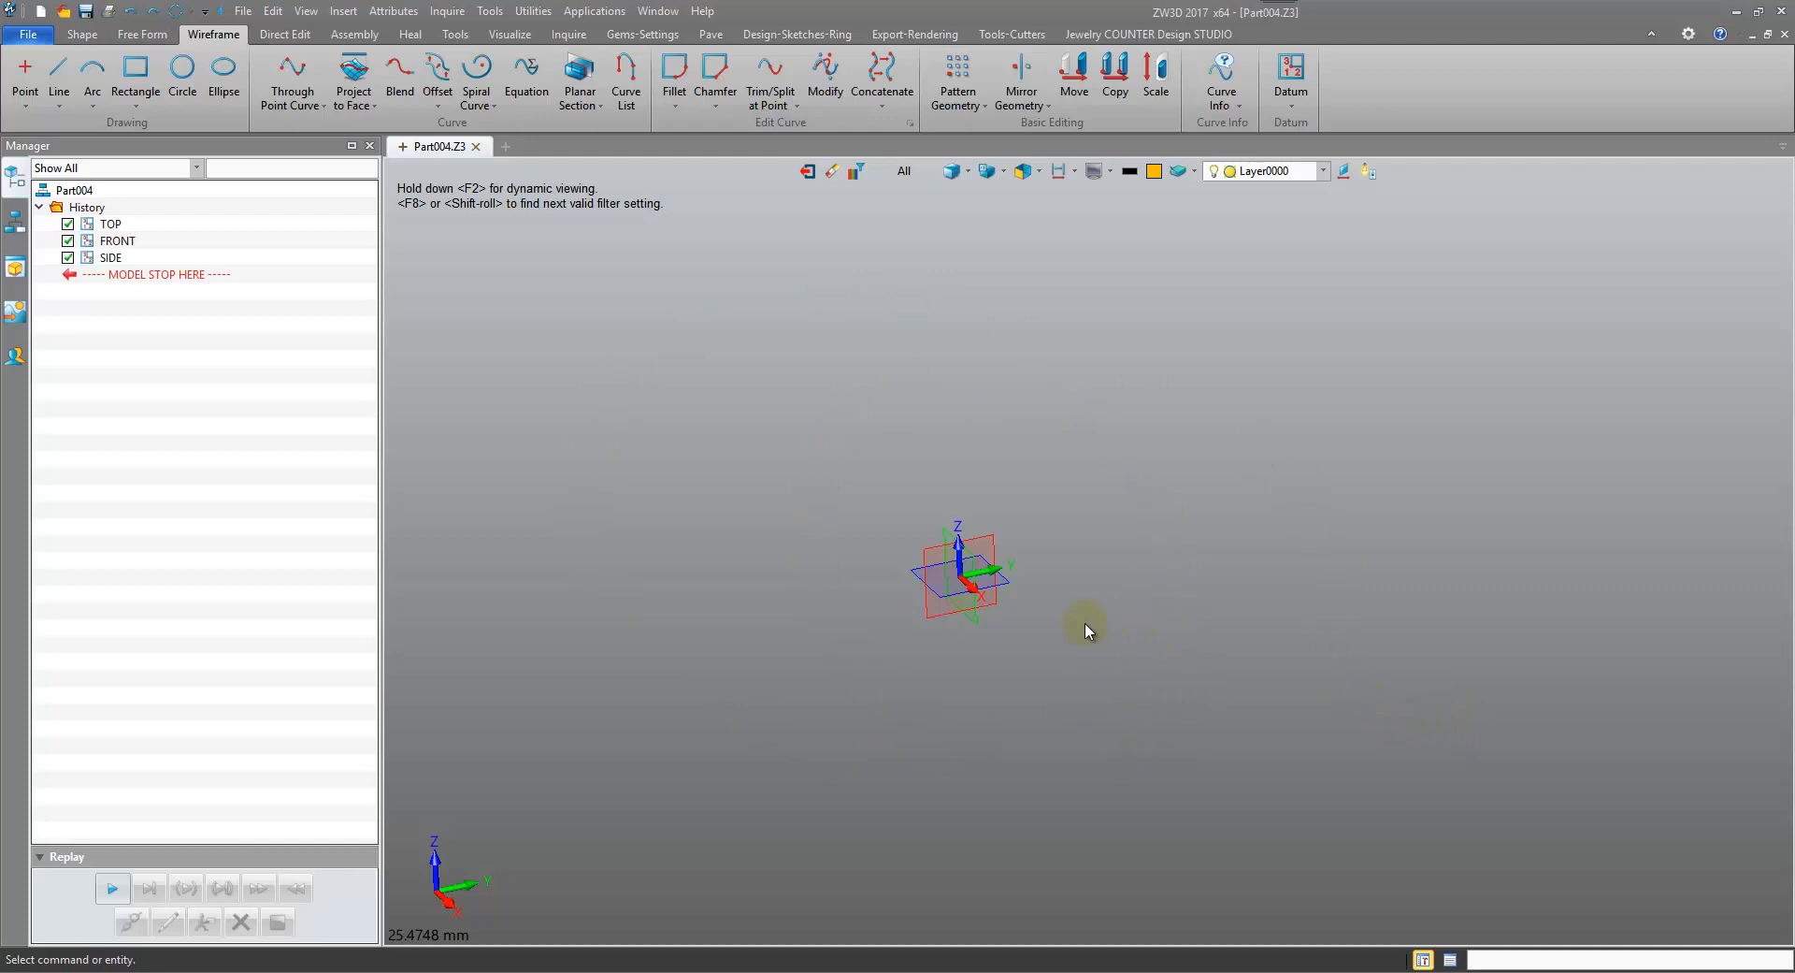
mouse_move(1051, 681)
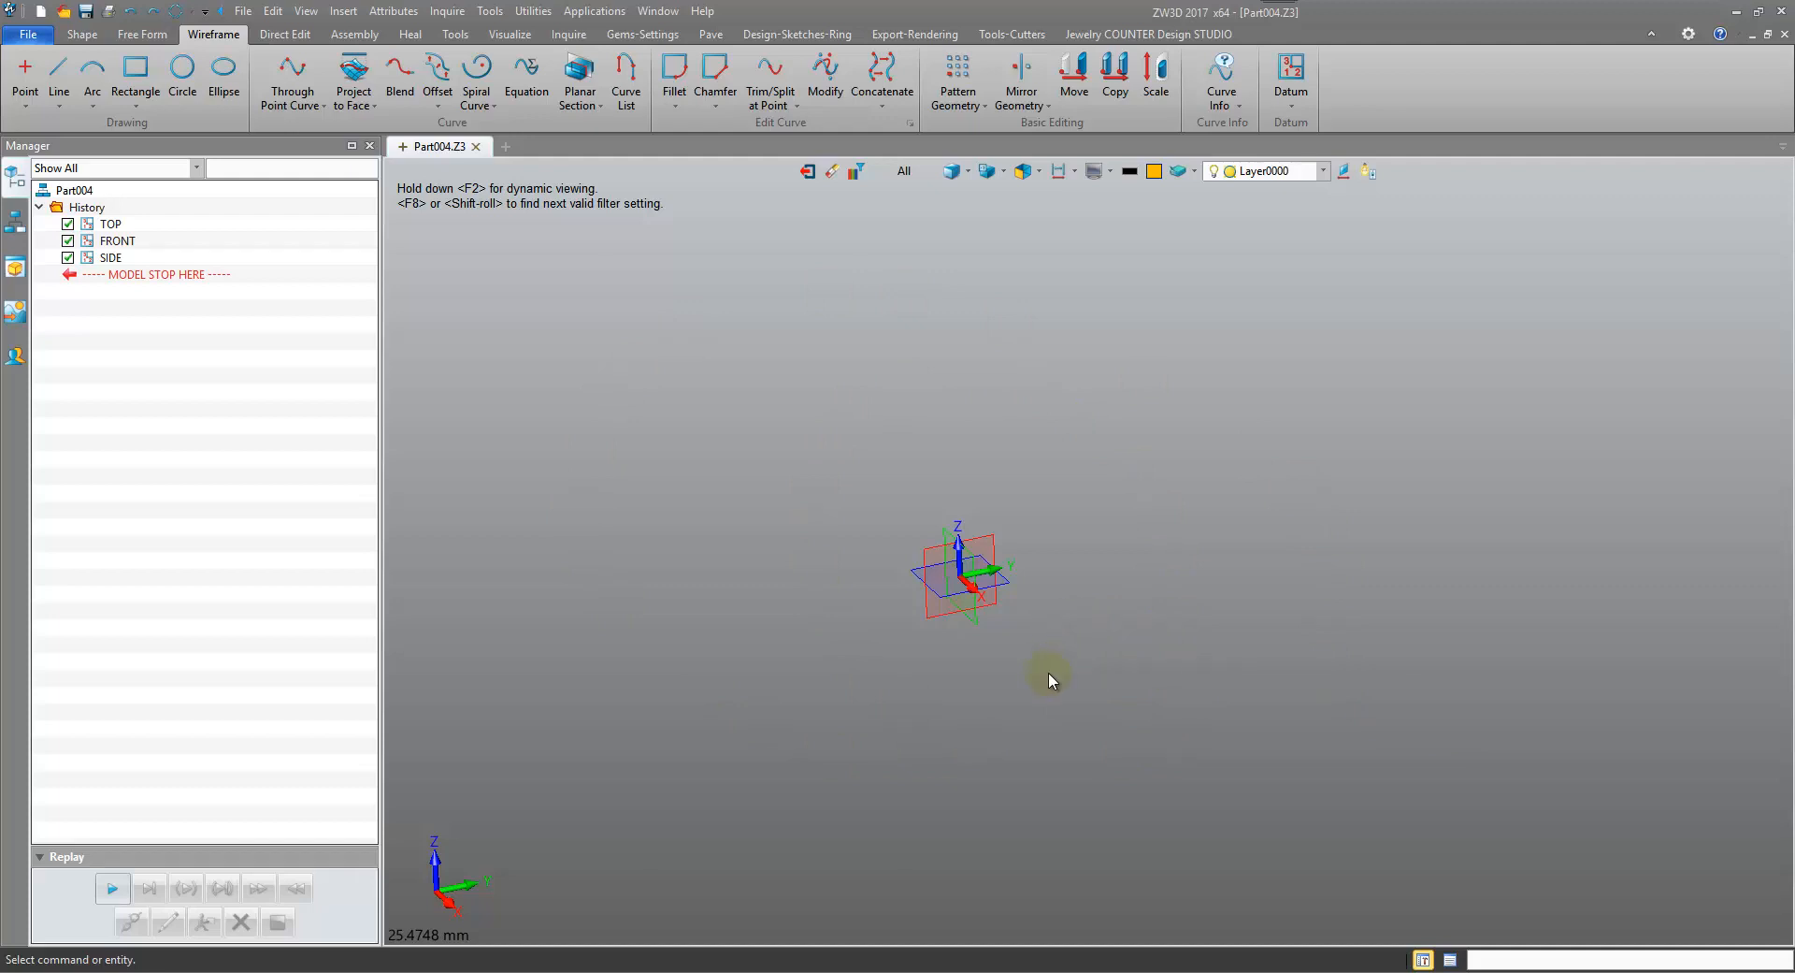
mouse_move(1070, 663)
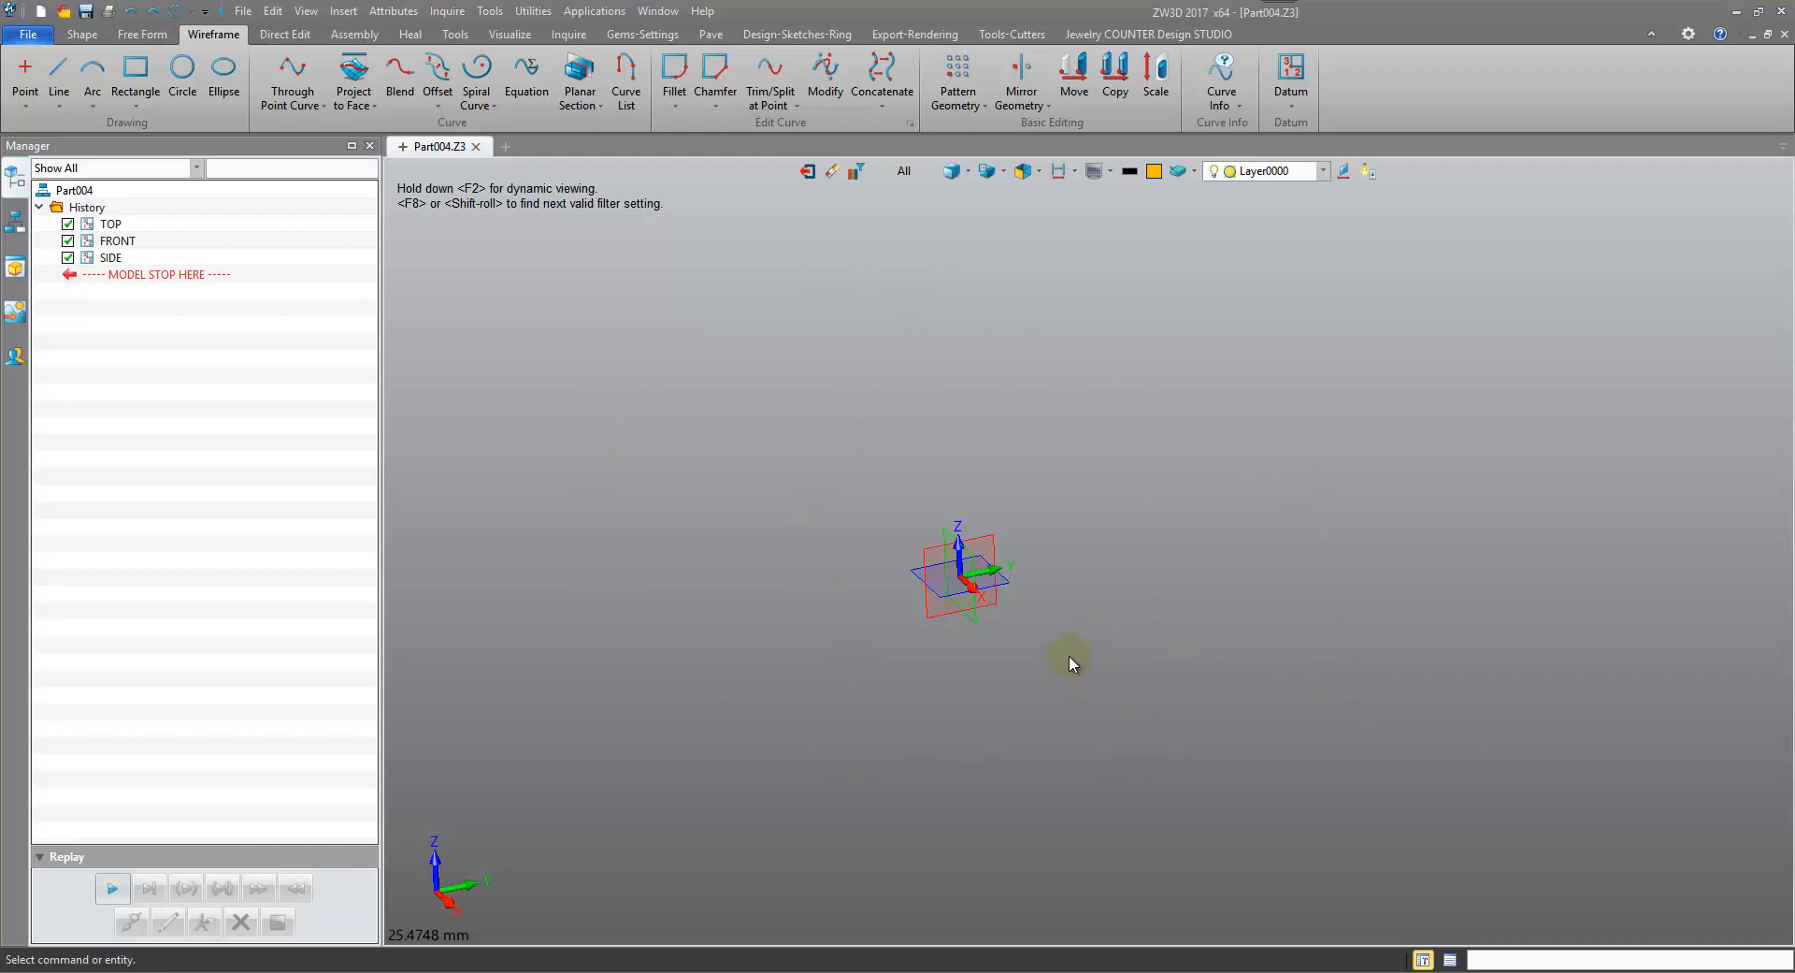
mouse_move(1097, 635)
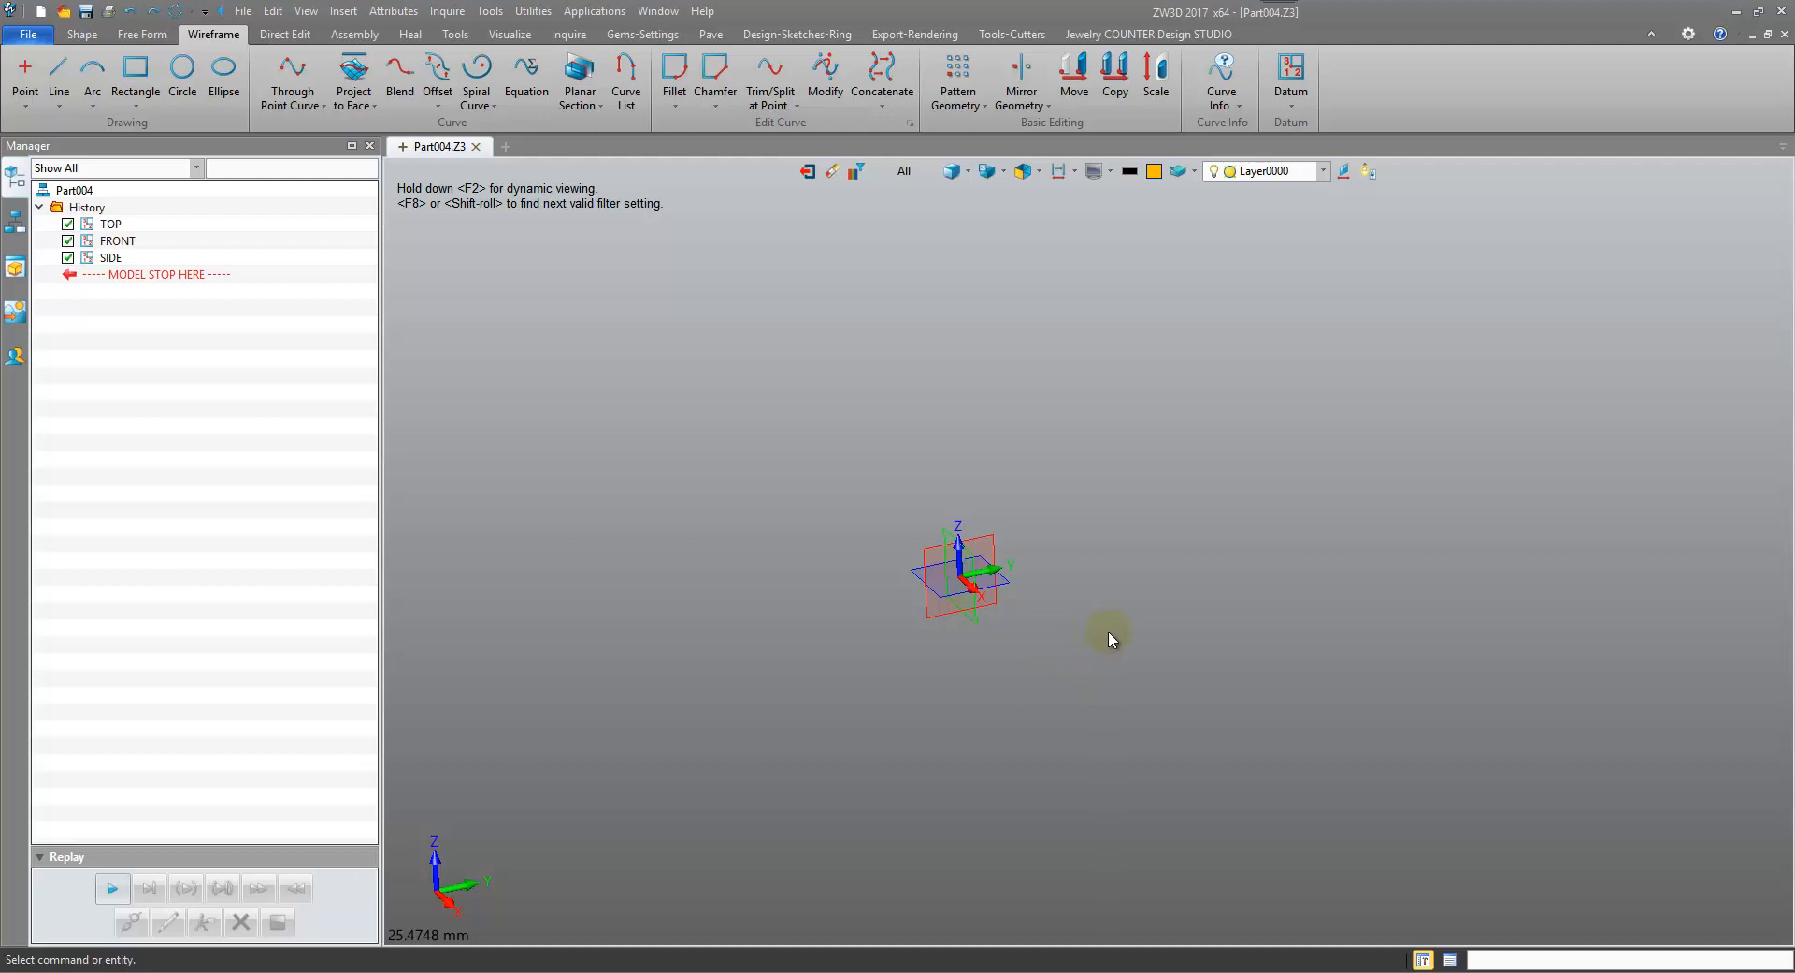
mouse_move(673, 398)
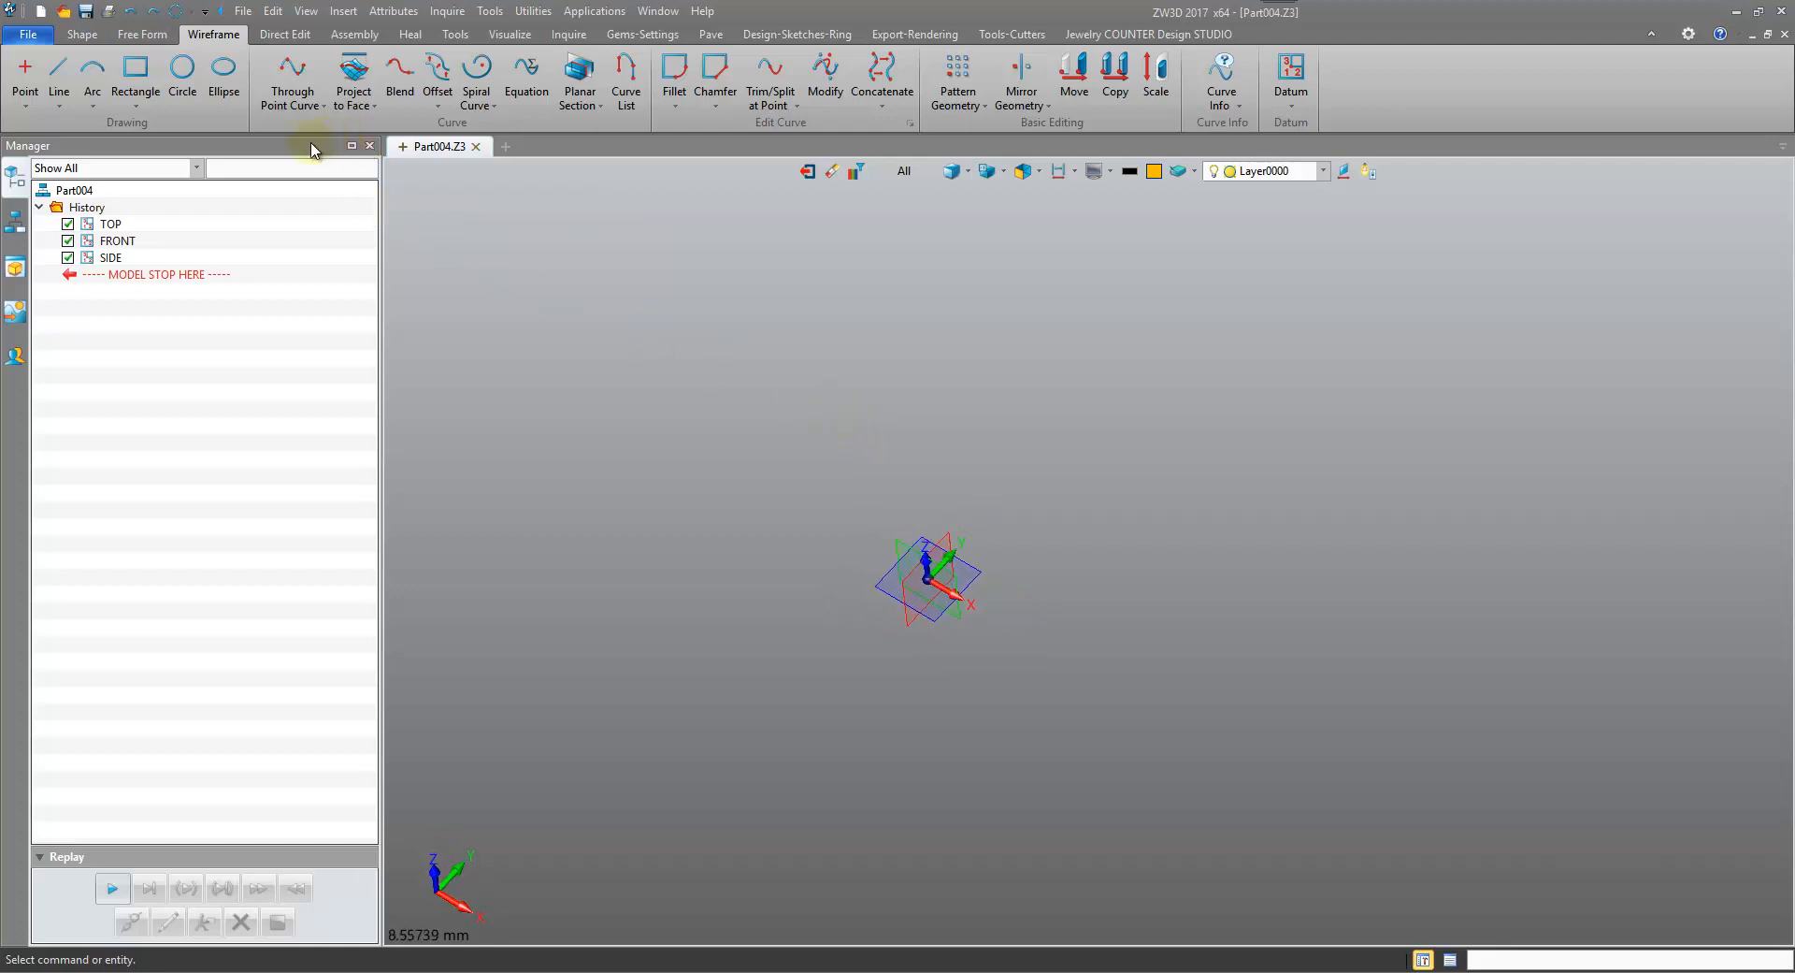
Start a Through Point Curve and place points at the origin, above it and further right
click(24, 81)
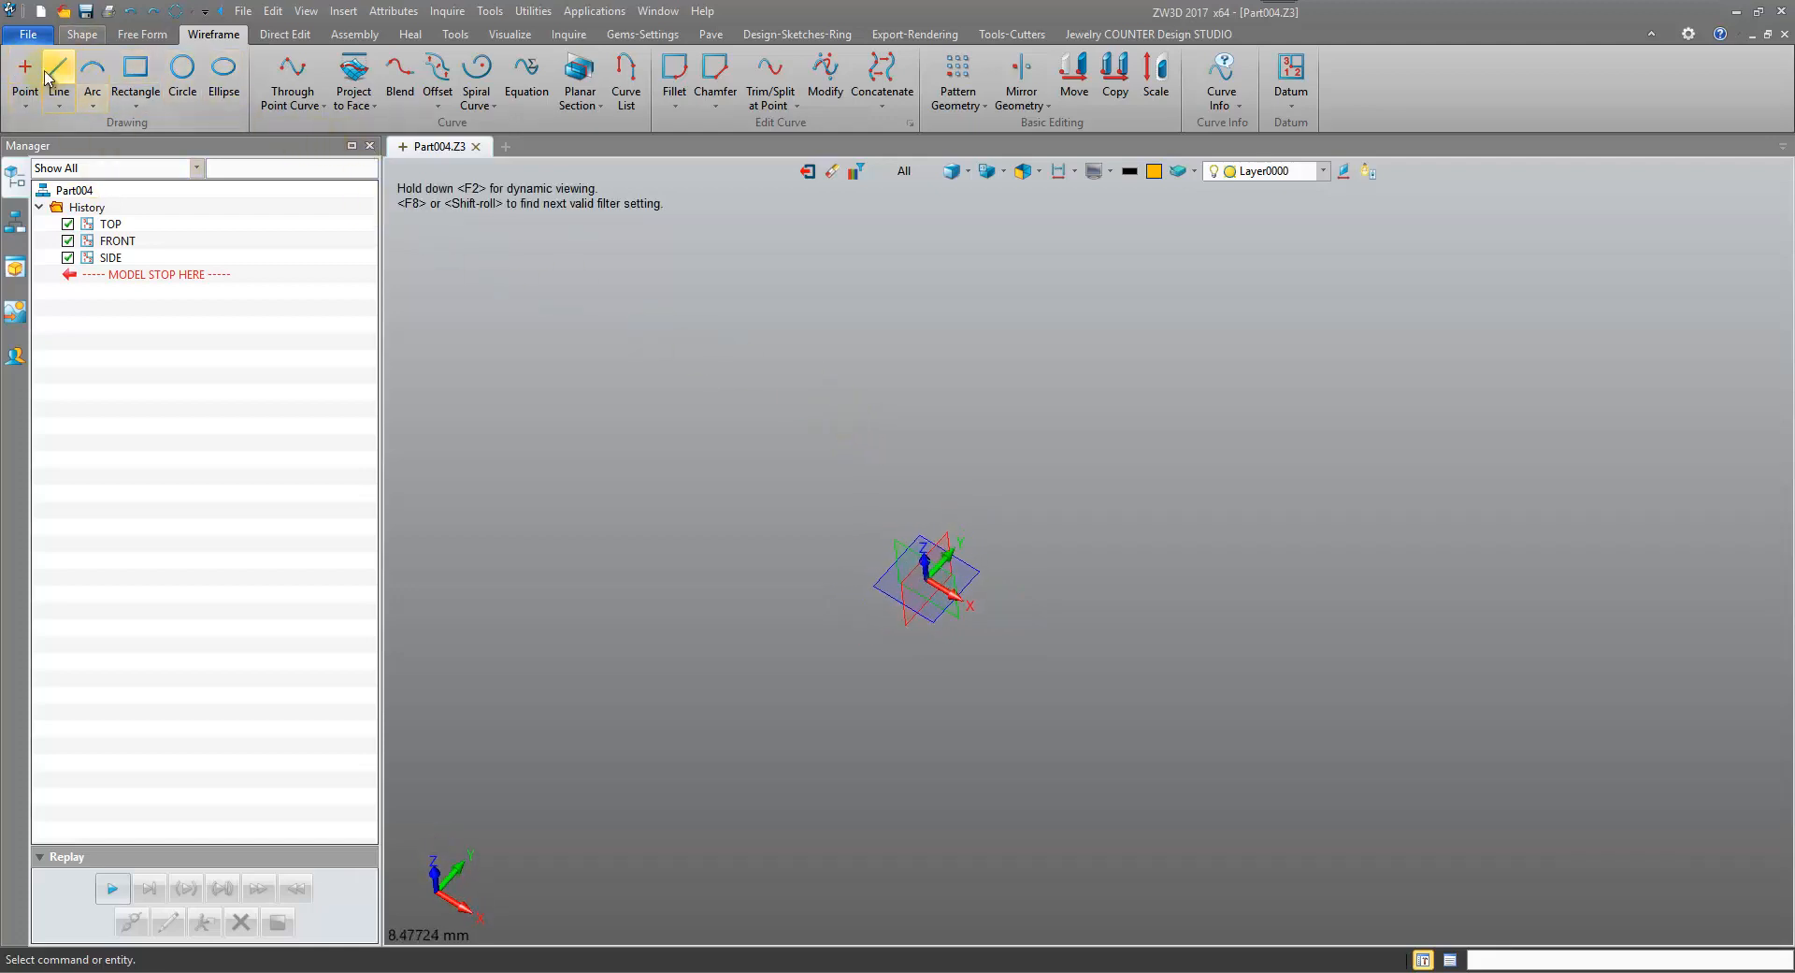
click(25, 75)
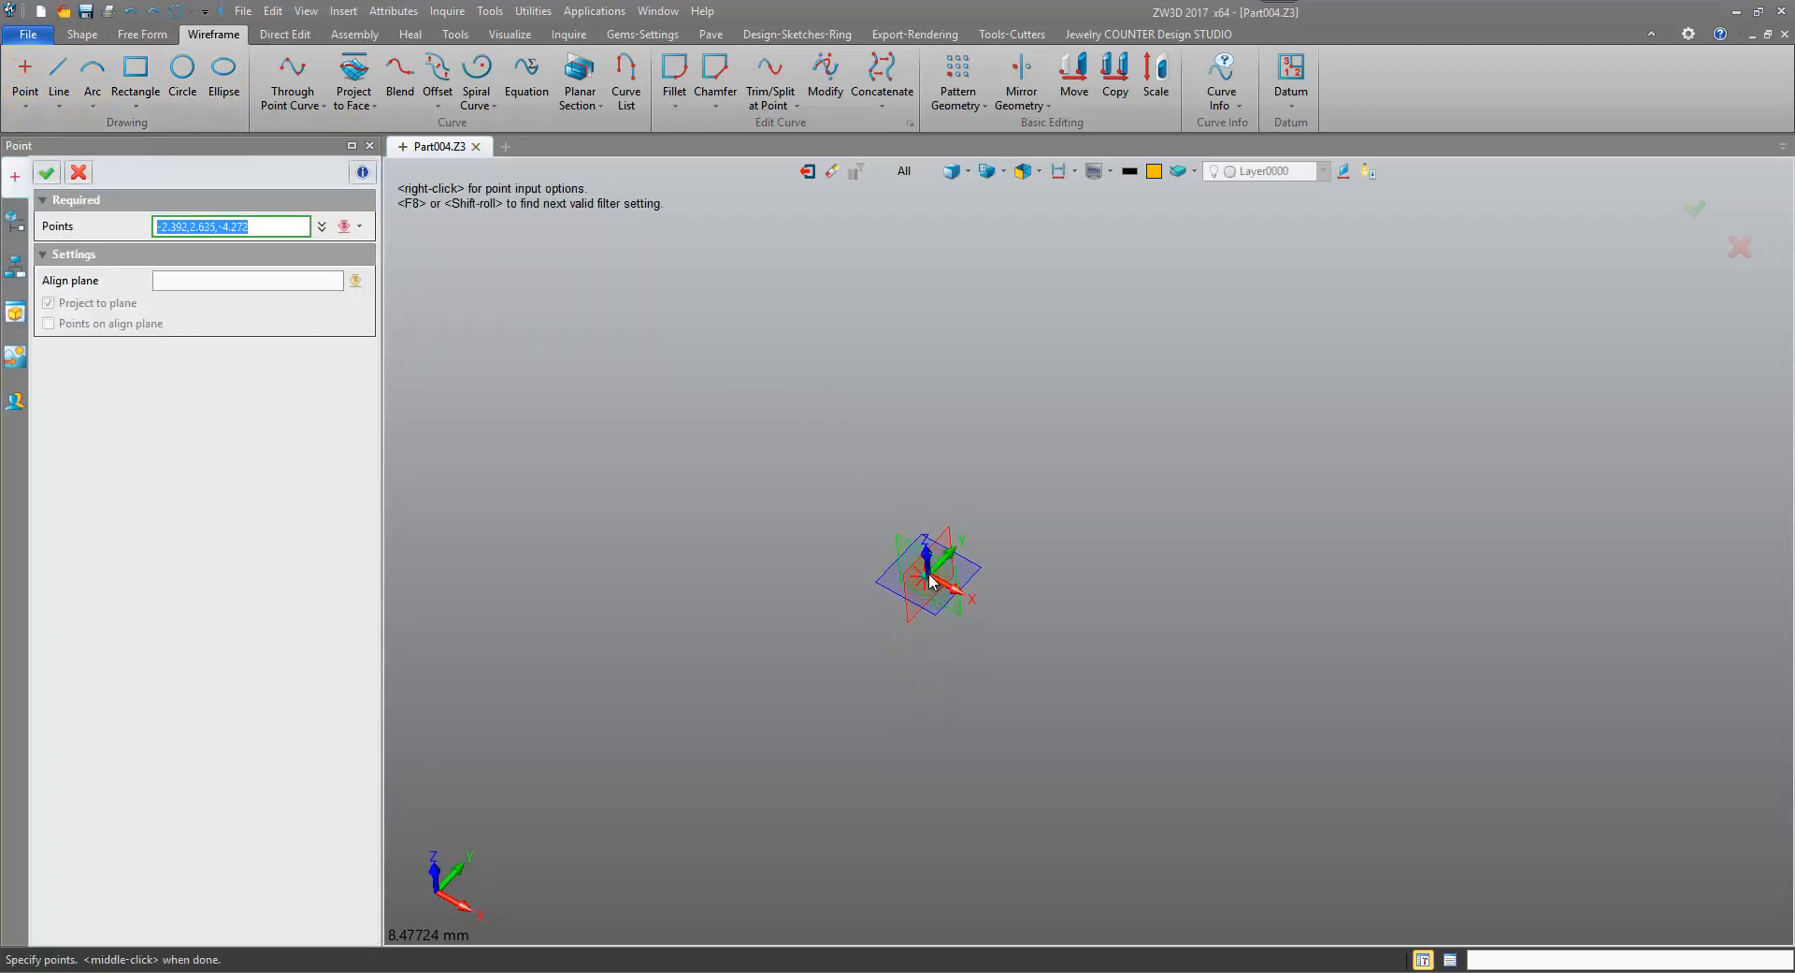
click(1028, 408)
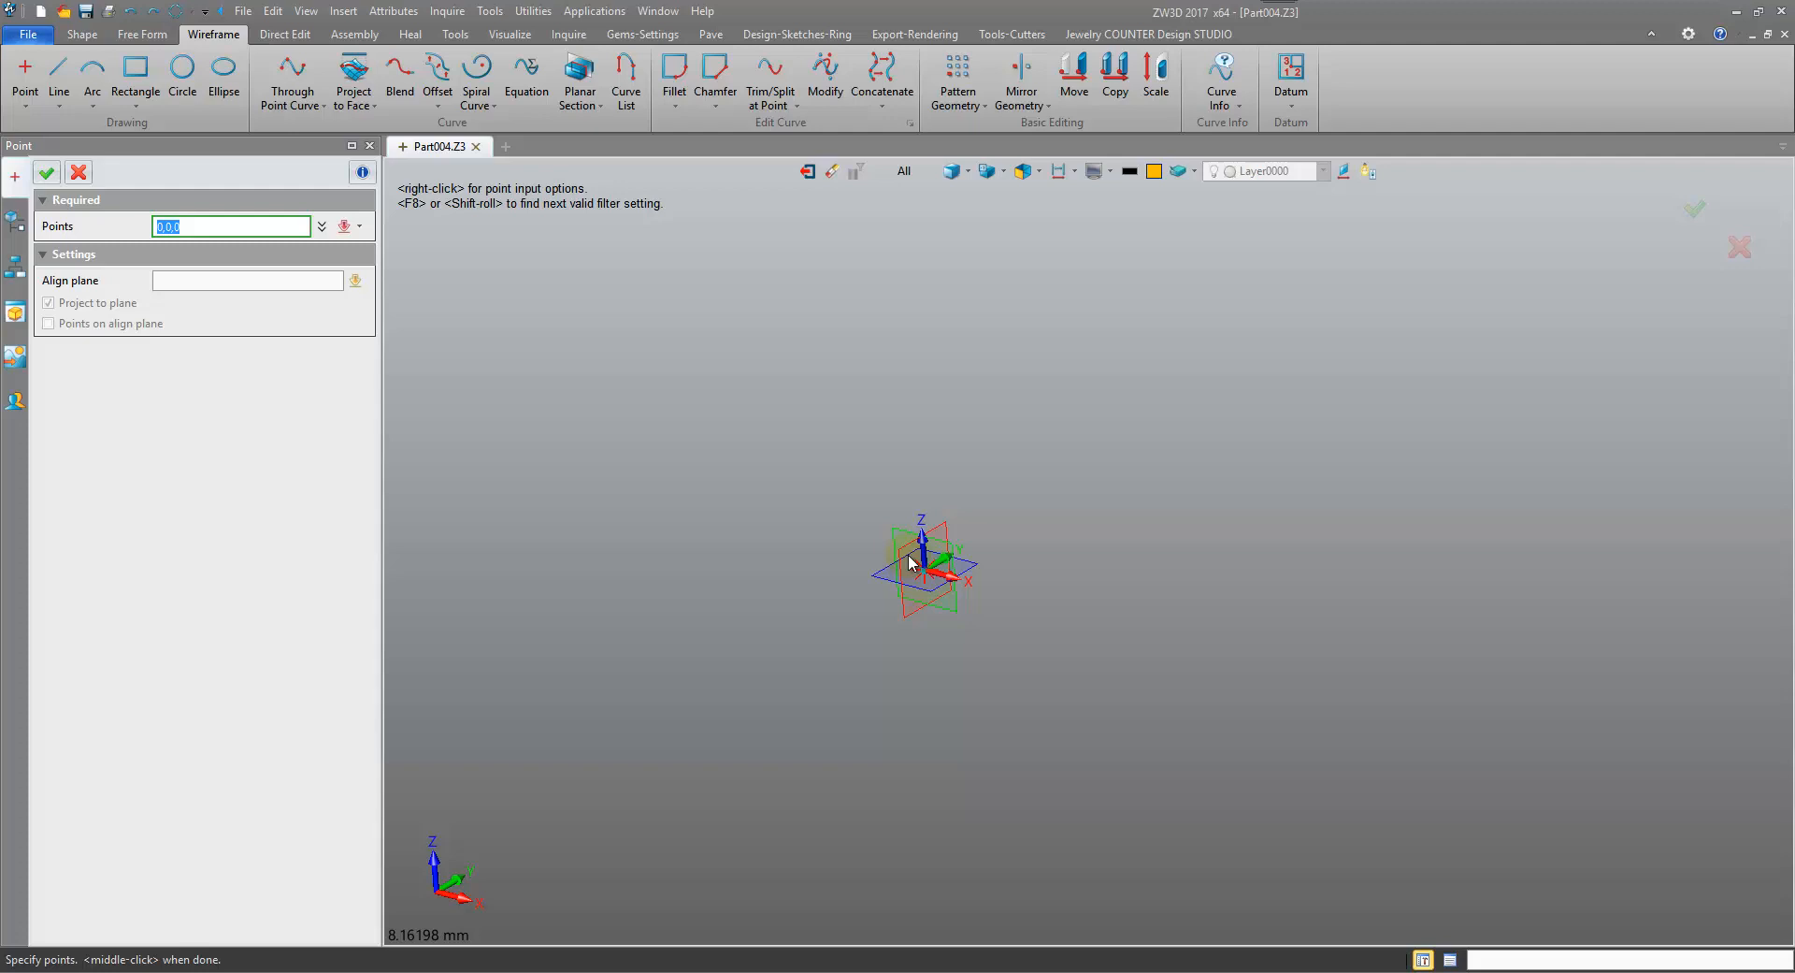
click(1051, 424)
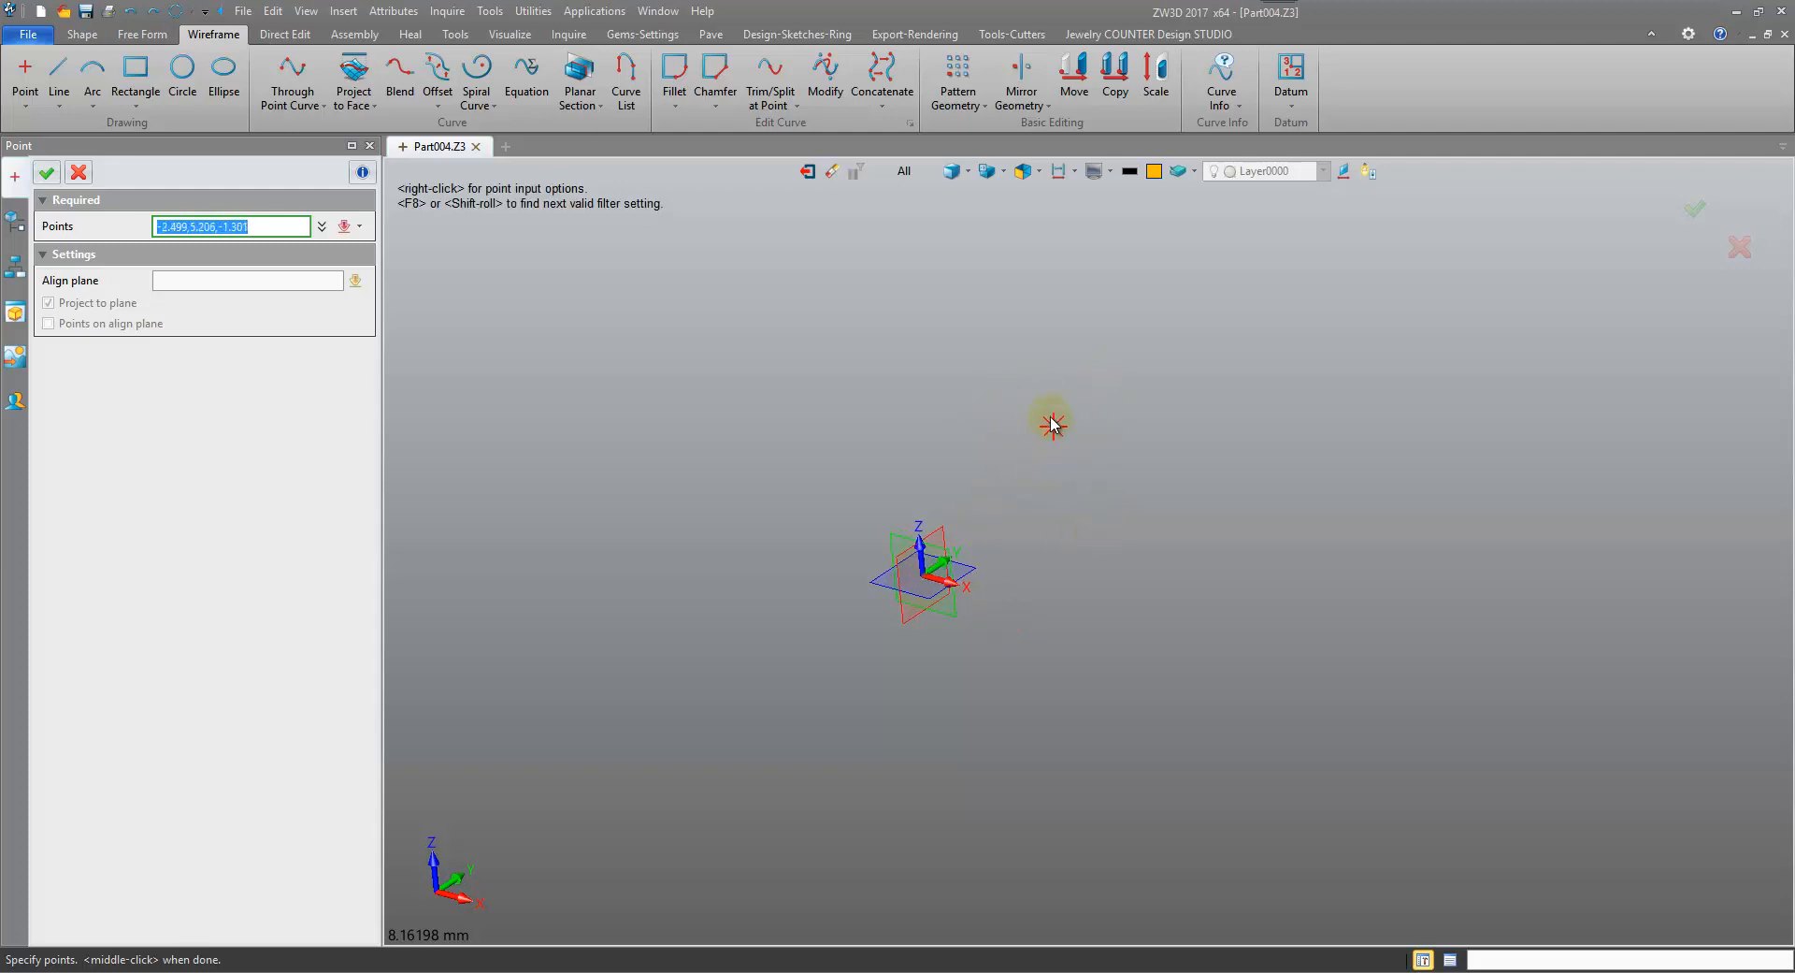
mouse_move(1038, 467)
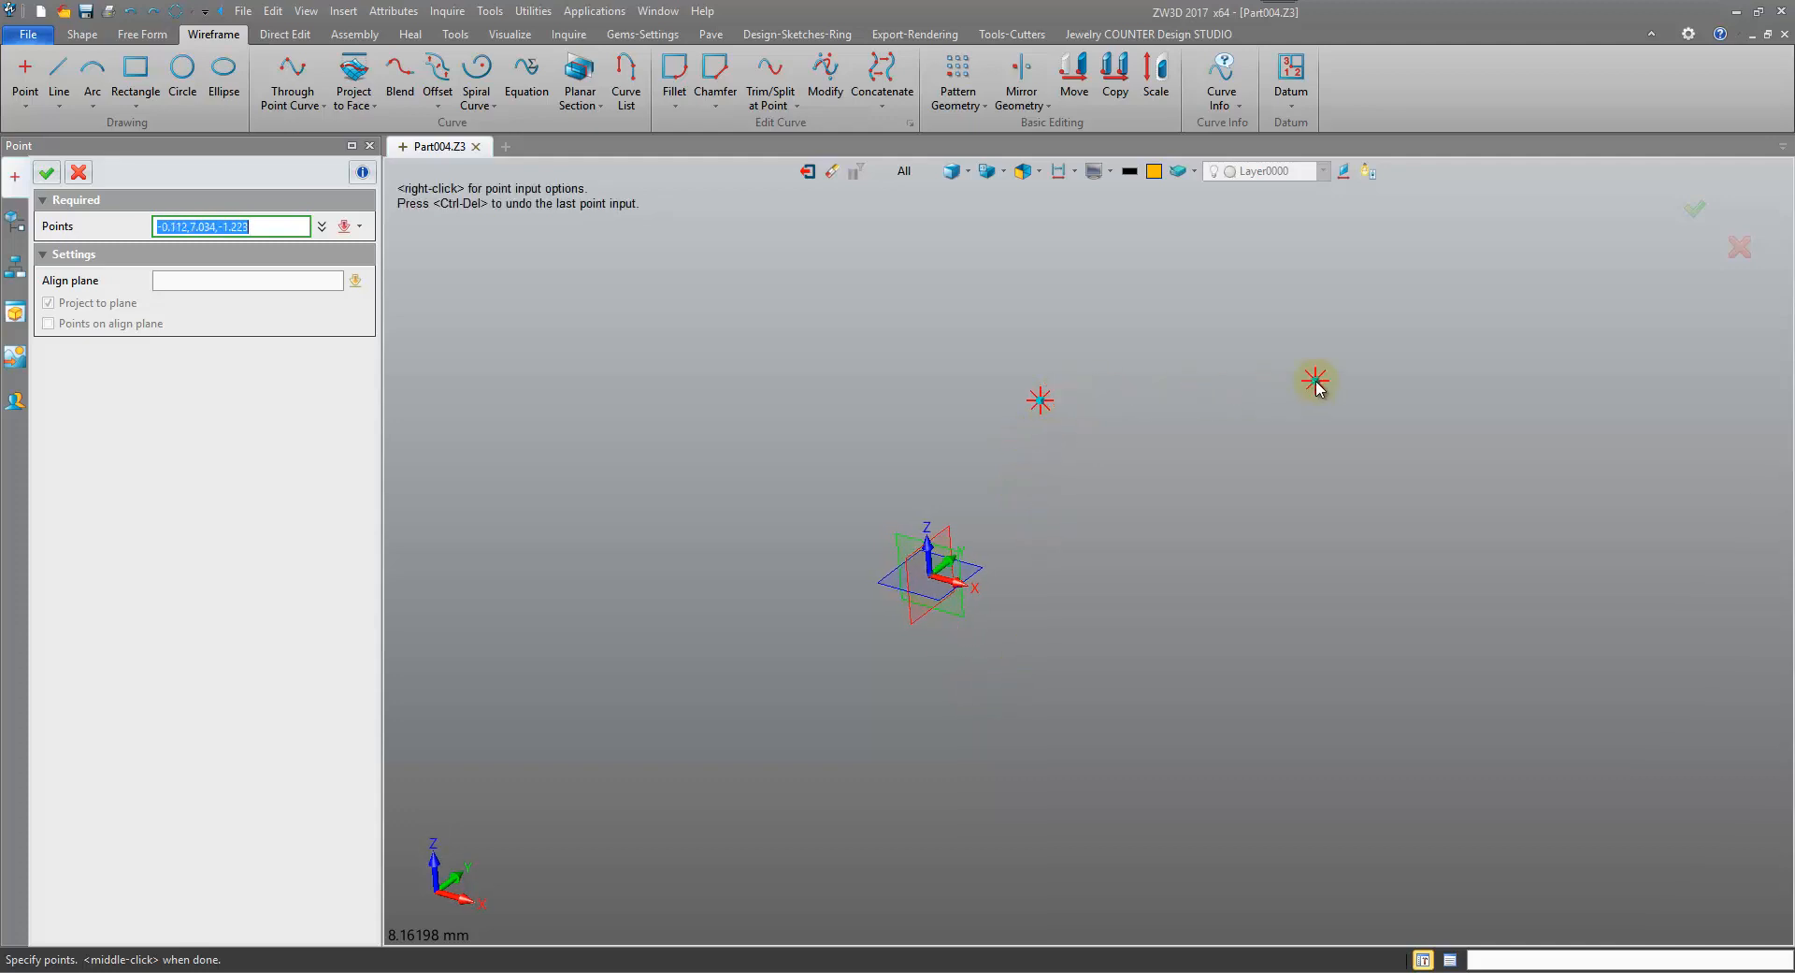
click(1314, 393)
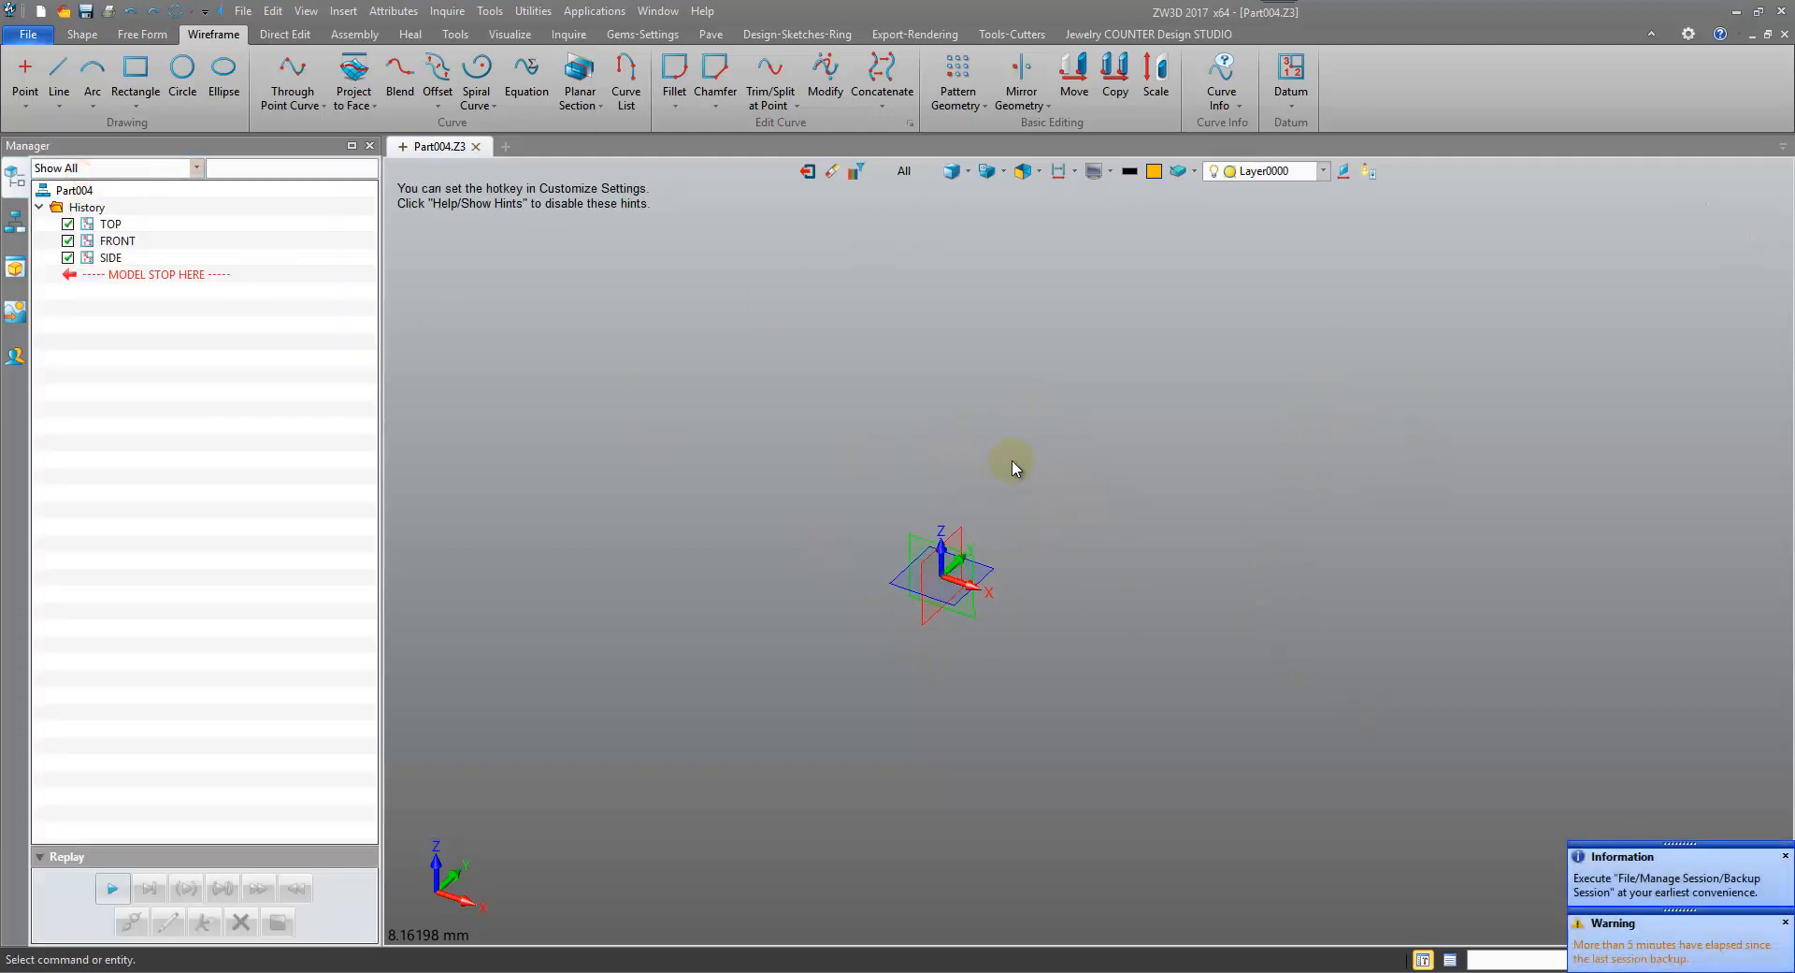
mouse_move(845, 416)
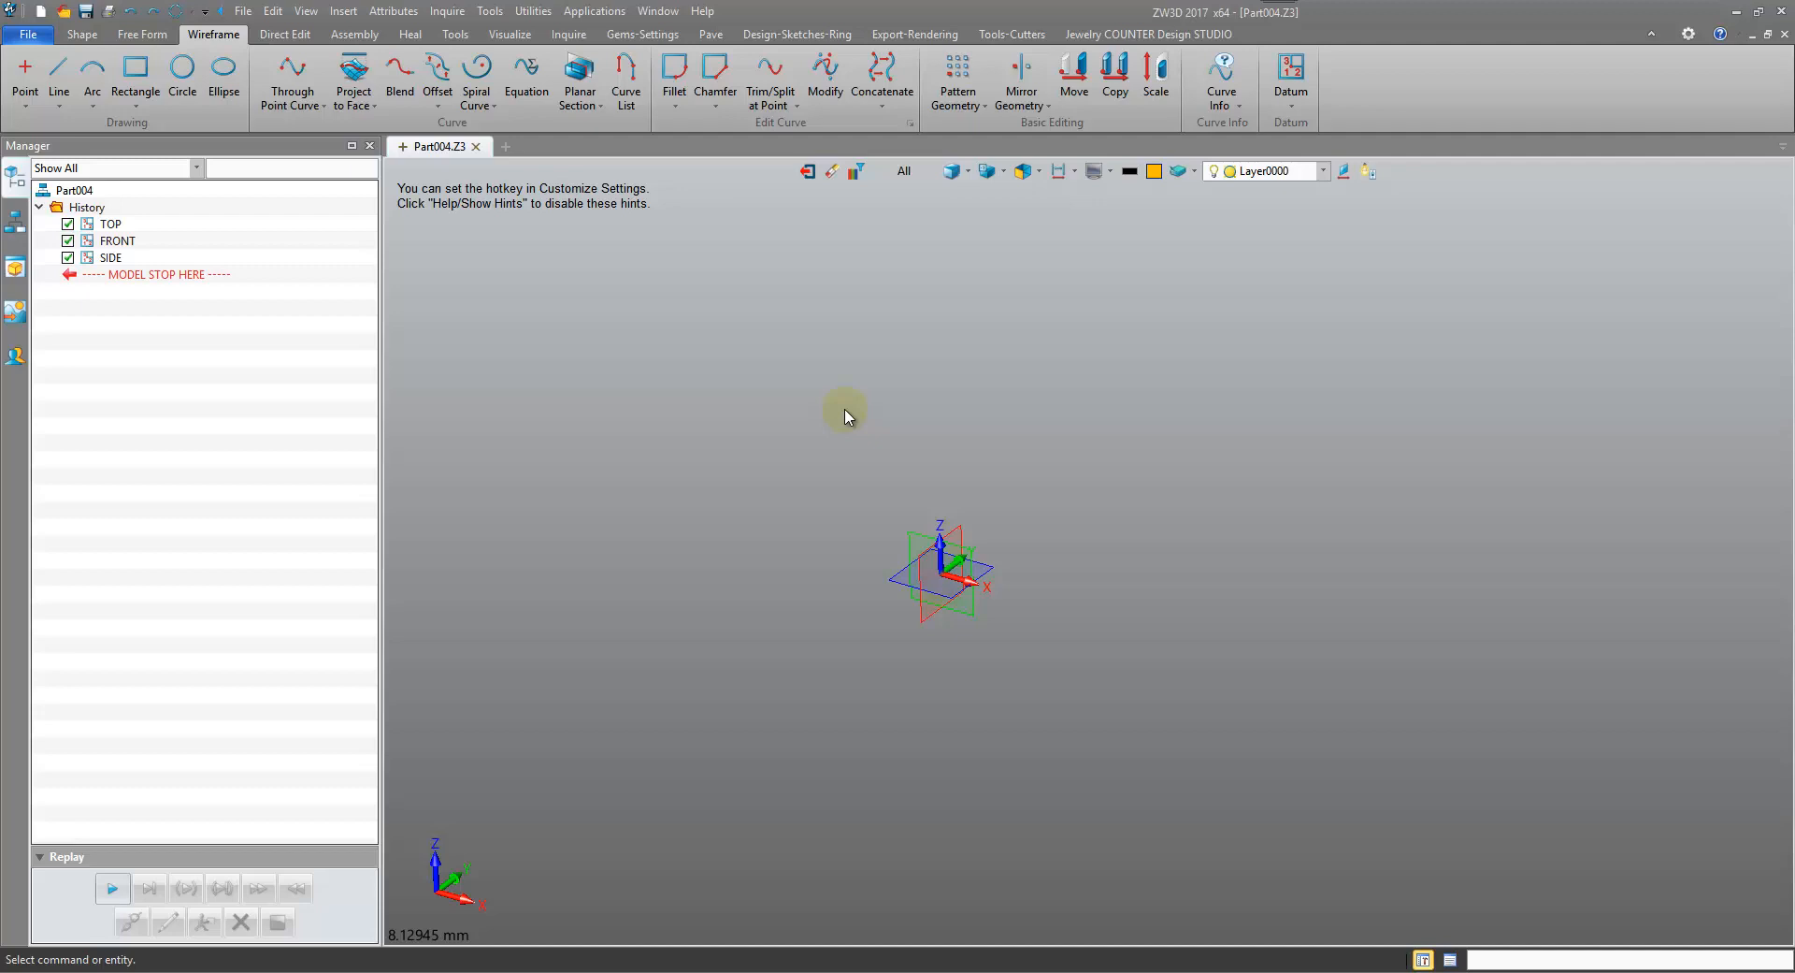
mouse_move(832, 433)
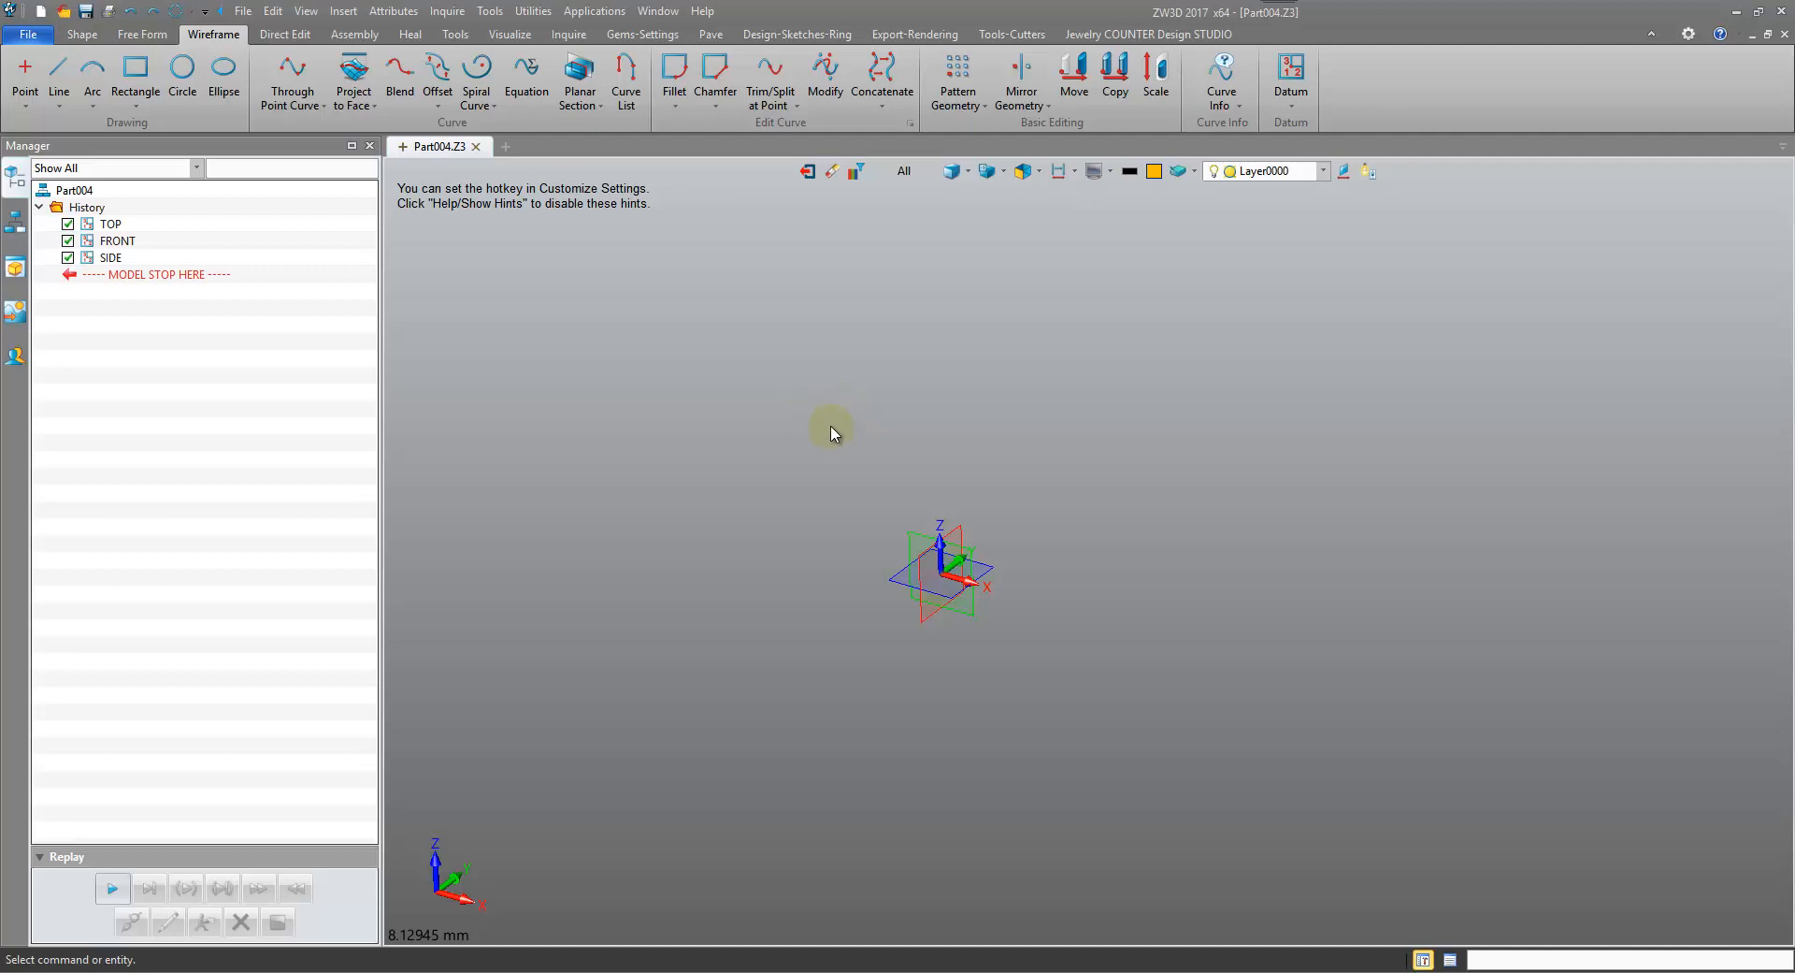
mouse_move(798, 401)
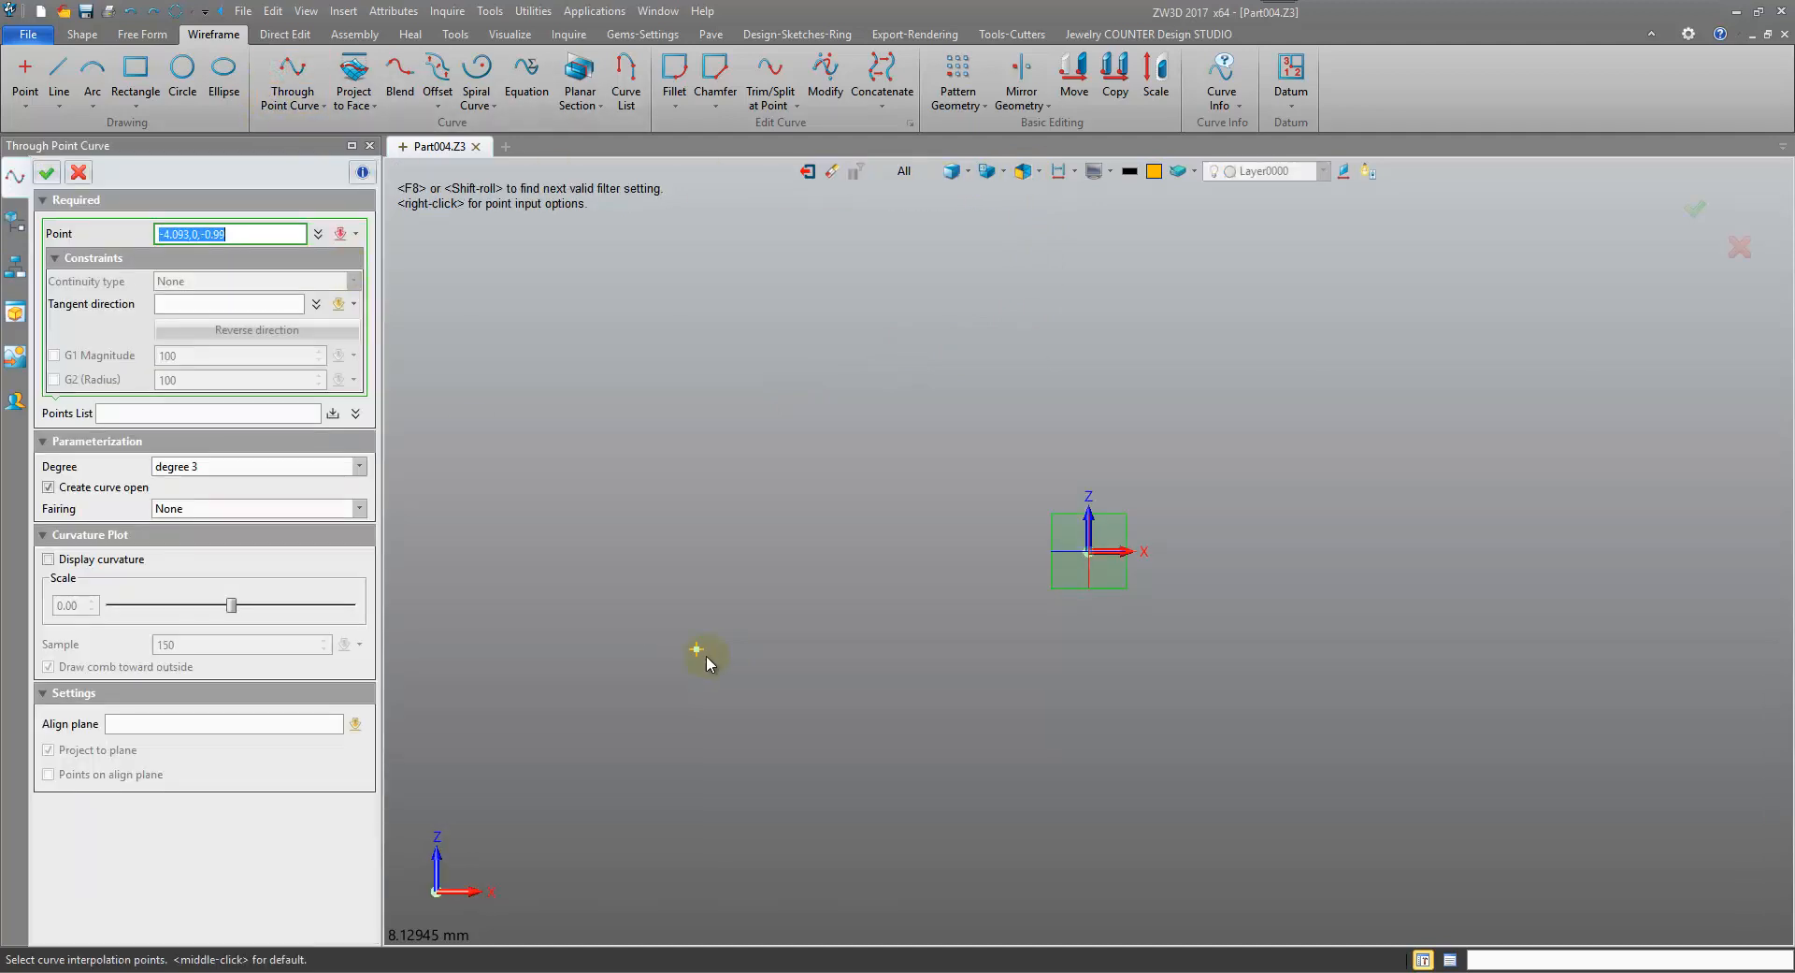
Finish picking the wave's points and confirm, creating open curve Curve1, then adjust the display
click(937, 708)
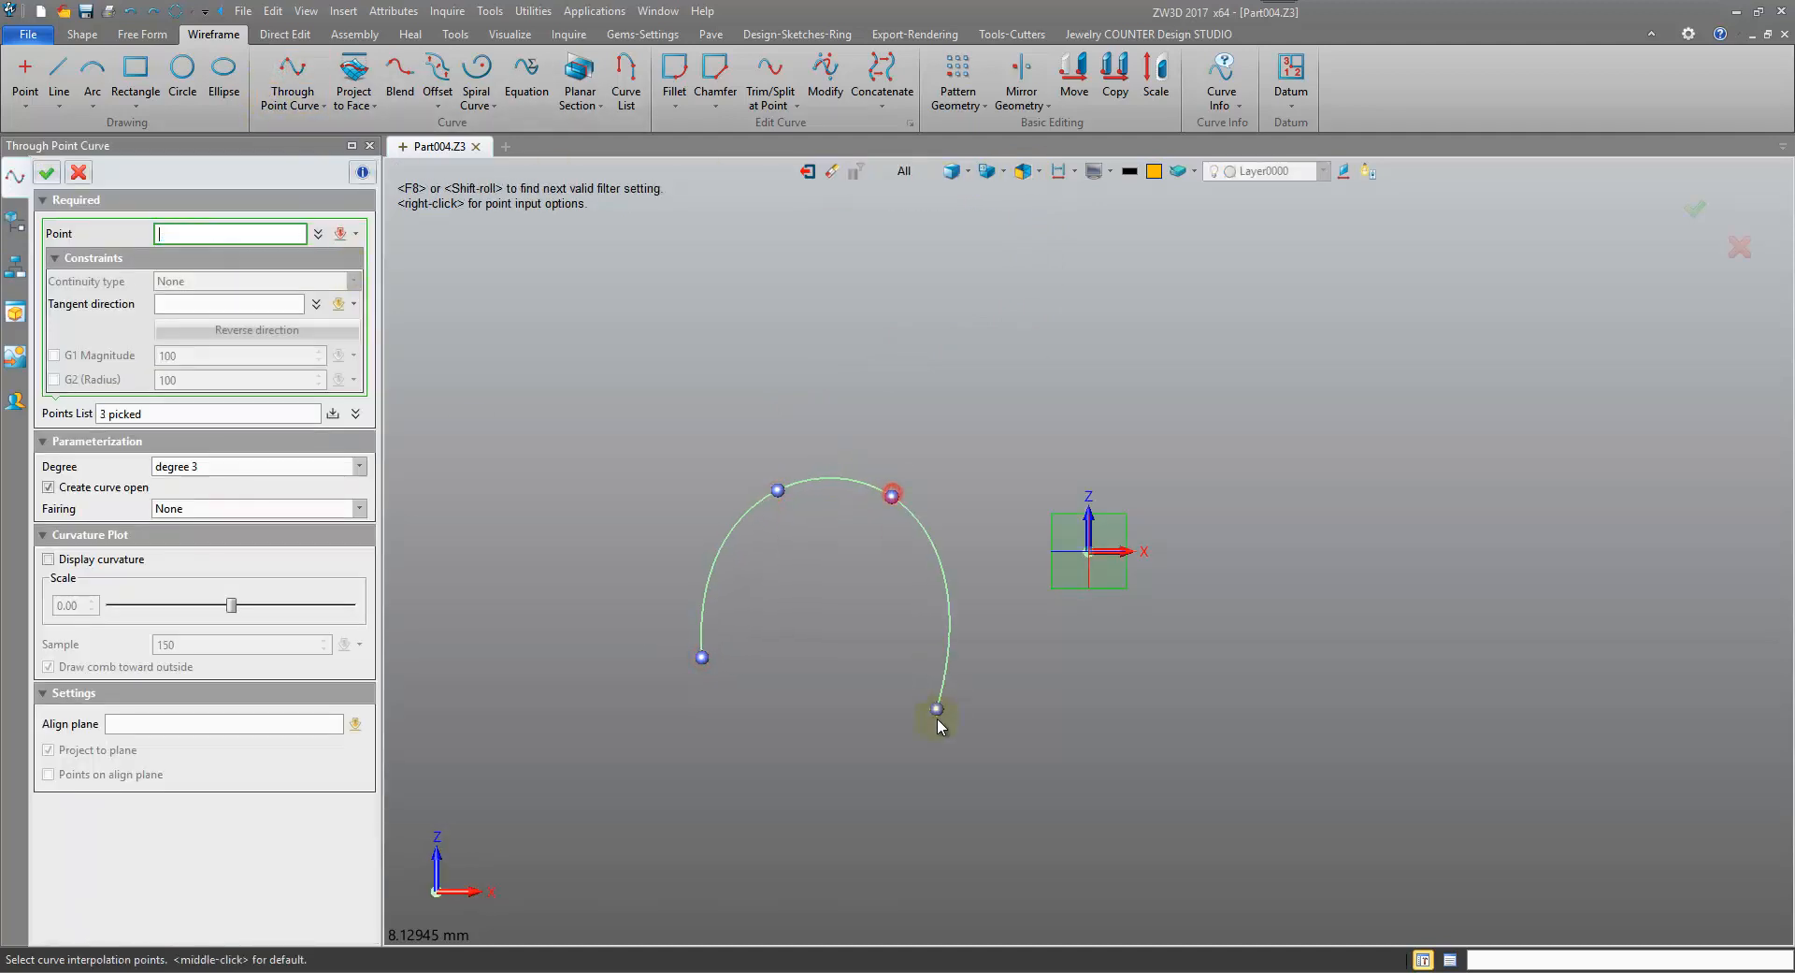
click(1241, 637)
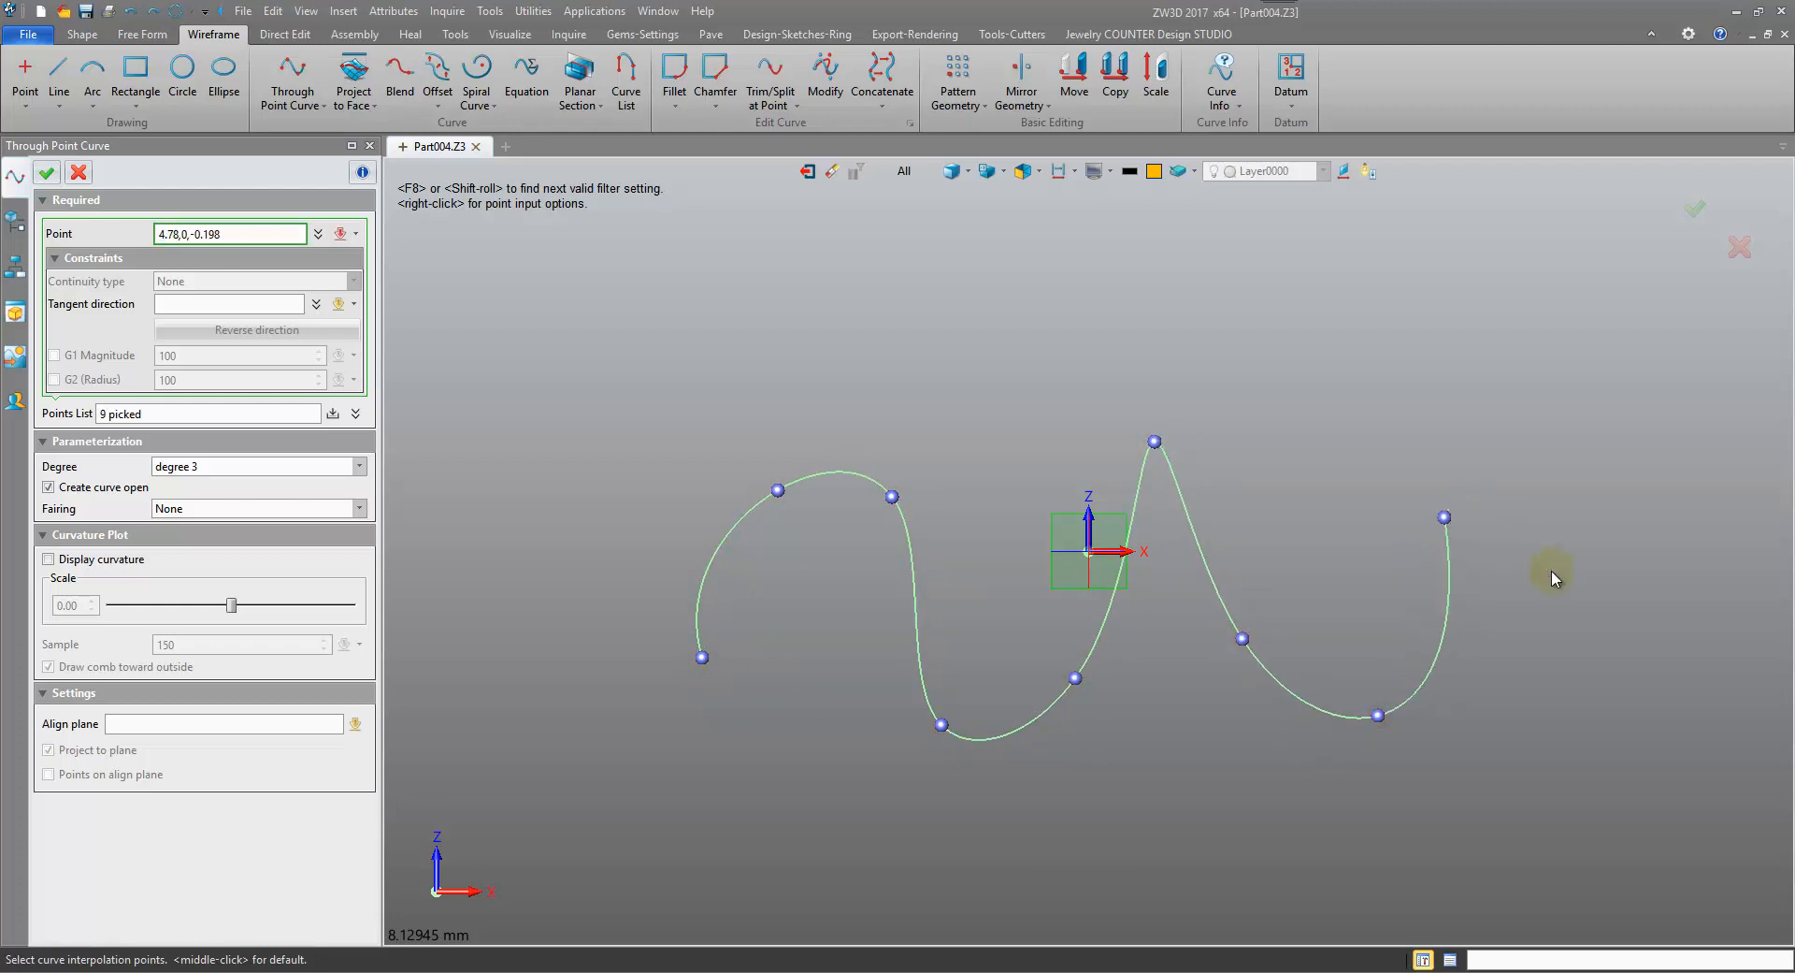
click(46, 172)
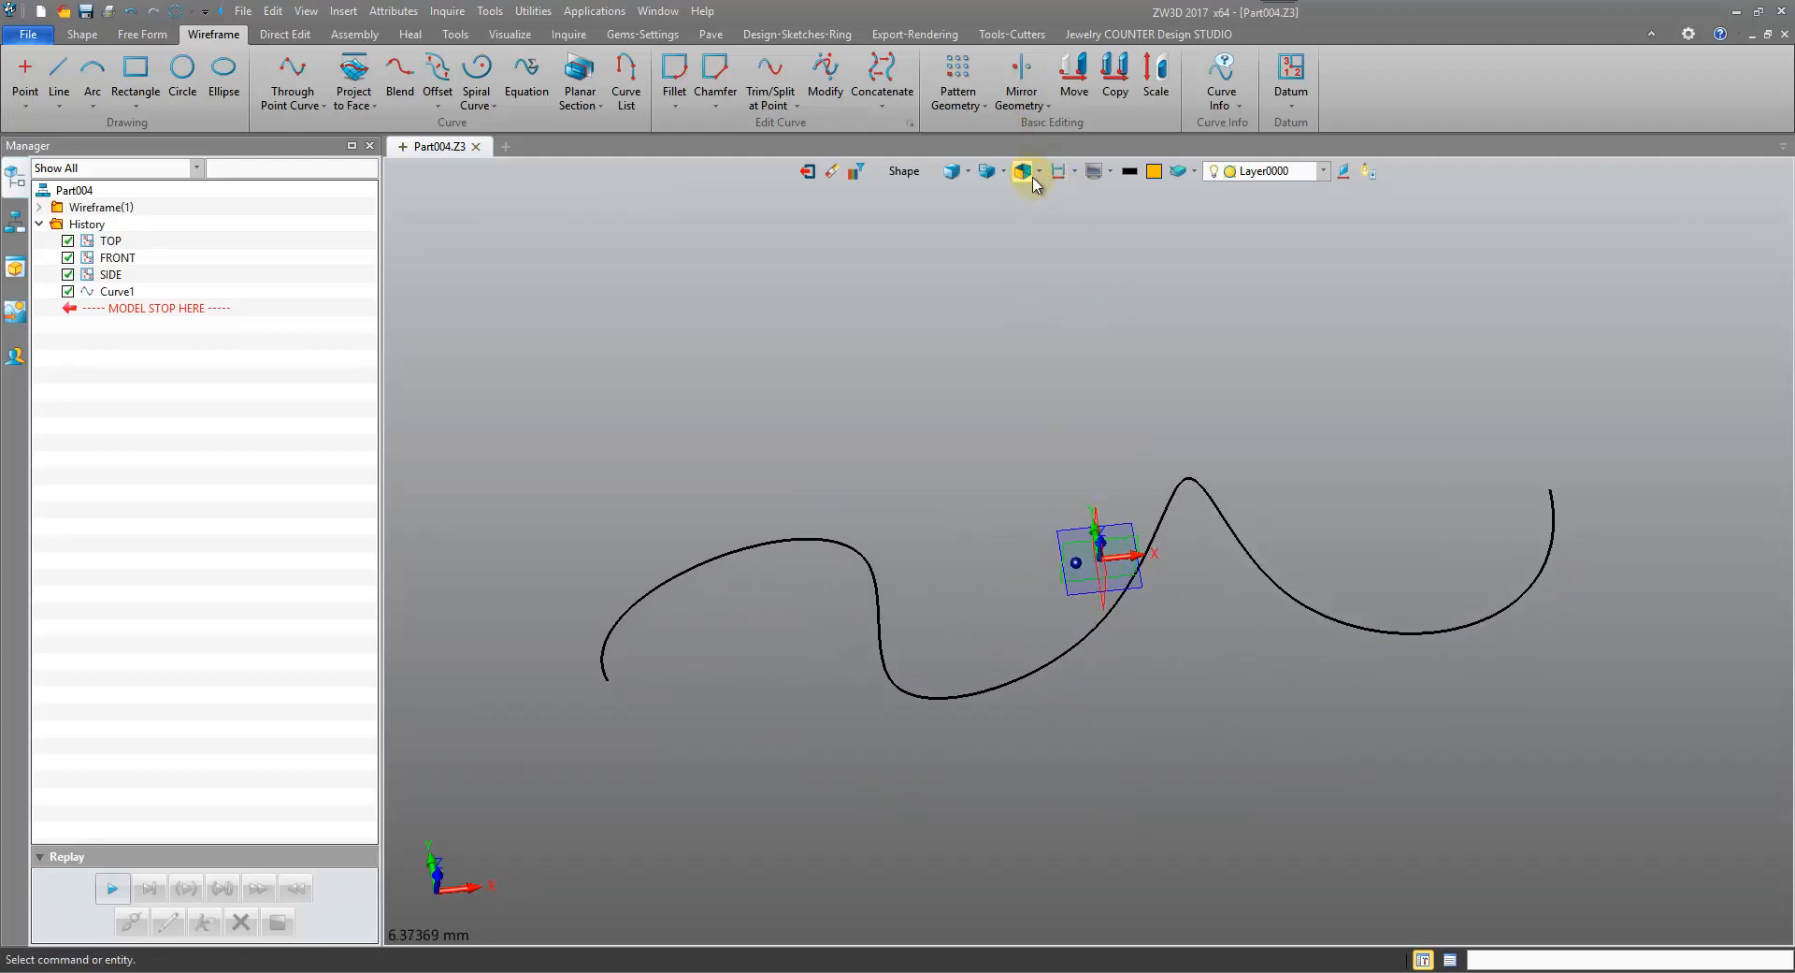
click(1022, 171)
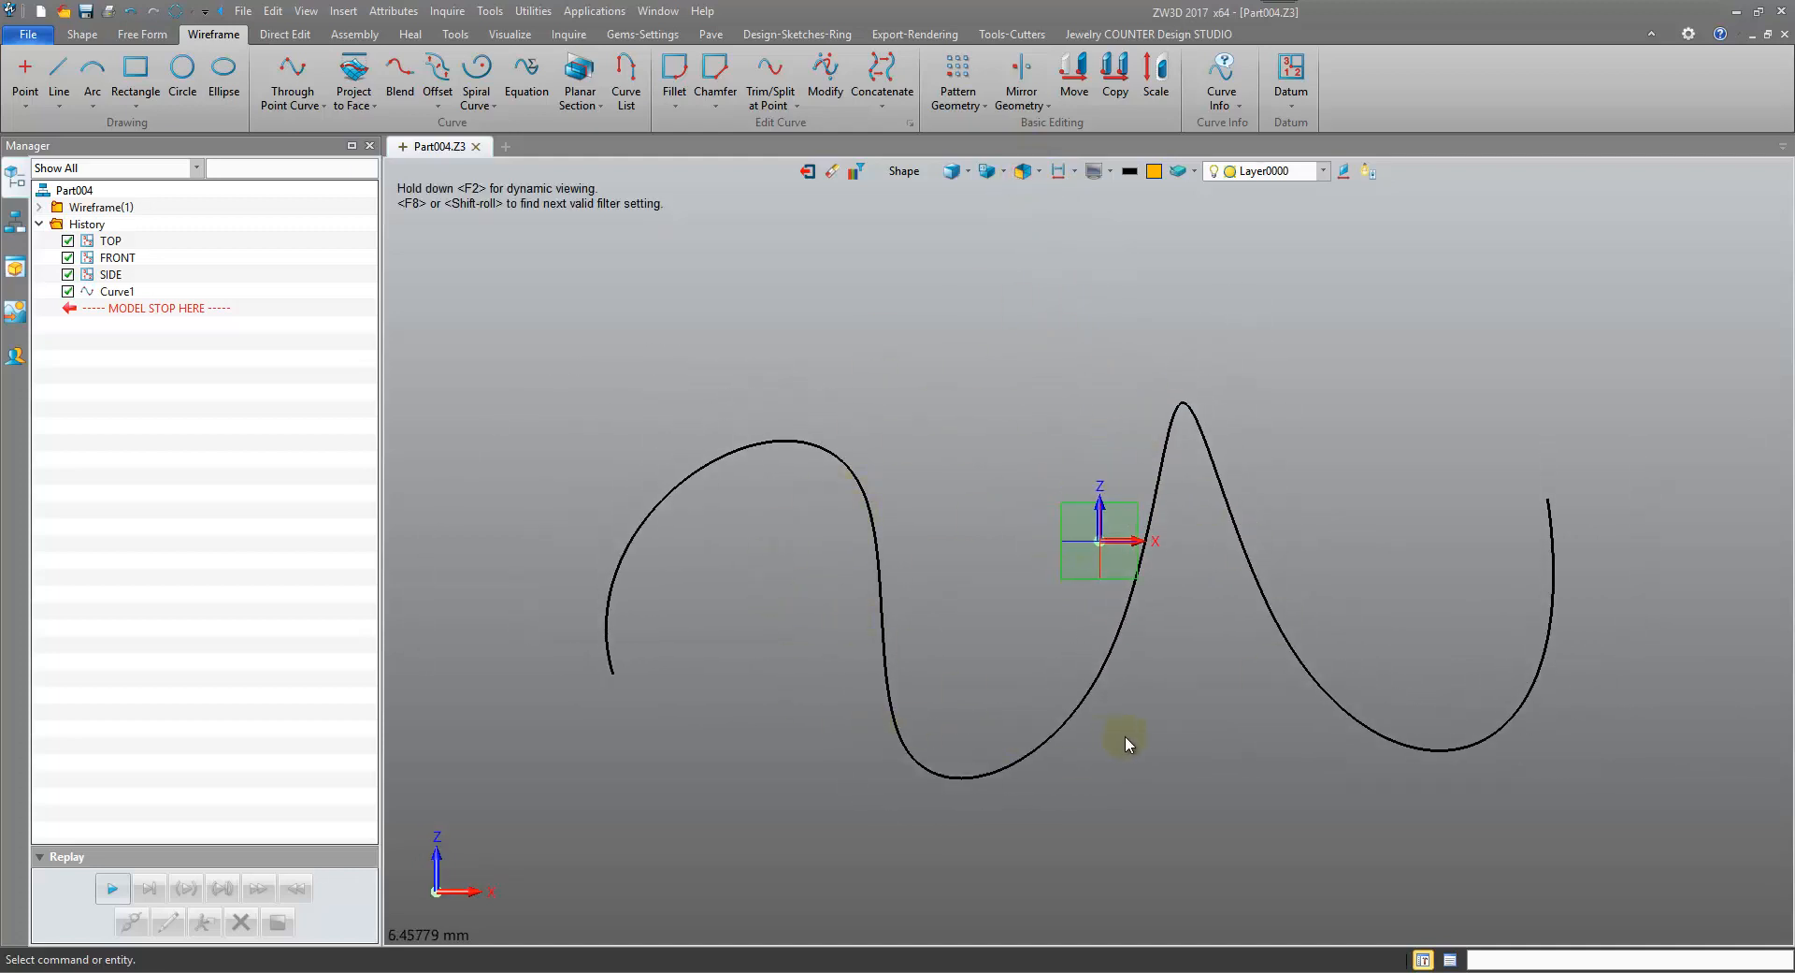
mouse_move(662, 704)
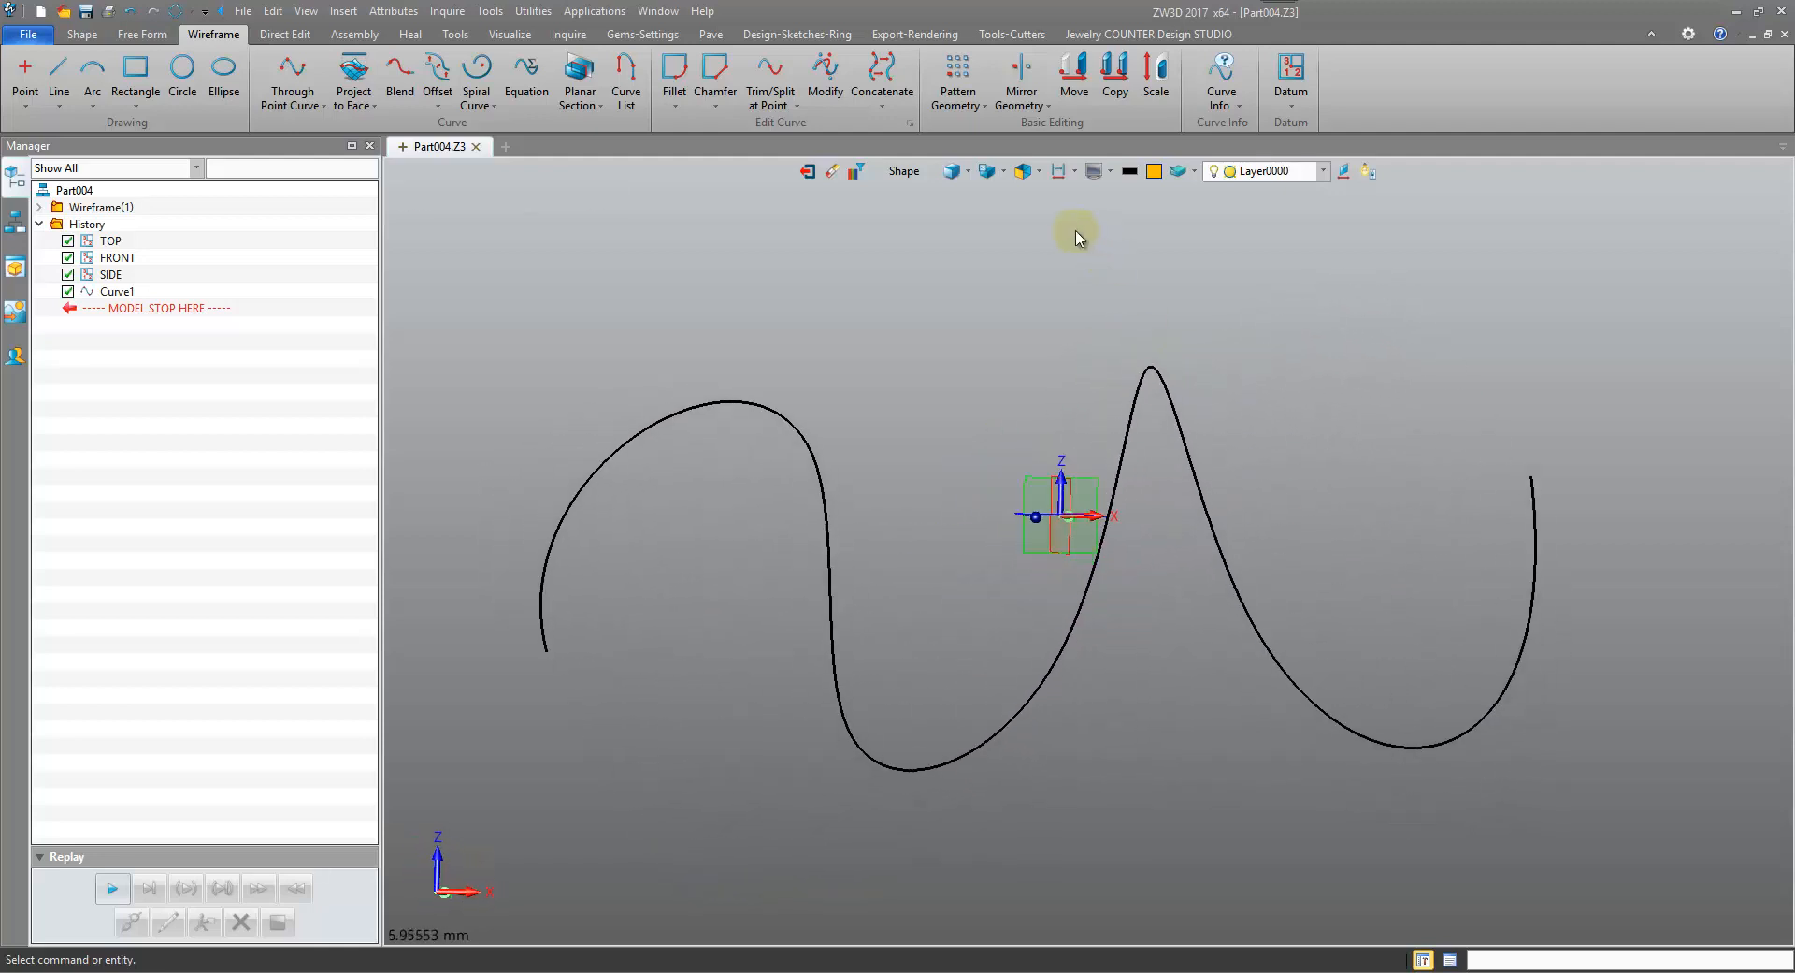
Restrict picking to curves, start Modify on Cv230 and select its right-hand peak point for reshaping
click(825, 82)
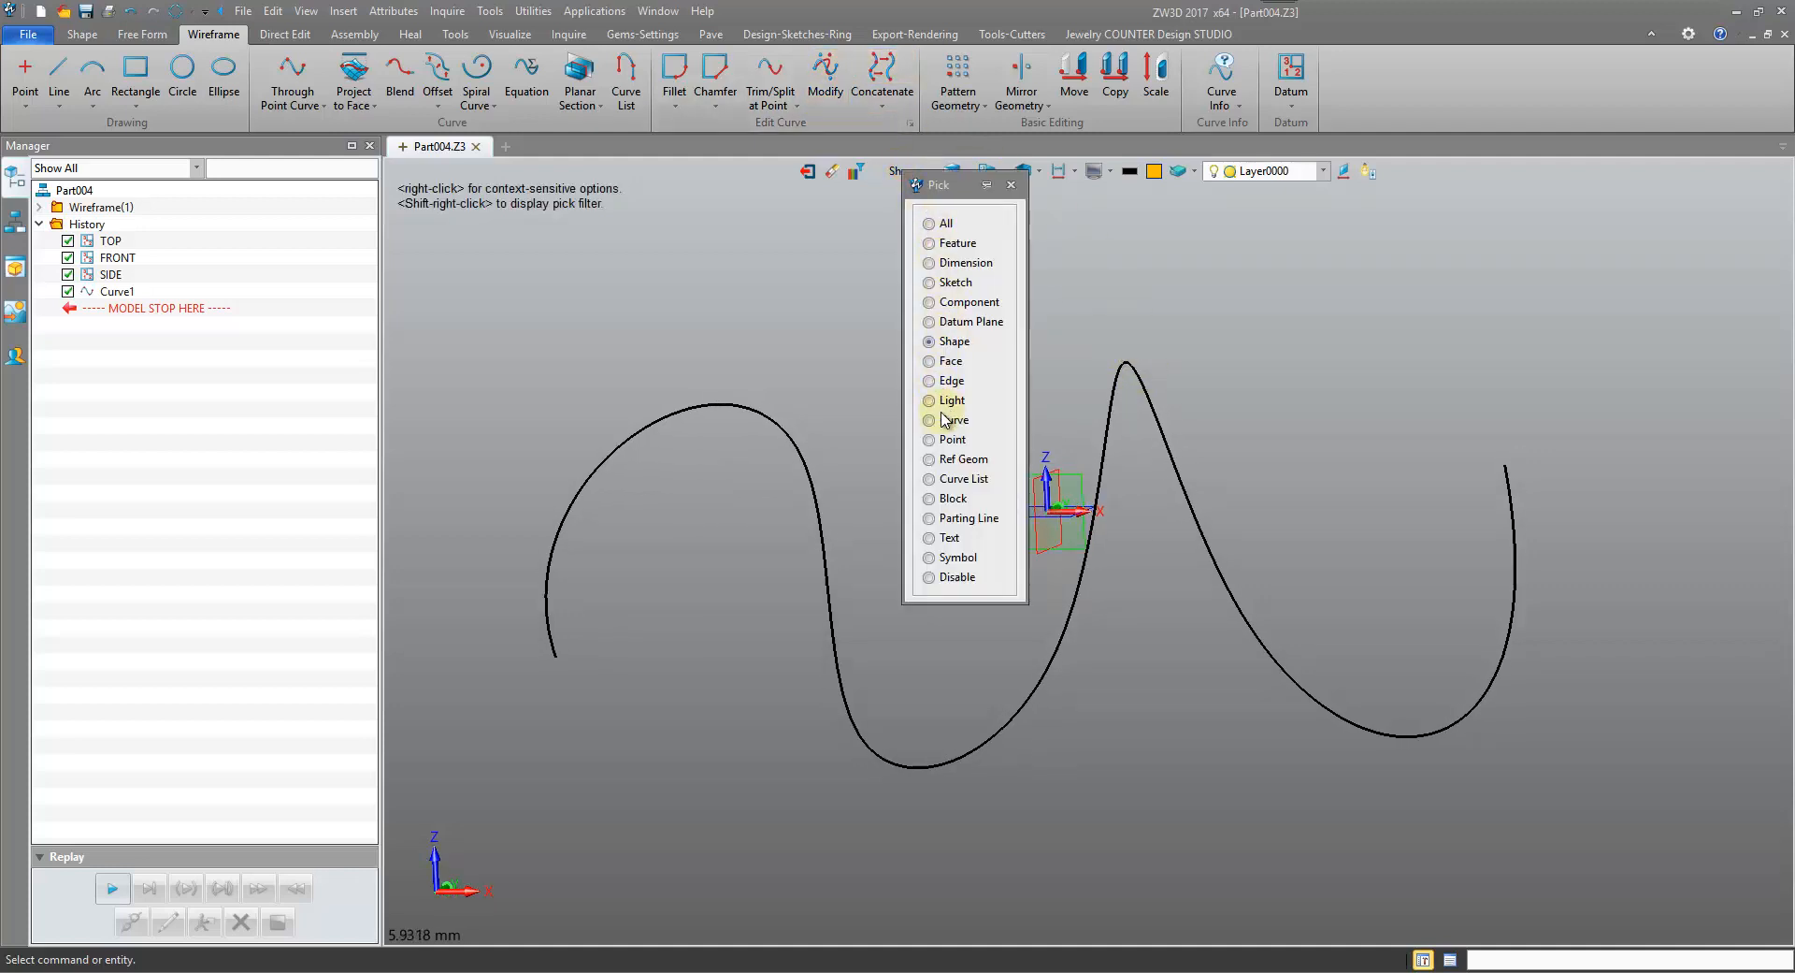
click(824, 75)
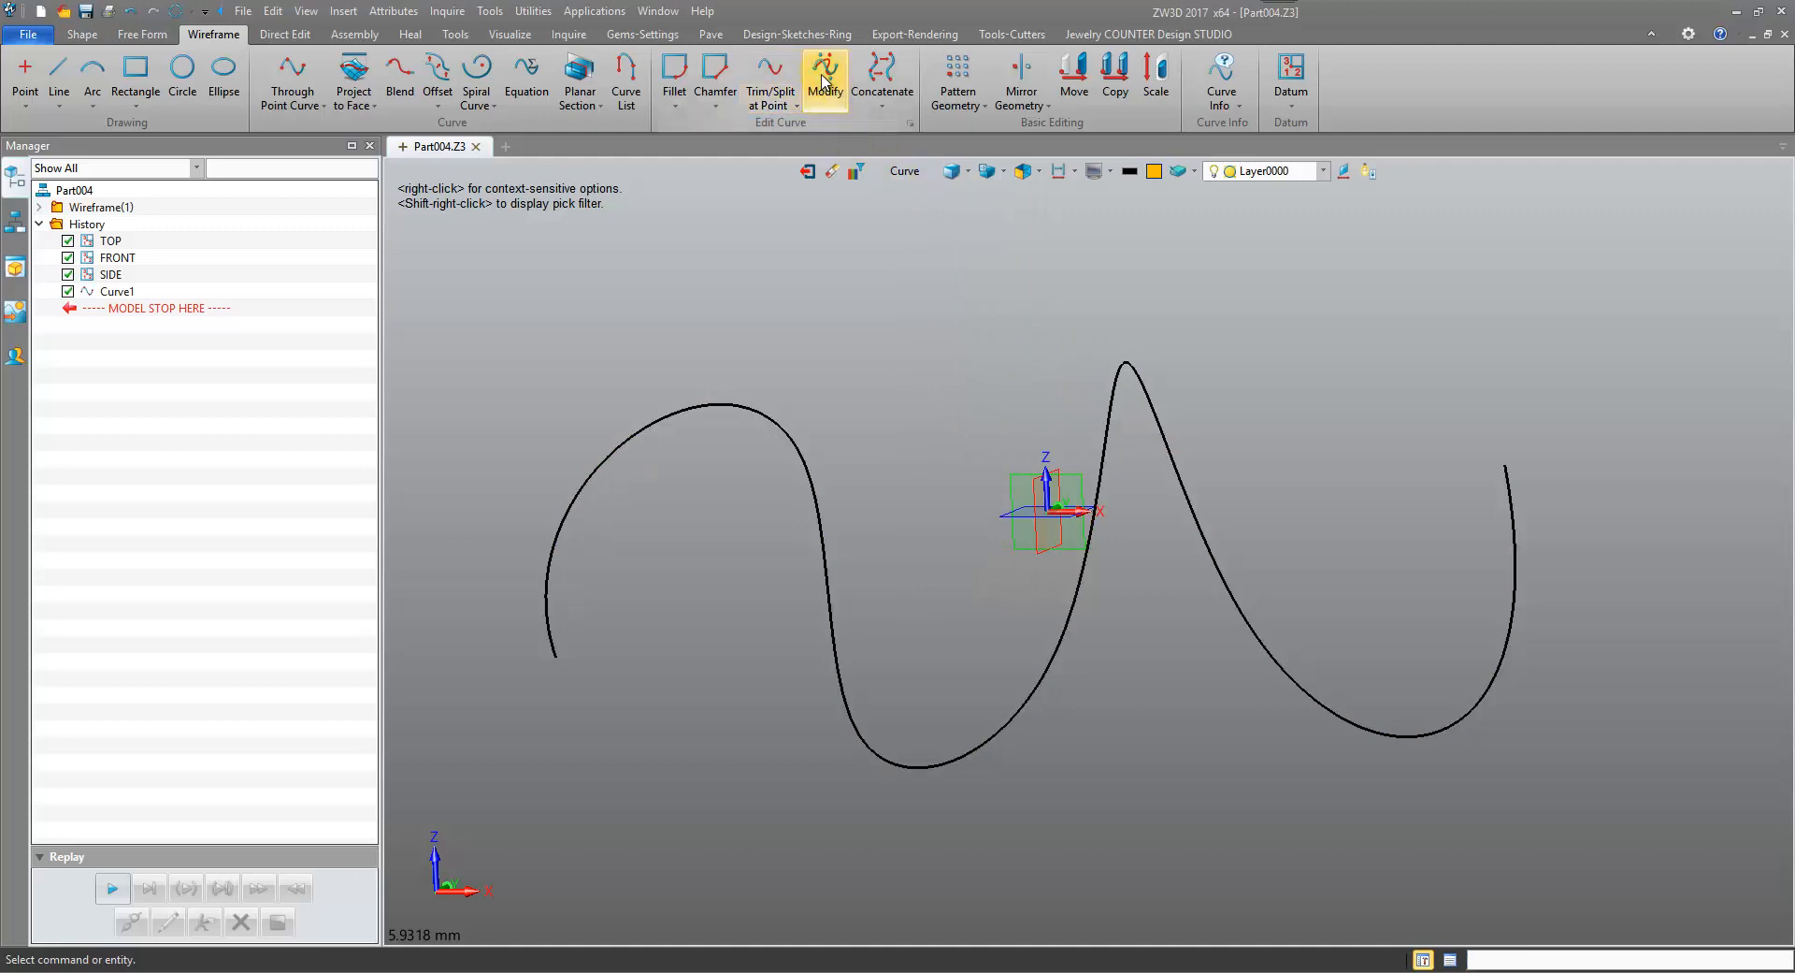
click(825, 80)
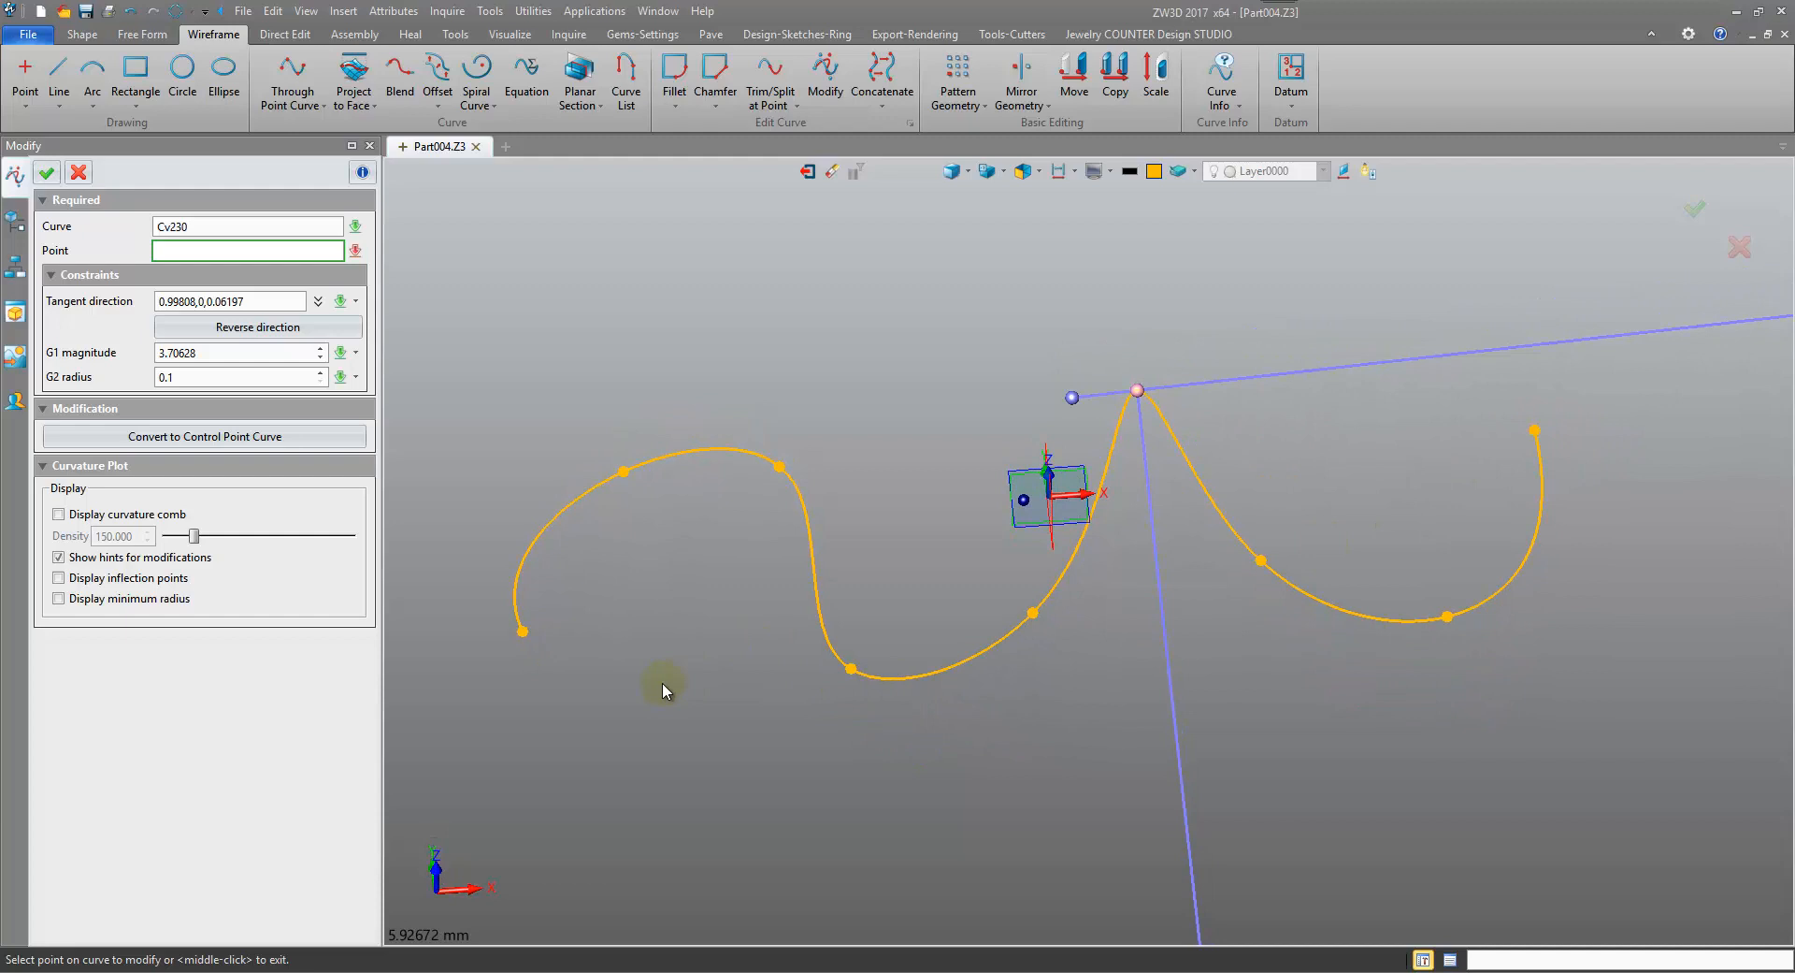
click(782, 467)
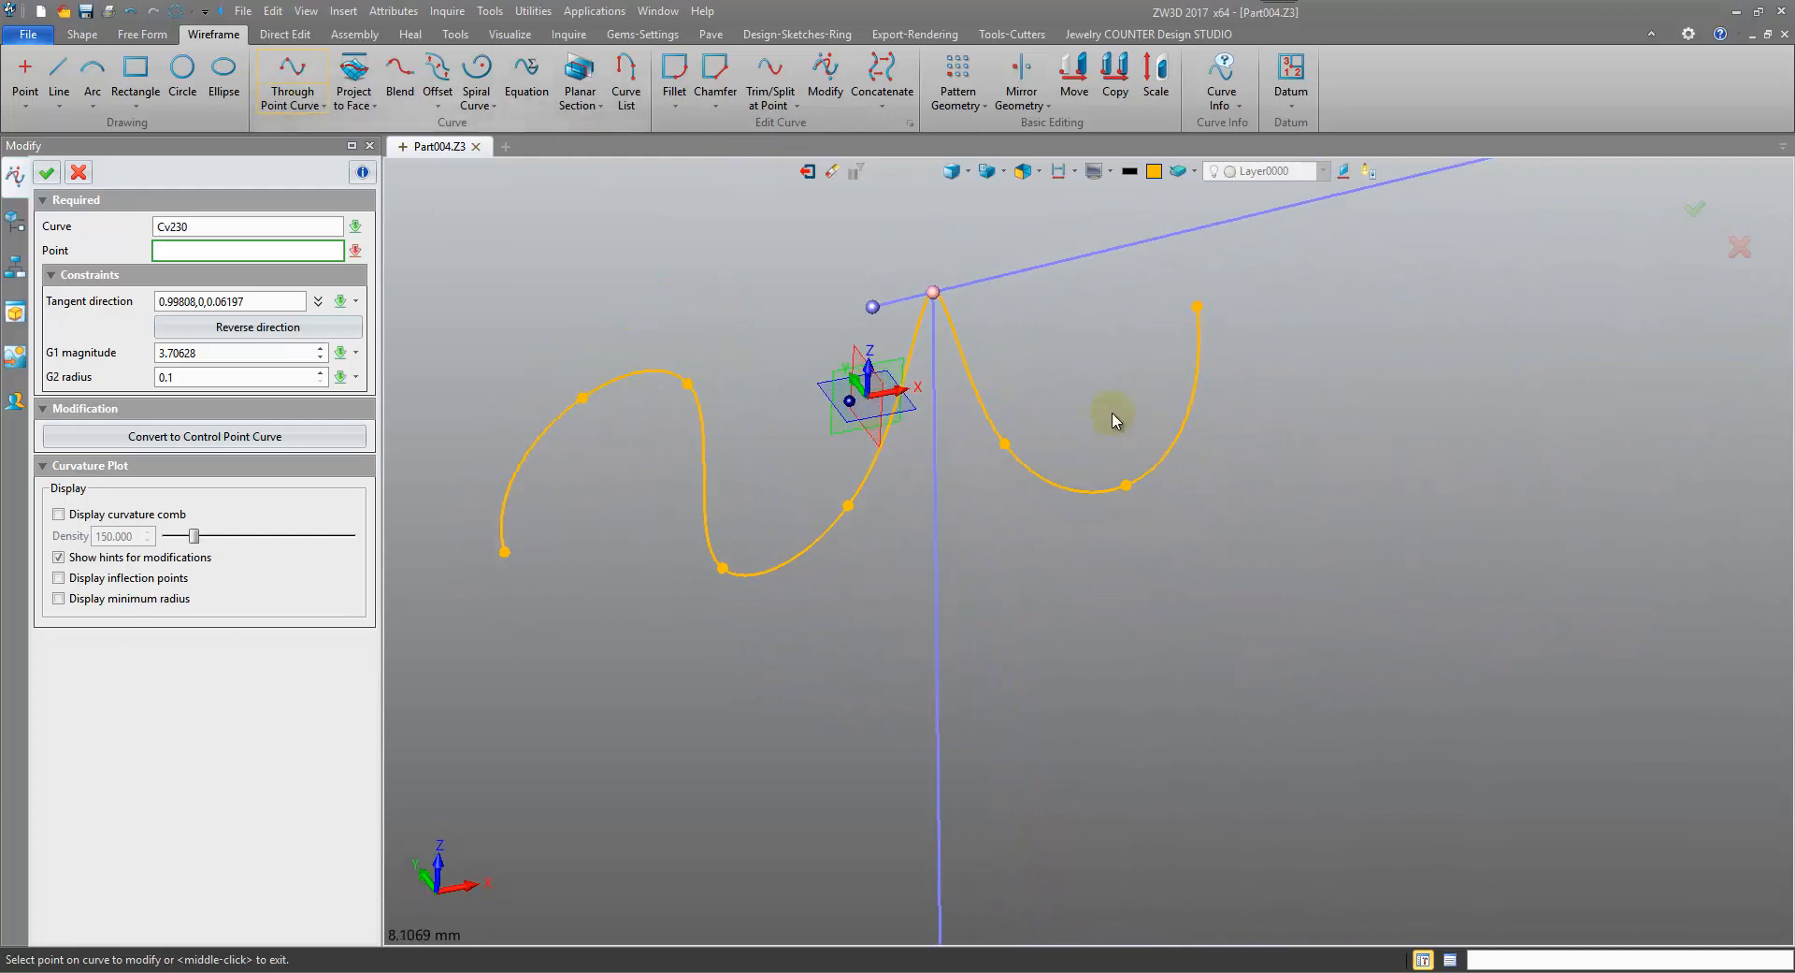
click(932, 294)
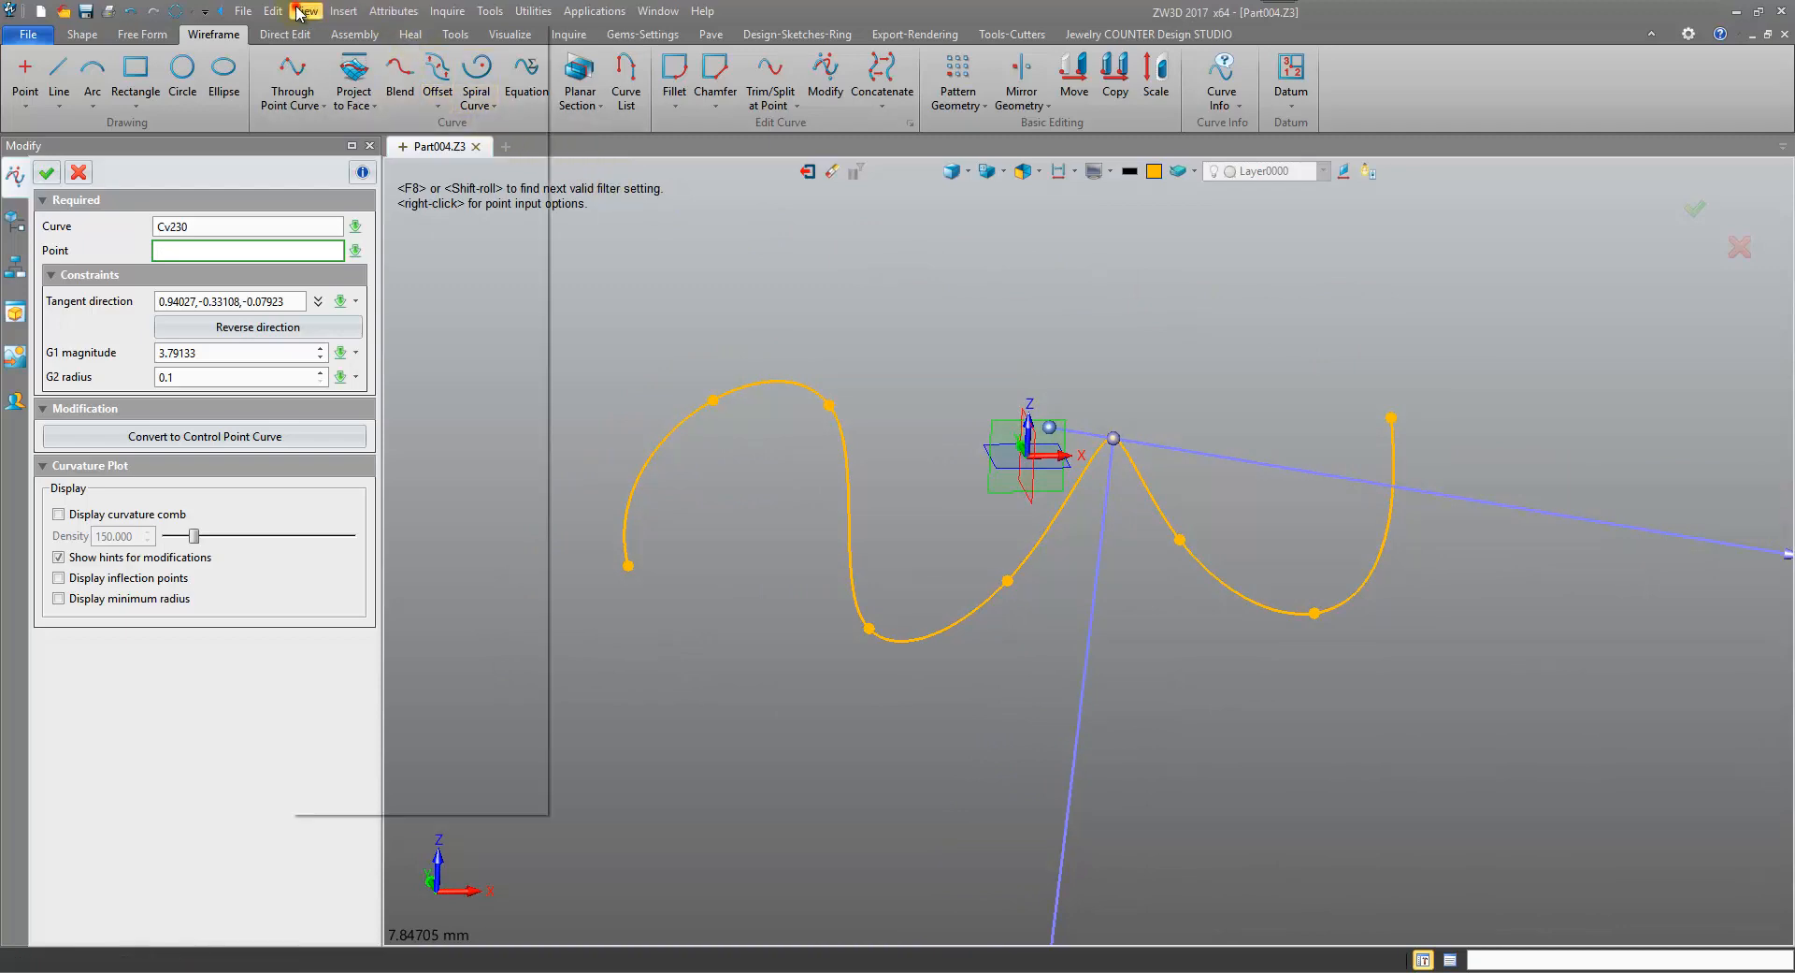
Switch to the Quad layout and test picking curve points in the top and side viewports
click(305, 10)
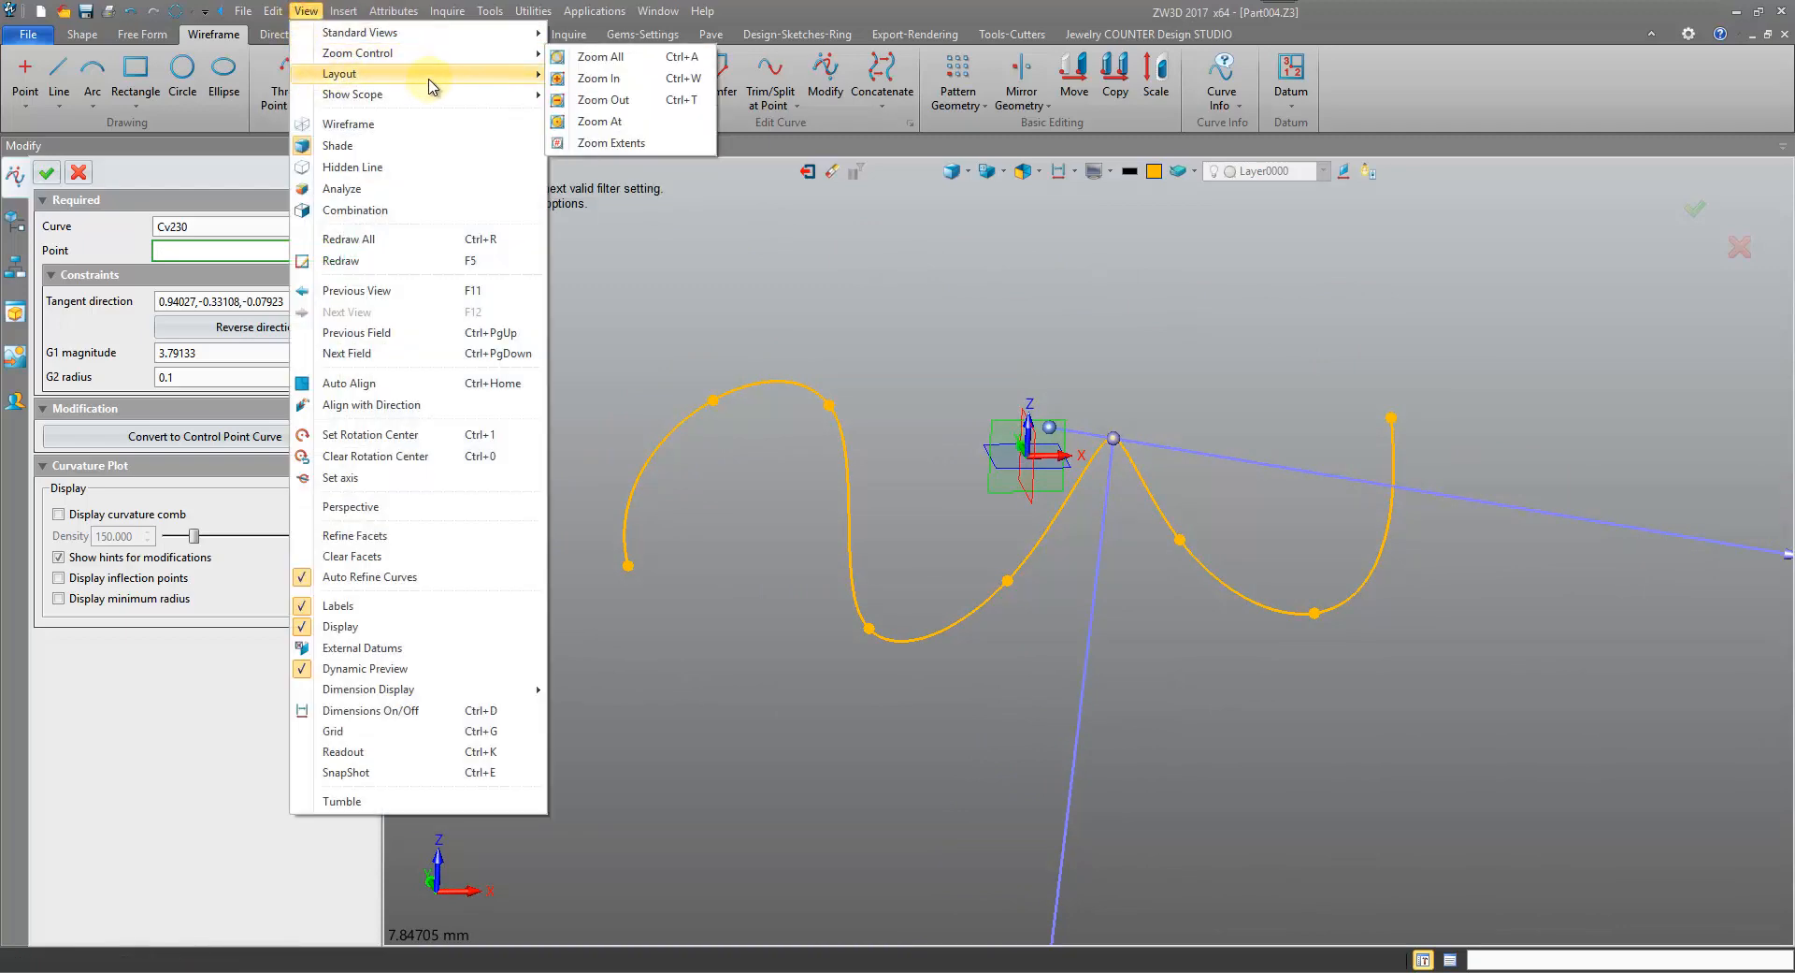
mouse_move(337, 72)
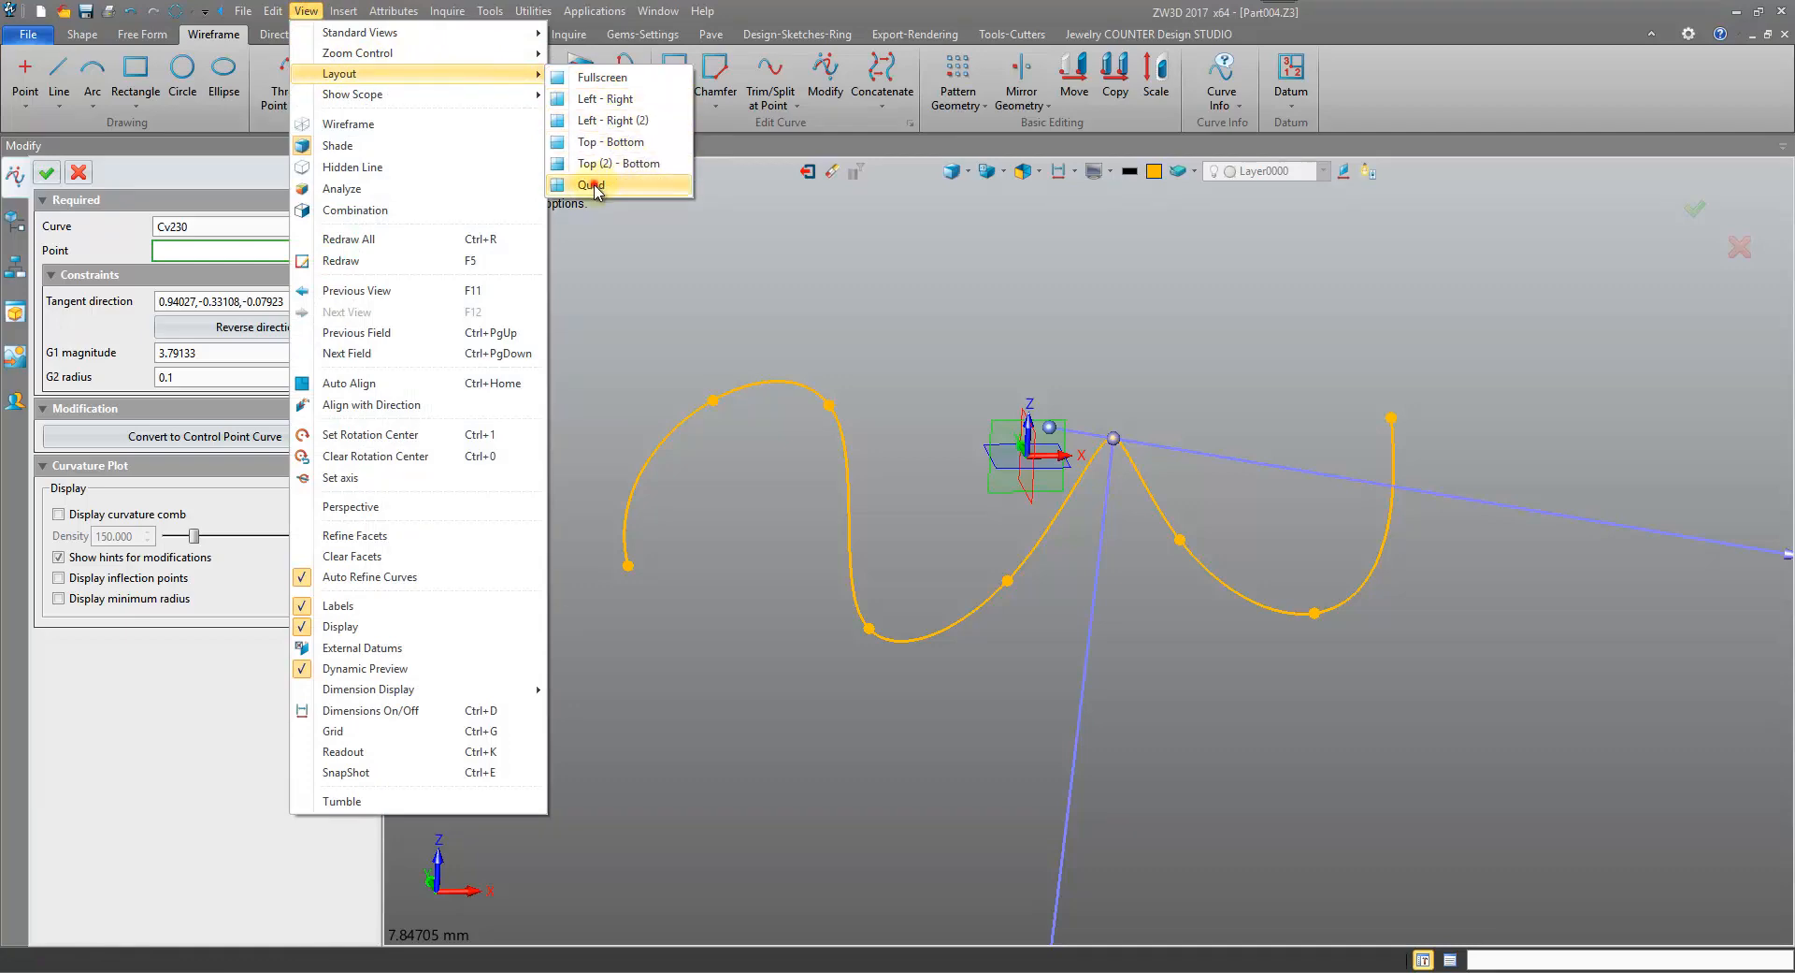
click(591, 184)
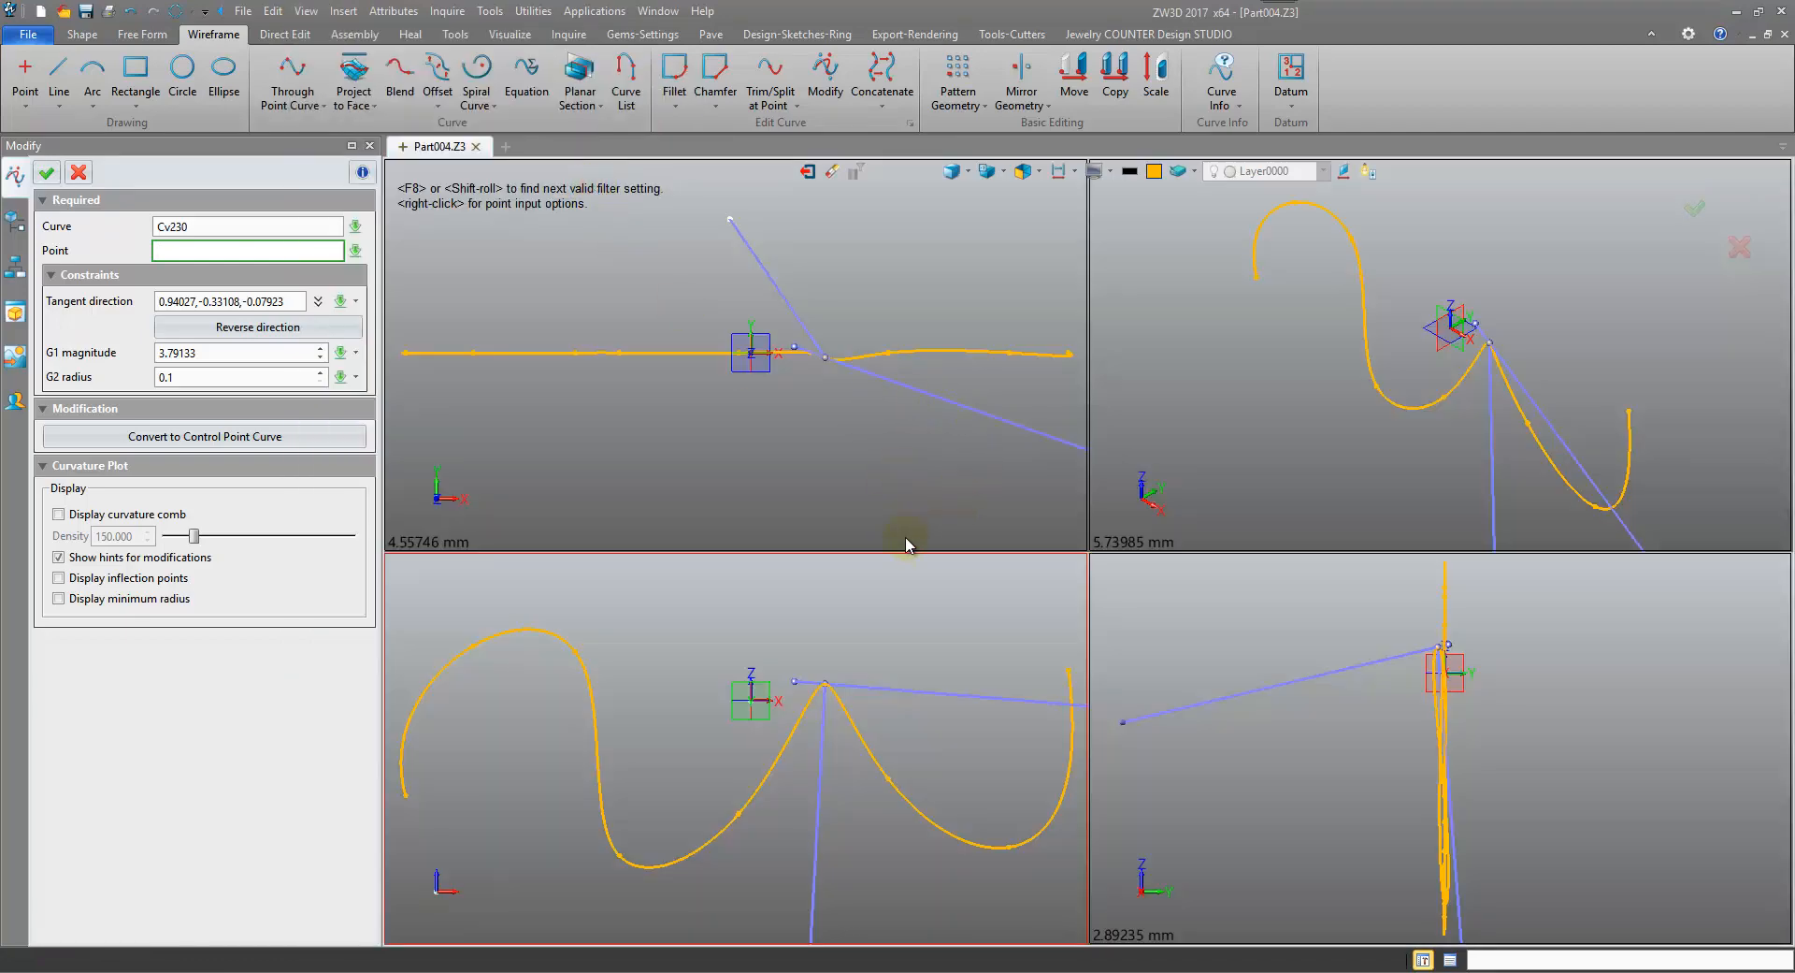
mouse_move(1731, 403)
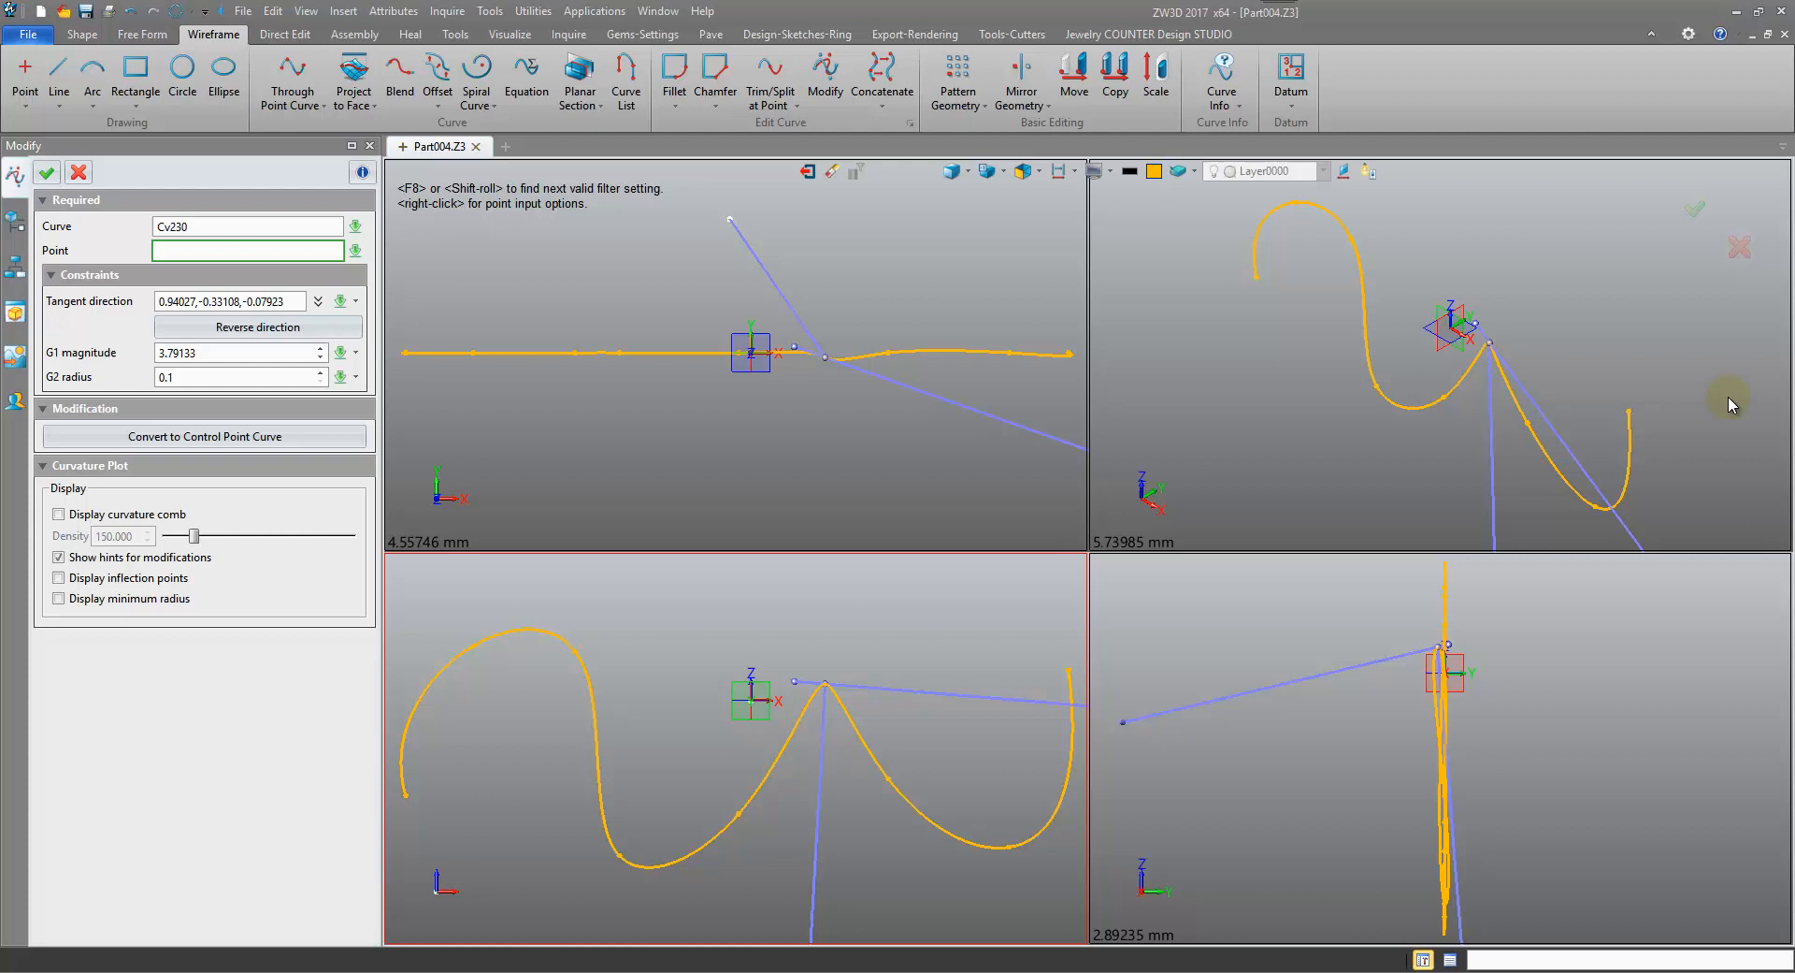
mouse_move(857, 458)
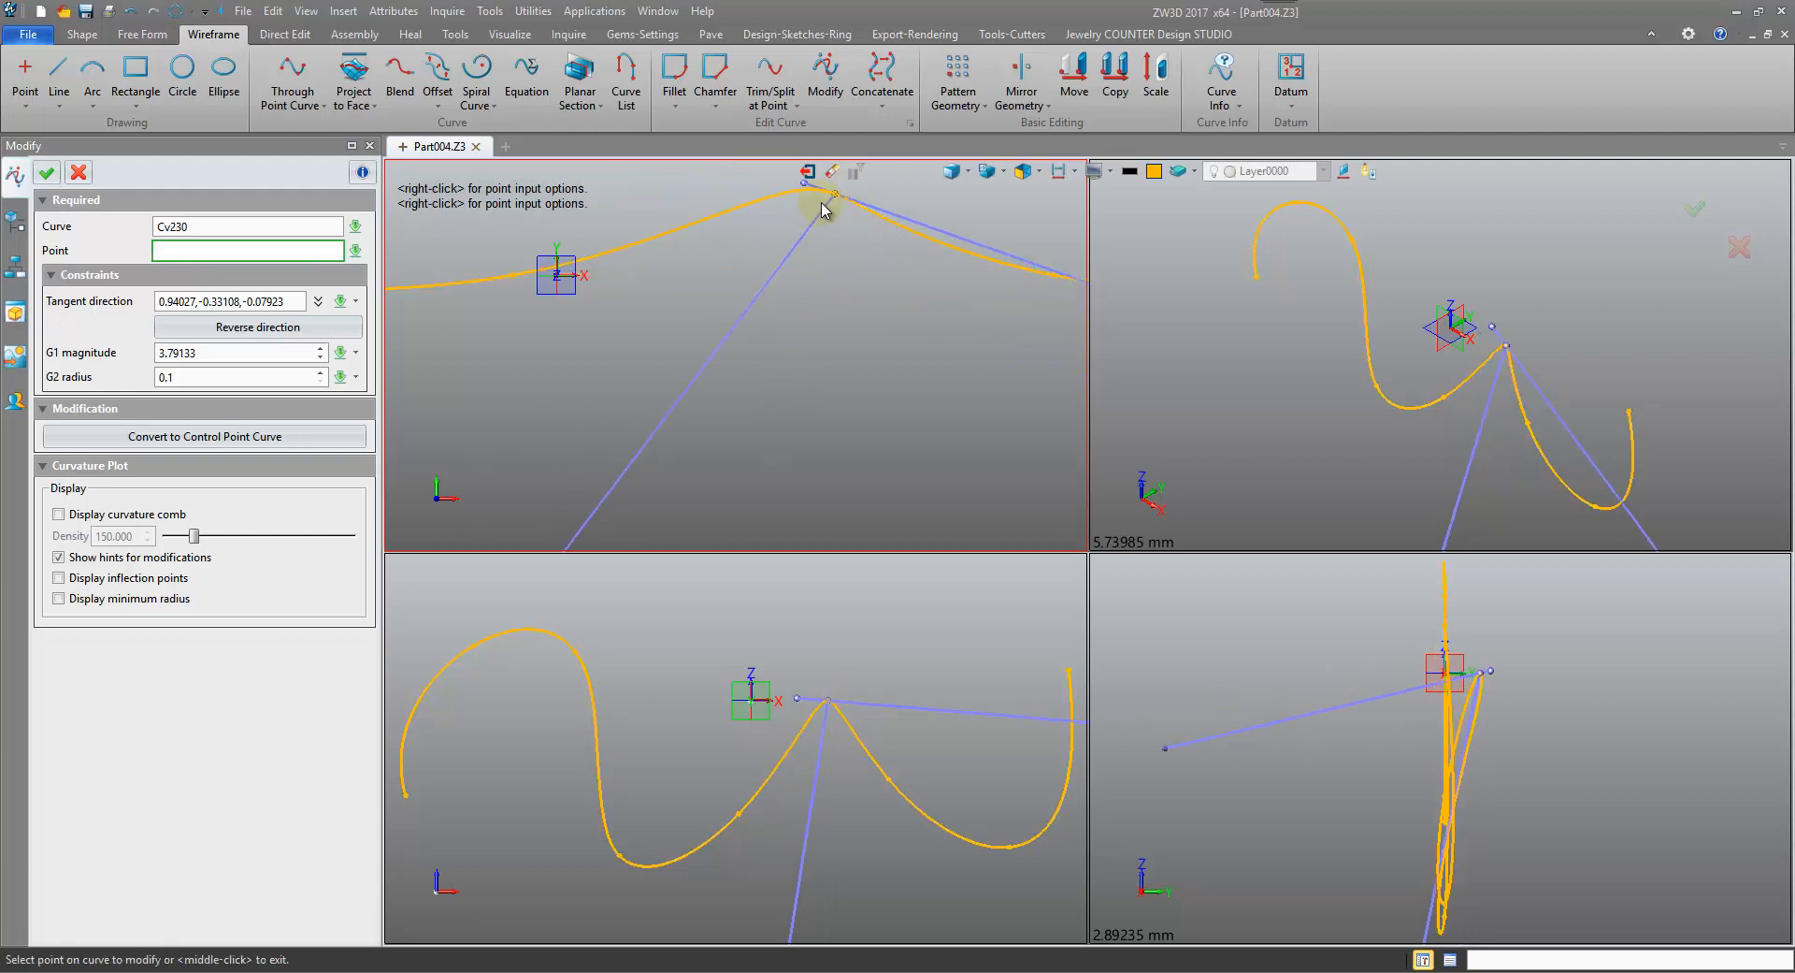
click(812, 490)
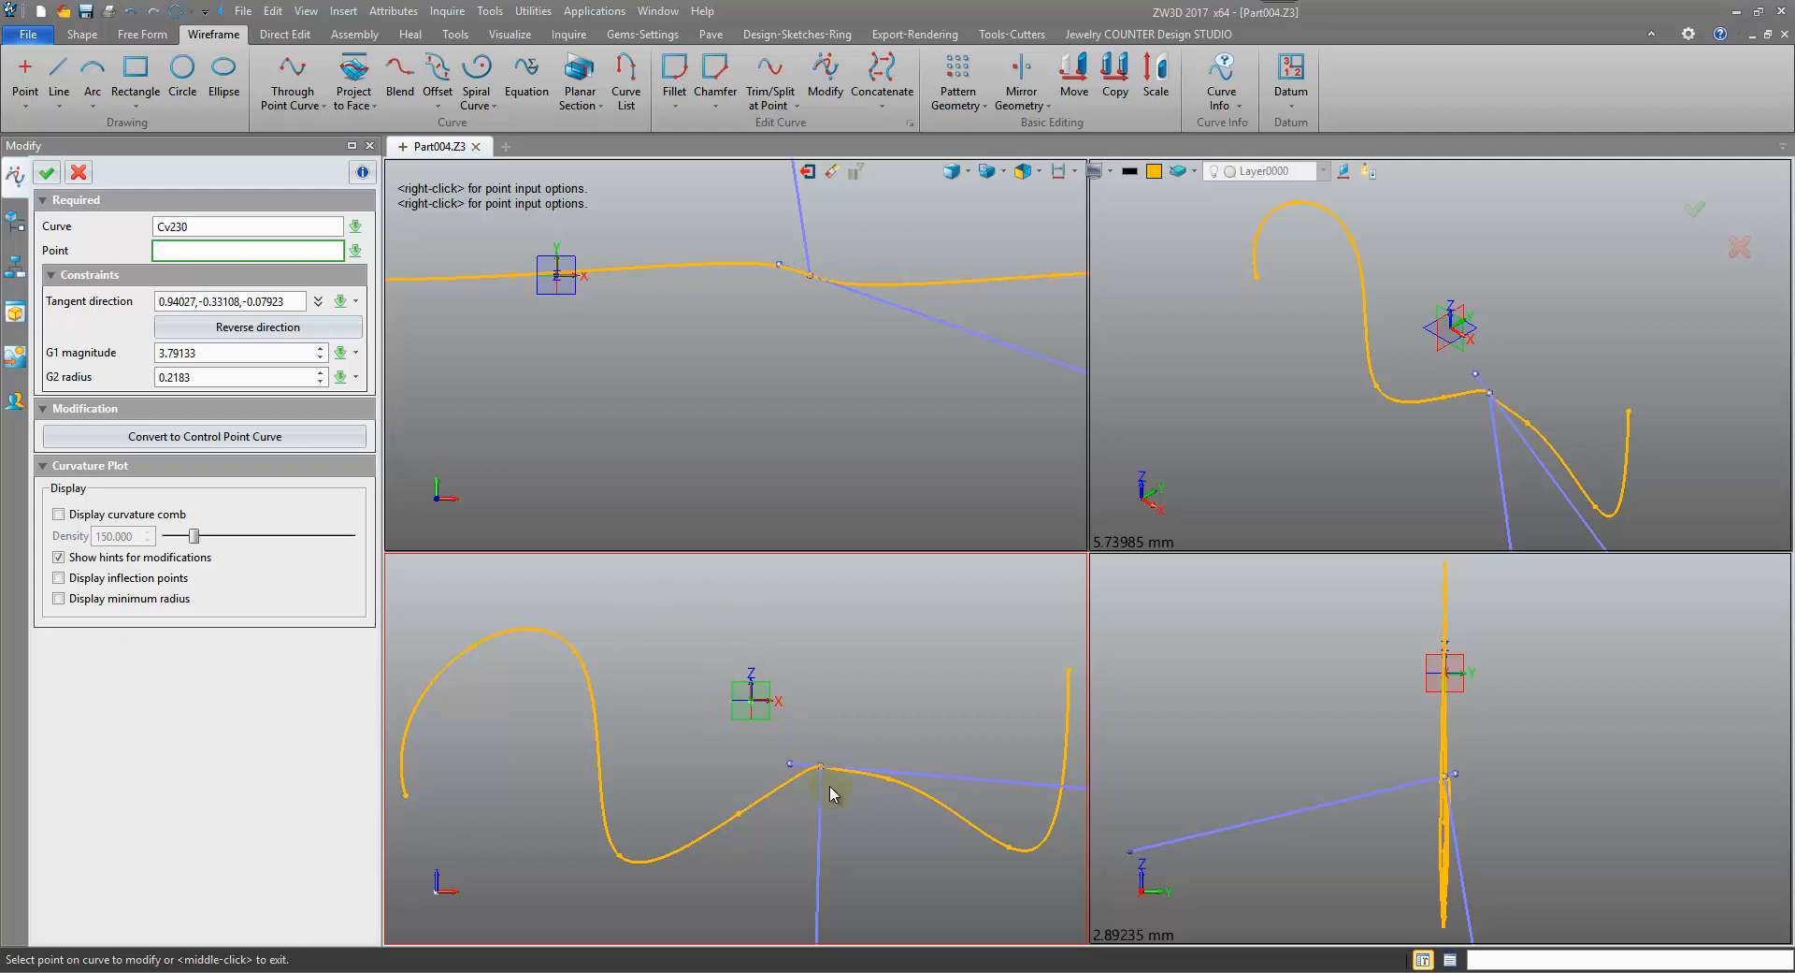
mouse_move(1428, 923)
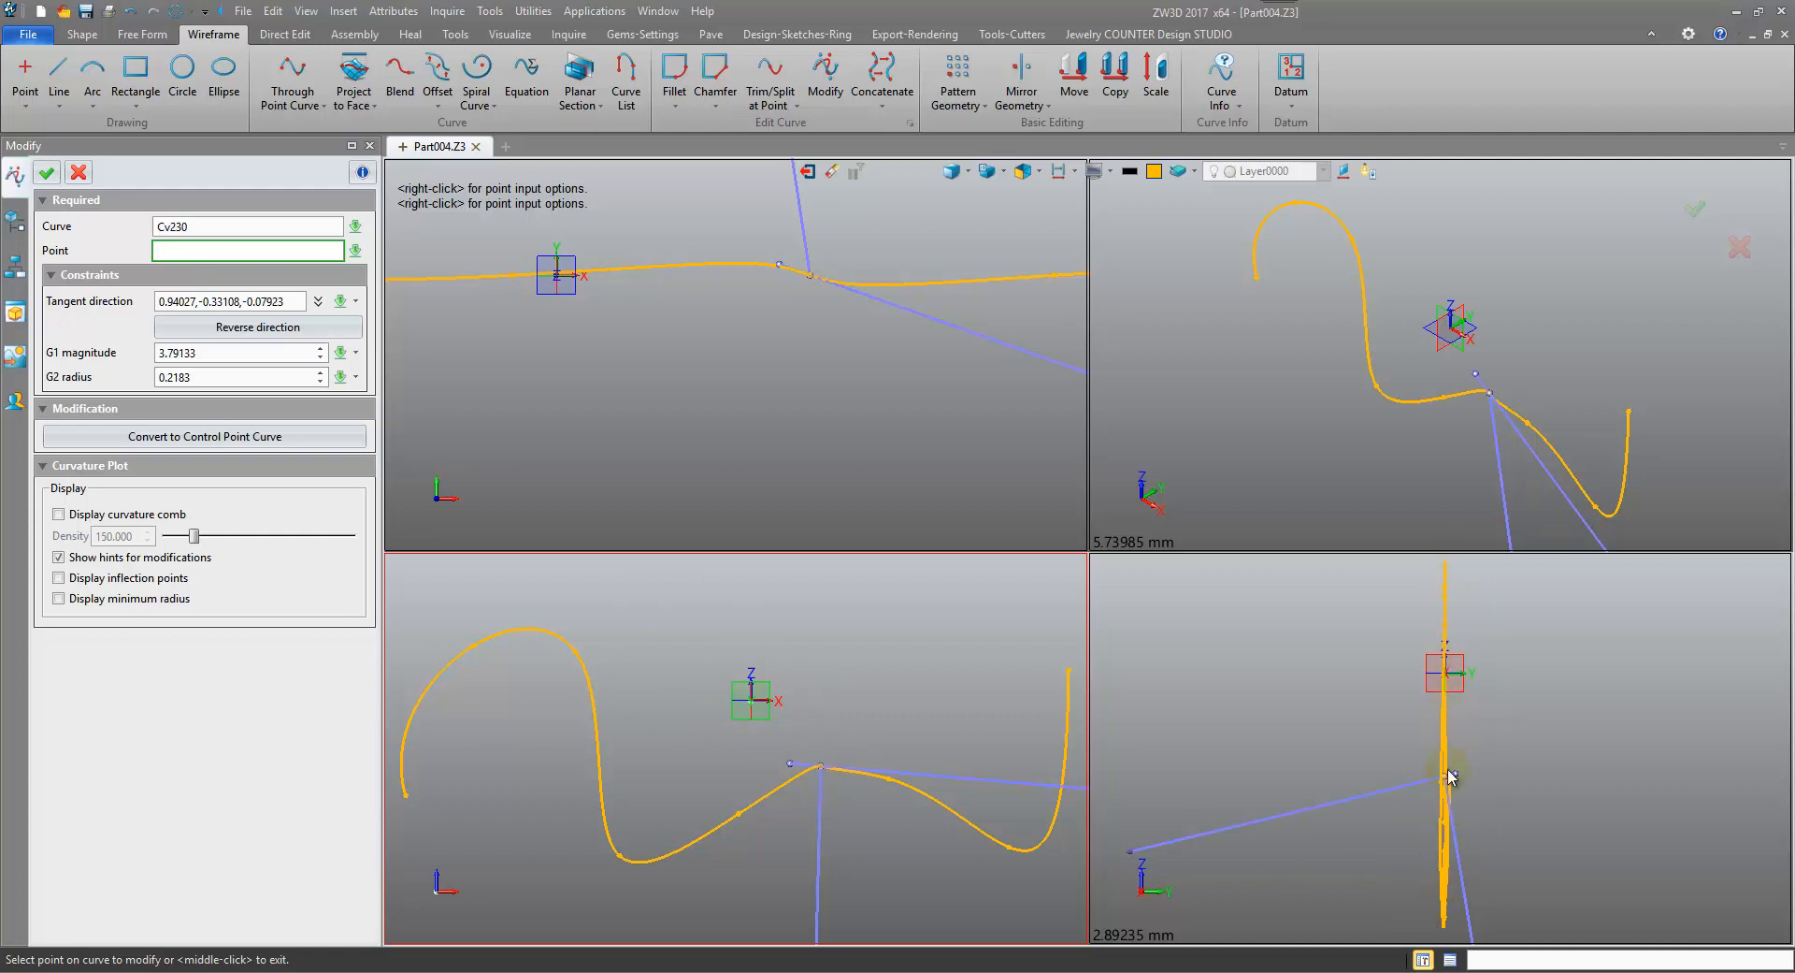
click(820, 696)
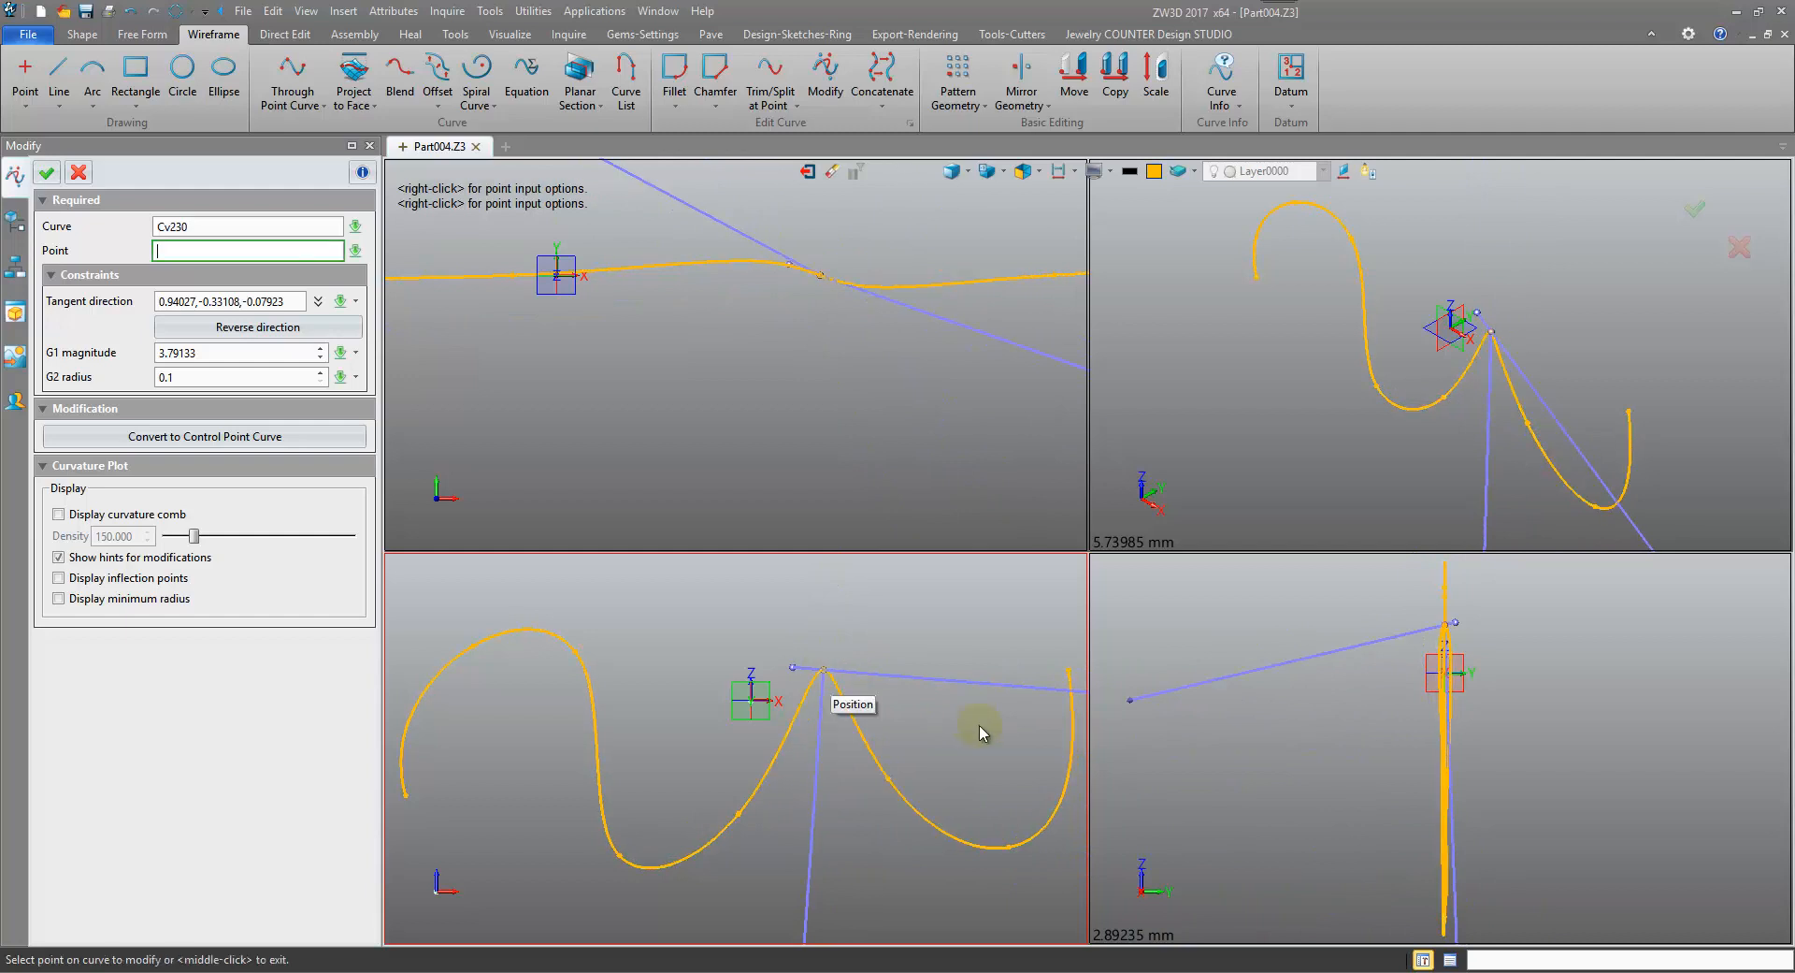
mouse_move(891, 651)
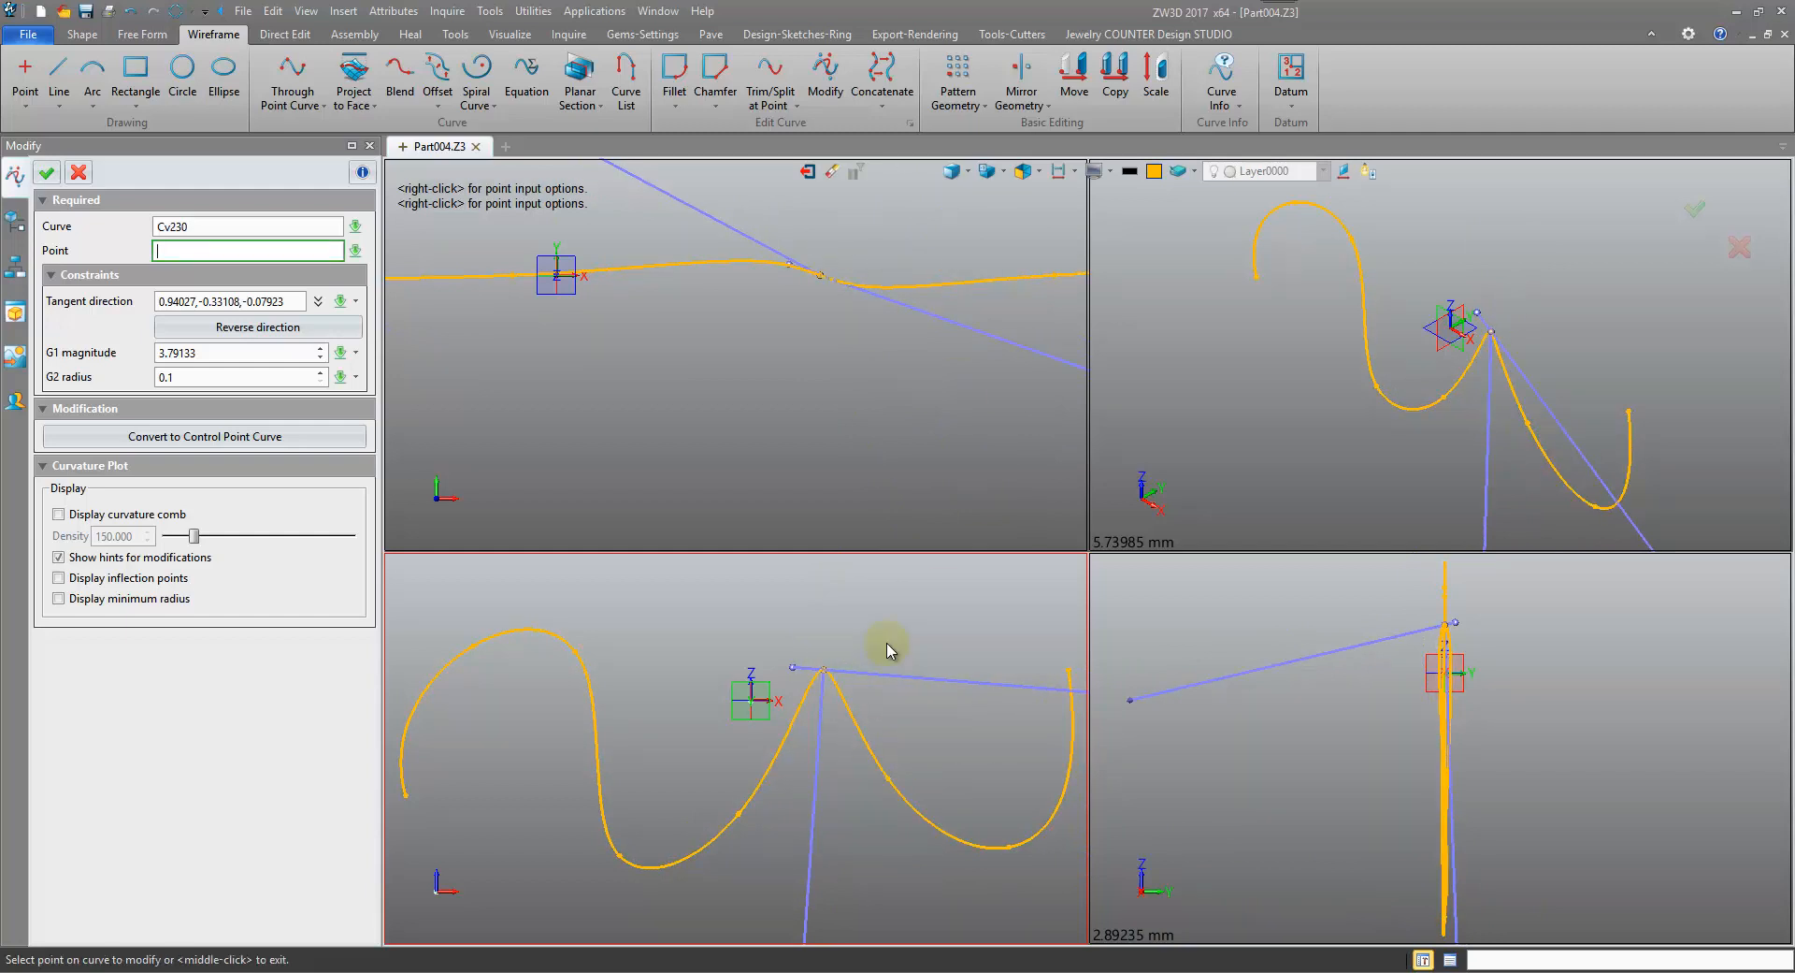
mouse_move(1548, 673)
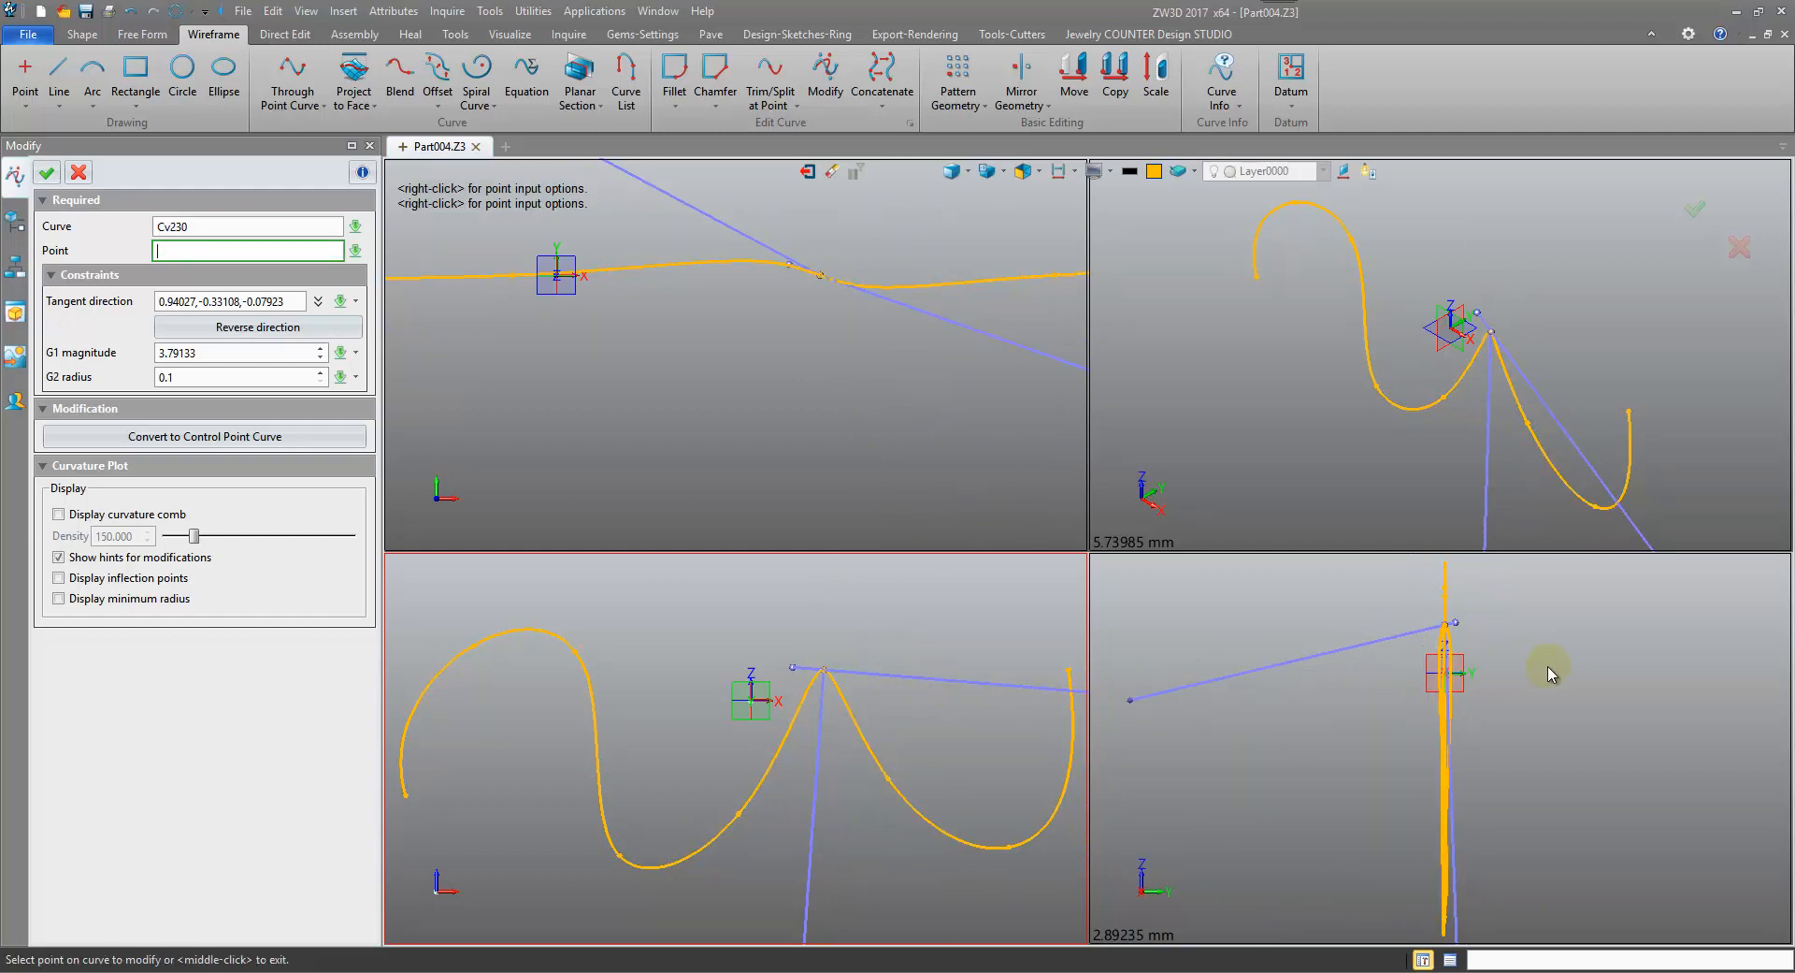
mouse_move(908, 407)
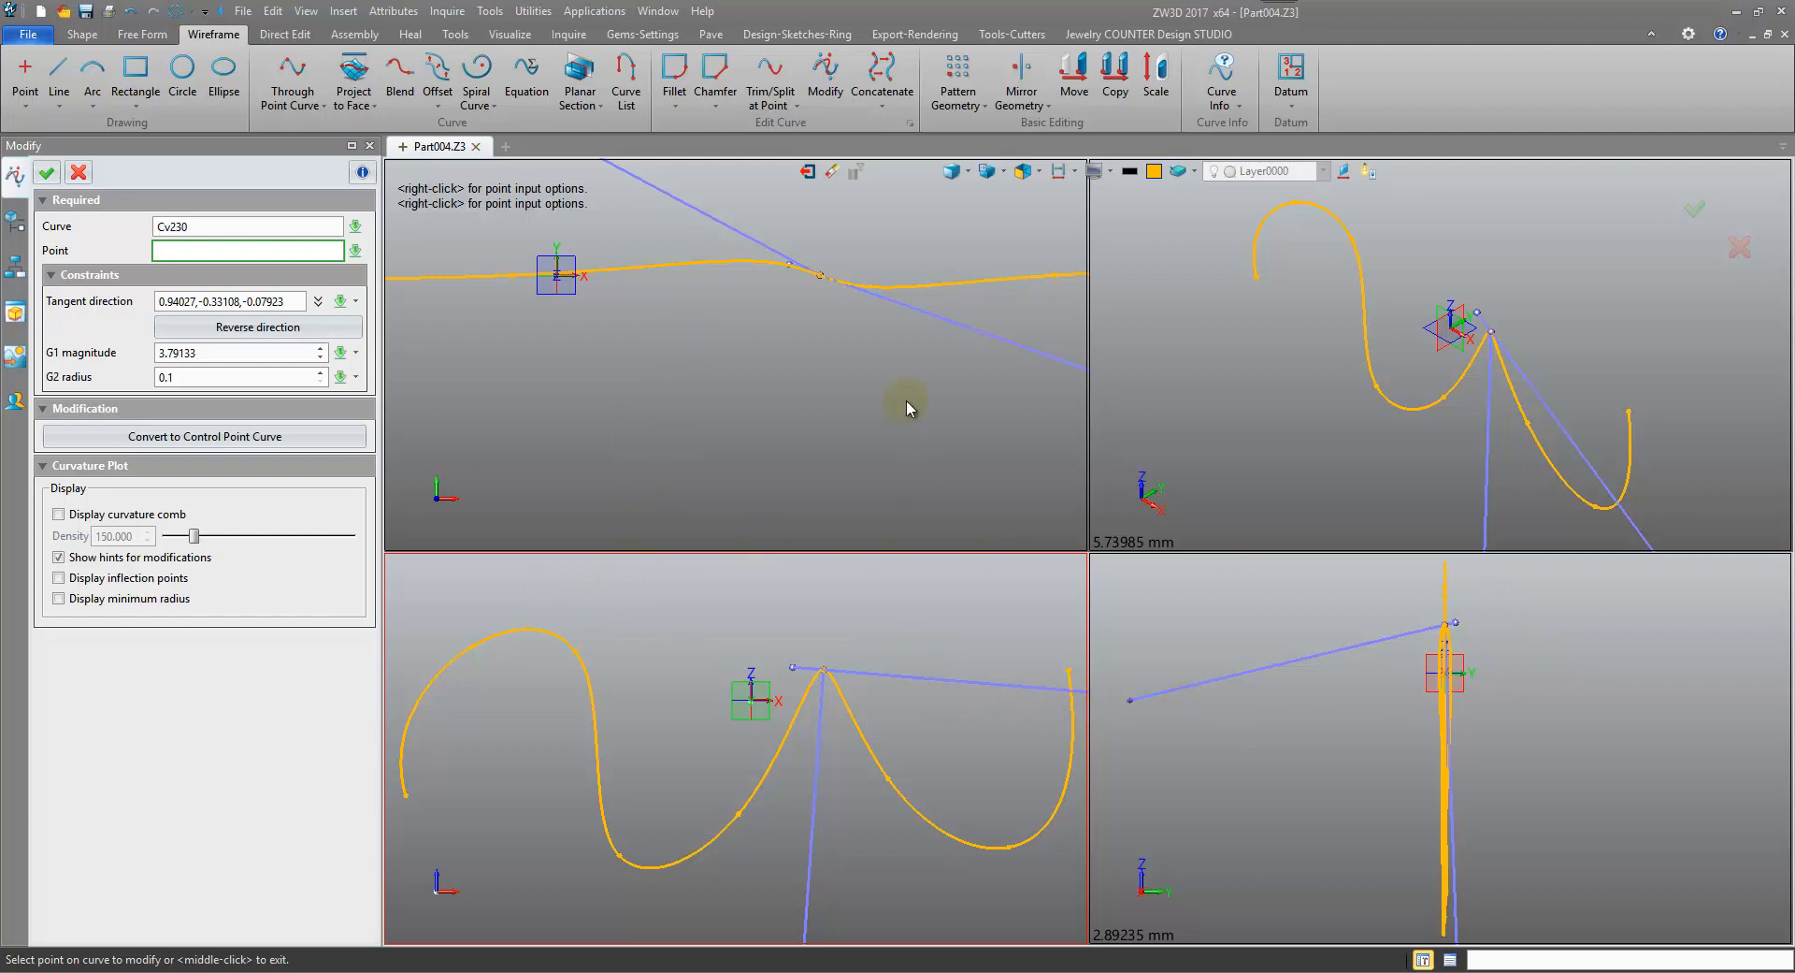
mouse_move(706, 363)
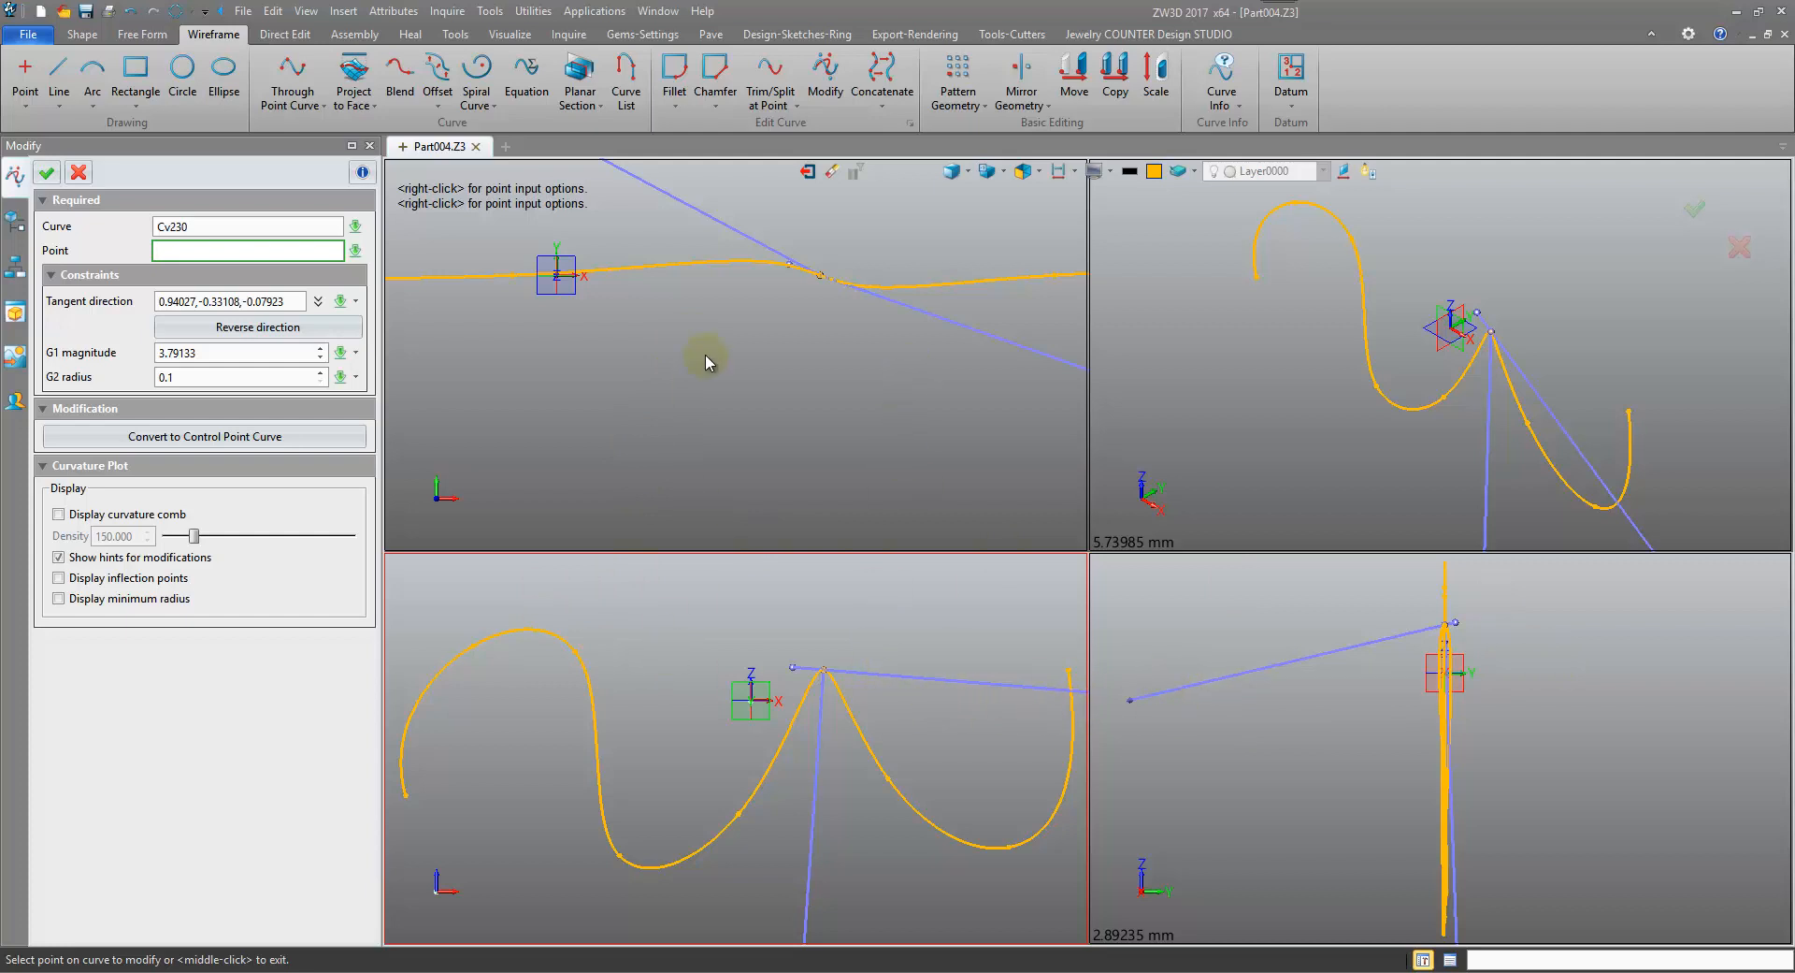
mouse_move(465, 489)
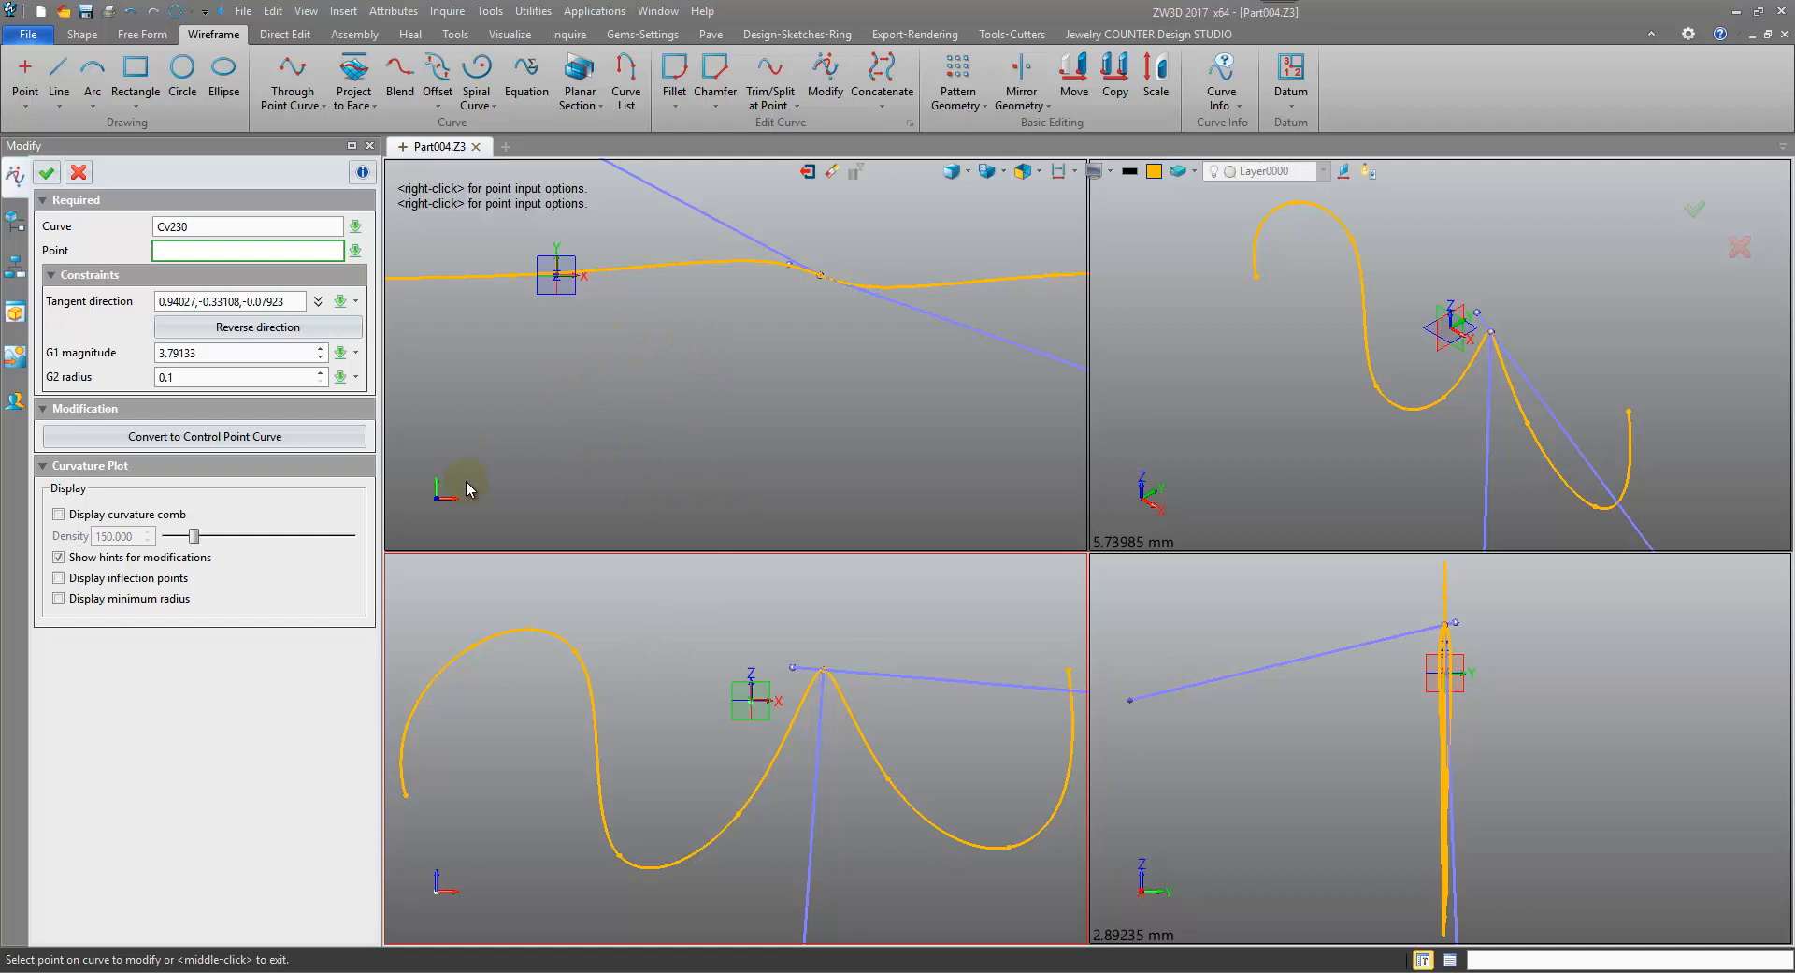
mouse_move(1128, 529)
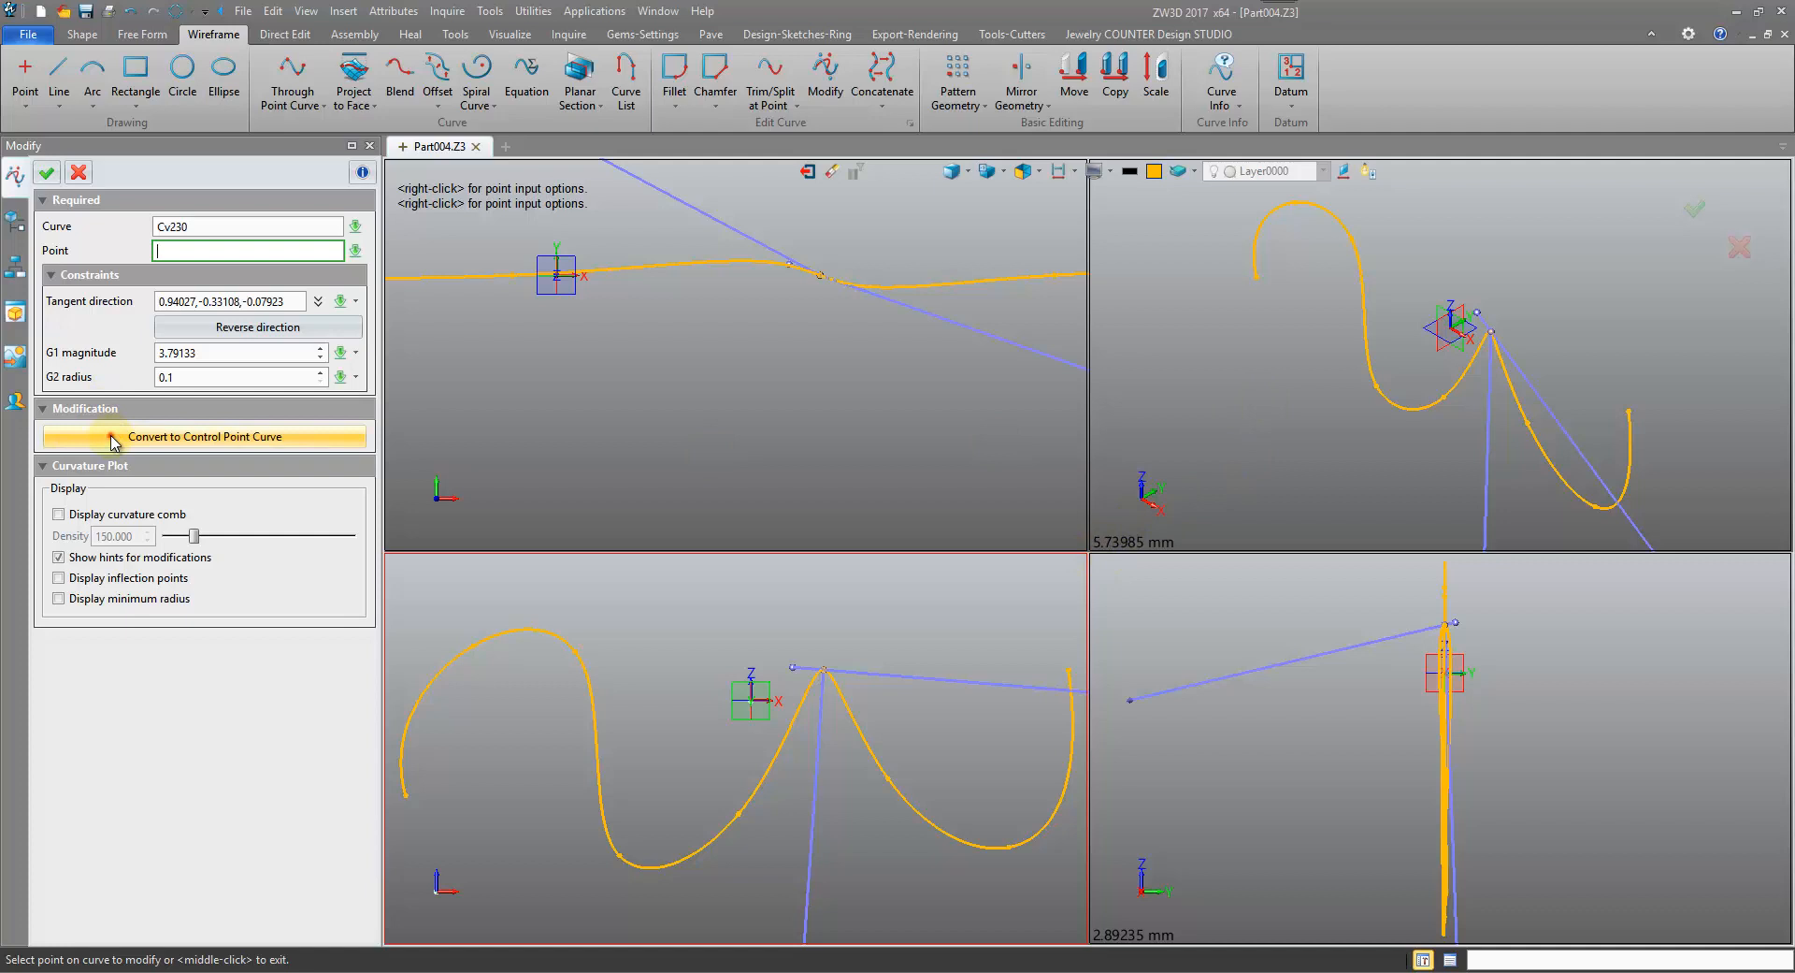
Convert Curve1 to a control-point curve so its control points display for editing
click(205, 437)
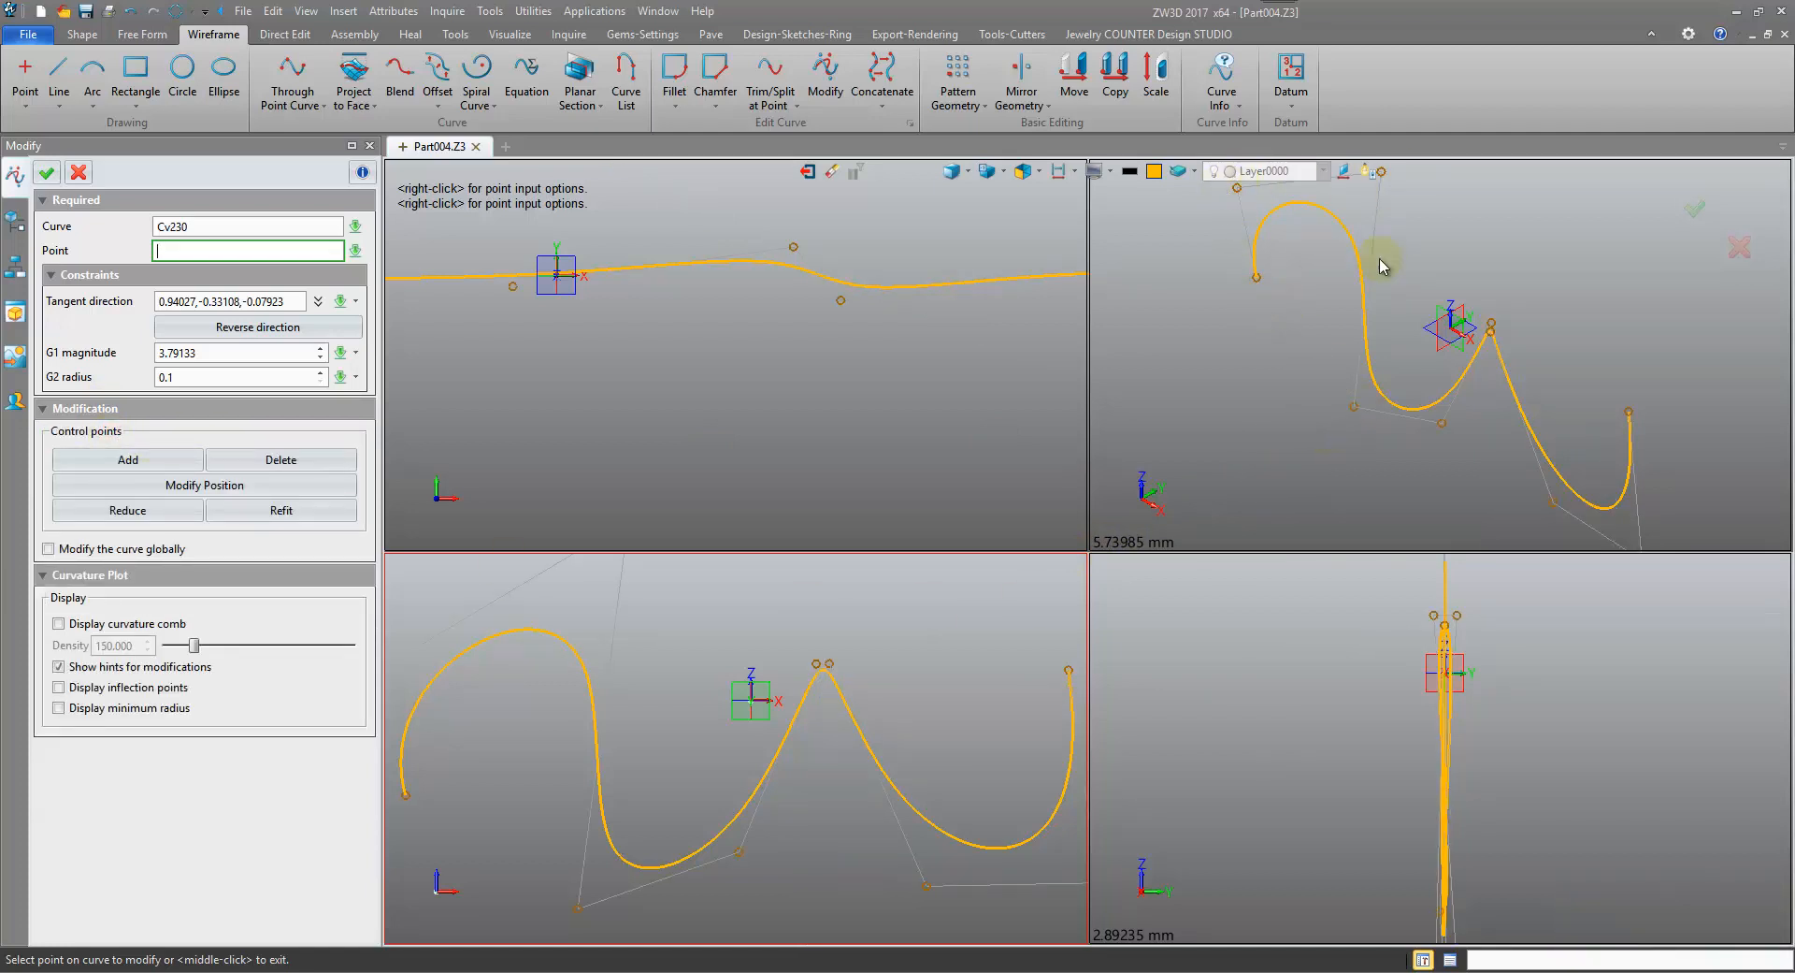
mouse_move(1357, 300)
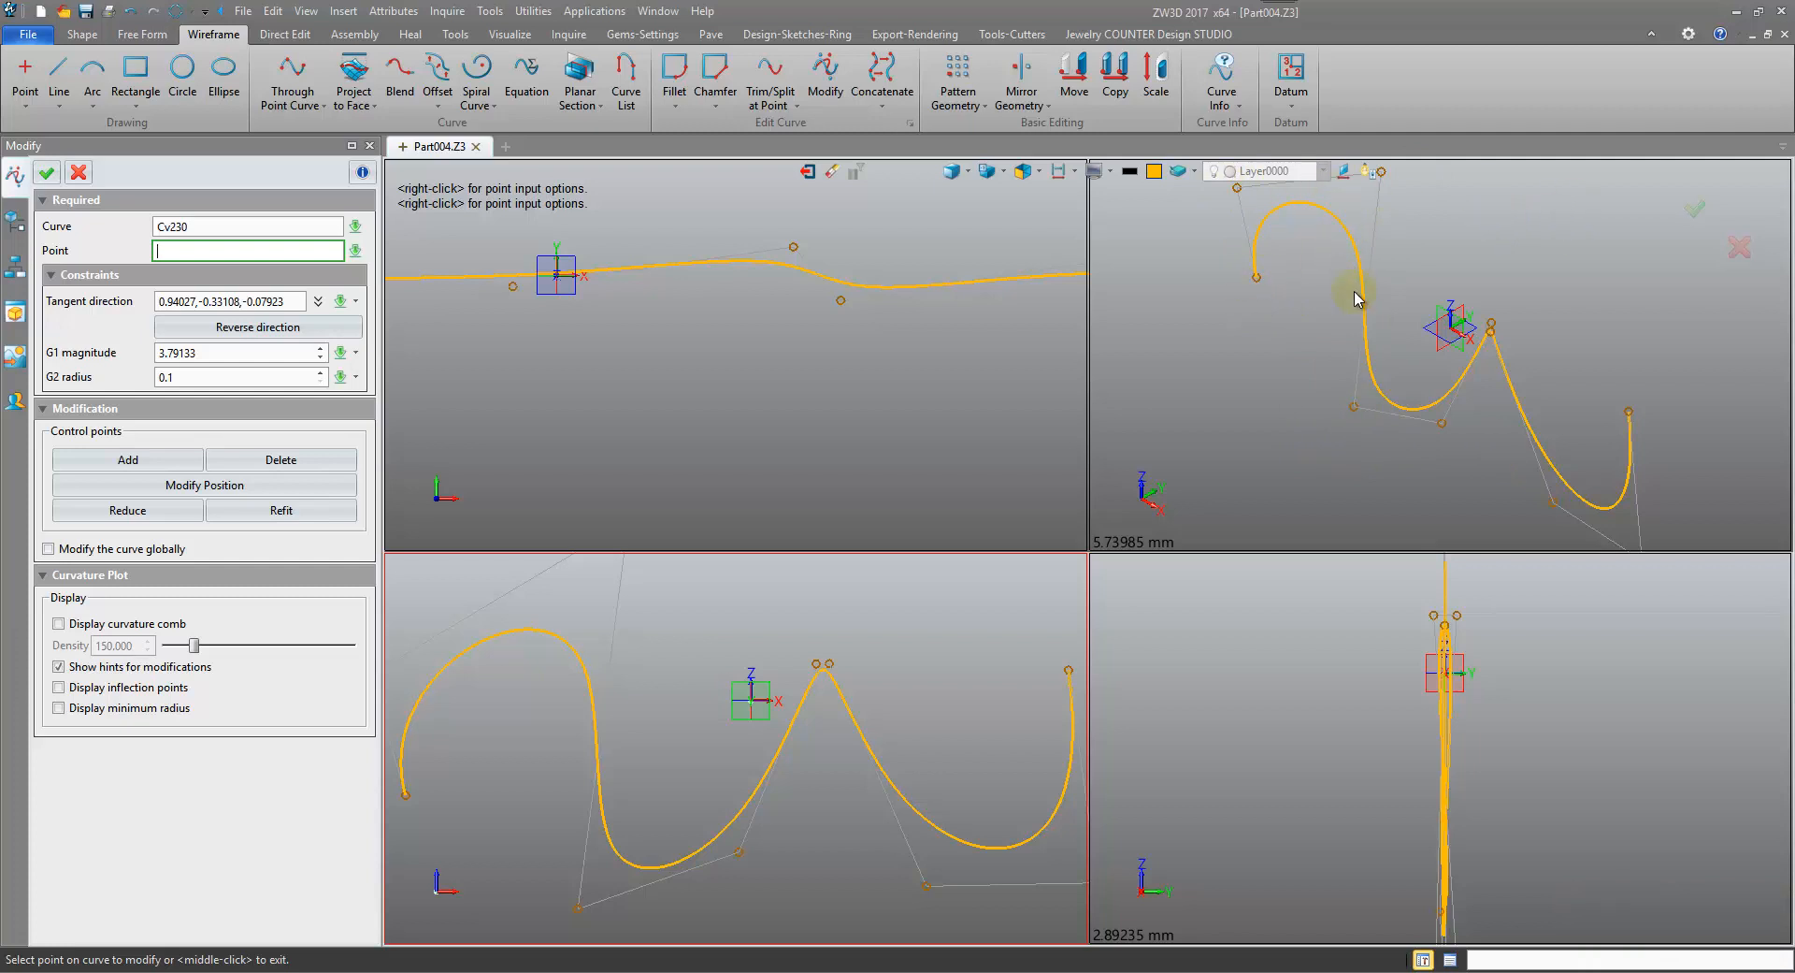
mouse_move(1245, 453)
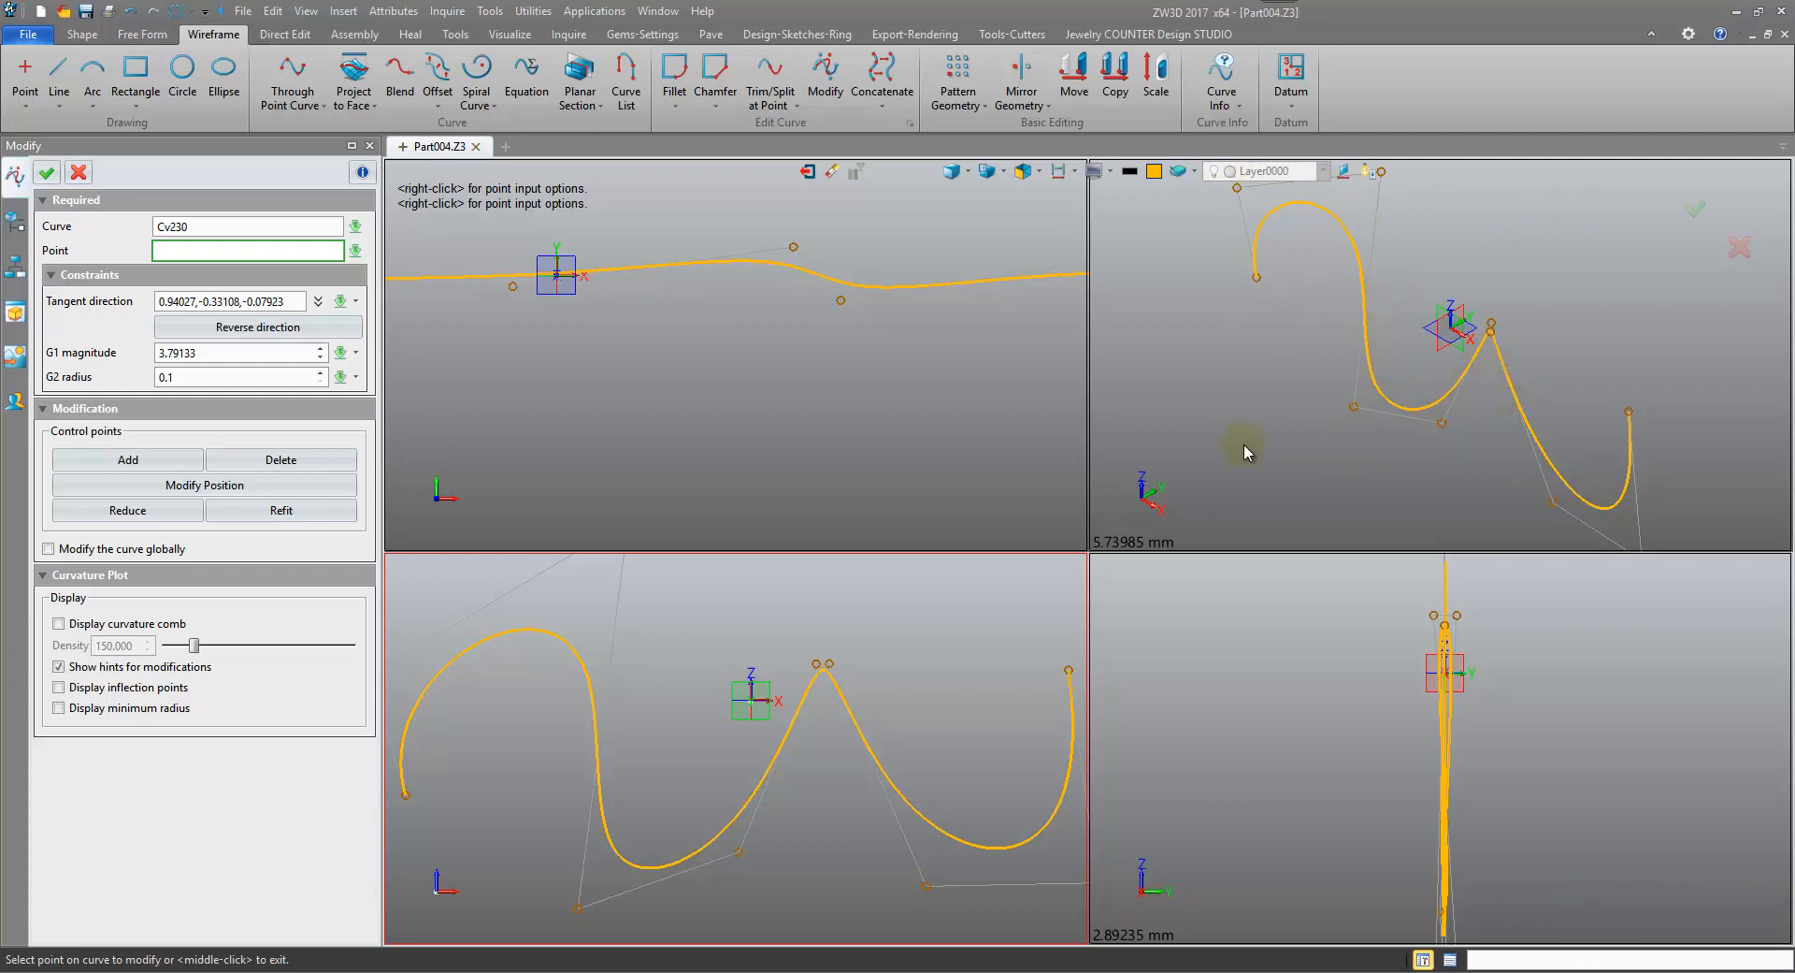
mouse_move(882, 412)
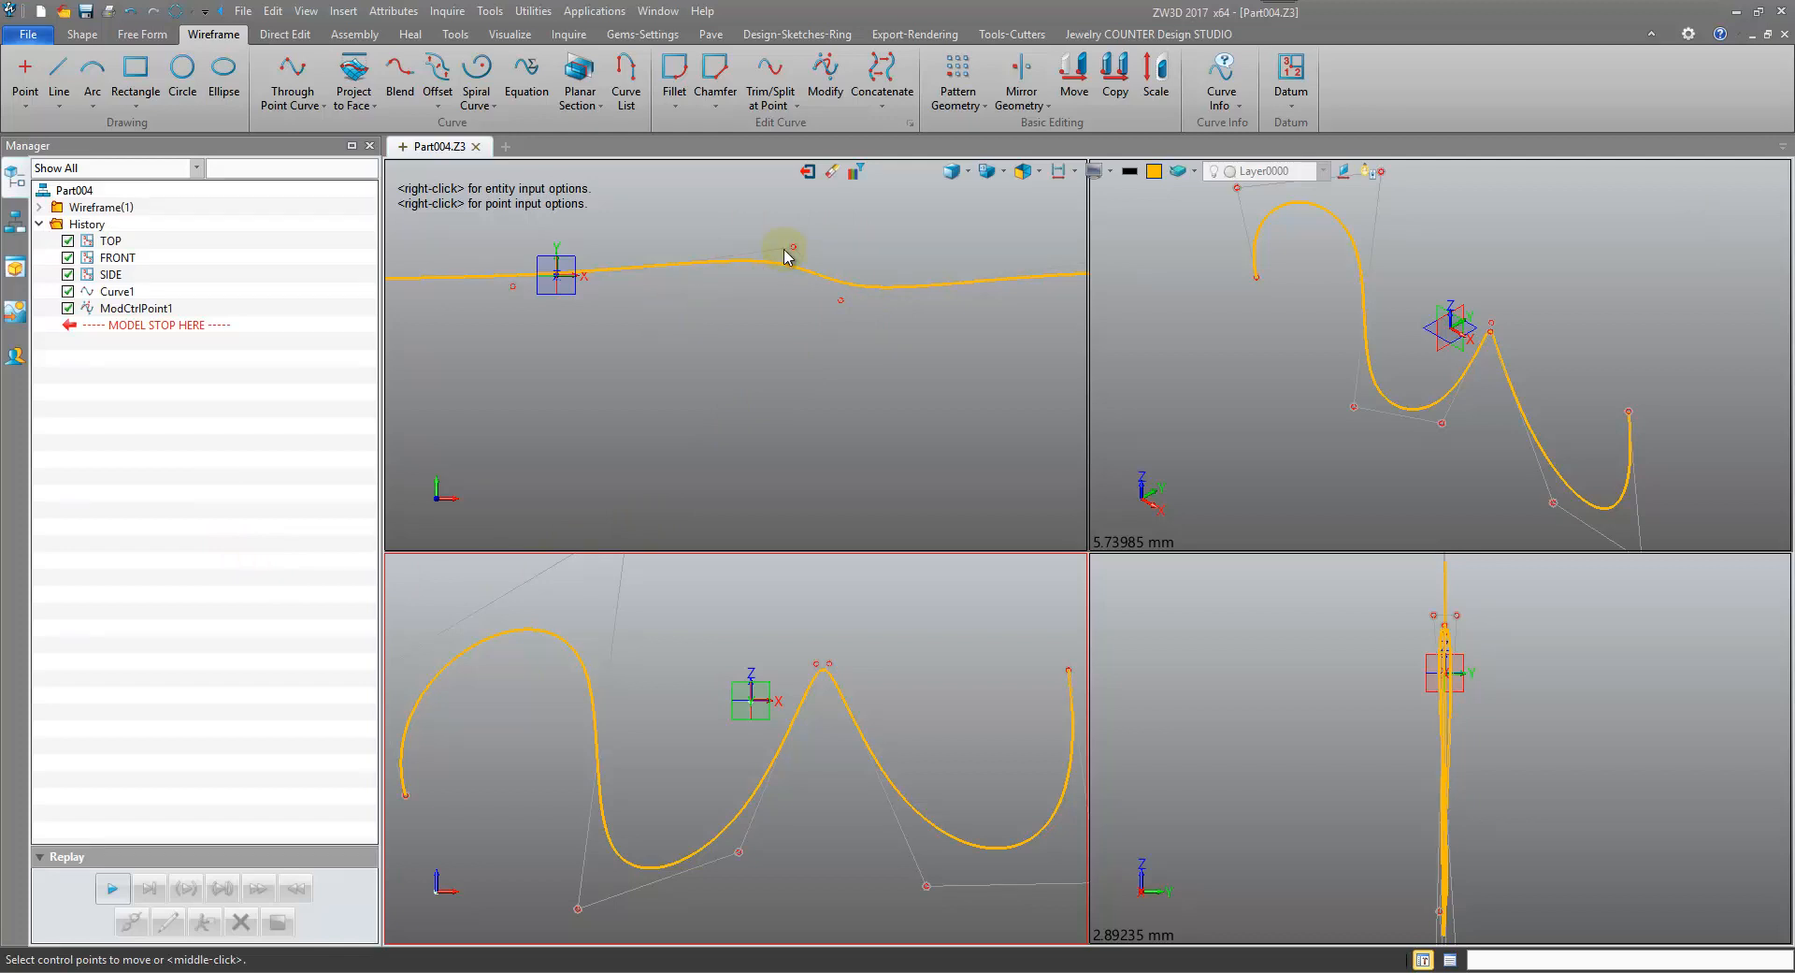
mouse_move(828, 243)
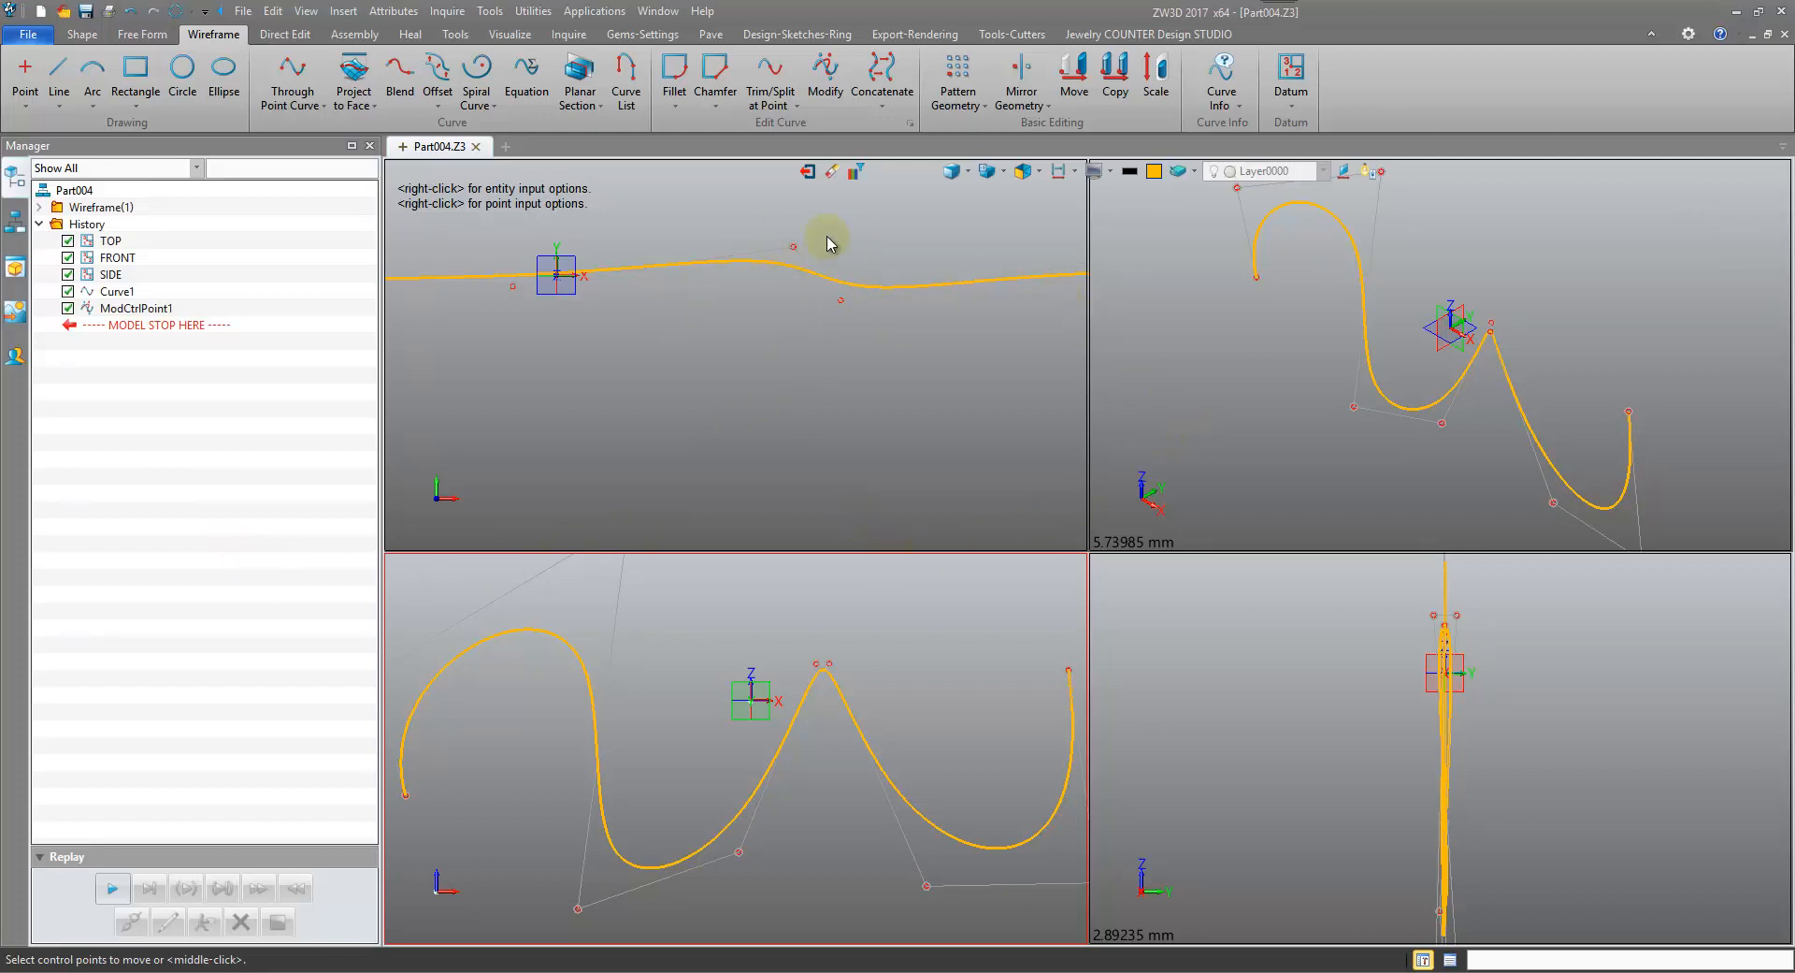
mouse_move(810, 278)
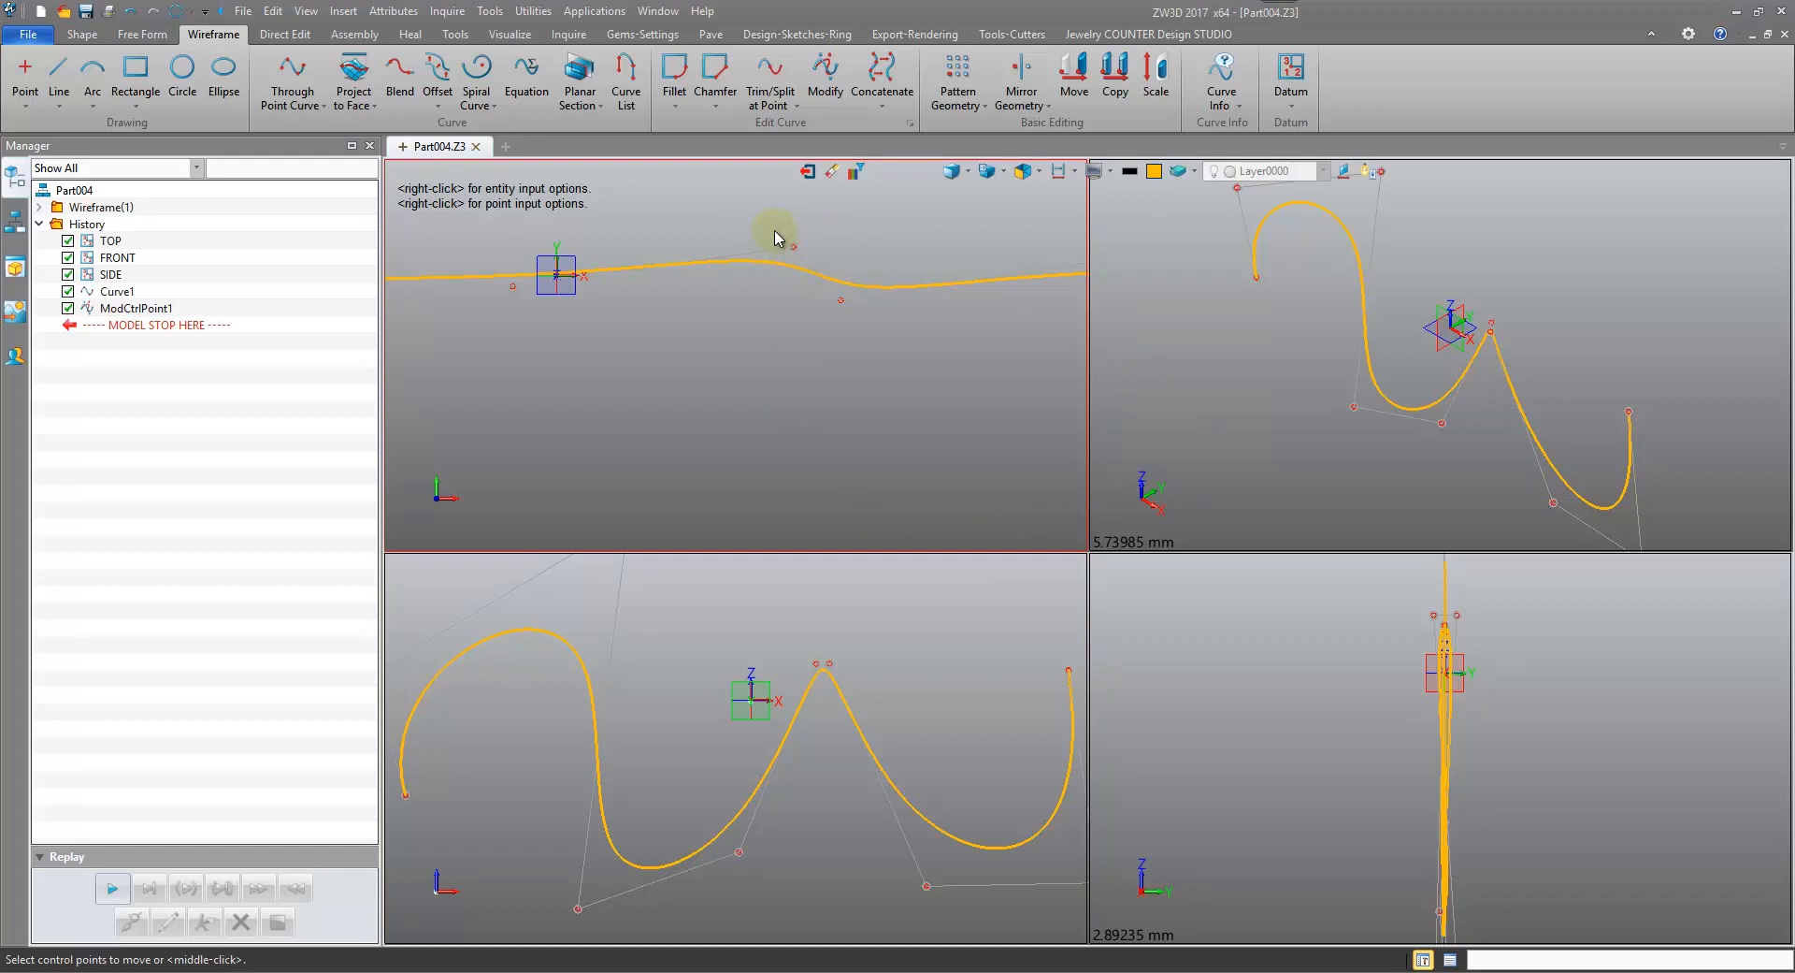
Drag a control point in the top viewport downward so the curve's middle dips into a trough
click(792, 246)
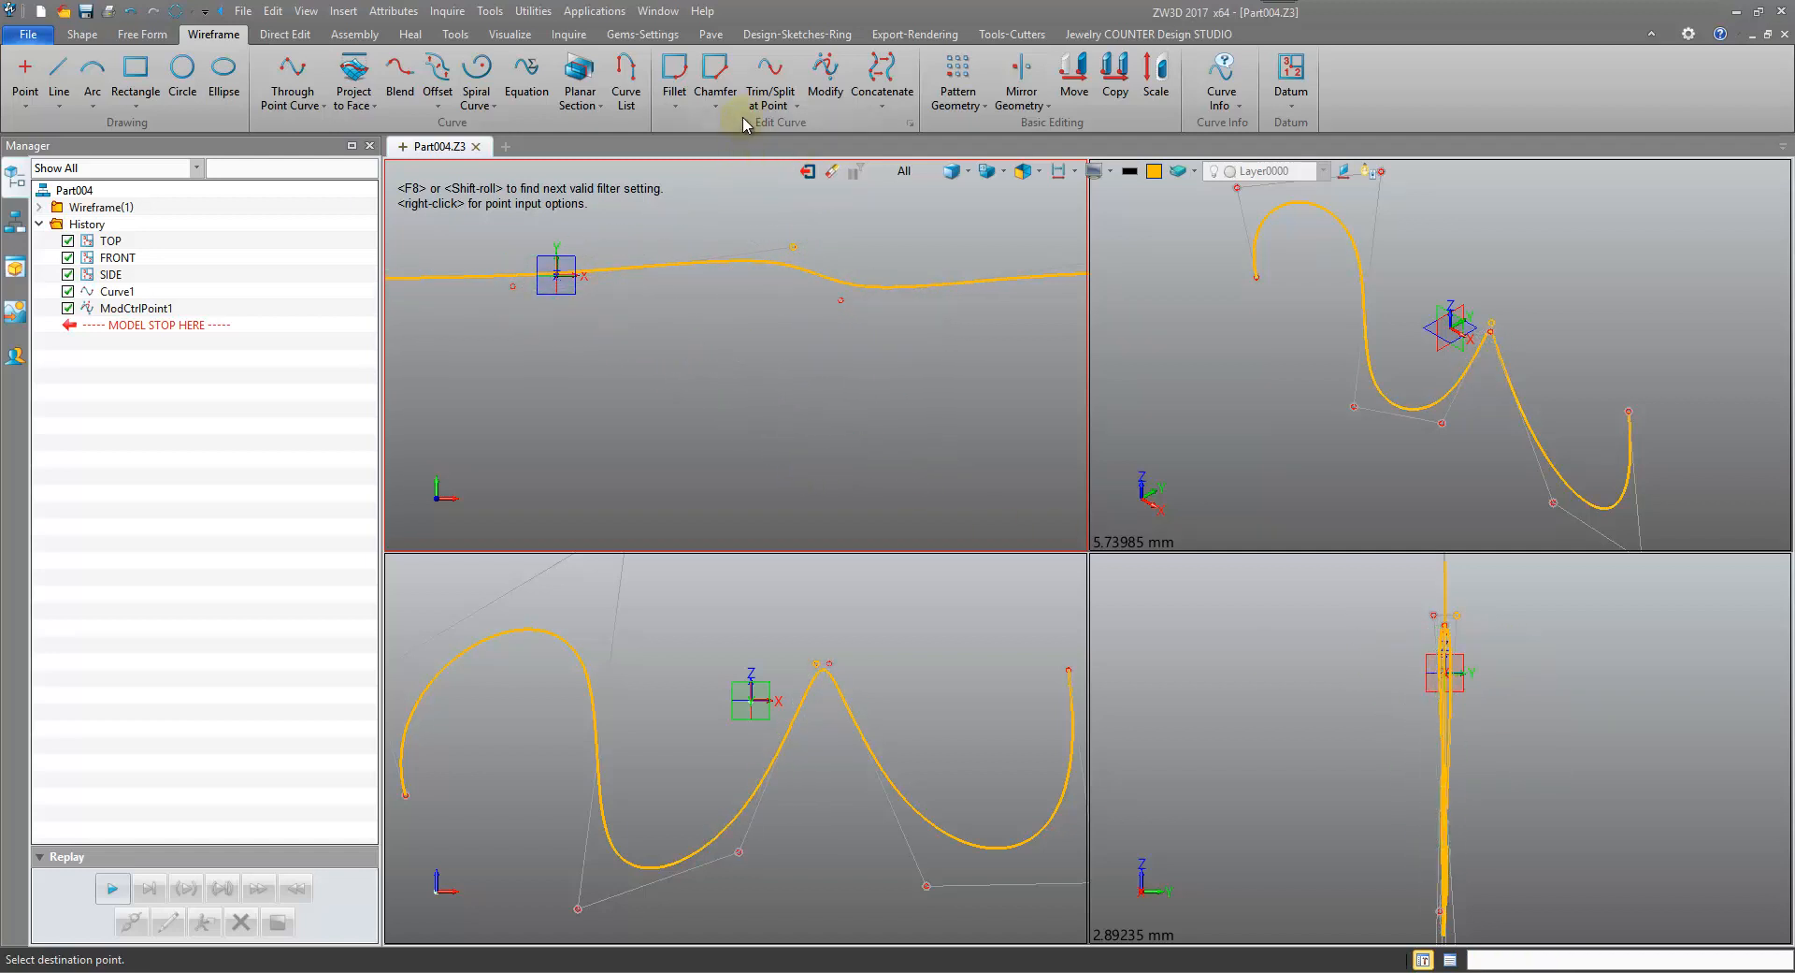
mouse_move(1468, 722)
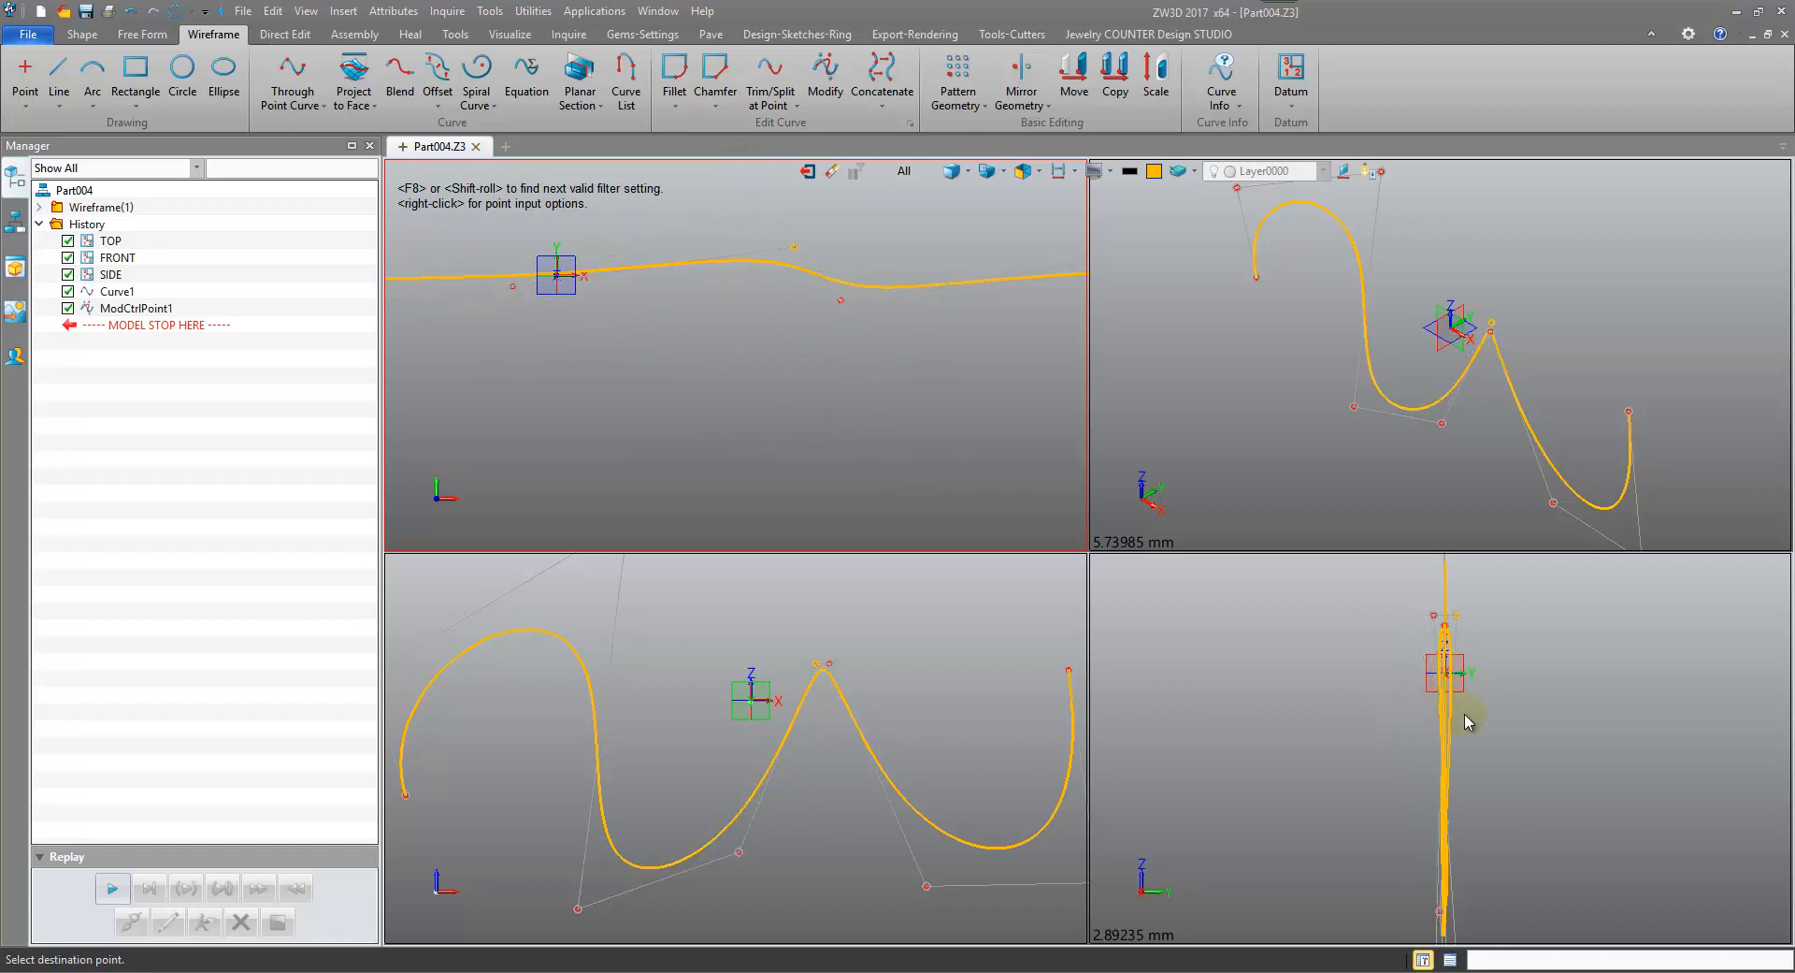
mouse_move(1483, 676)
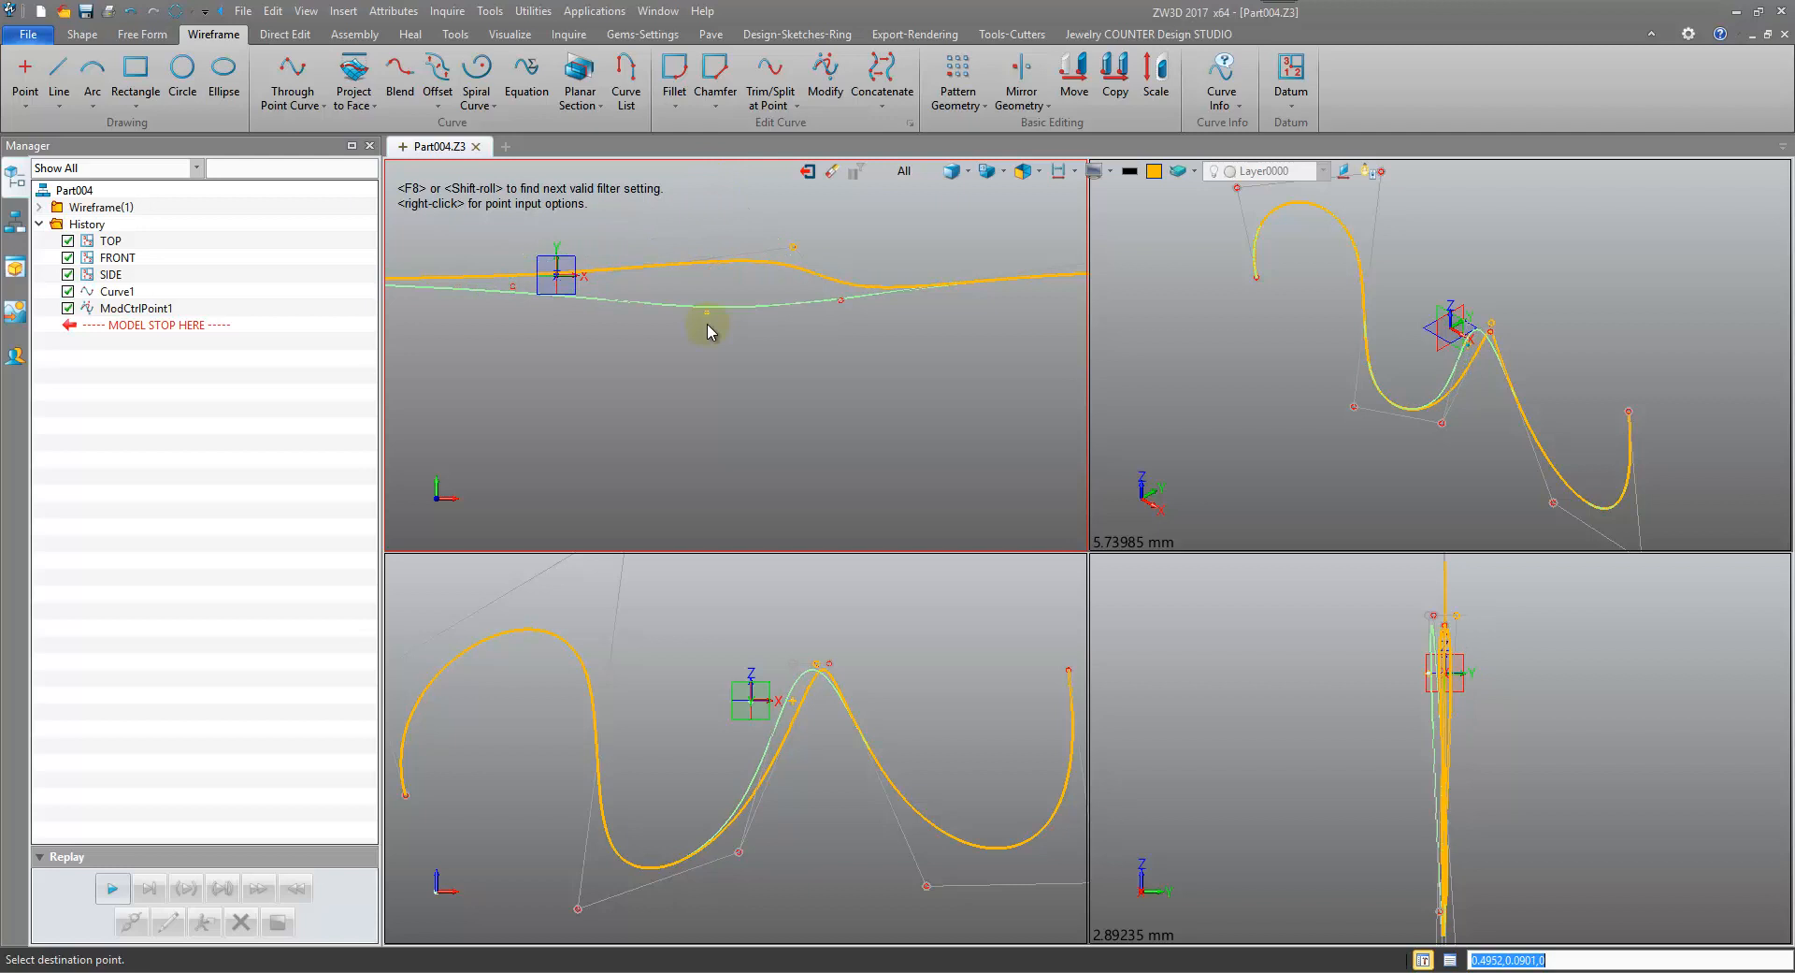
drag(708, 319, 708, 399)
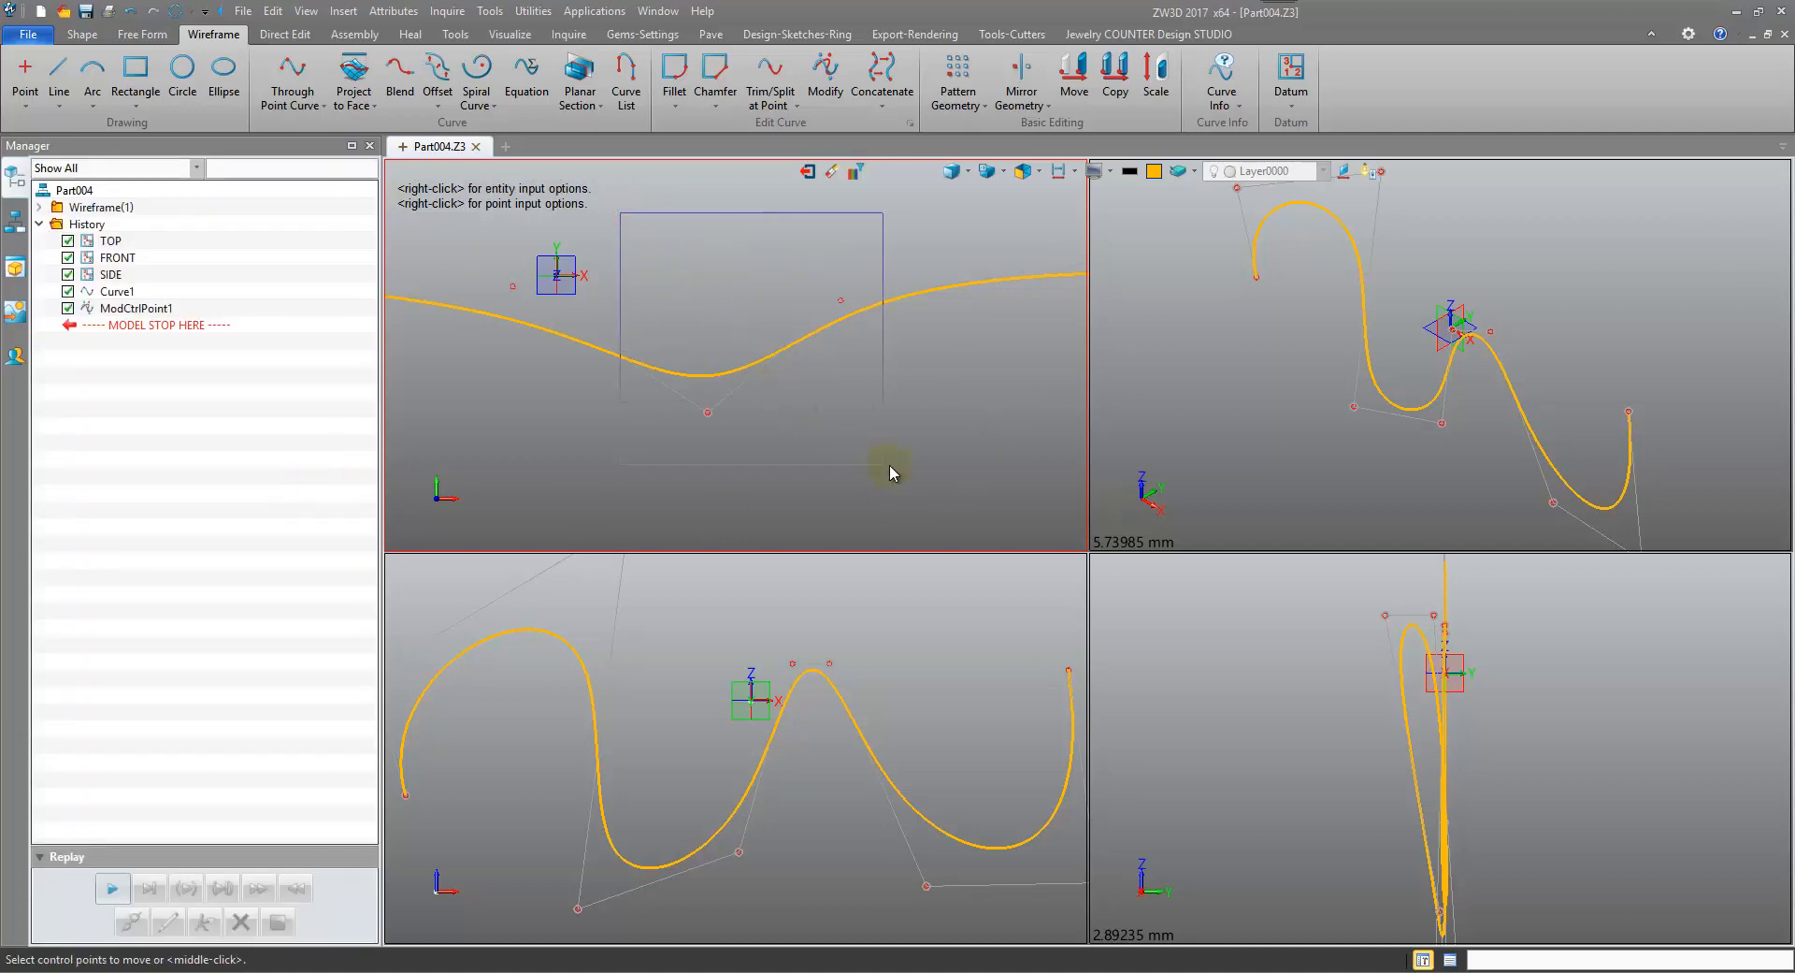
Run Modify on curve Cv230 again to show the control-point editing options
click(704, 409)
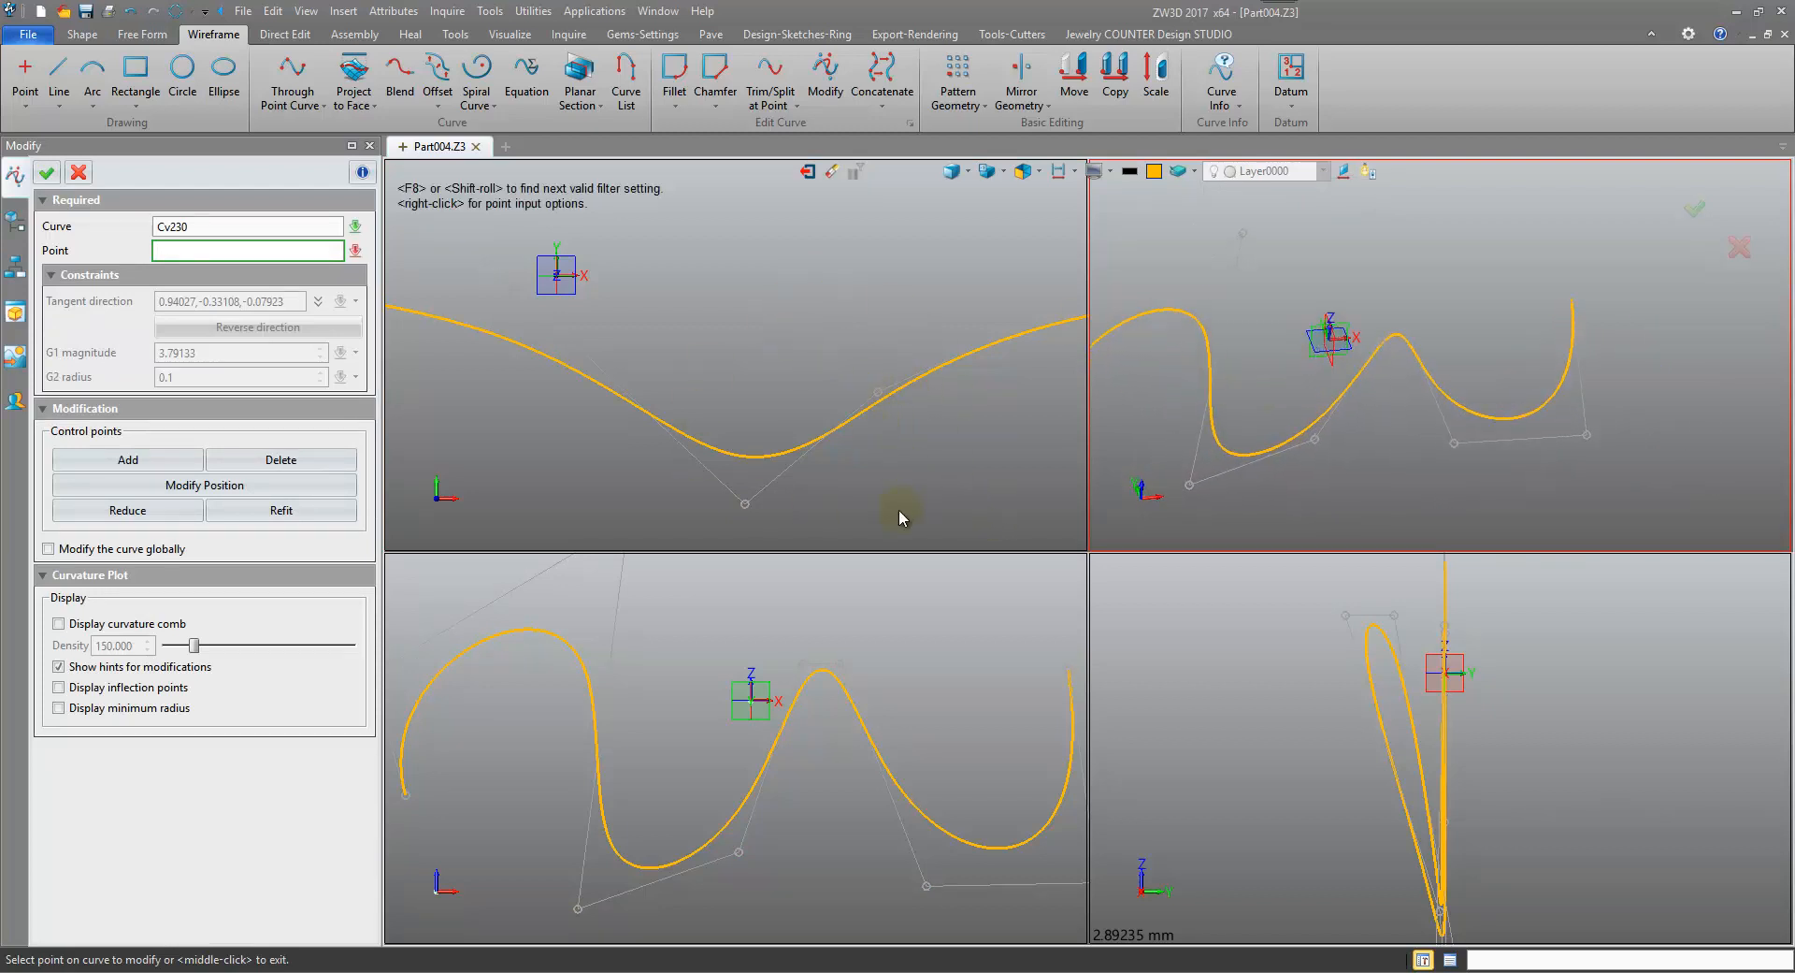
mouse_move(833, 272)
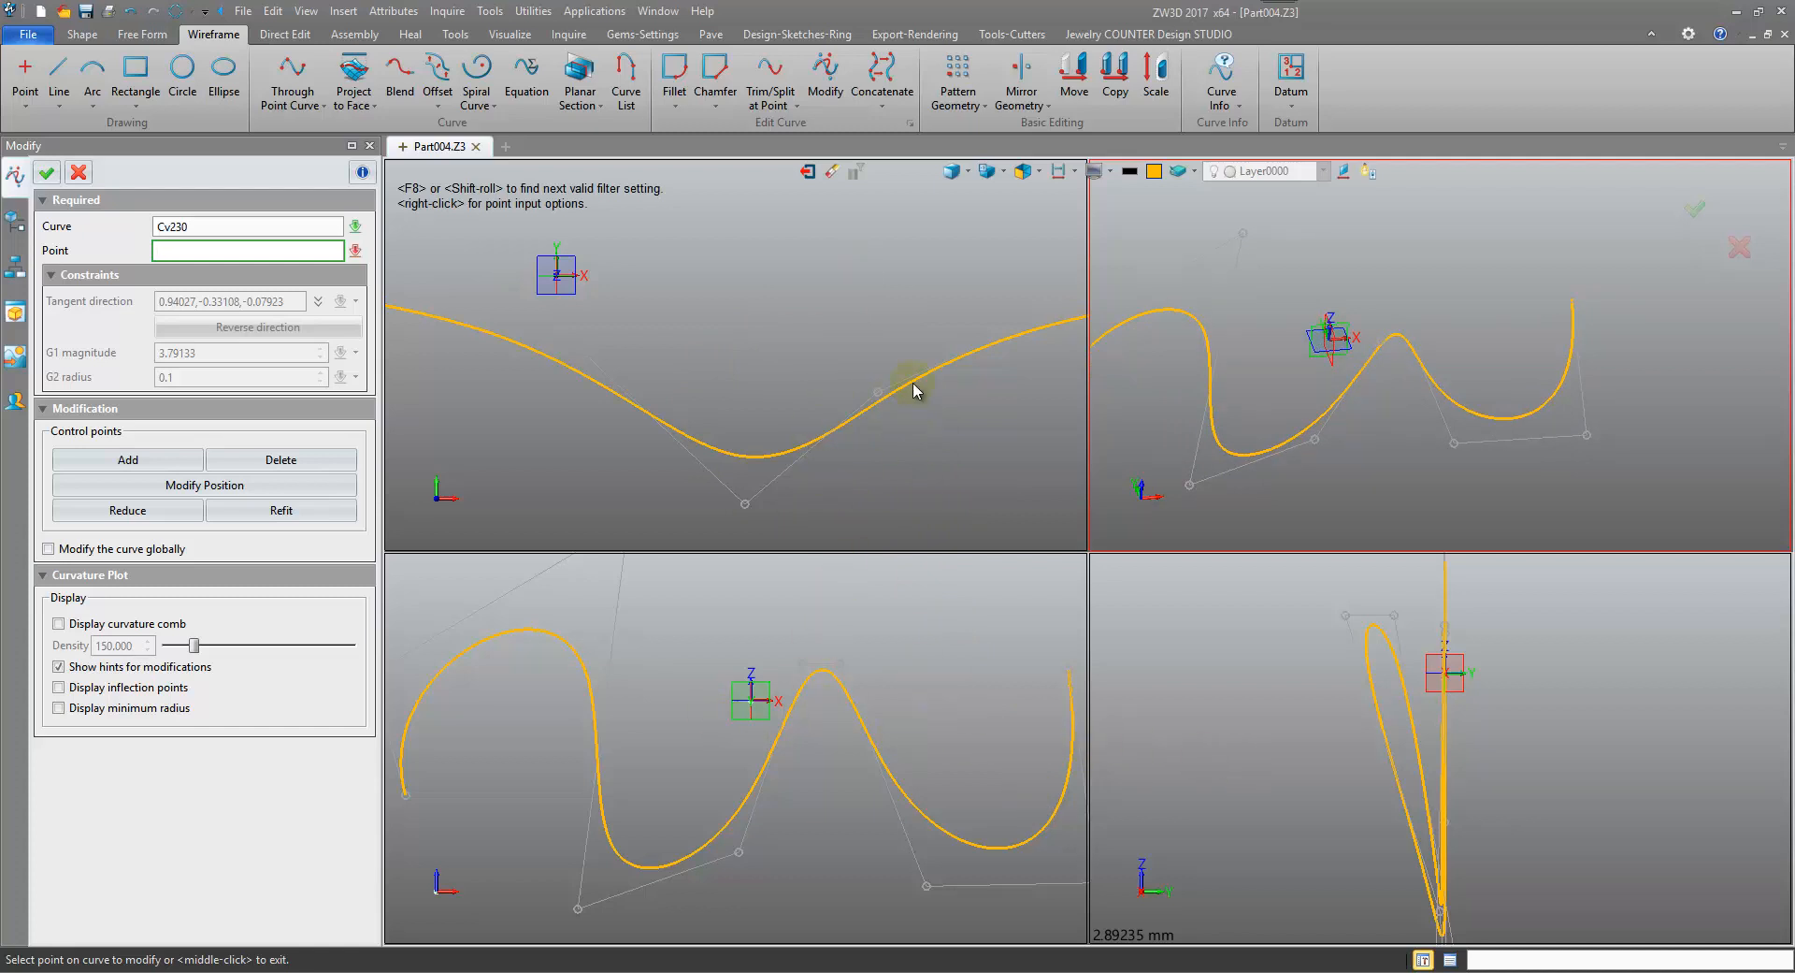
mouse_move(606, 329)
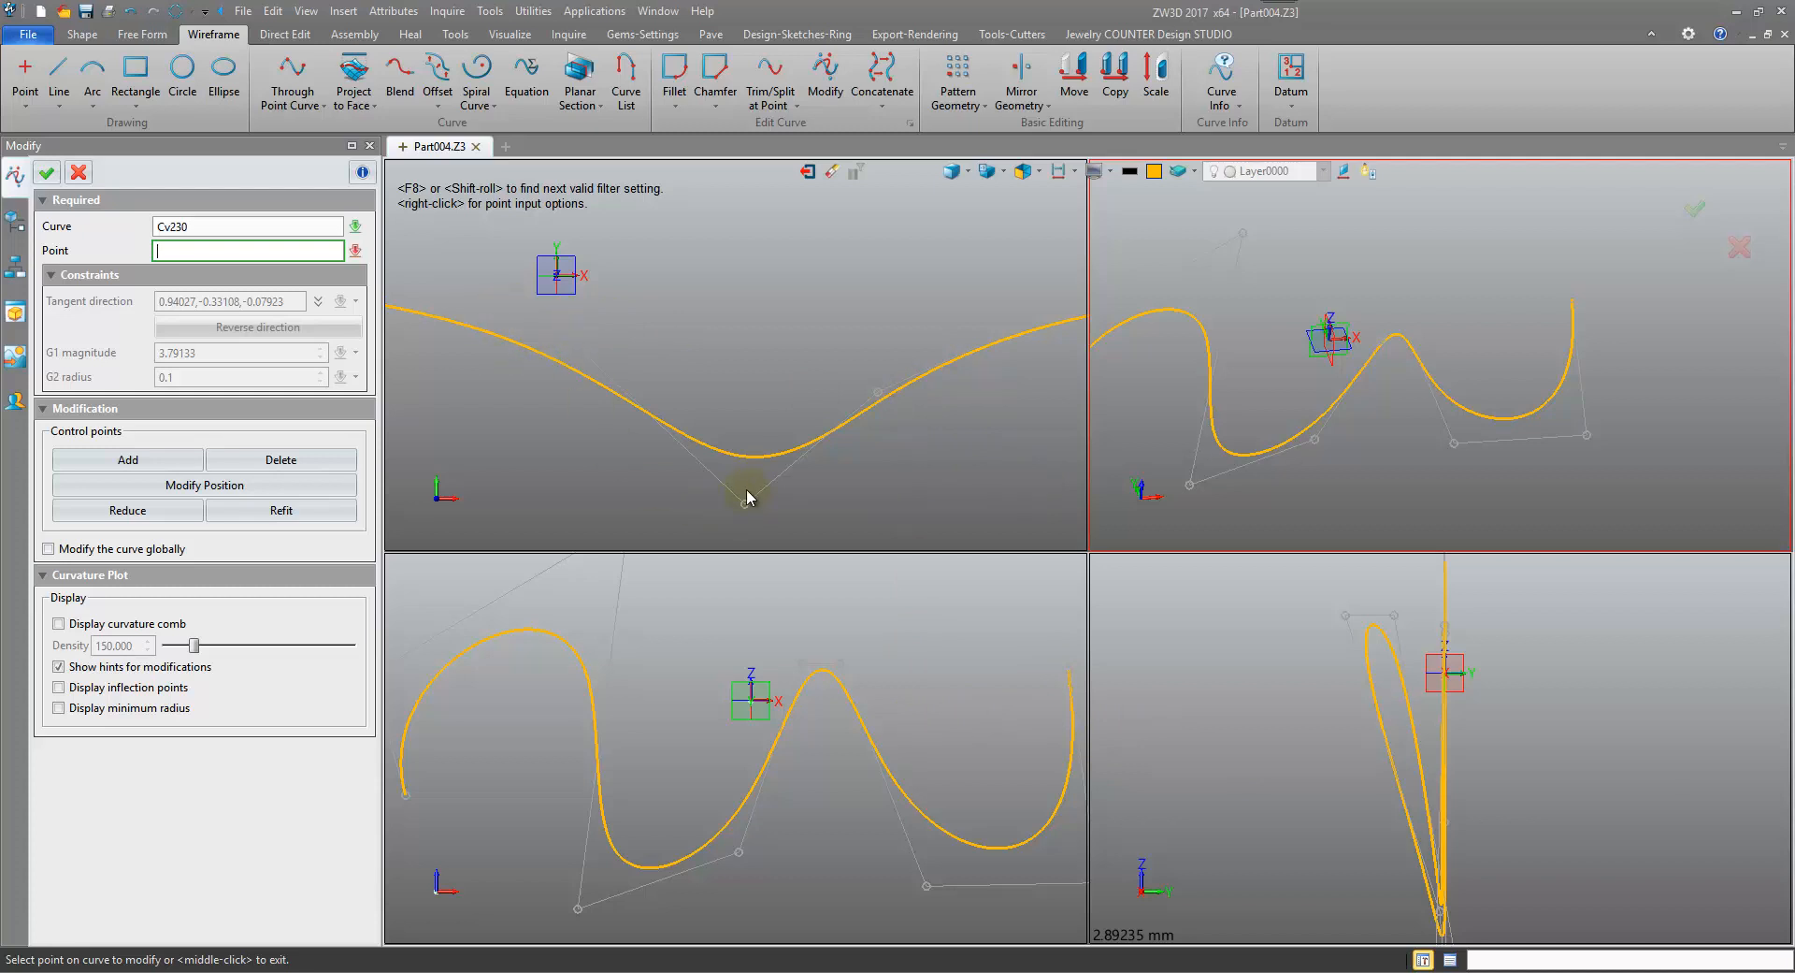
mouse_move(888, 397)
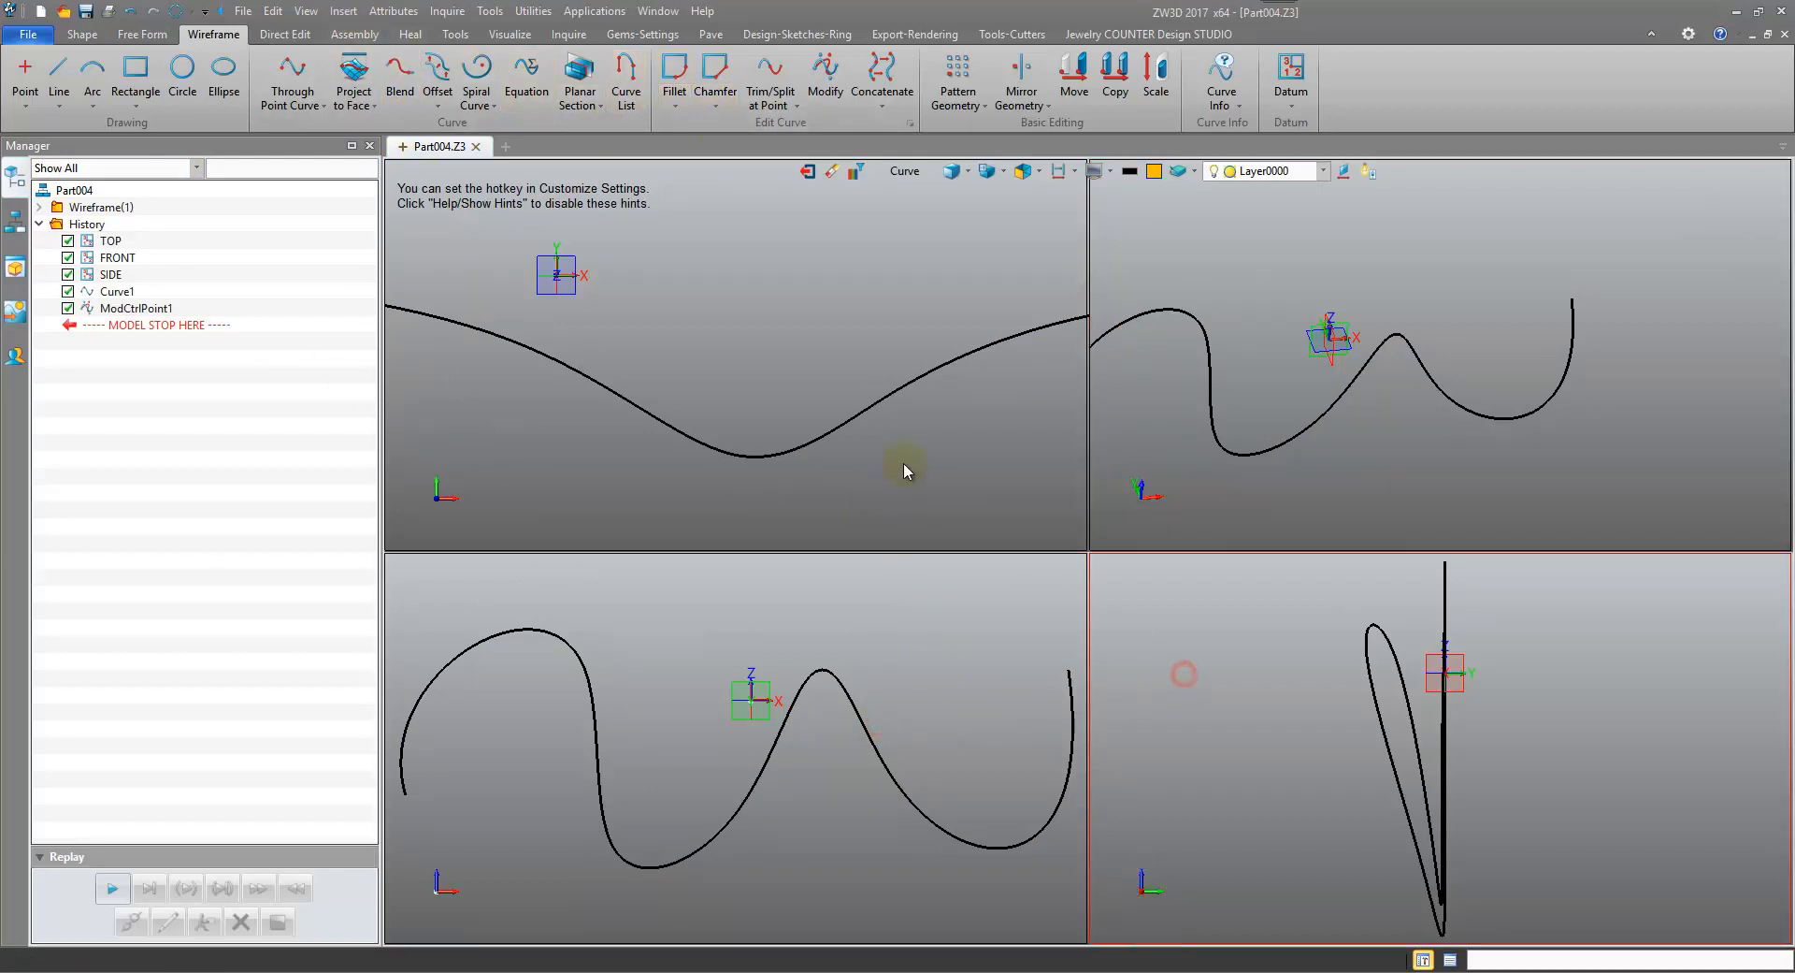
mouse_move(1263, 626)
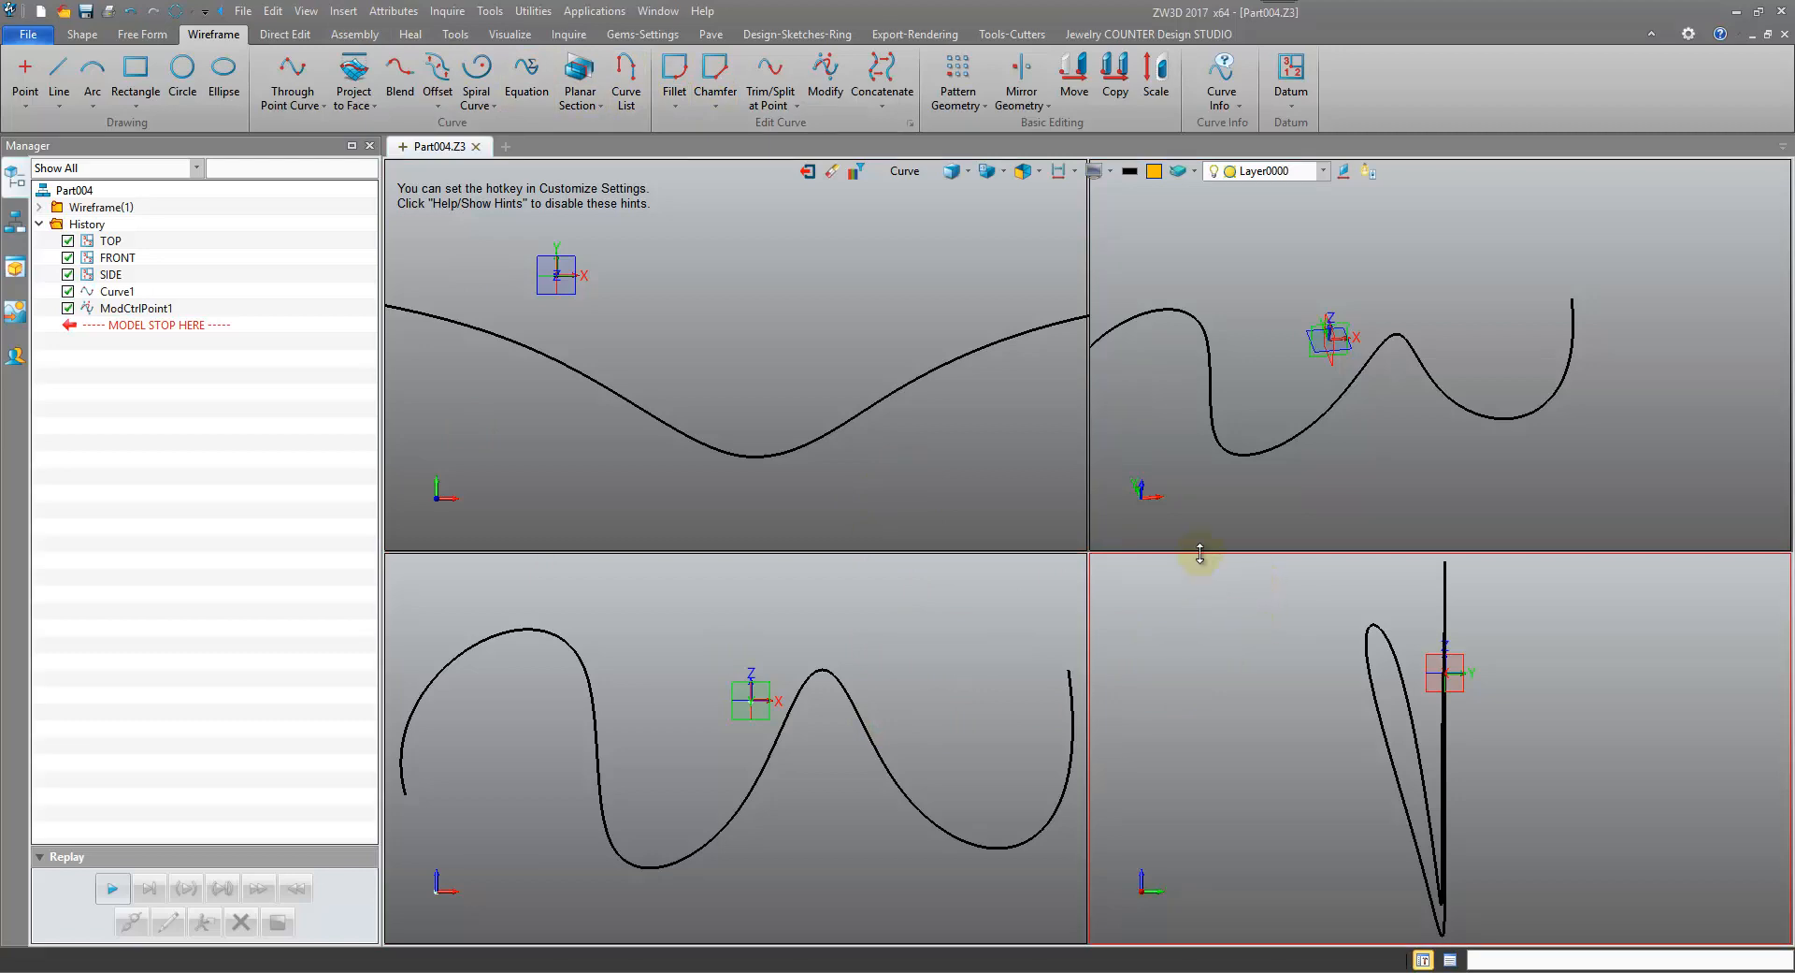
Maximize a single viewport, orbit the curve in 3D and bring up the Shape ribbon
click(305, 10)
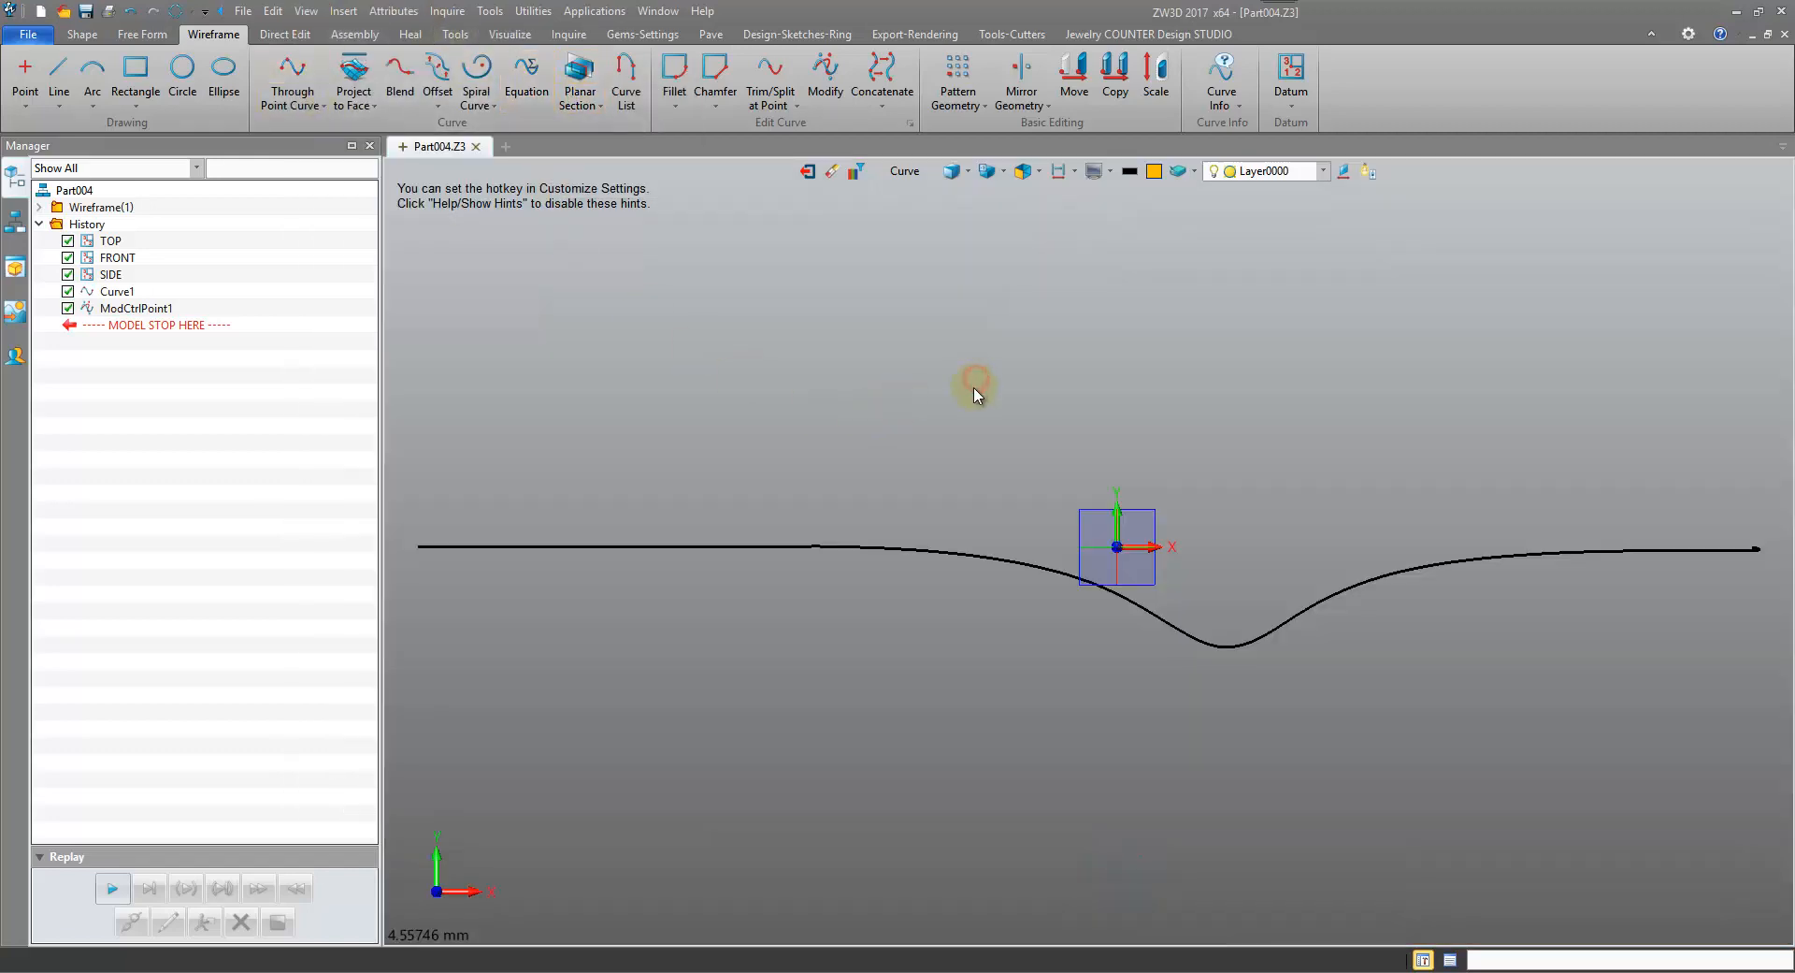
drag(1116, 546, 983, 559)
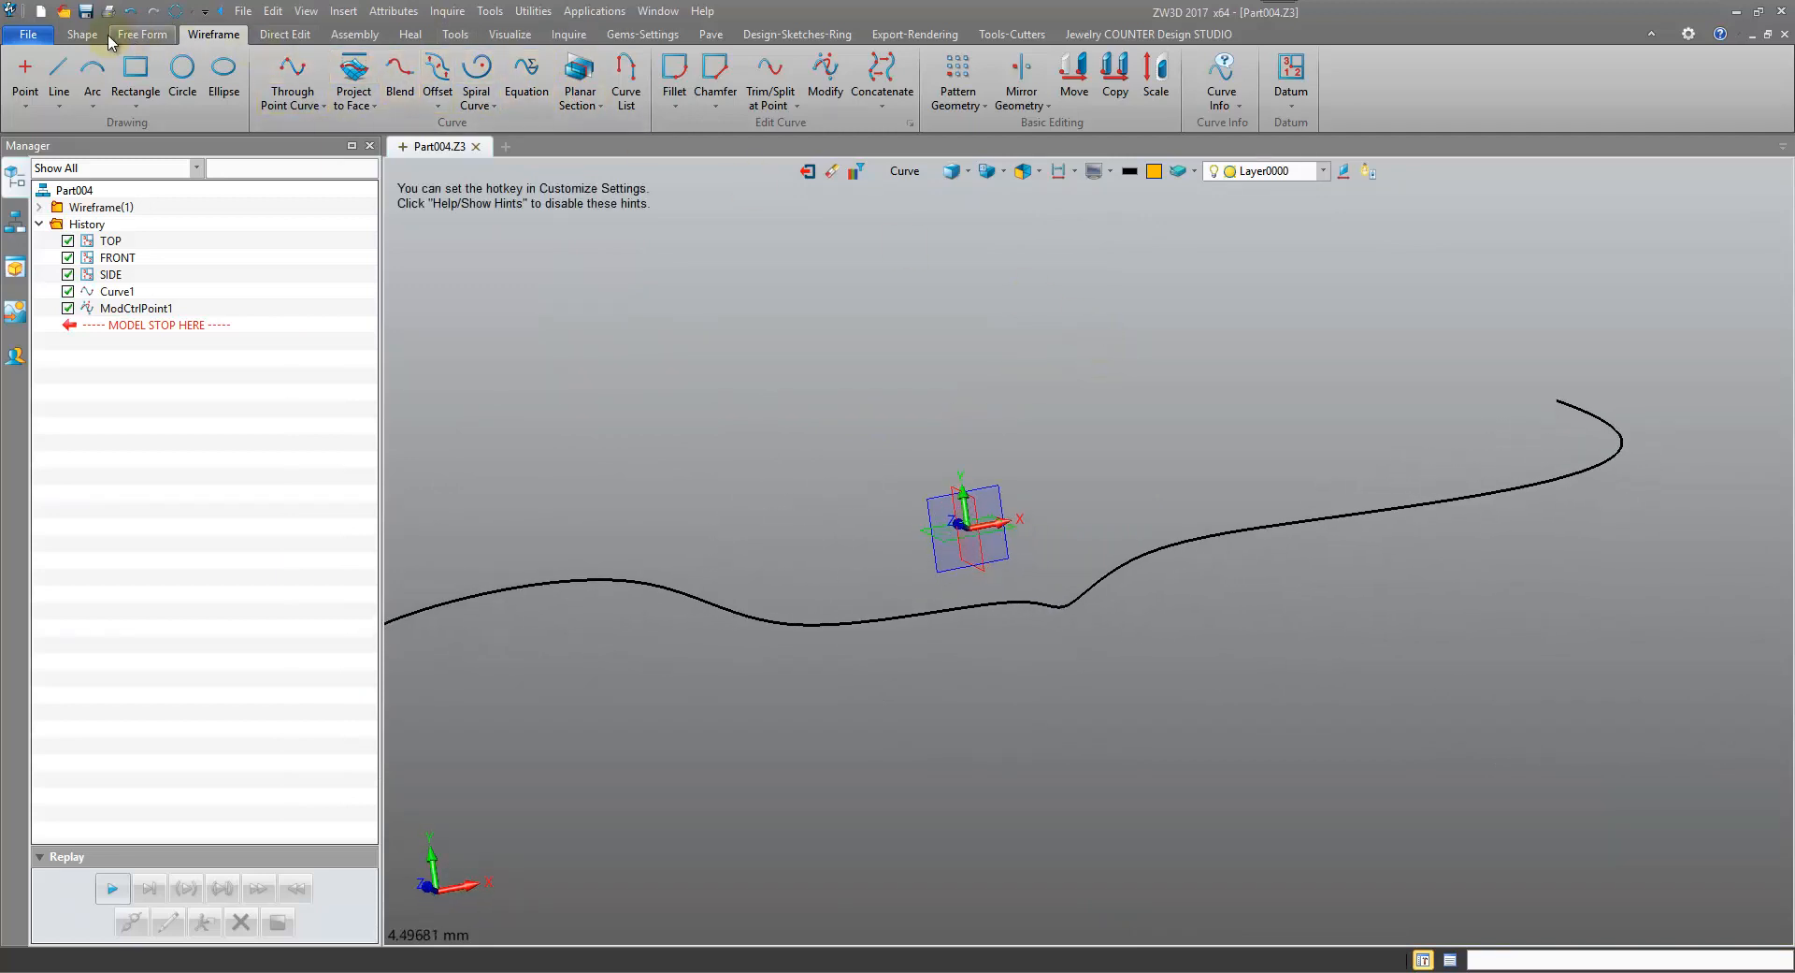
click(81, 35)
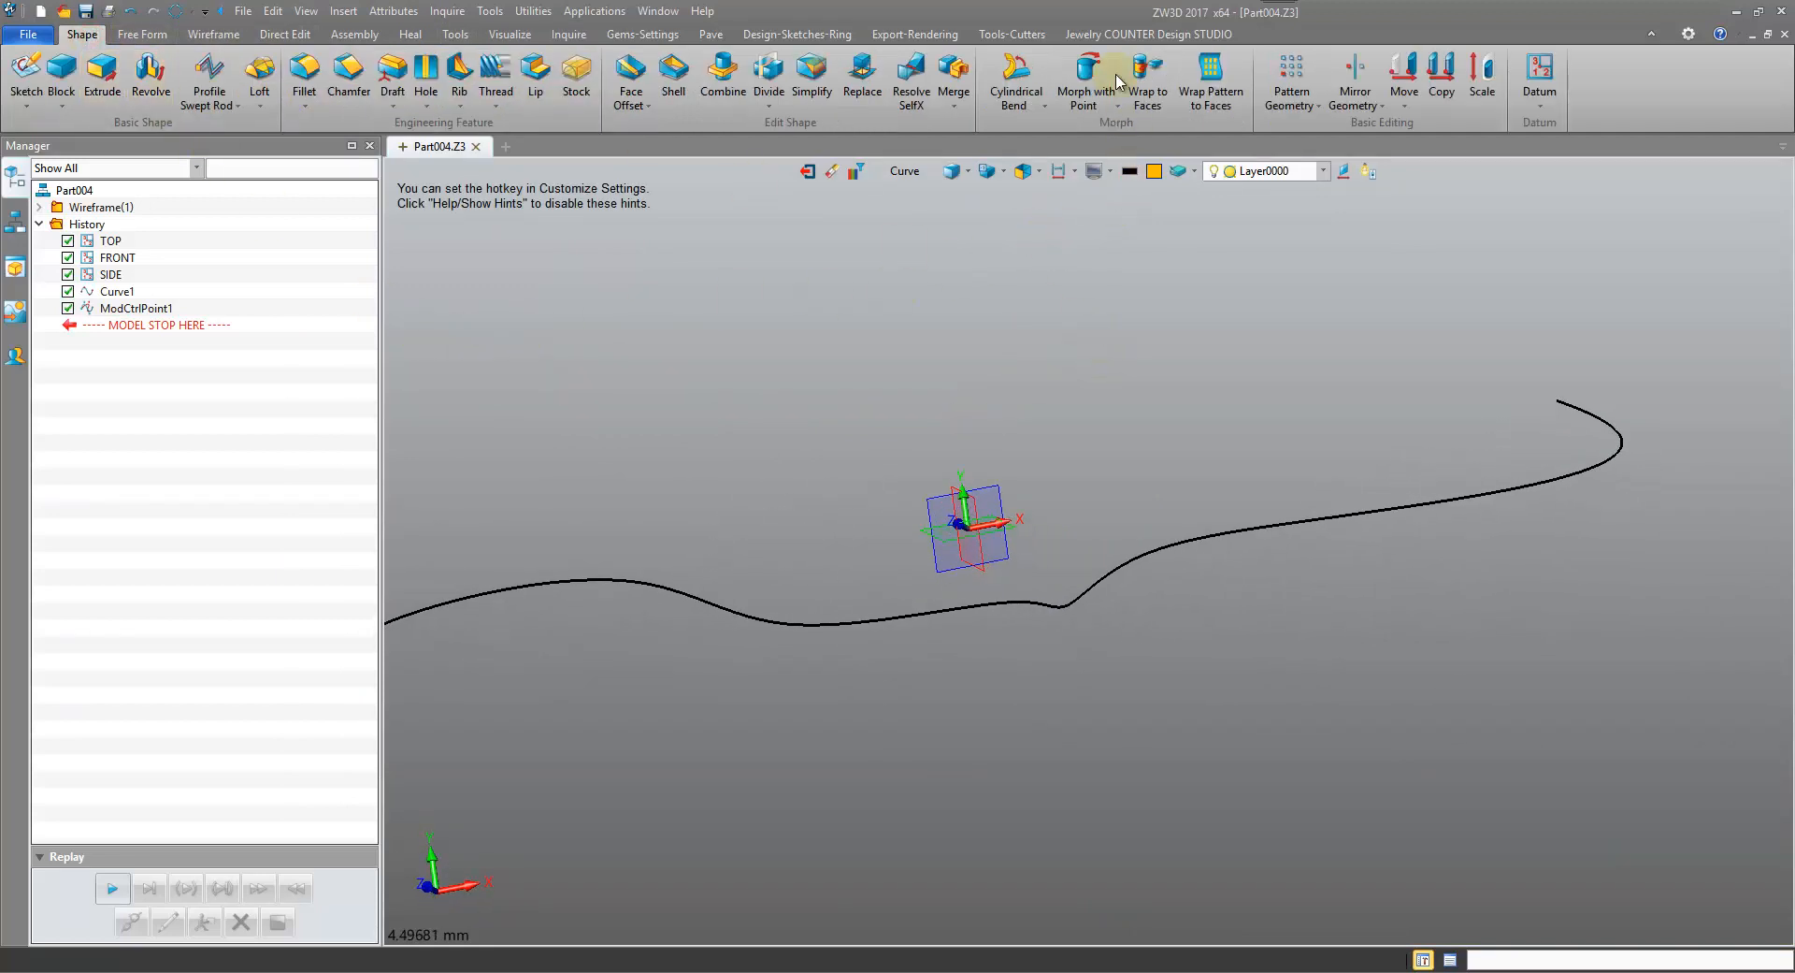
Morph with Point on the curve, dragging the handle to a small outward pull, and confirm Morph1
click(1082, 82)
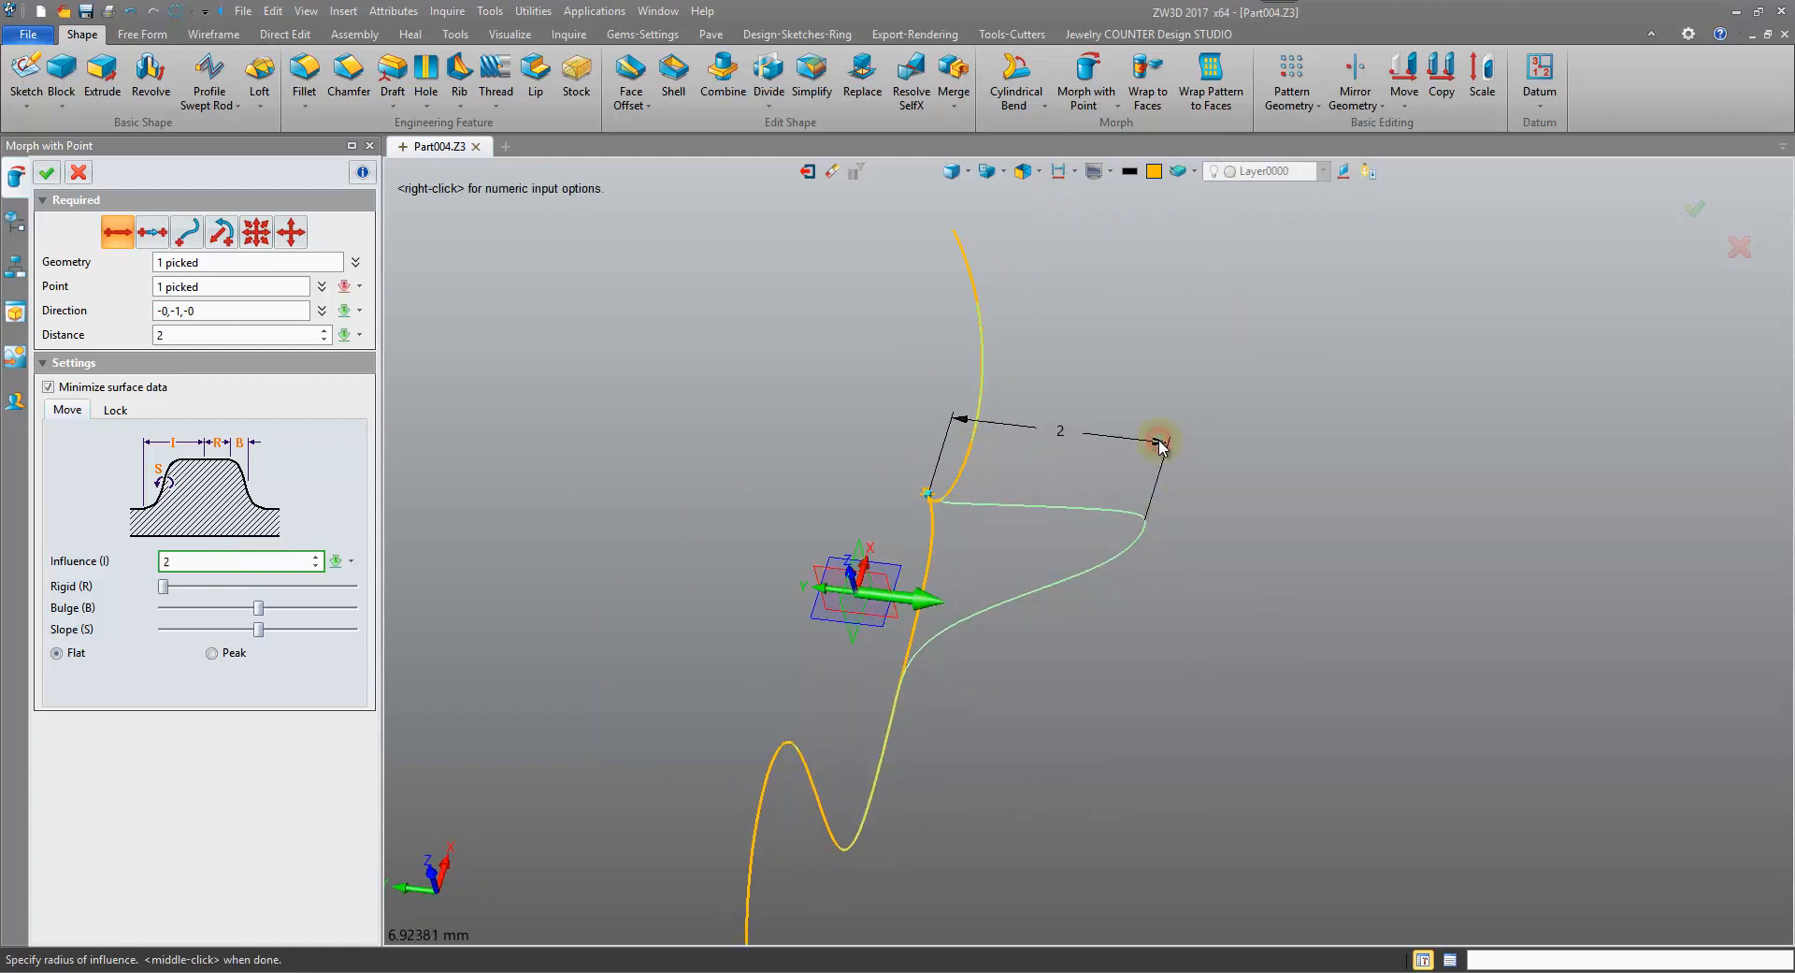
drag(1162, 447, 612, 412)
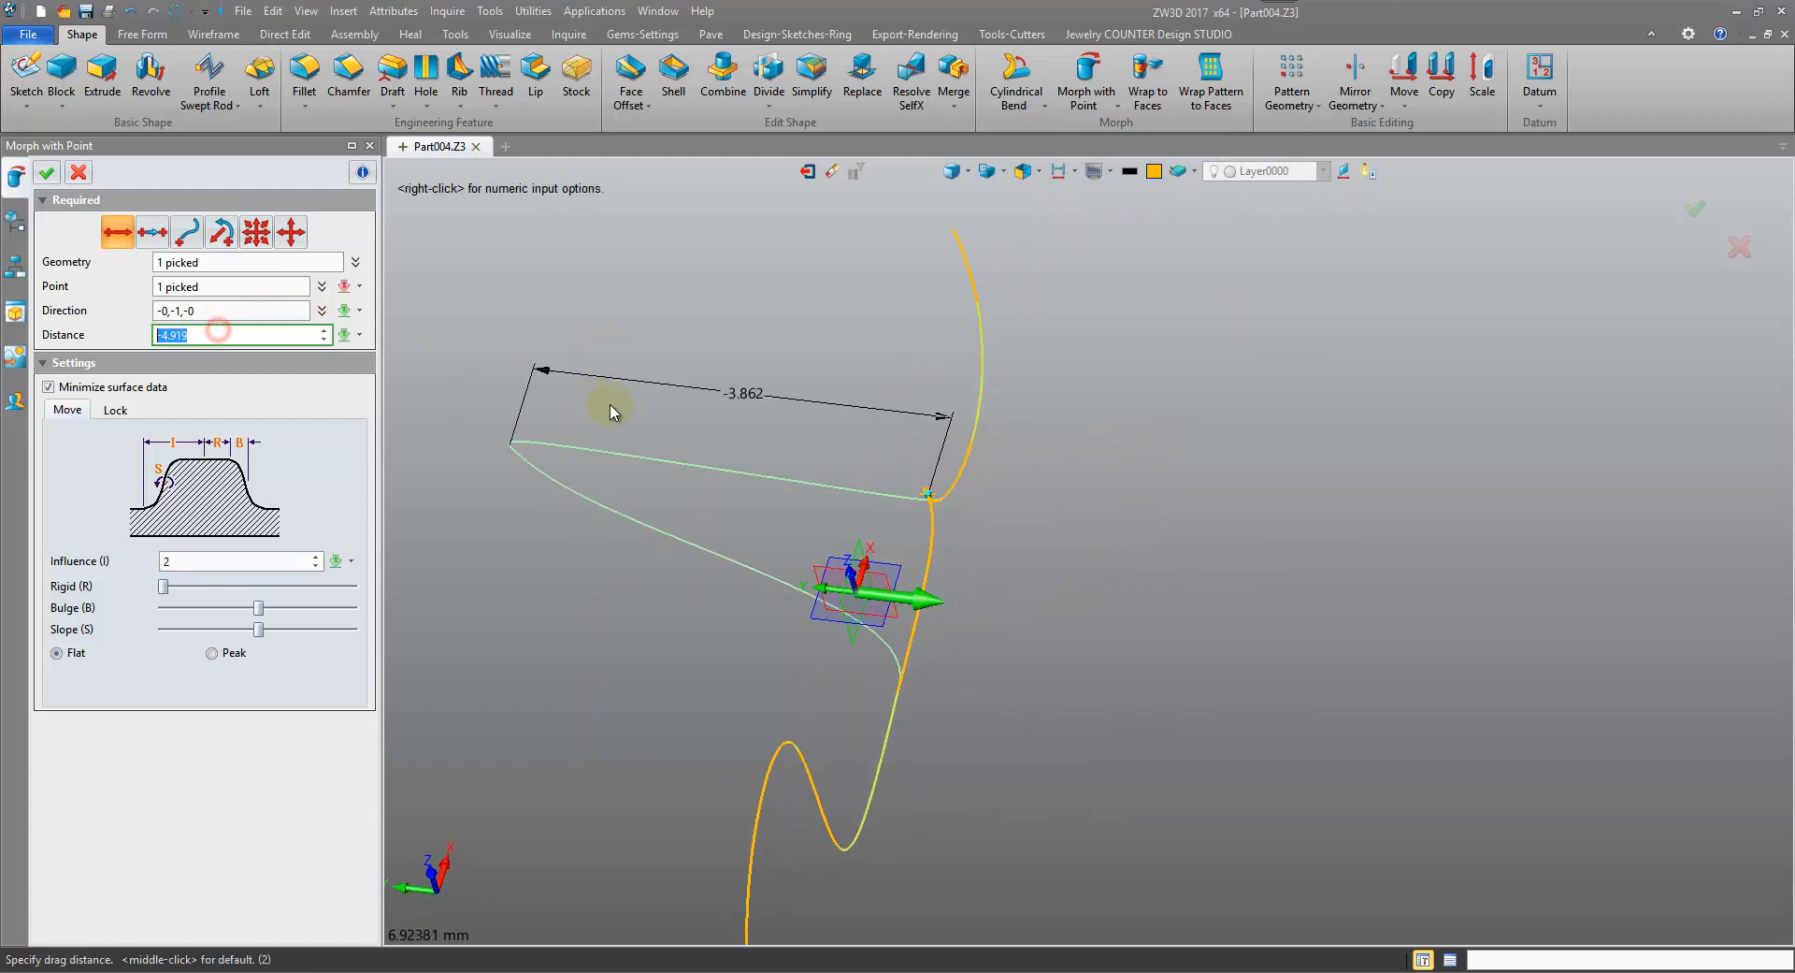
drag(613, 412, 1230, 453)
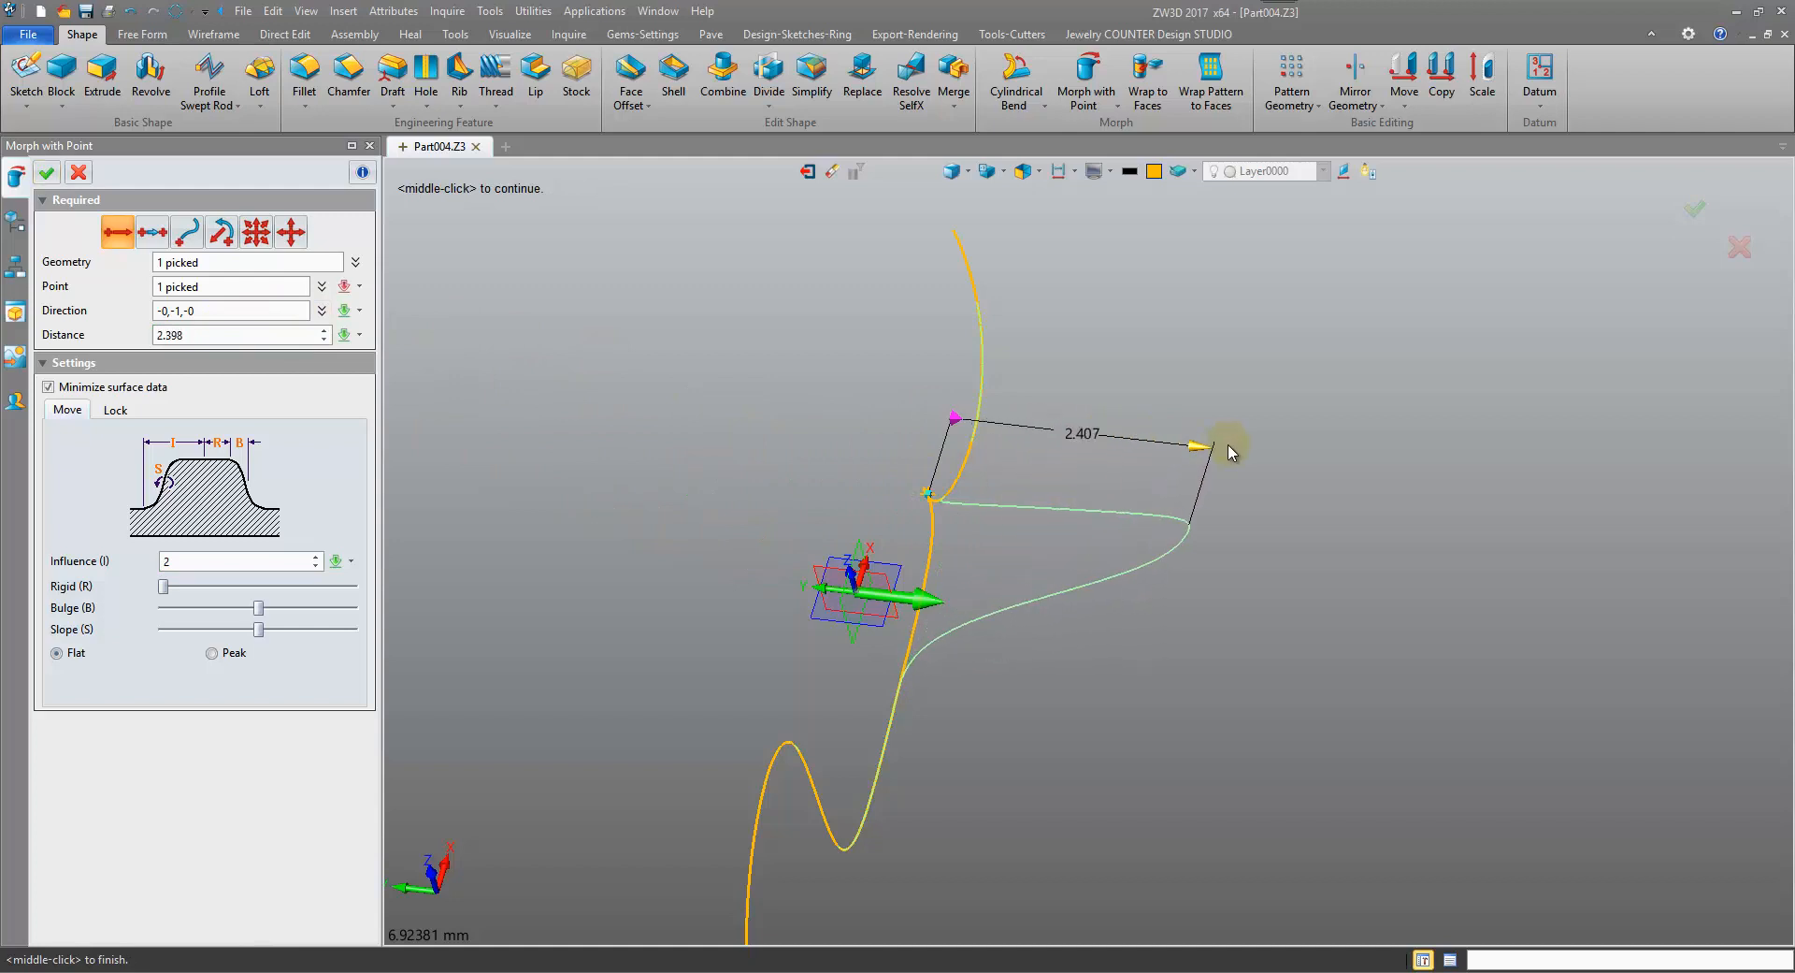
drag(1228, 444, 933, 464)
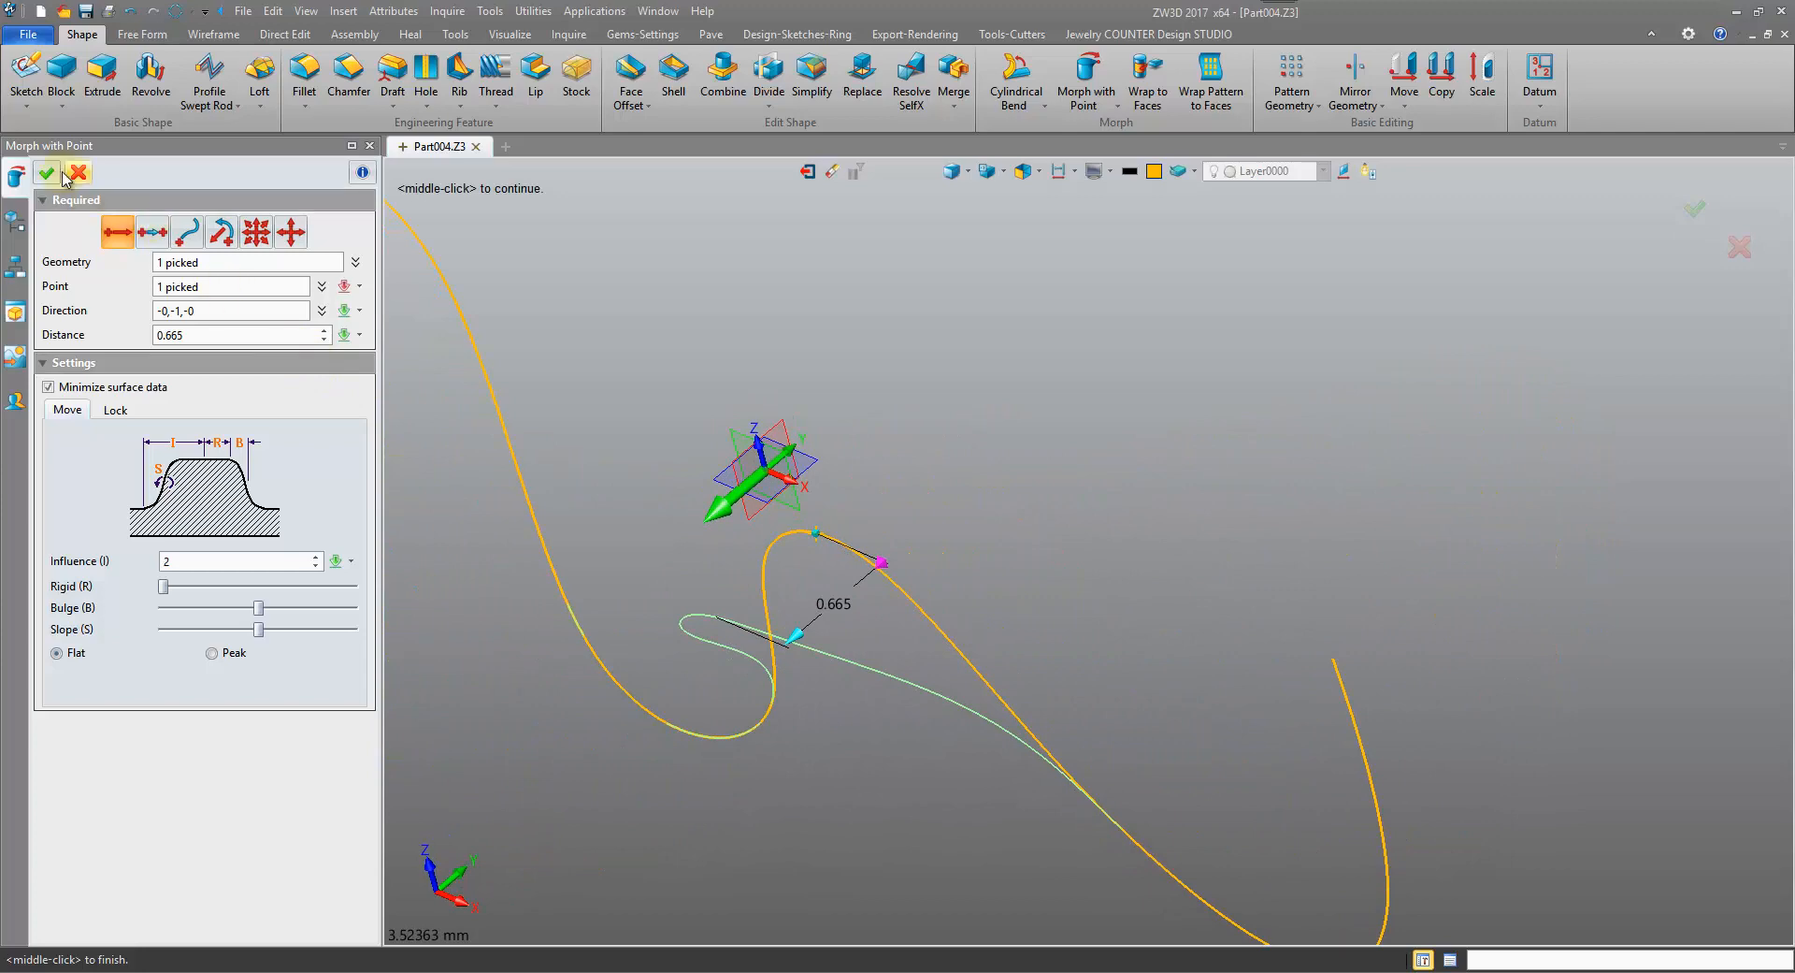
click(46, 173)
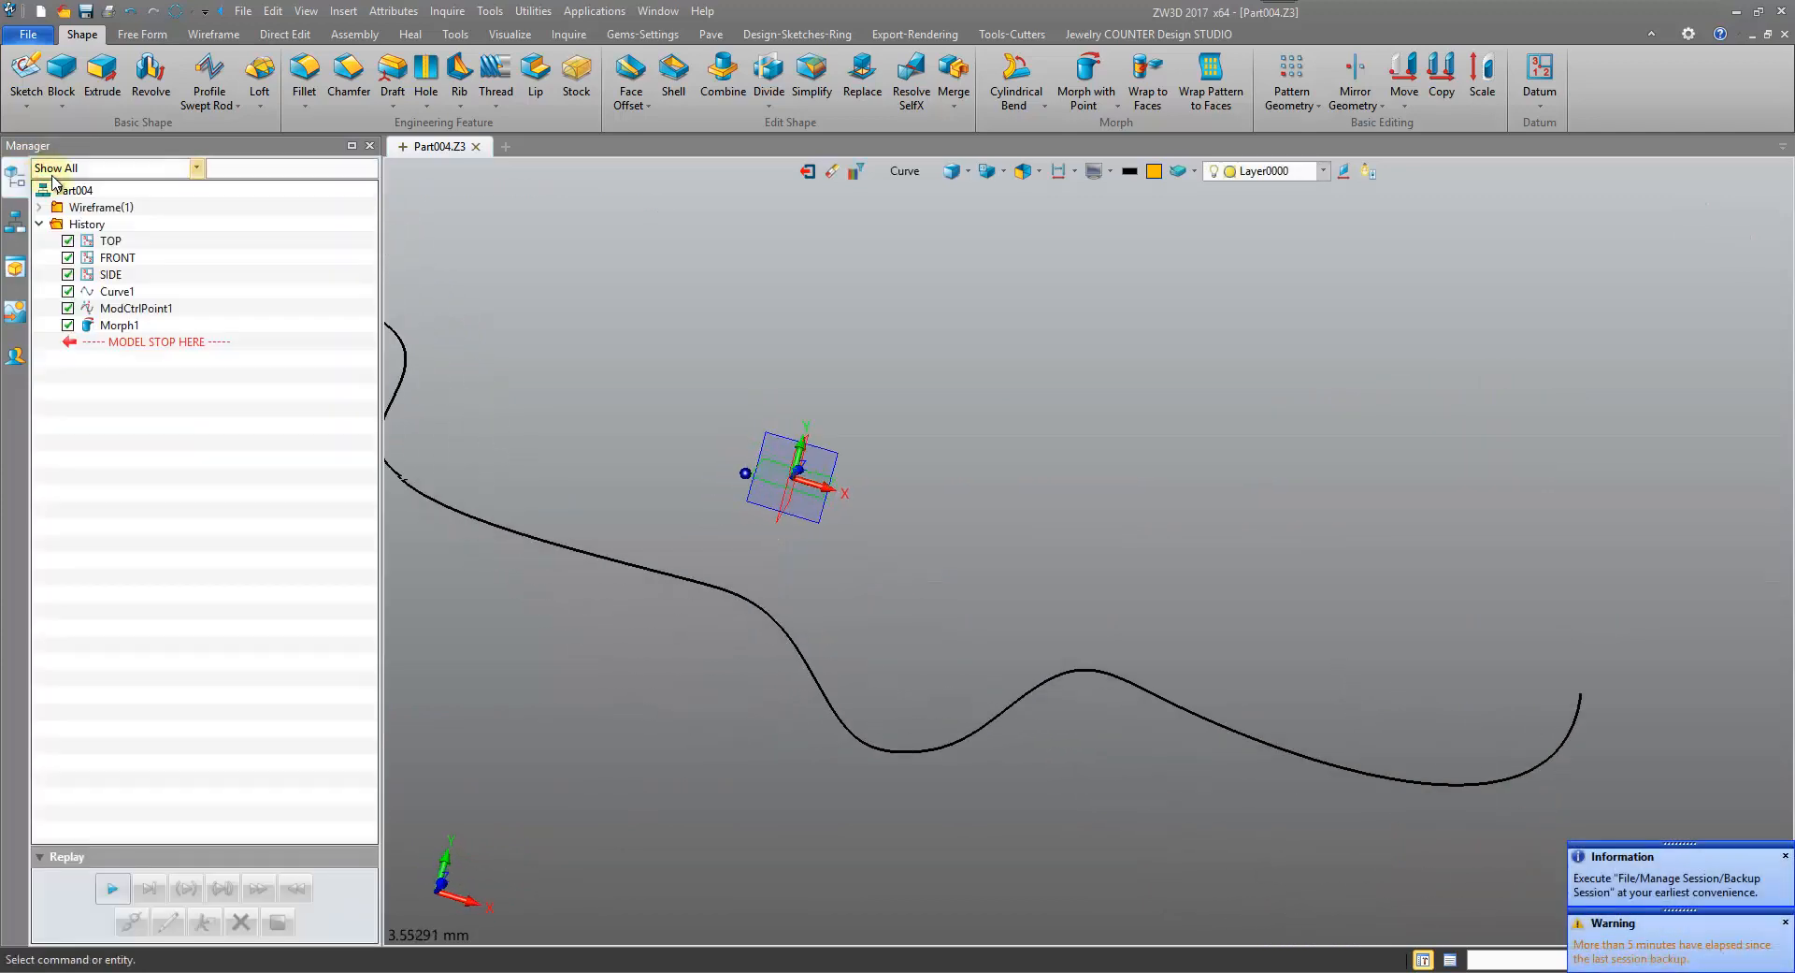
Start a second Morph with Point, selecting the curve and its crest point
click(1083, 81)
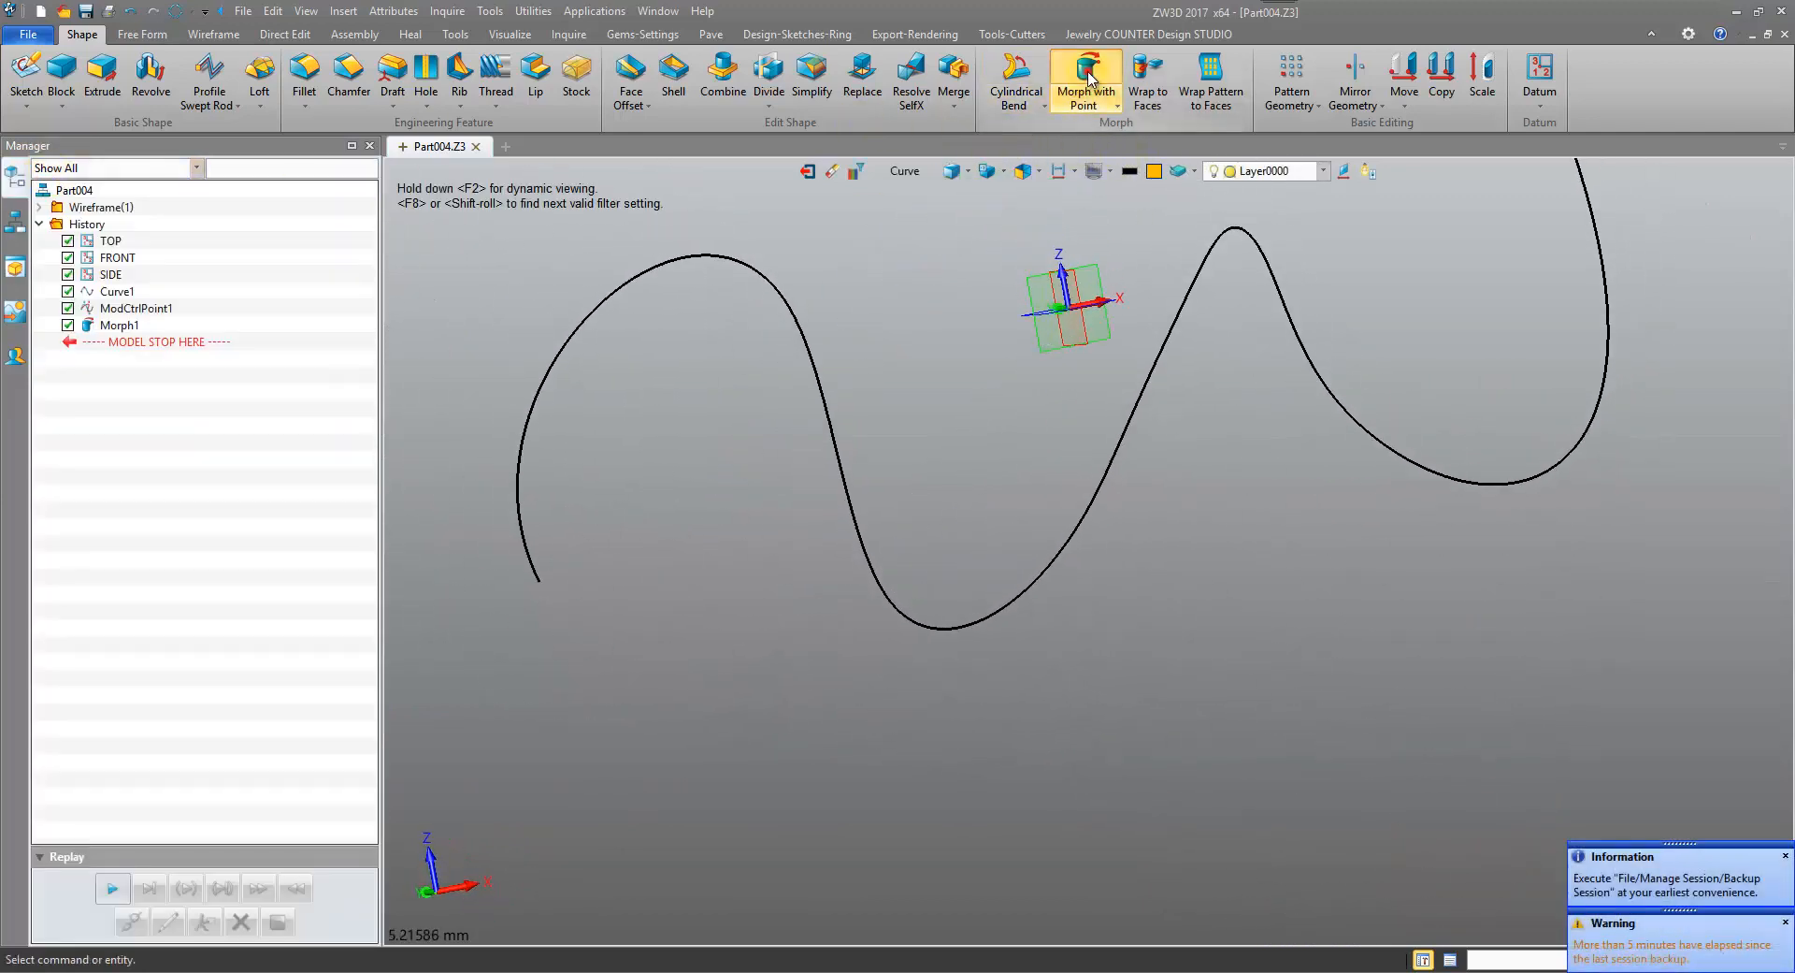
click(1085, 80)
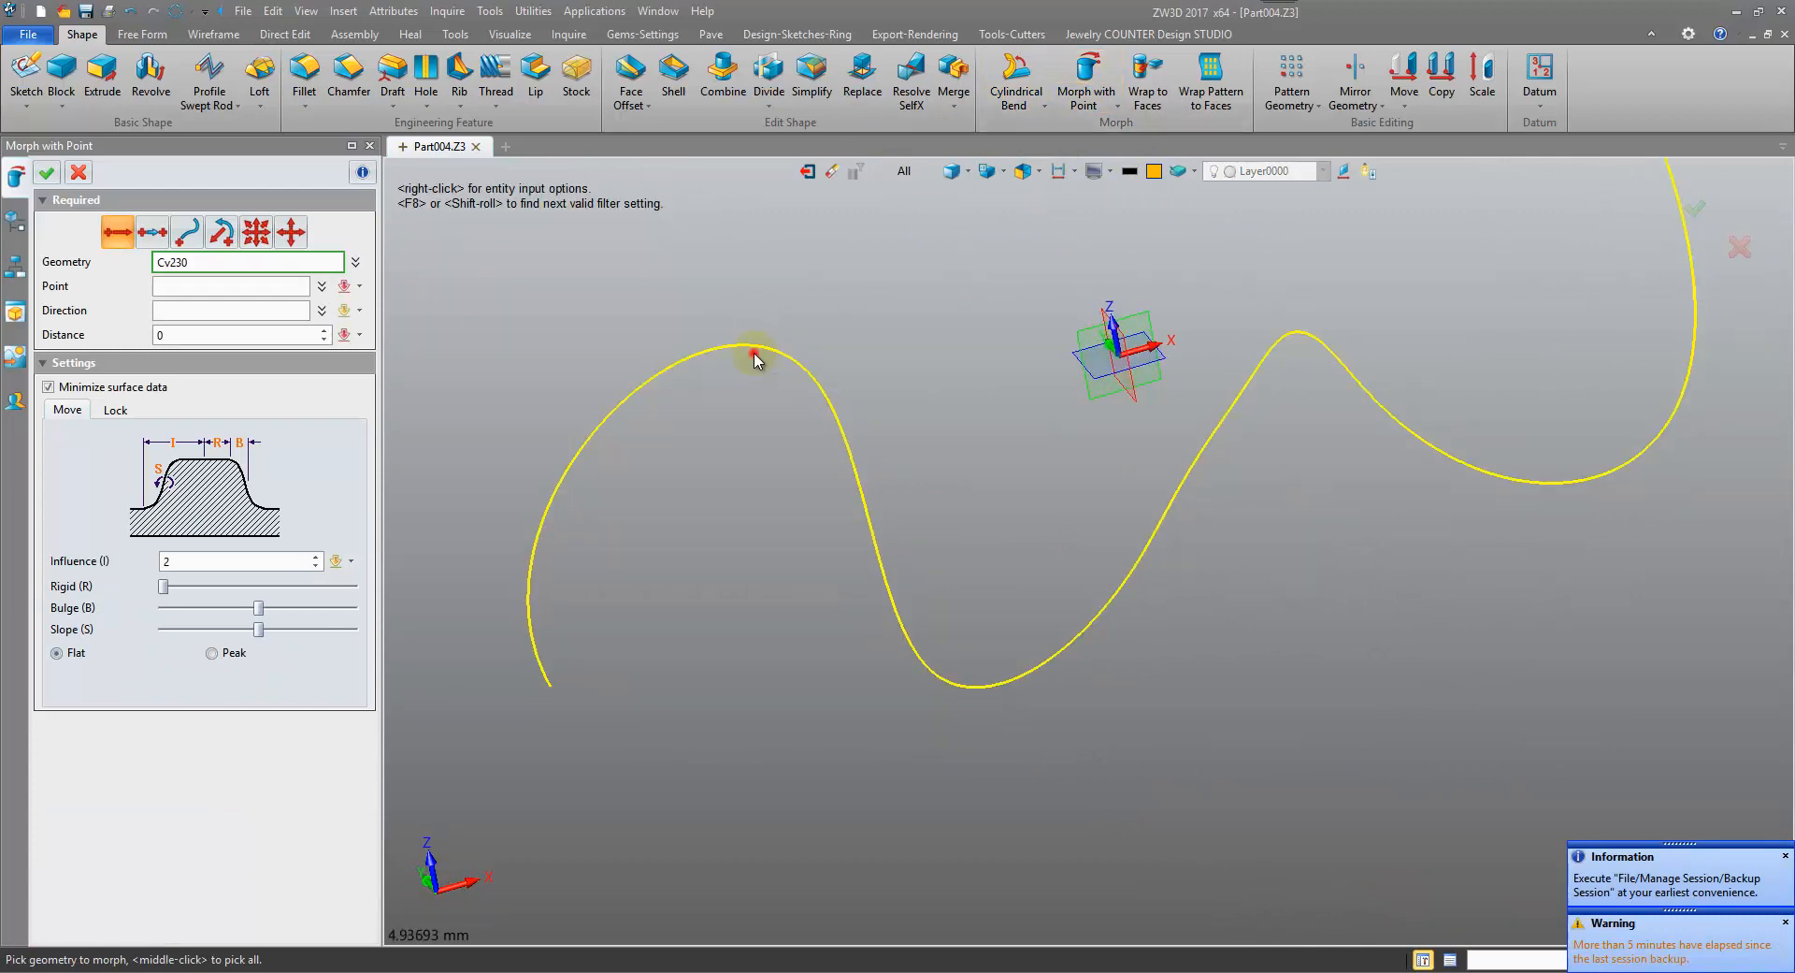
click(754, 355)
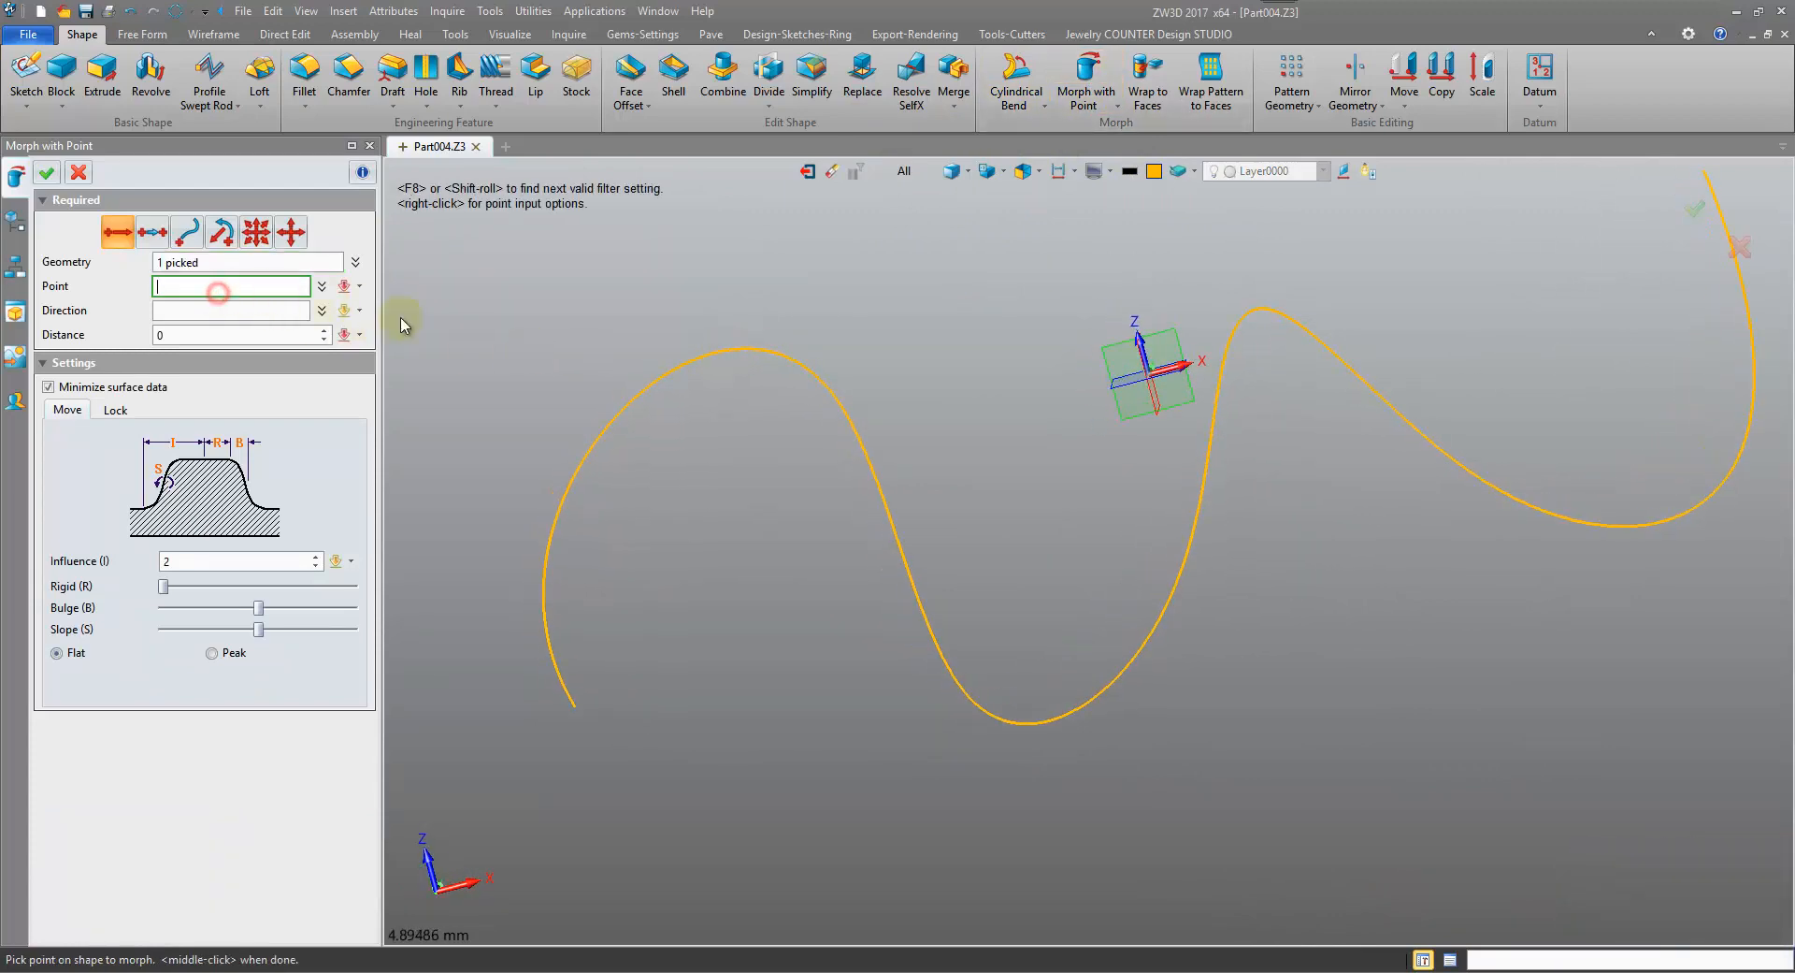
click(708, 355)
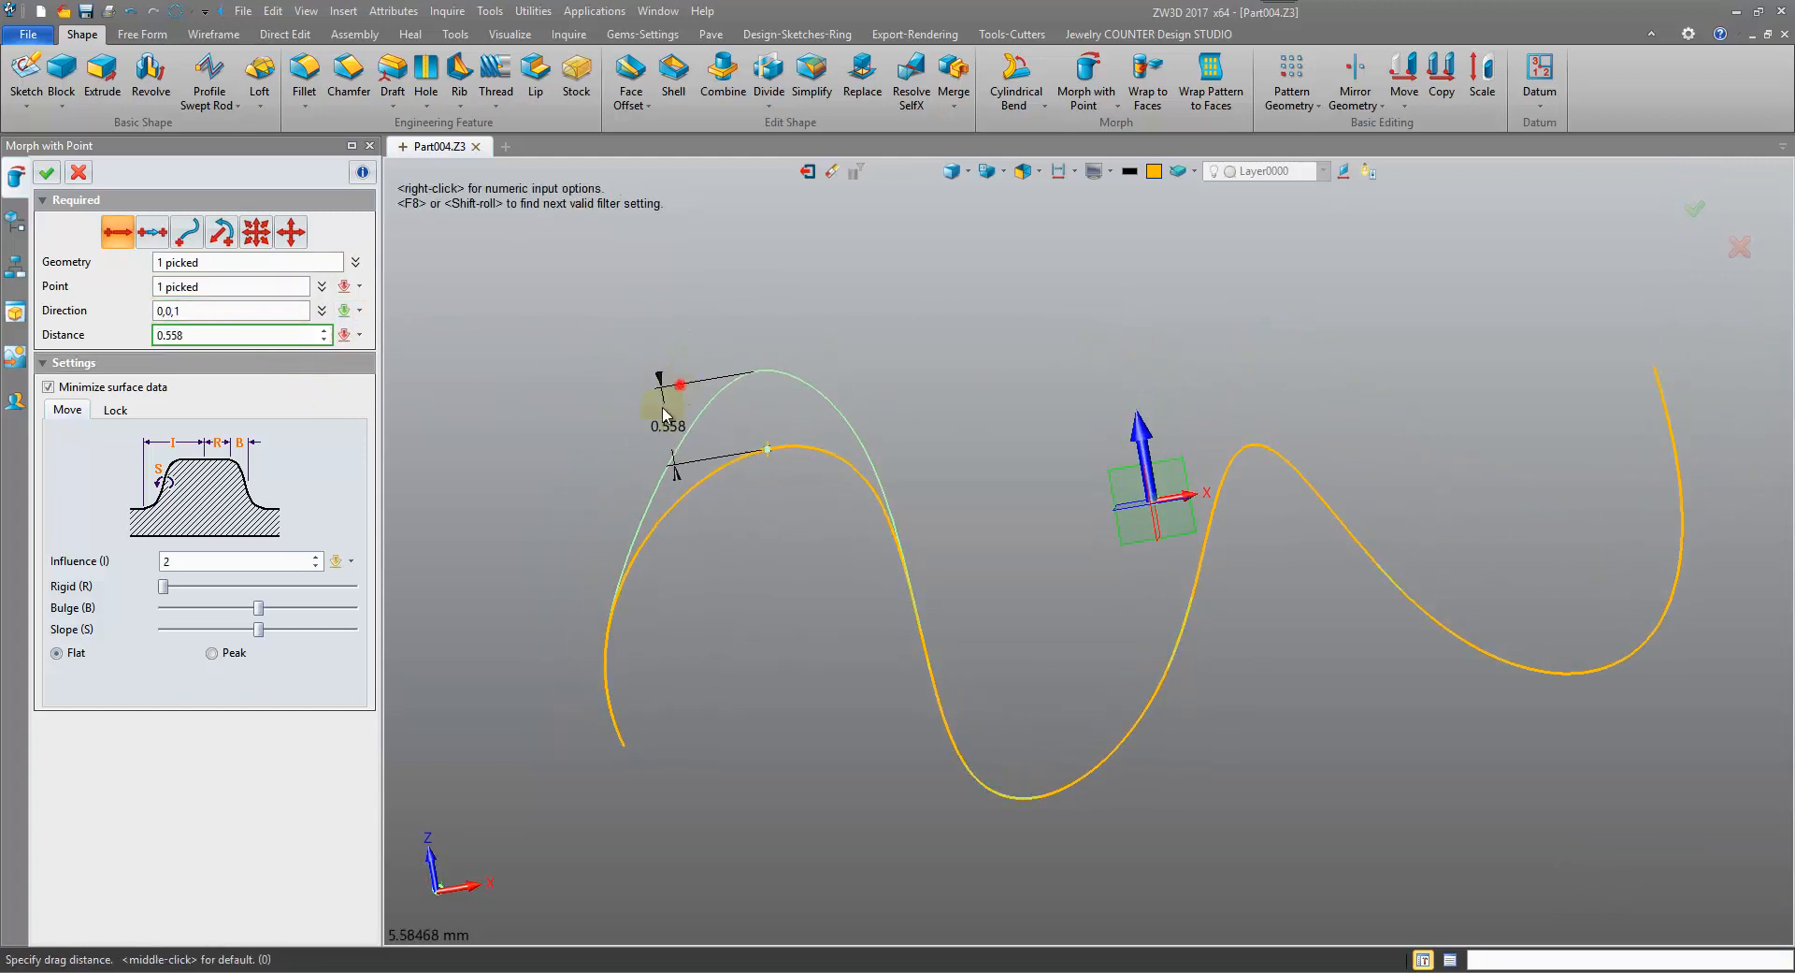
Set the crest's rise distance to about 0.559 and the influence radius to 2
click(952, 673)
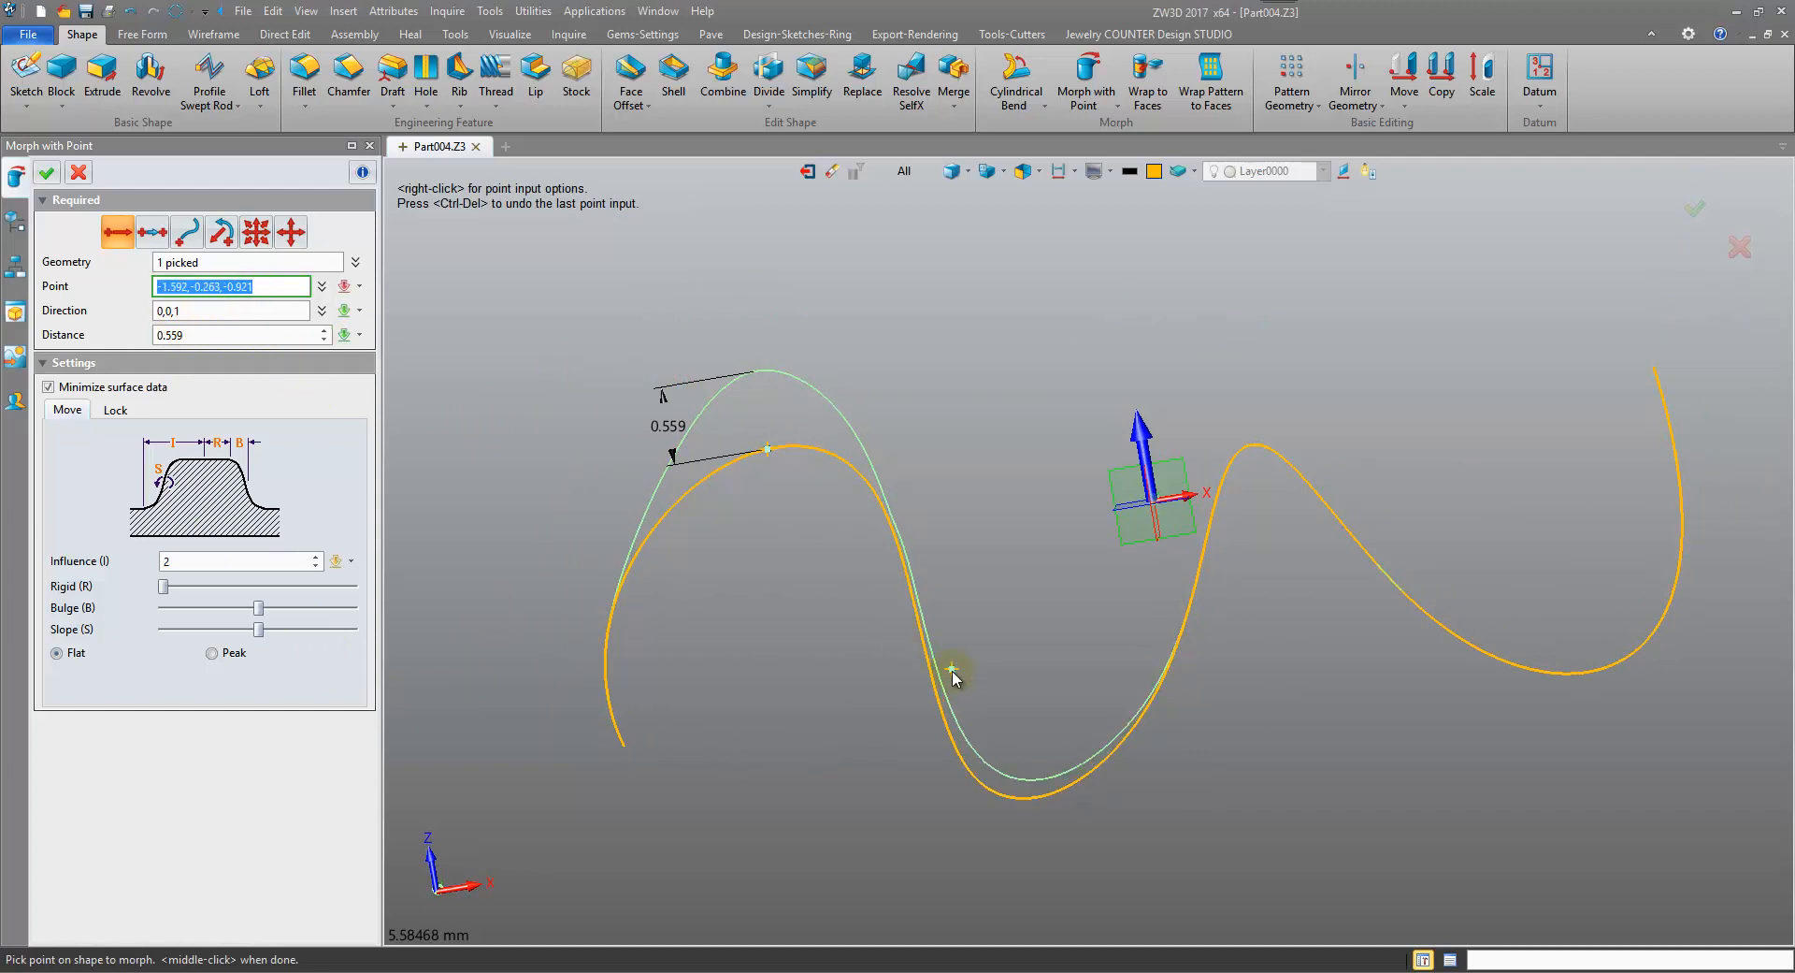
click(954, 676)
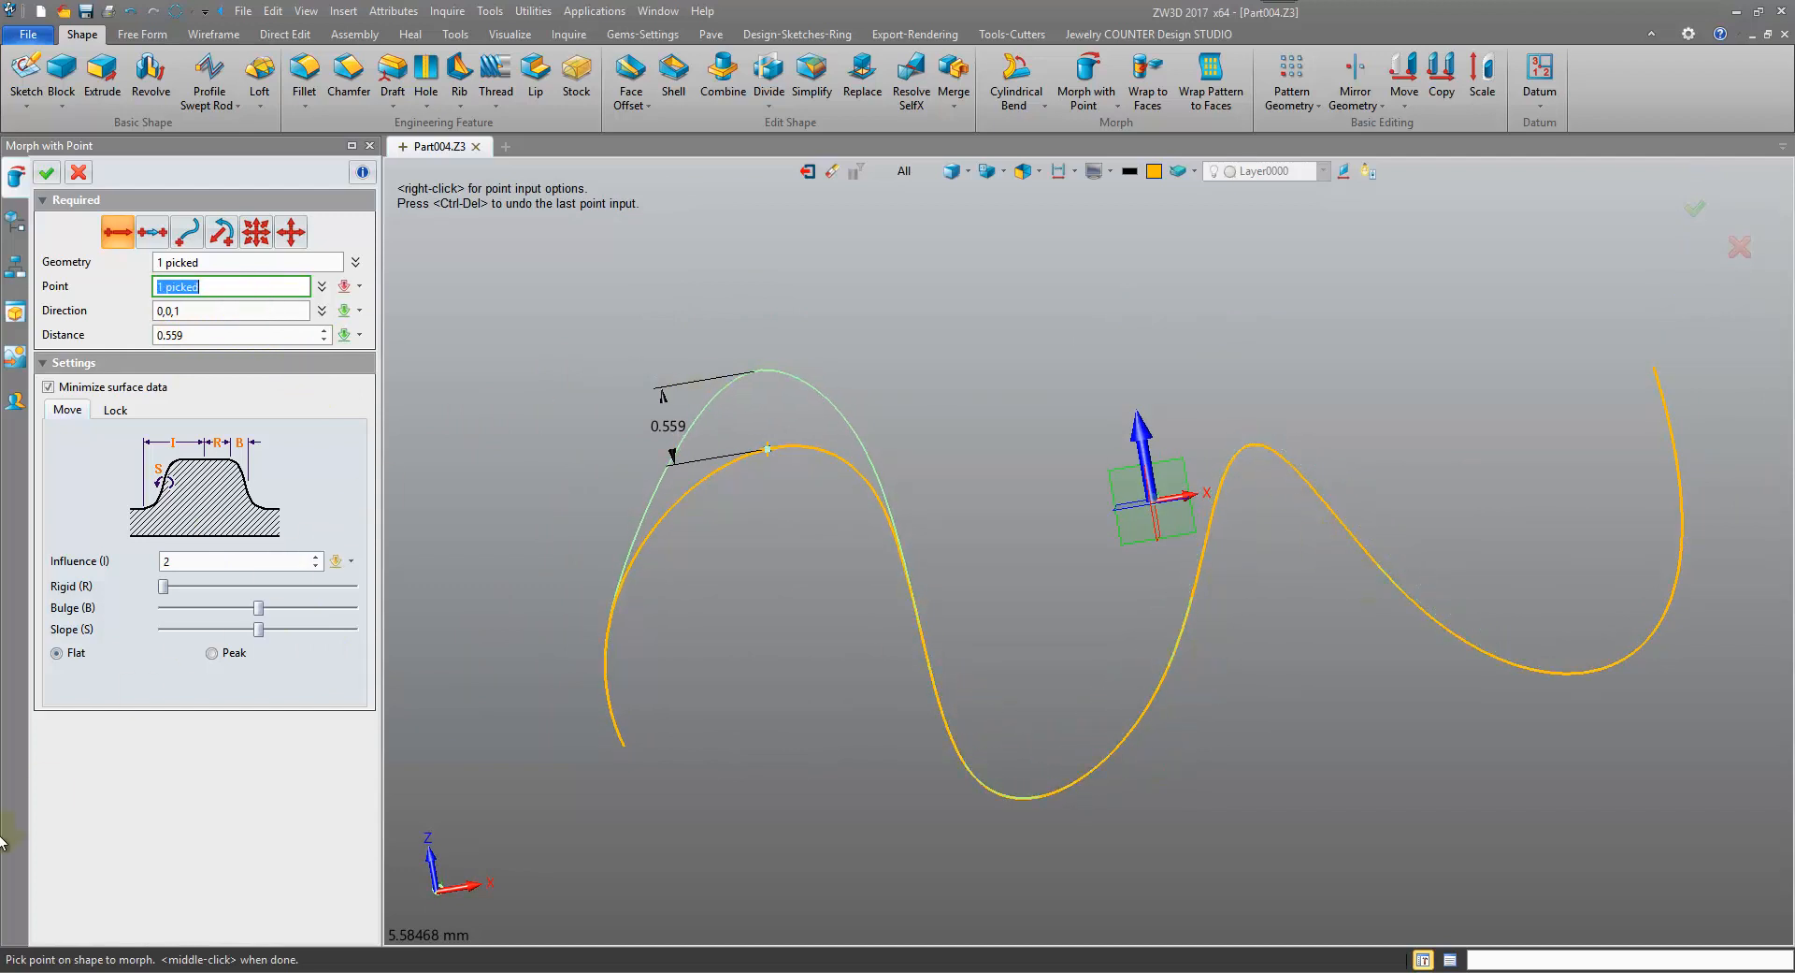
click(234, 560)
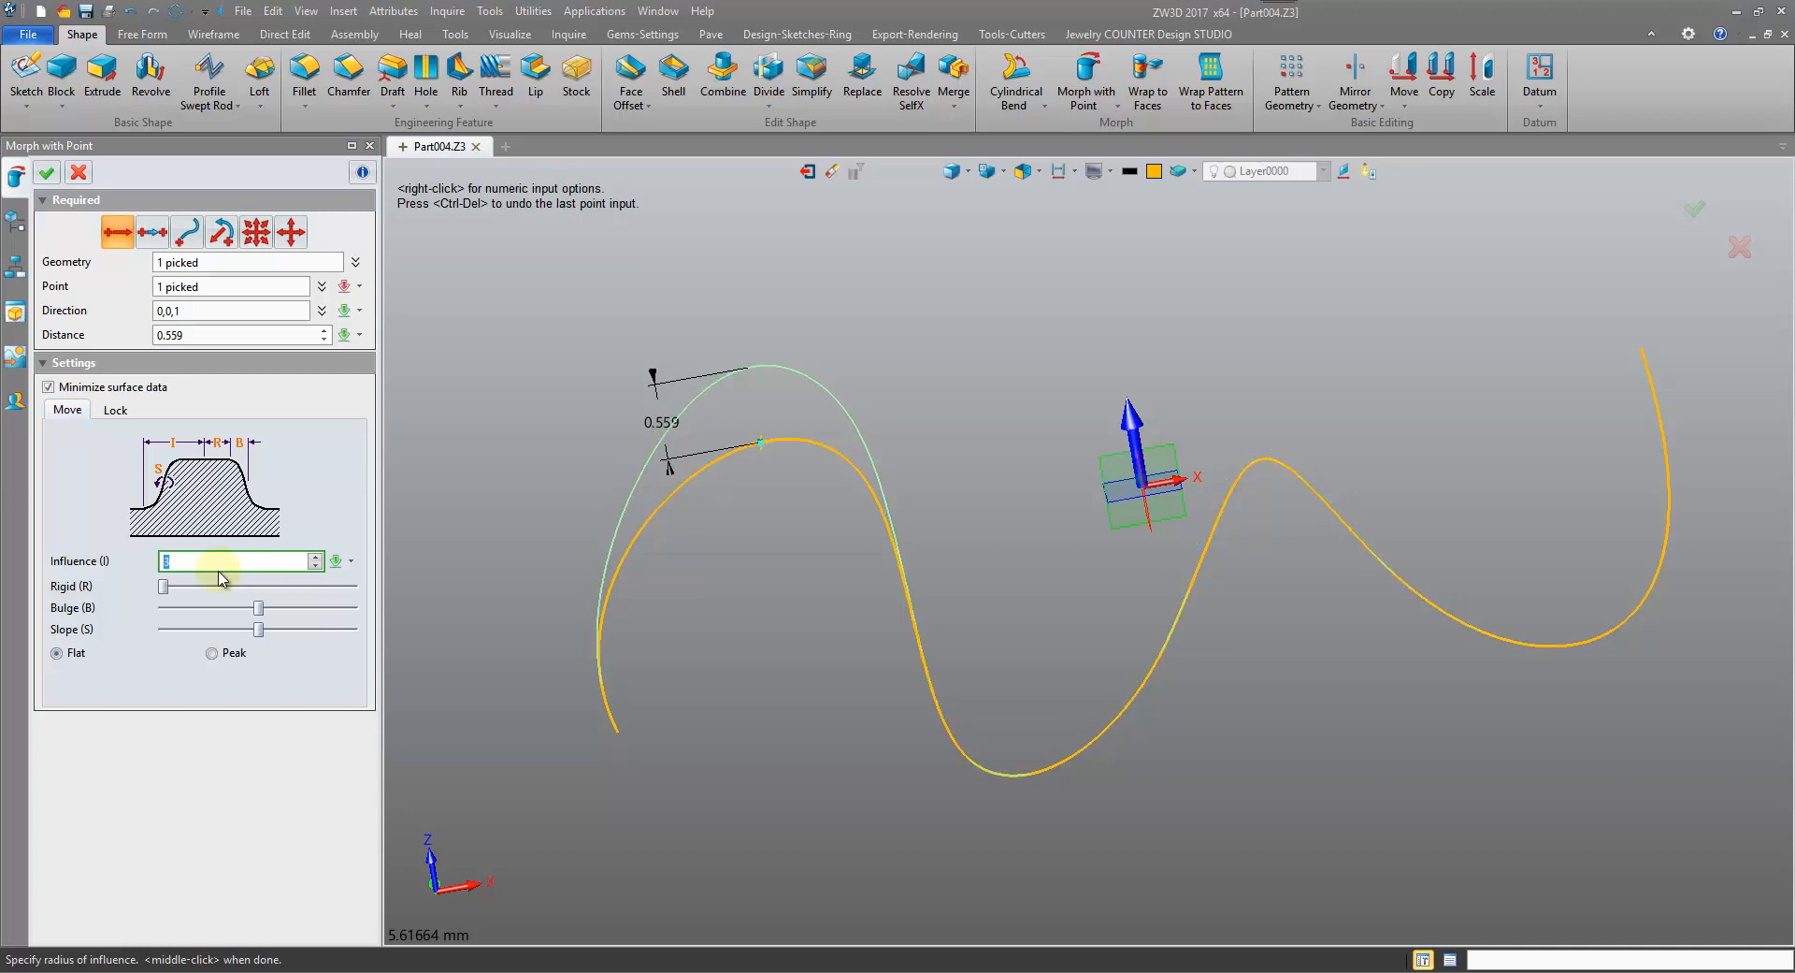
text(2)
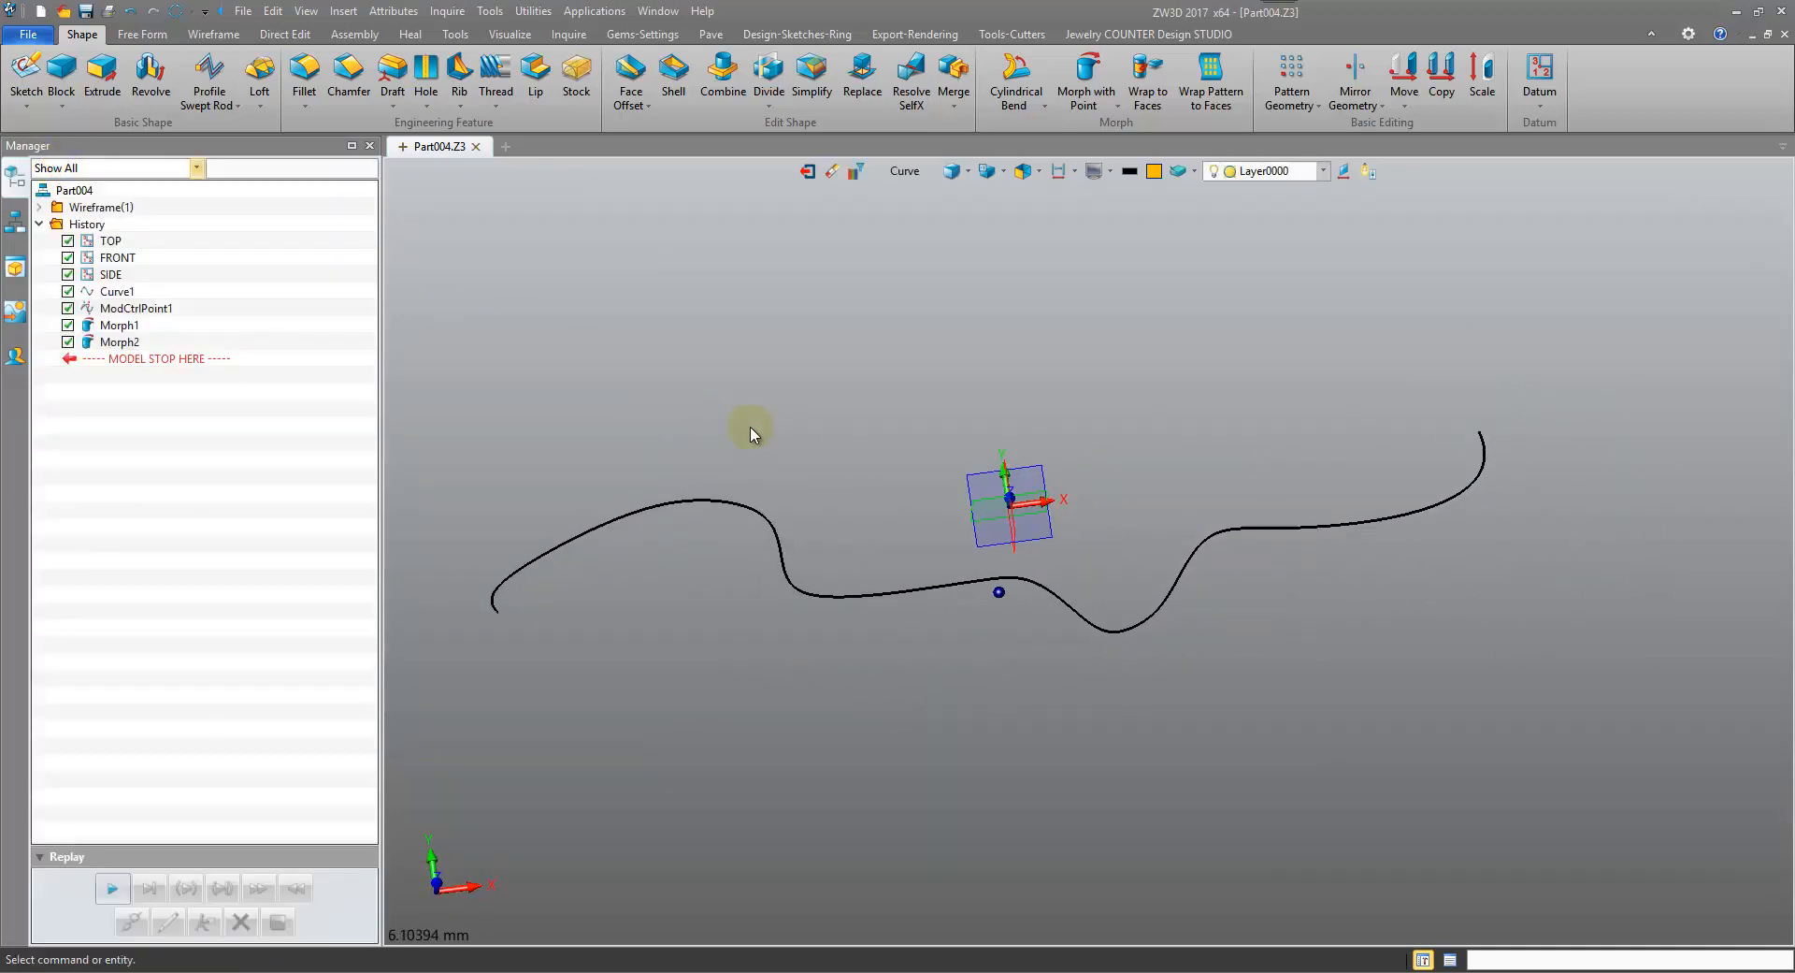
Browse the Insert commands without choosing one and orbit around the curve
click(342, 11)
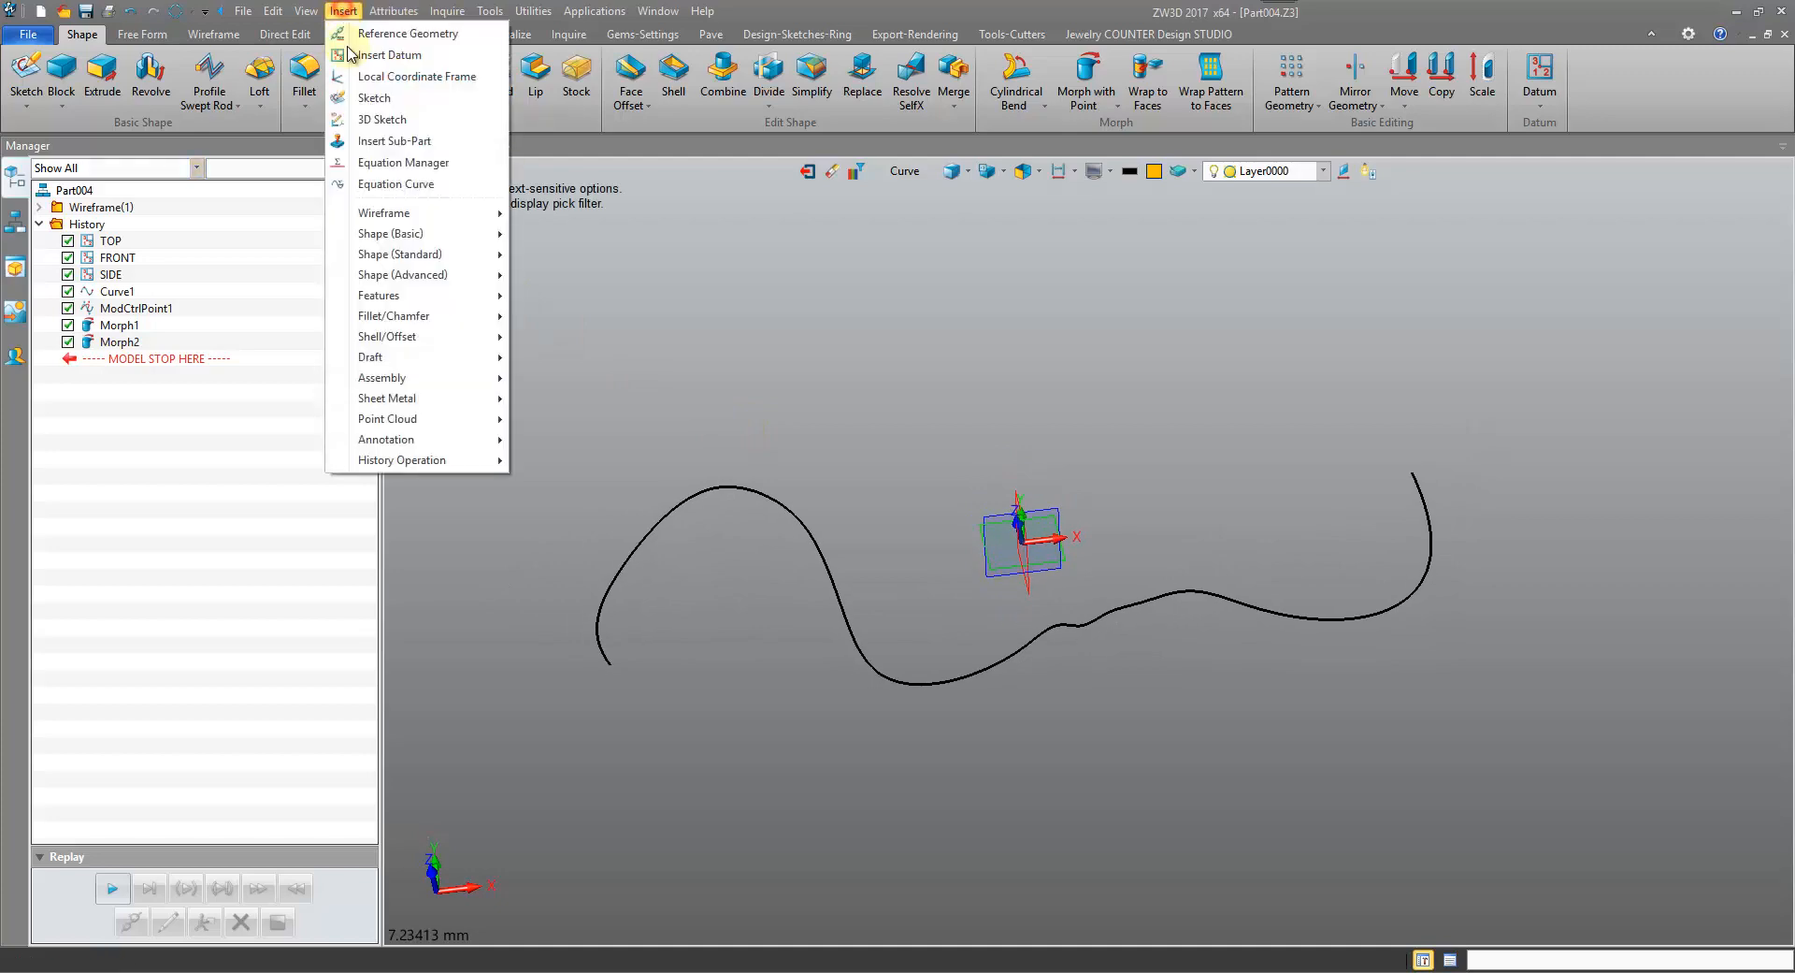
click(306, 11)
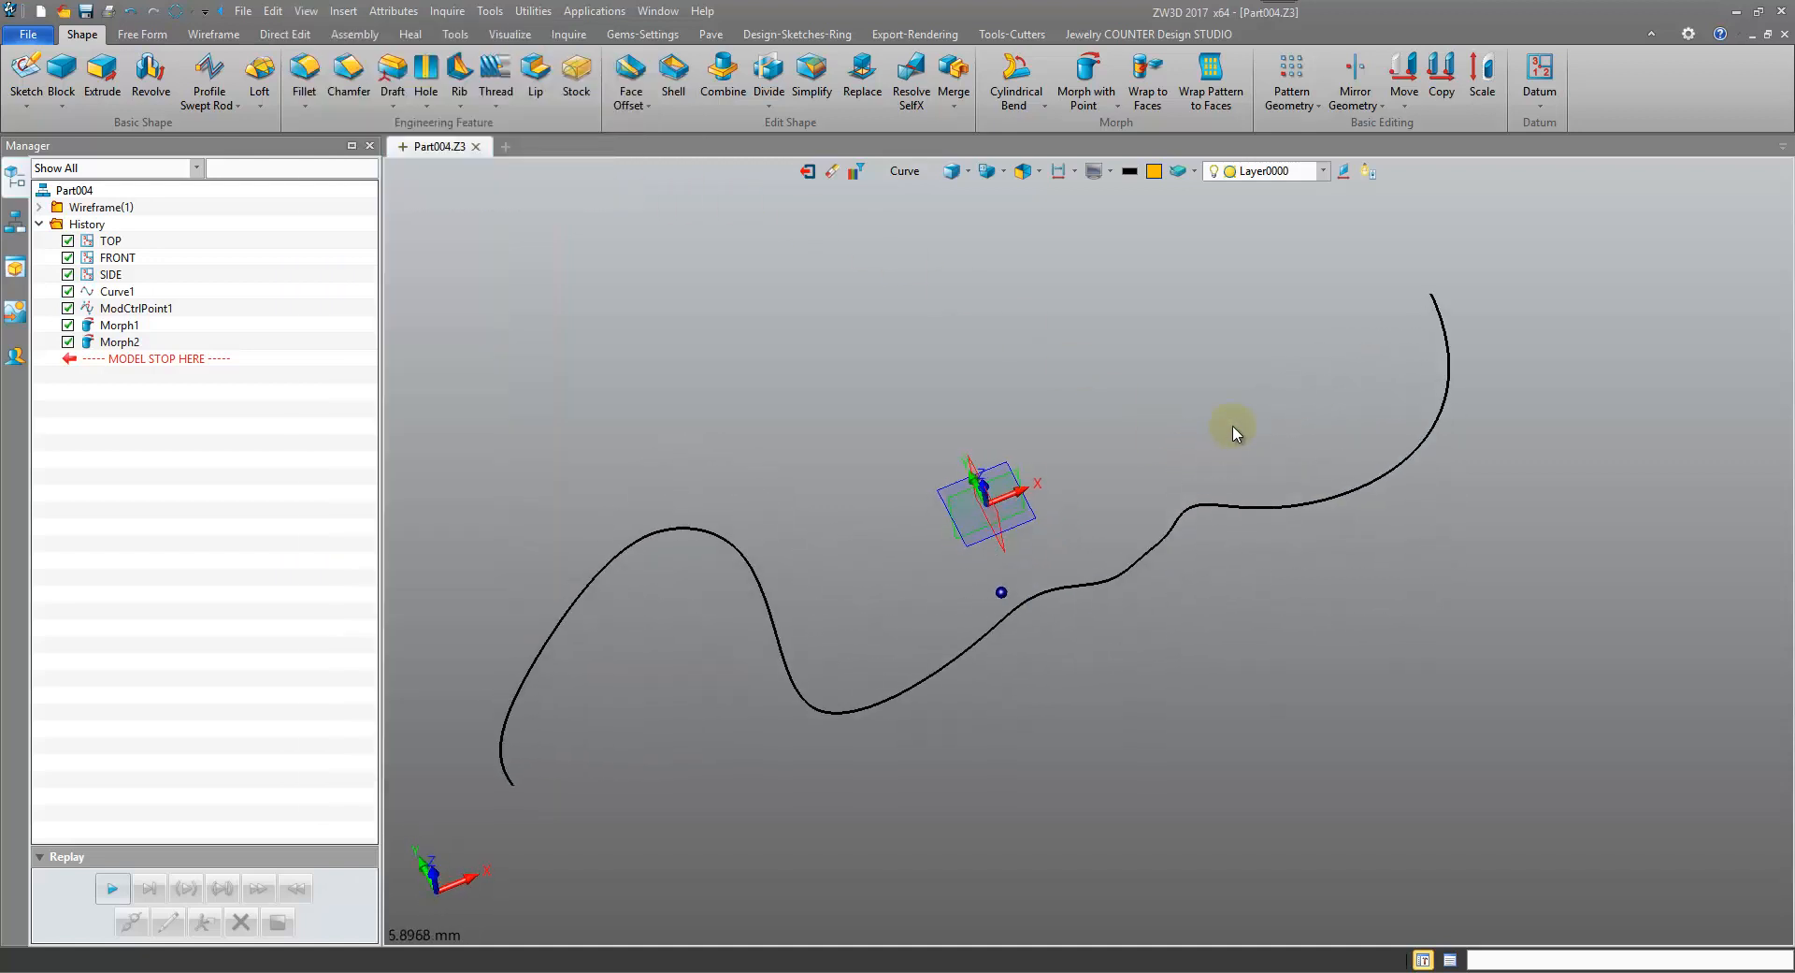
drag(1234, 433, 982, 895)
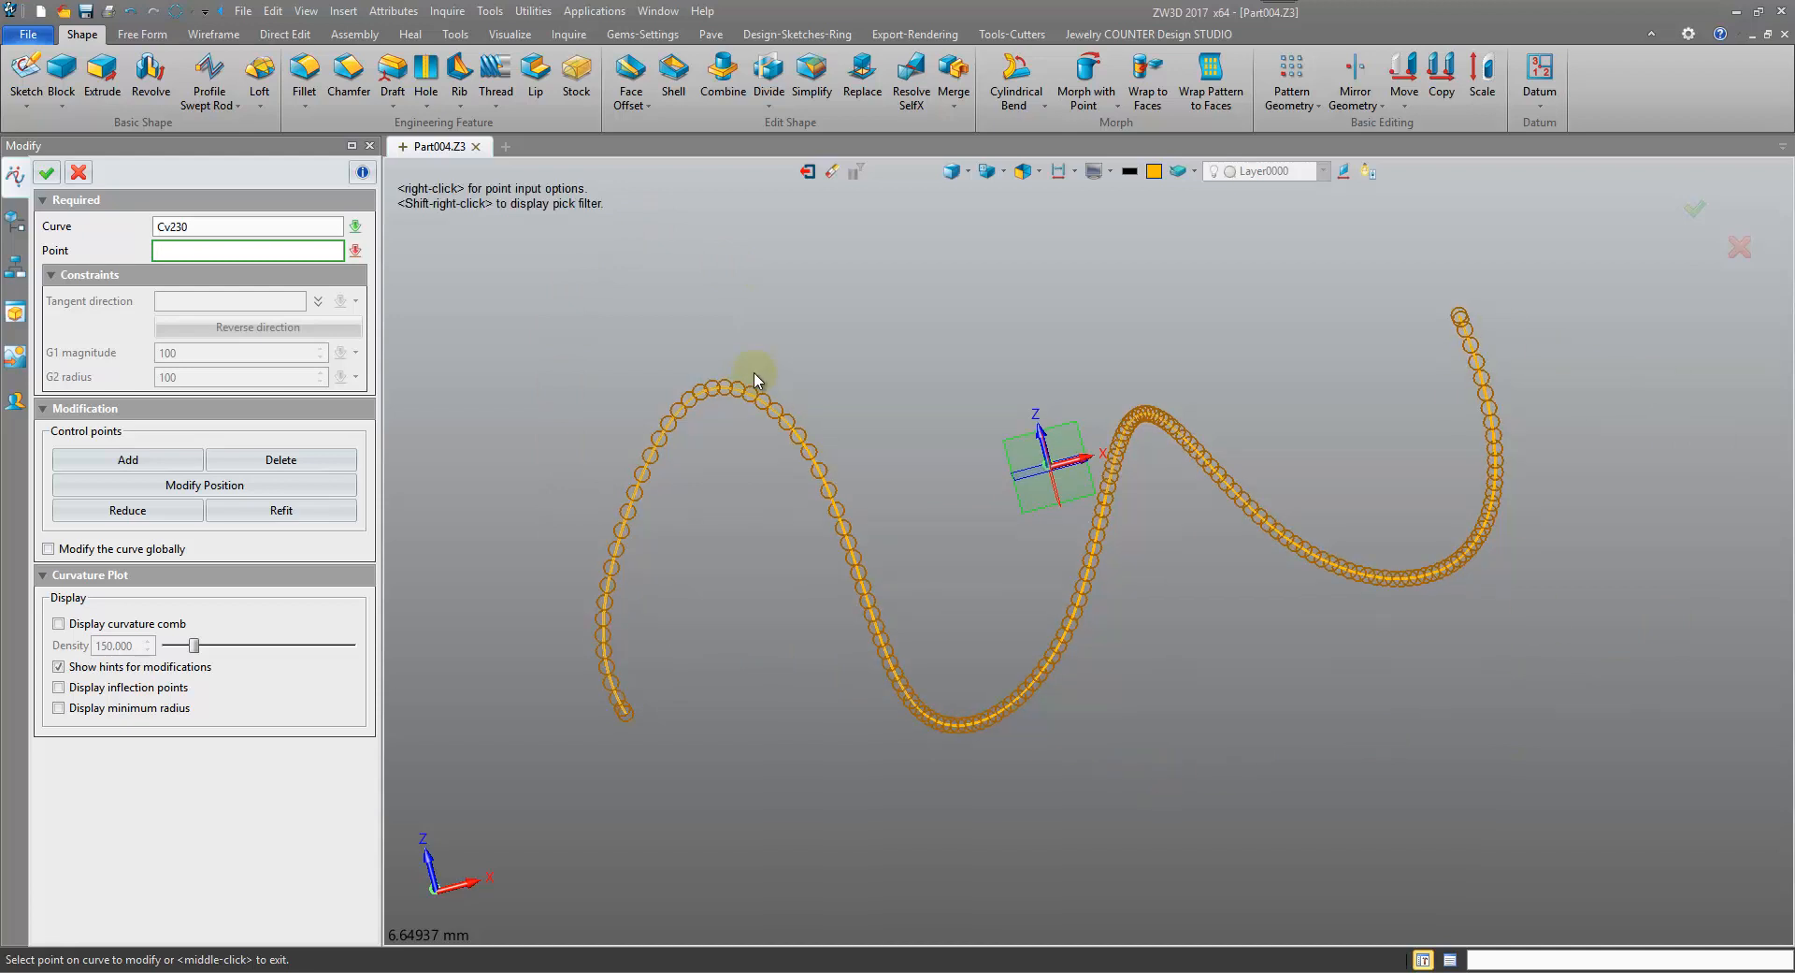
mouse_move(949, 324)
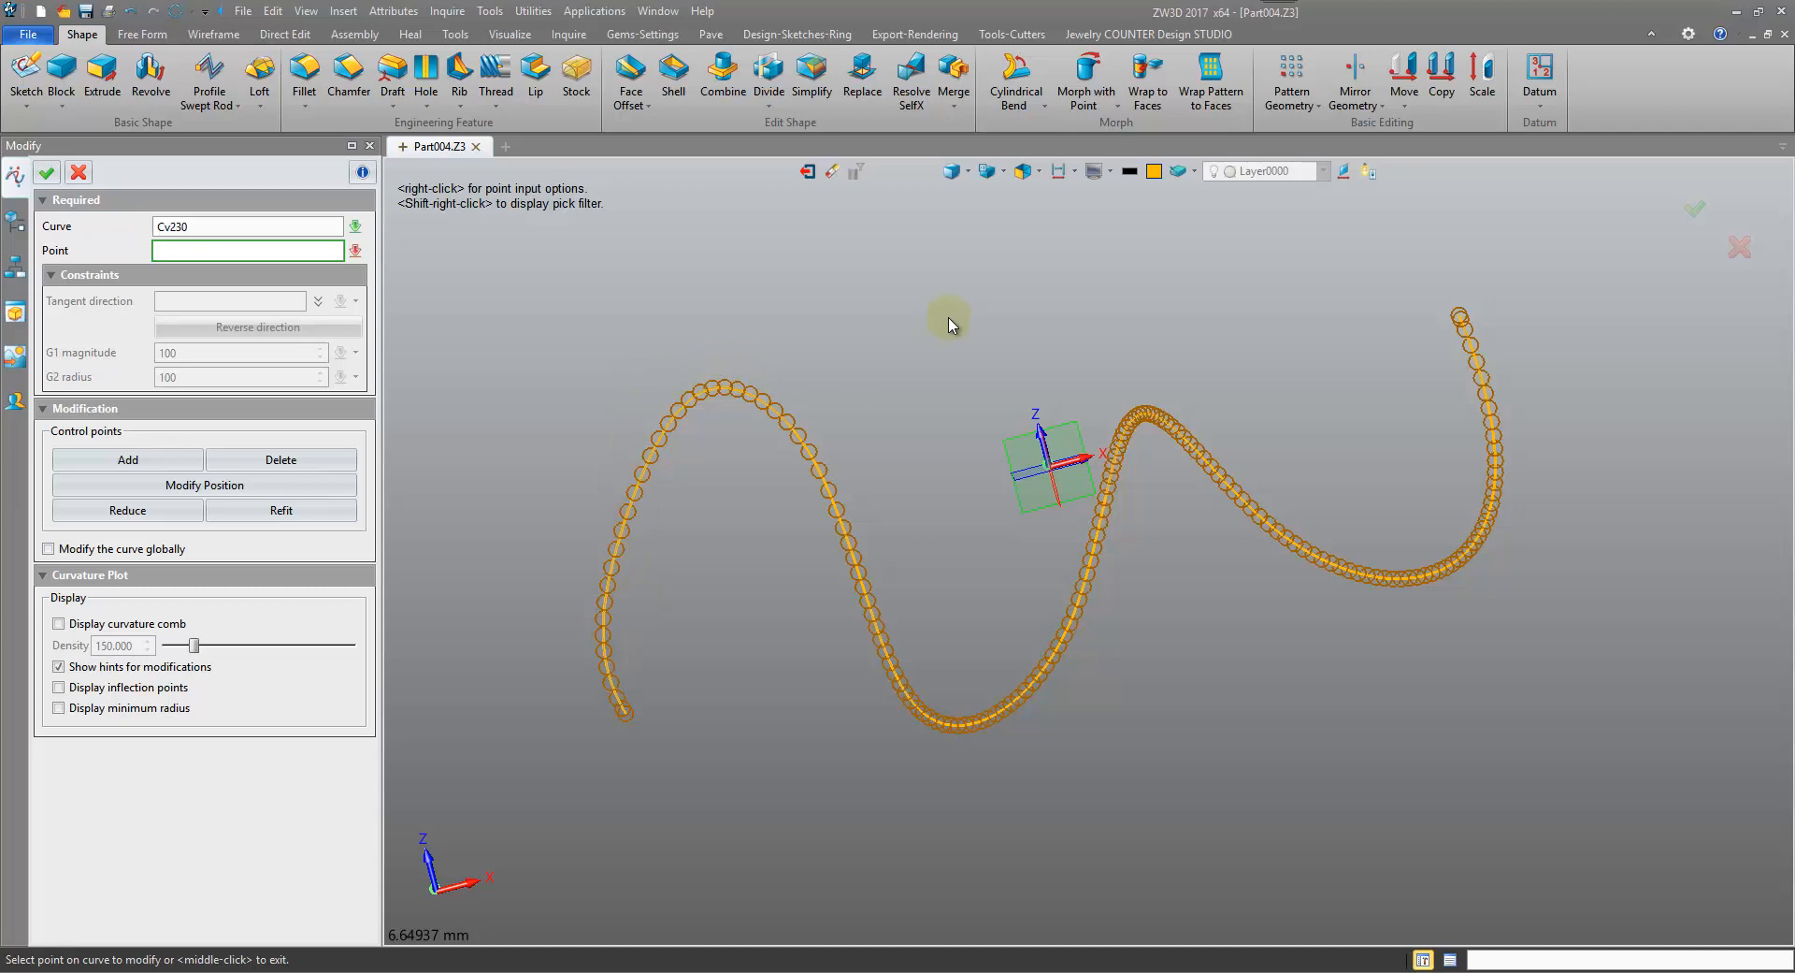
Reduce the curve's dense control points with the default tolerance, leaving a sparse set
click(127, 510)
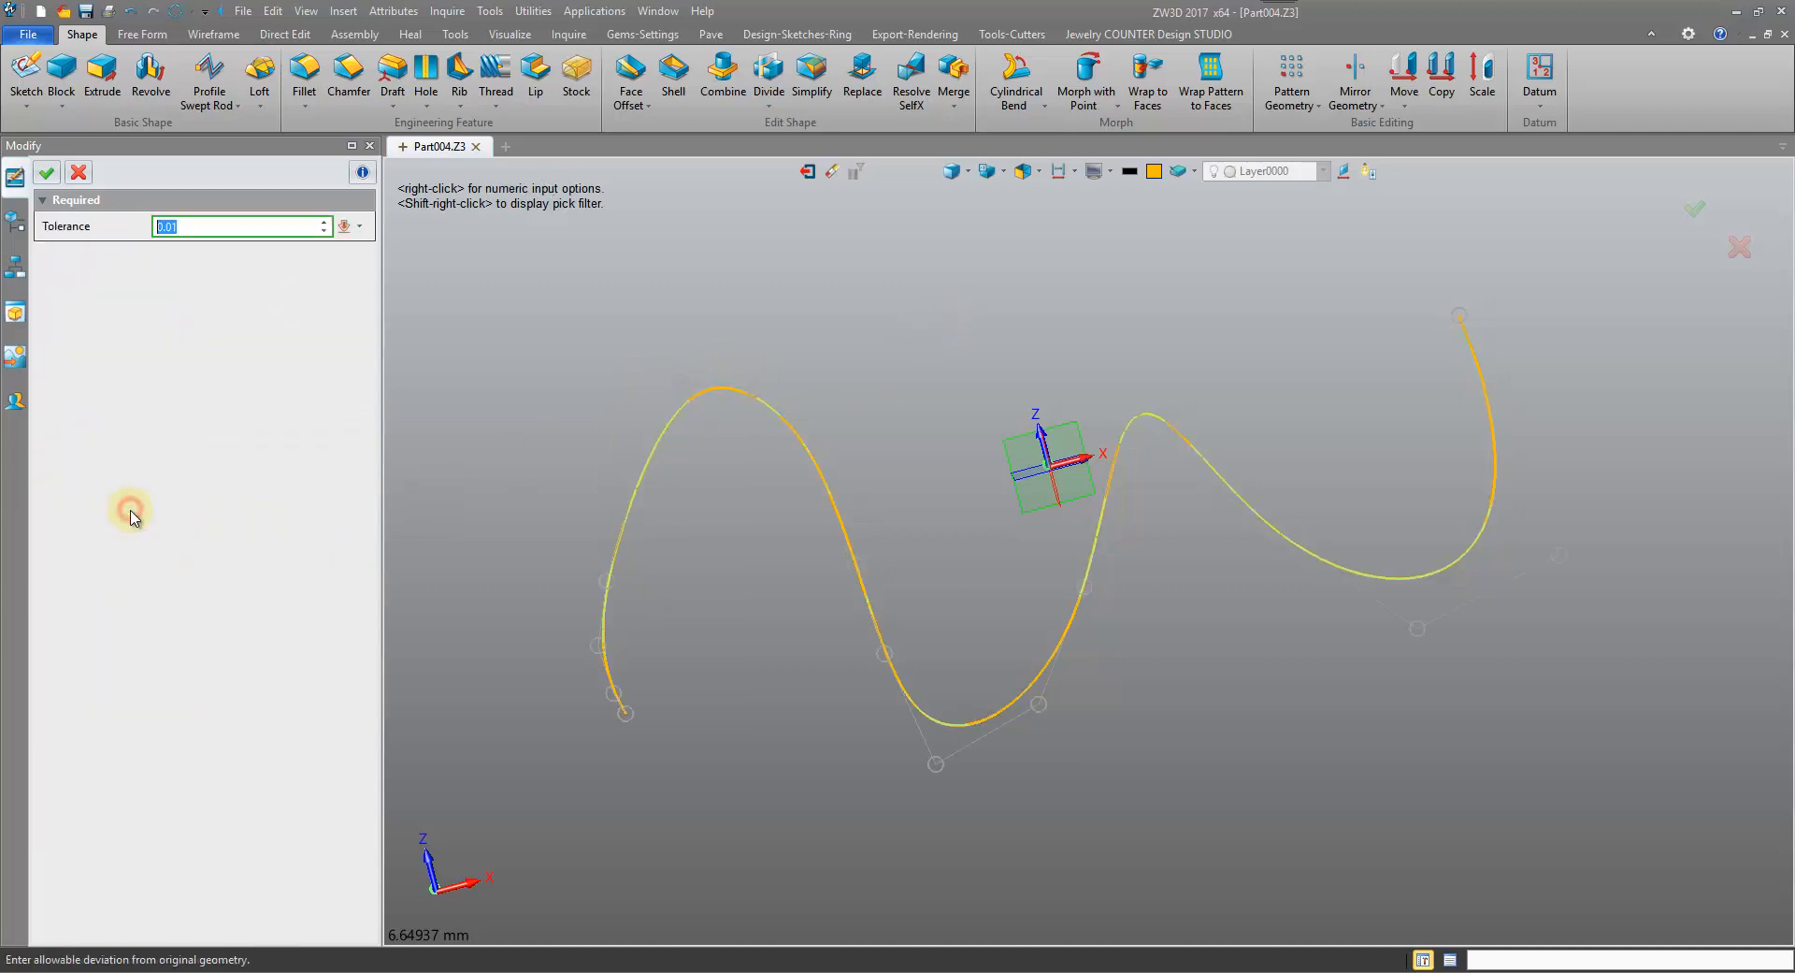
click(46, 172)
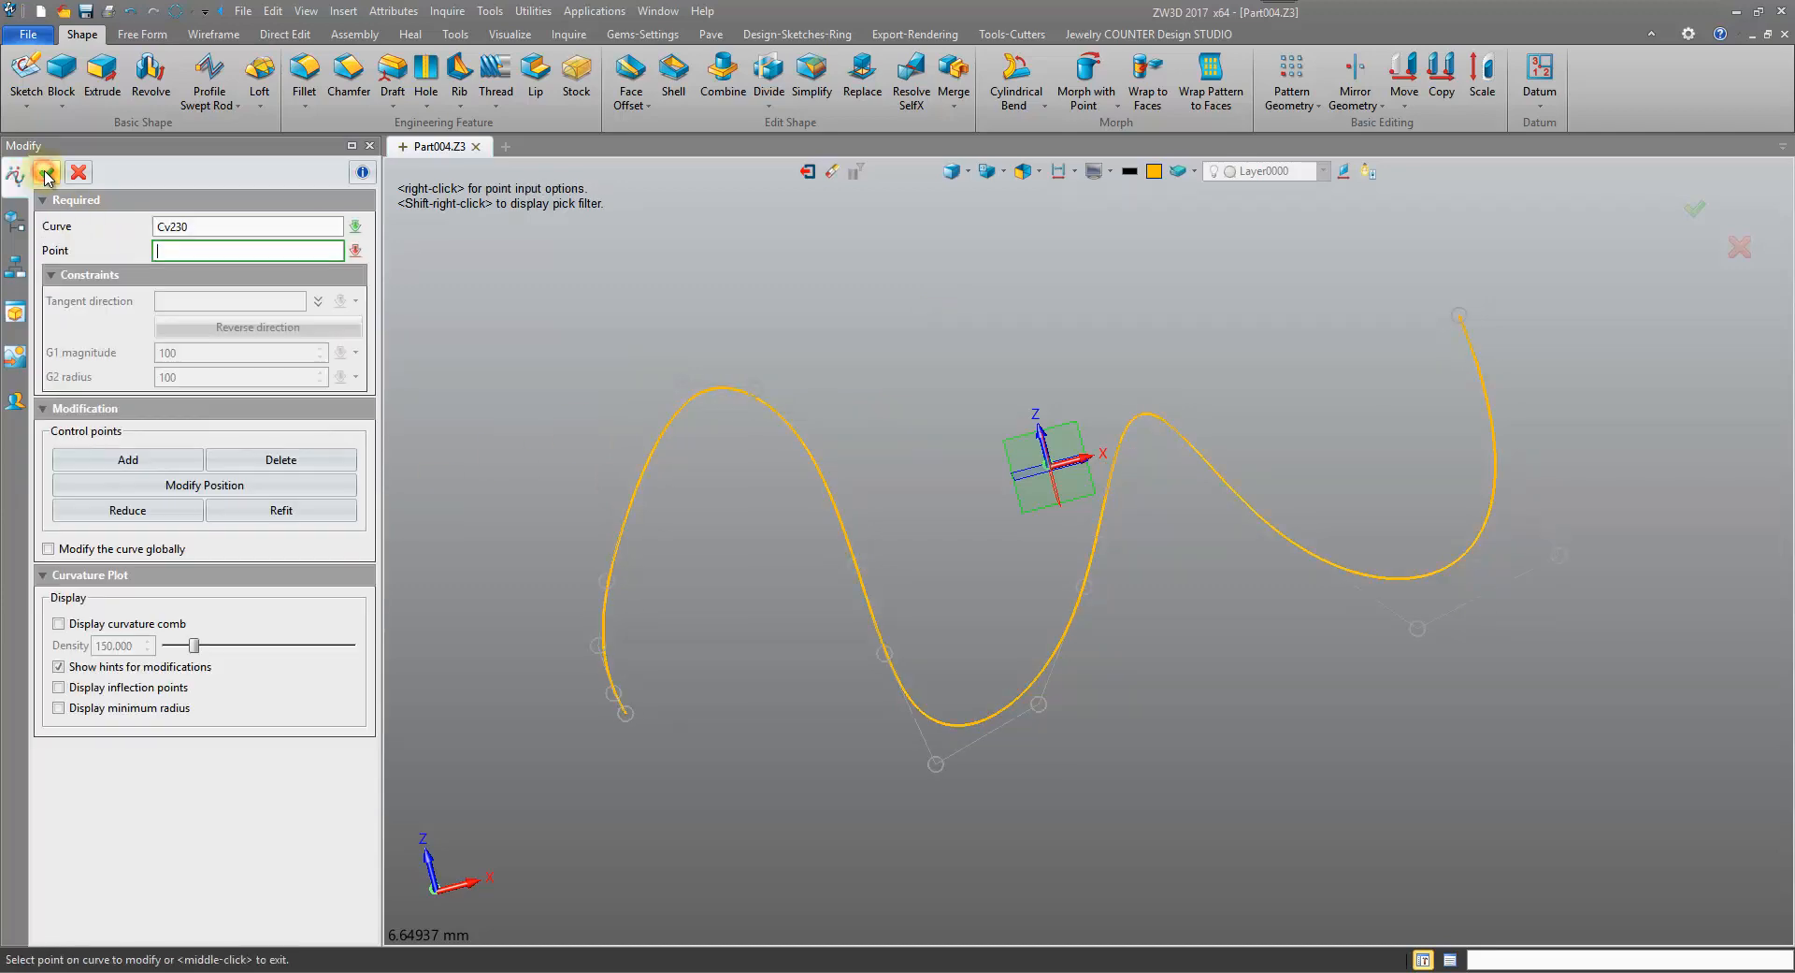
click(756, 386)
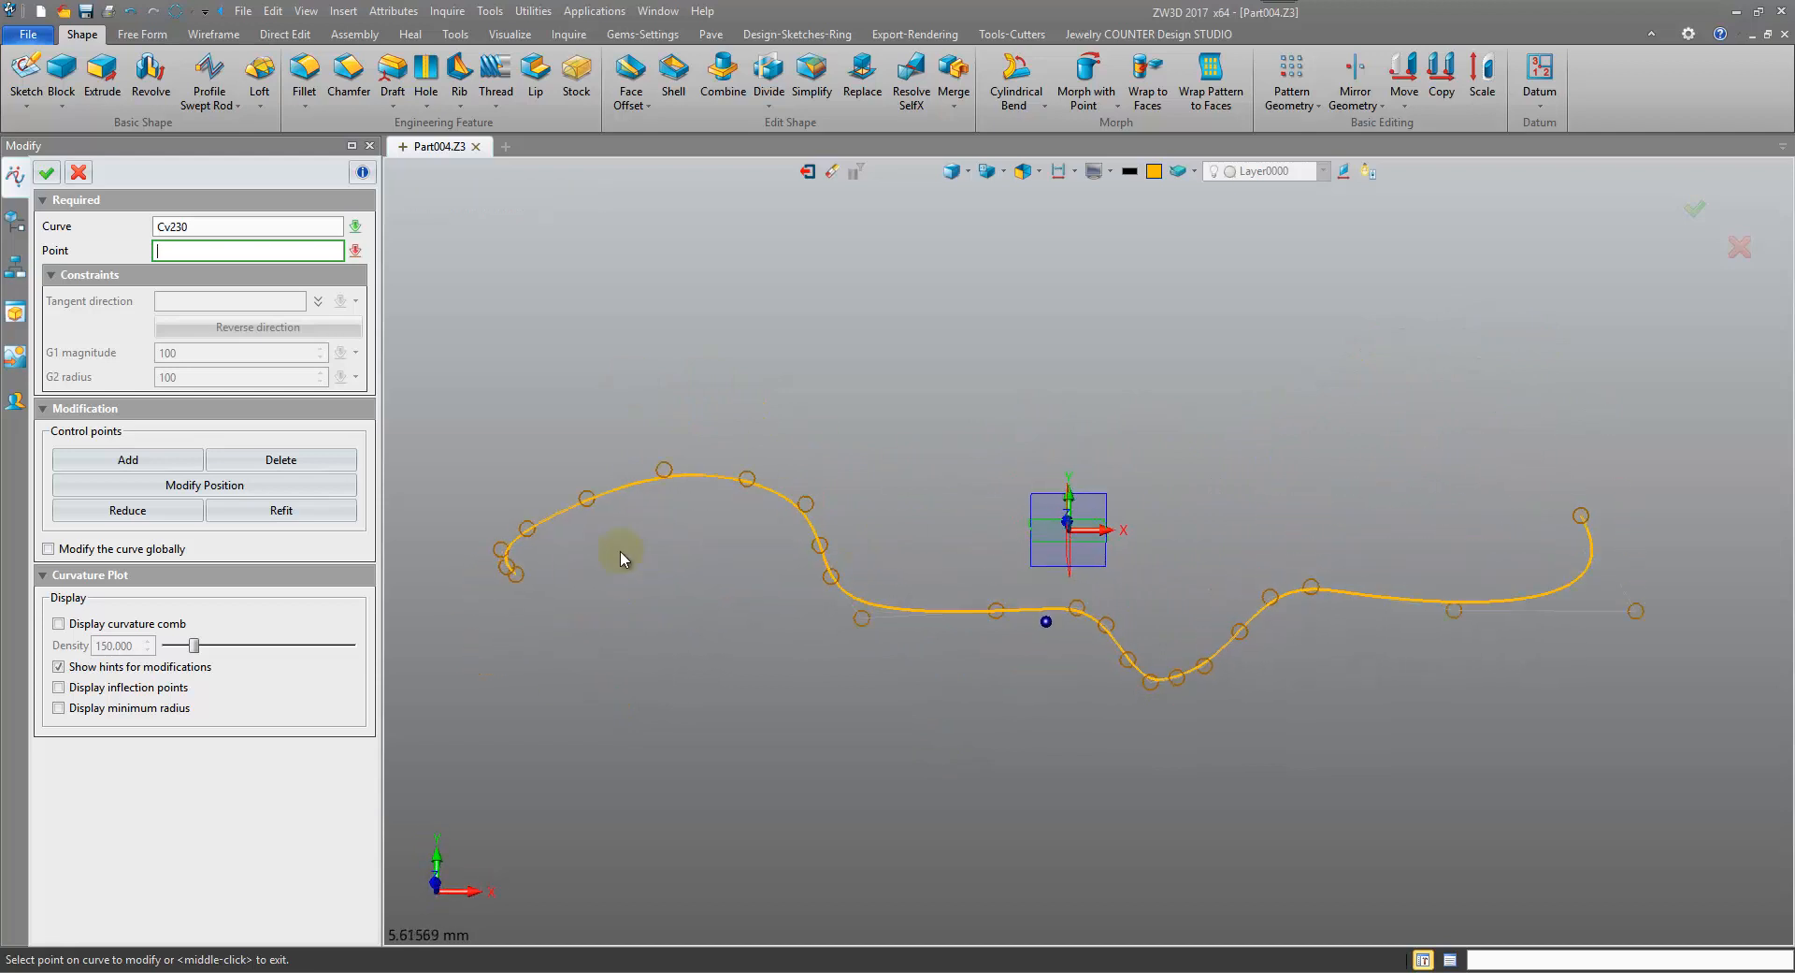
Drag the left-crest control point downward so that wave becomes a dip
click(667, 462)
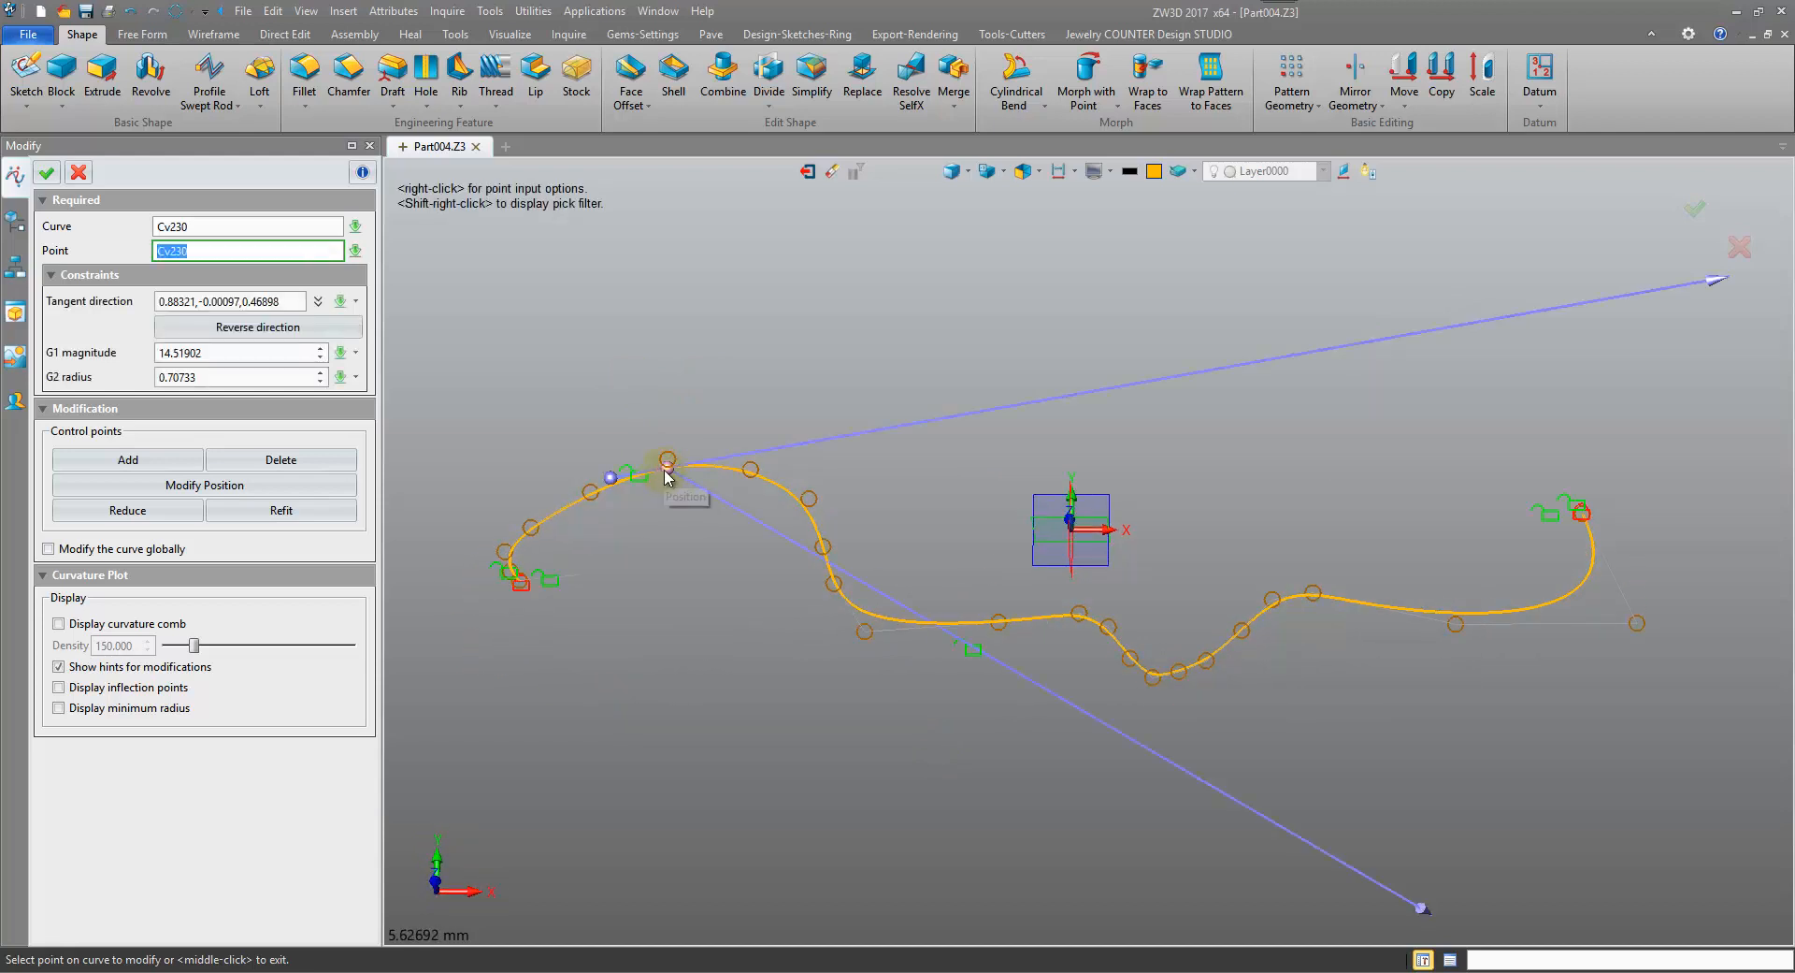
drag(668, 461, 648, 691)
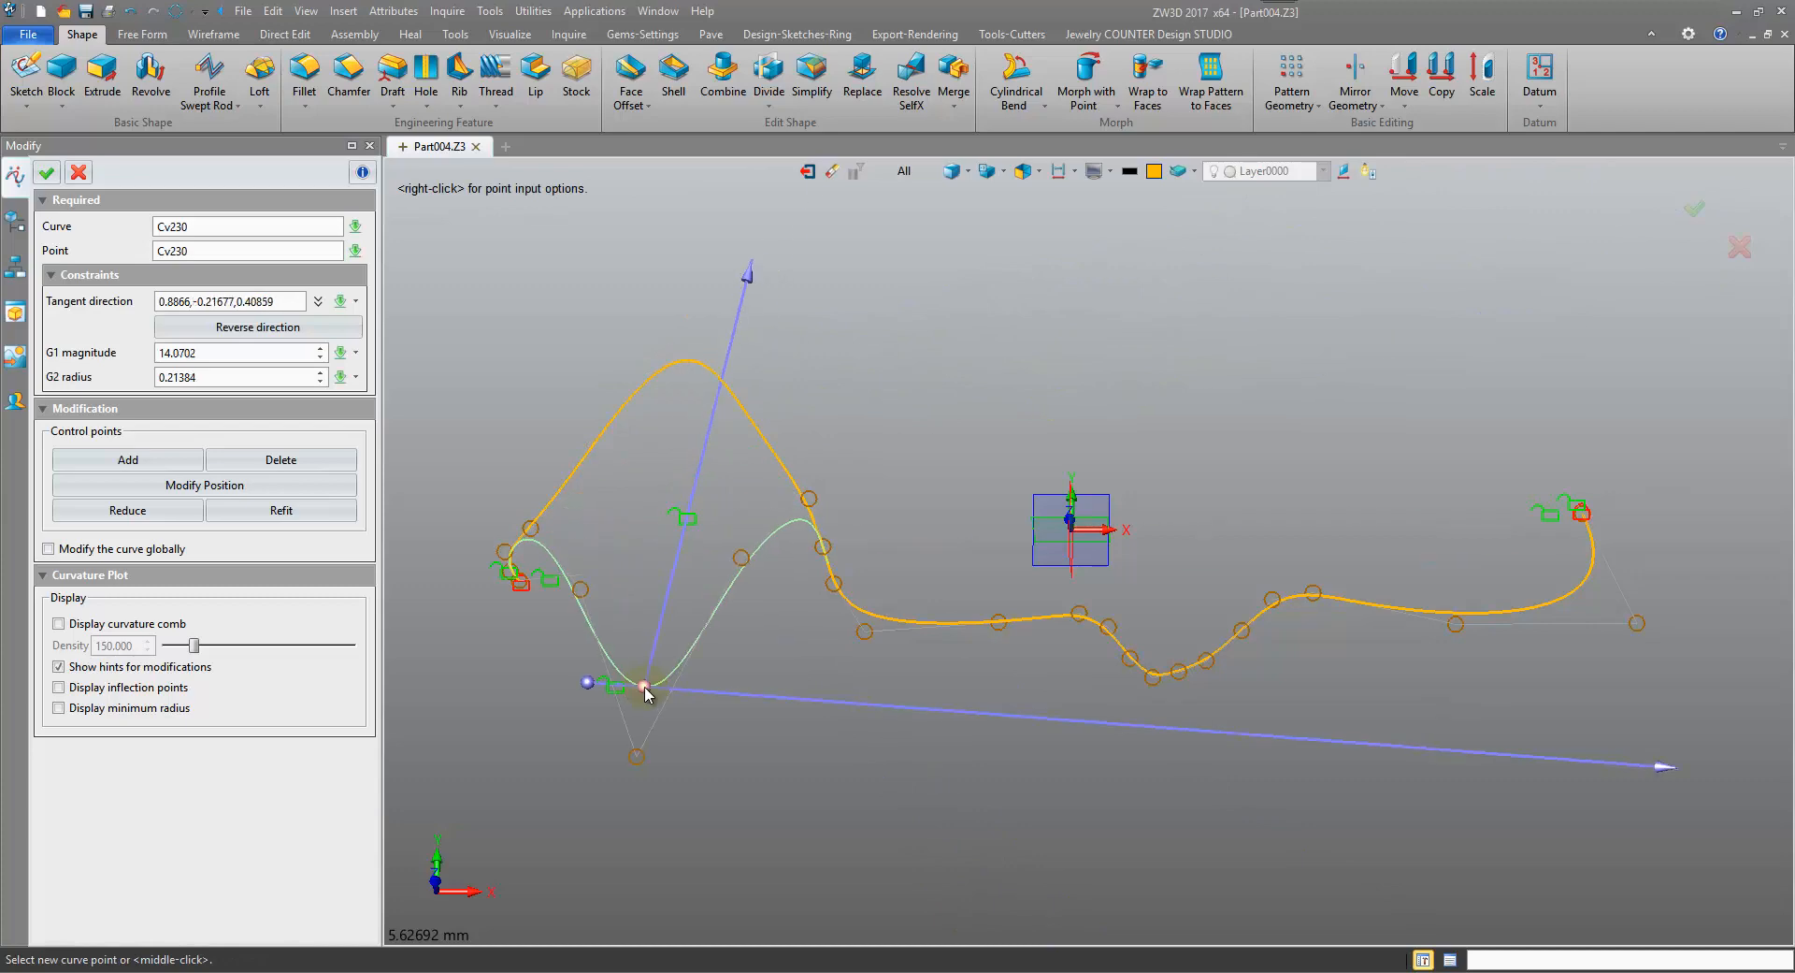